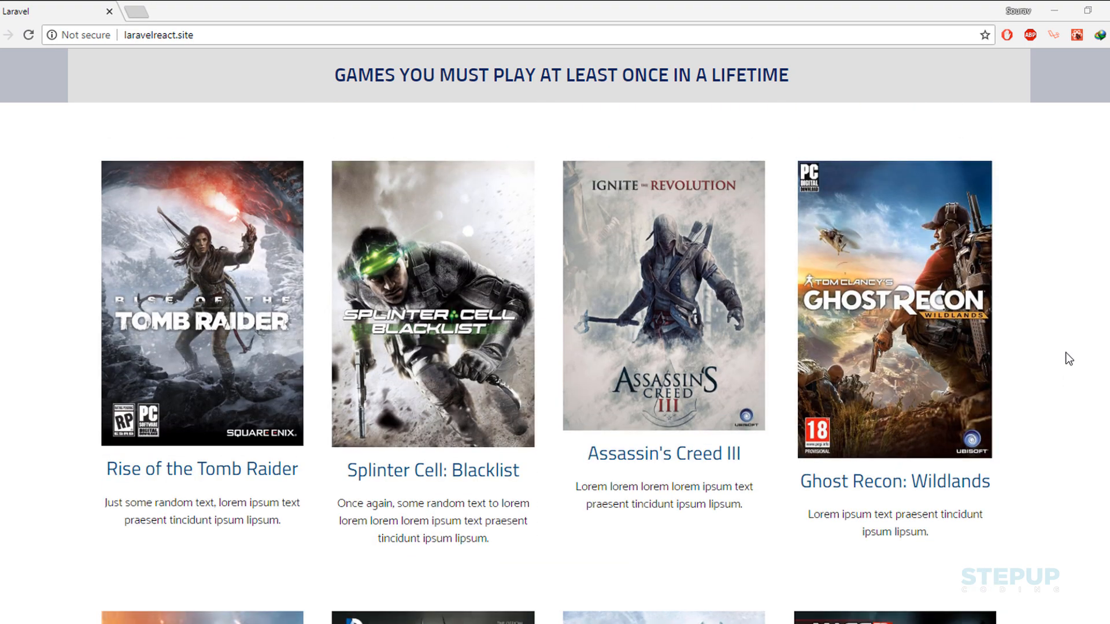
mouse_move(227, 210)
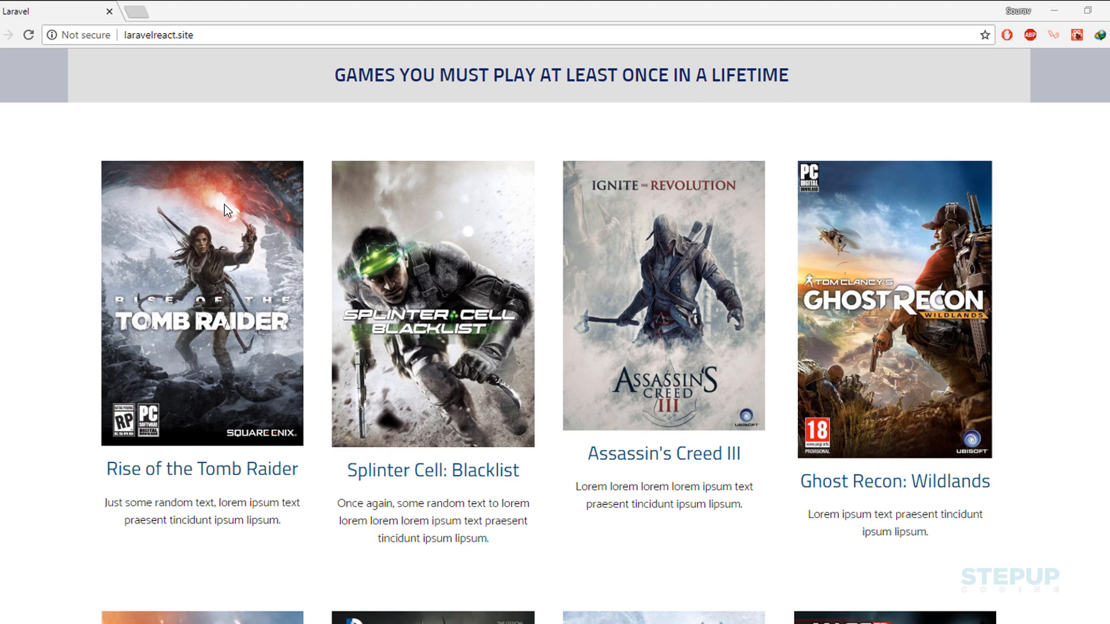
mouse_move(939, 252)
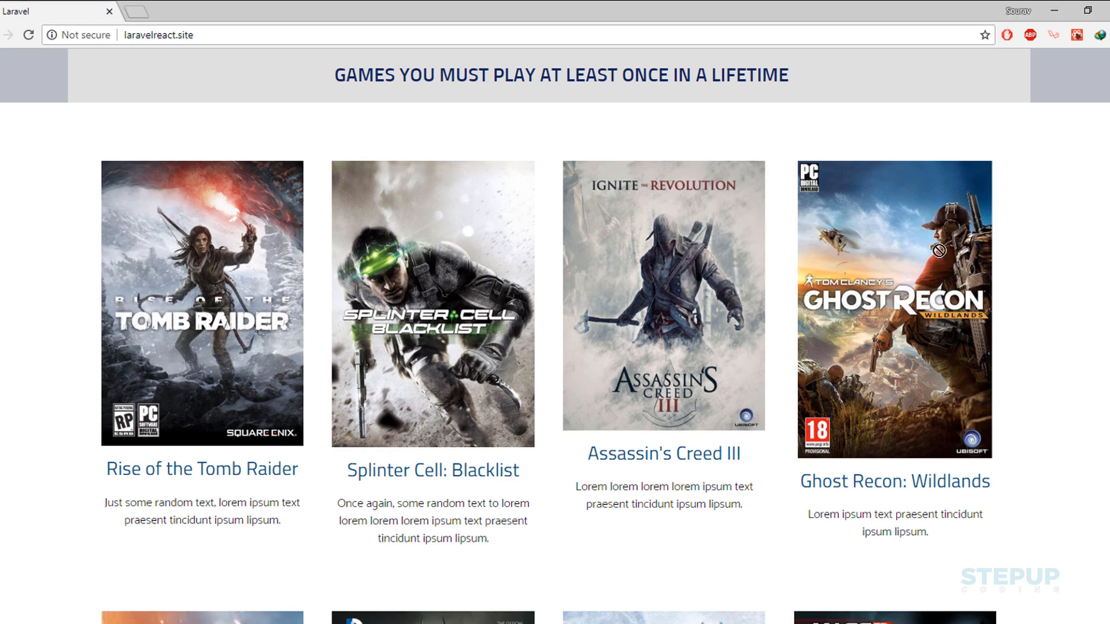
- Review the games fetch call and rendering code, then inspect network requests with F12
scroll(down, 3)
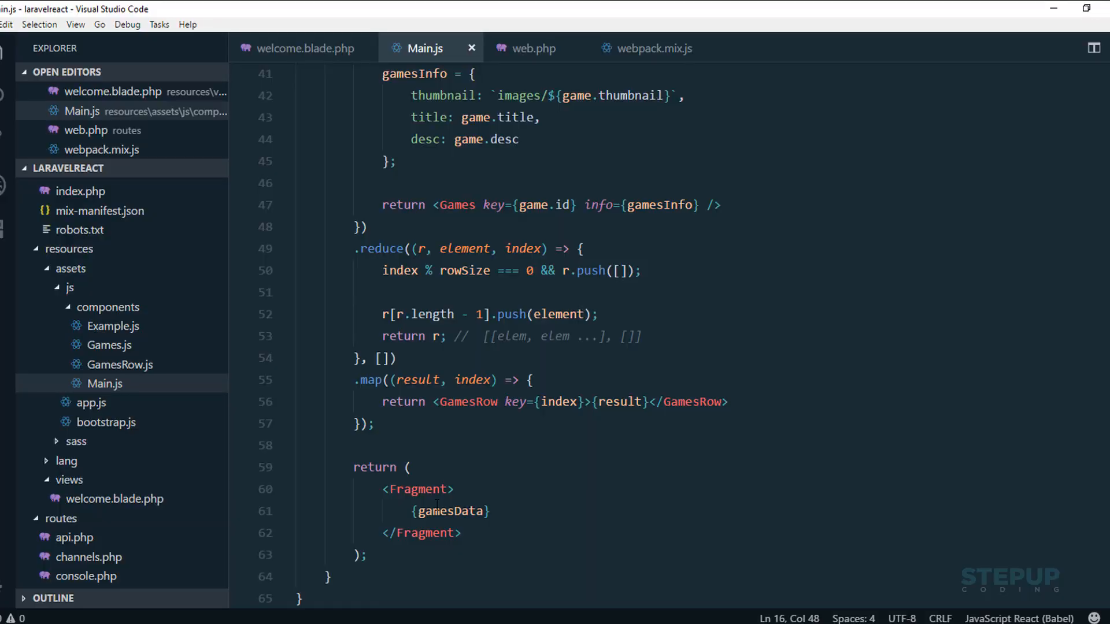
scroll(up, 3)
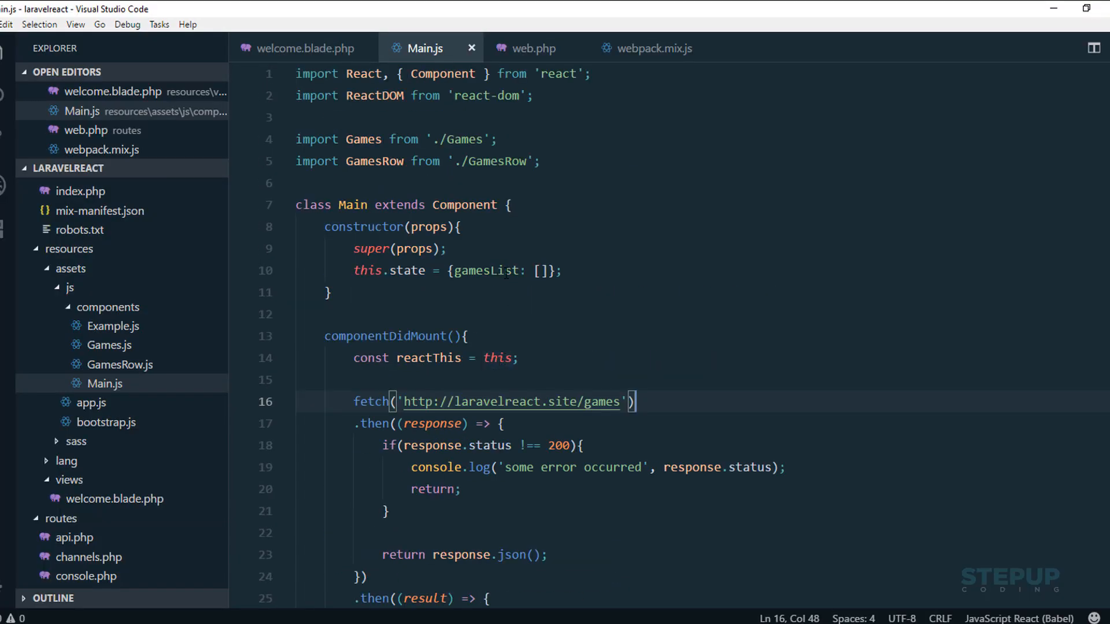
click(562, 271)
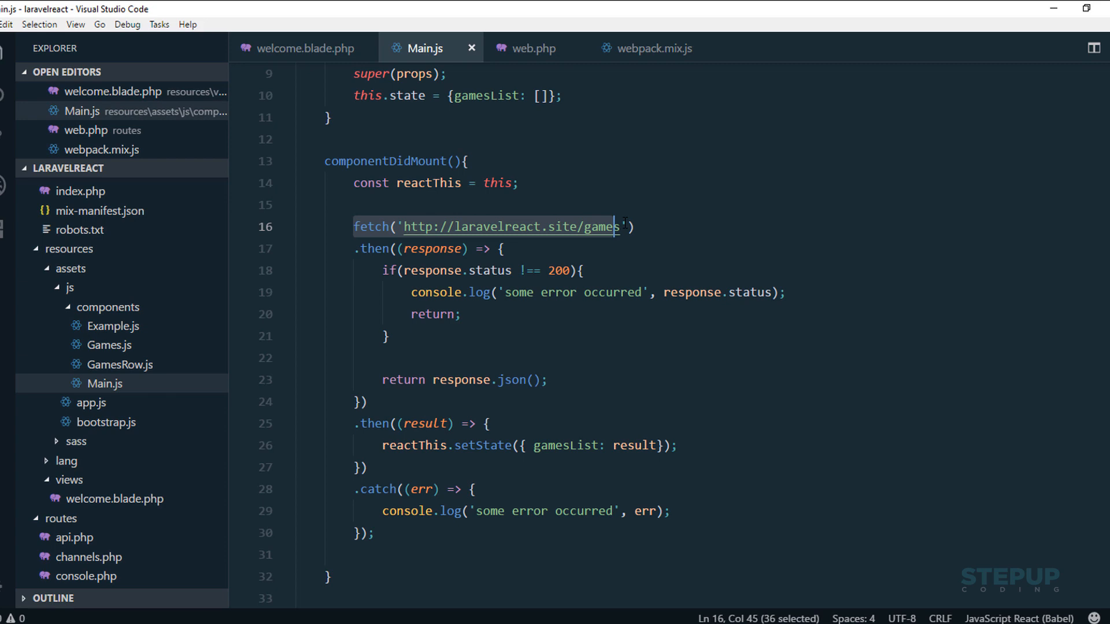
scroll(down, 3)
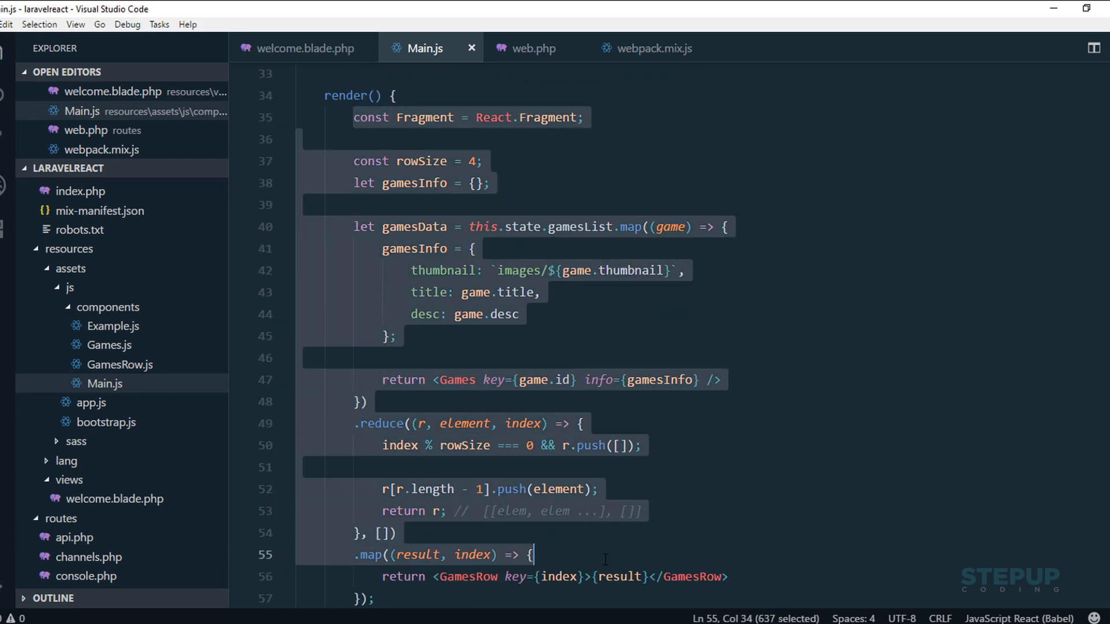
scroll(down, 3)
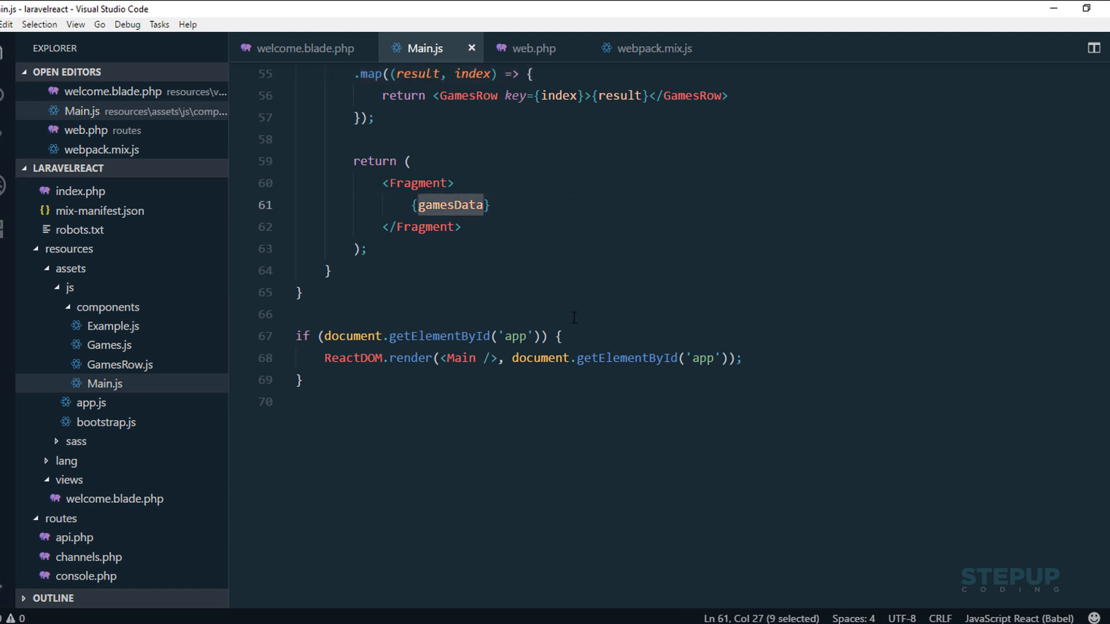
double_click(460, 357)
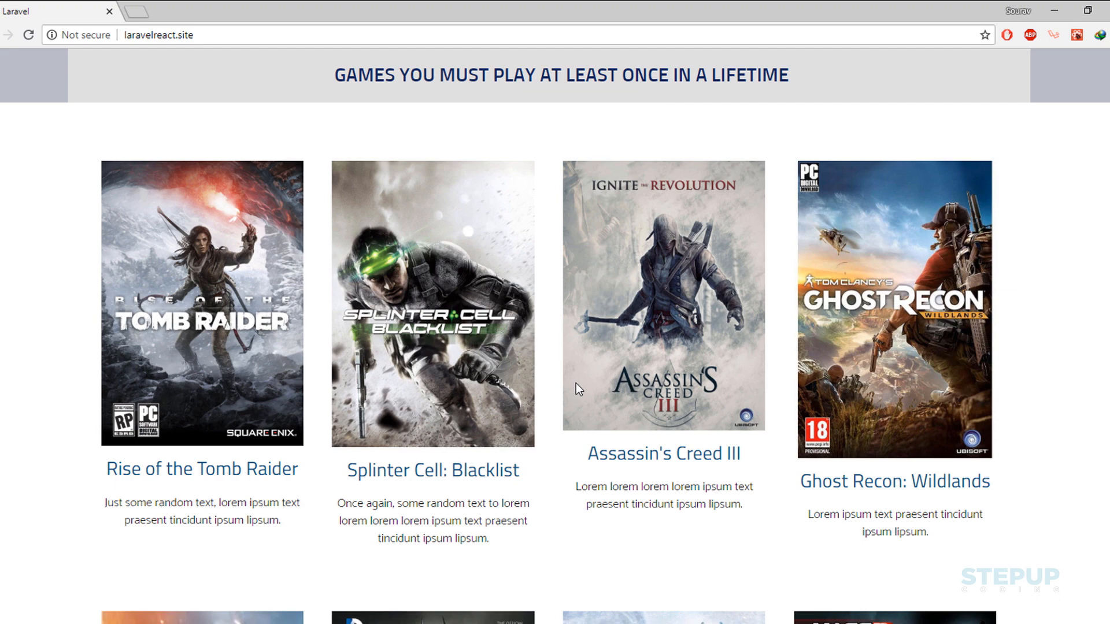
key(F12)
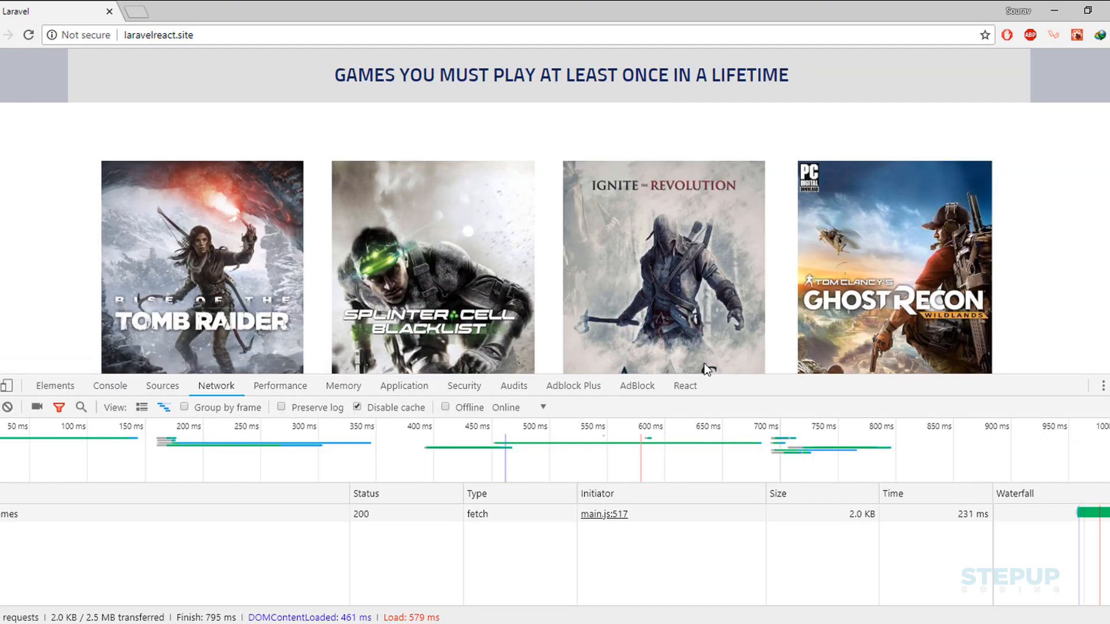
mouse_move(110, 522)
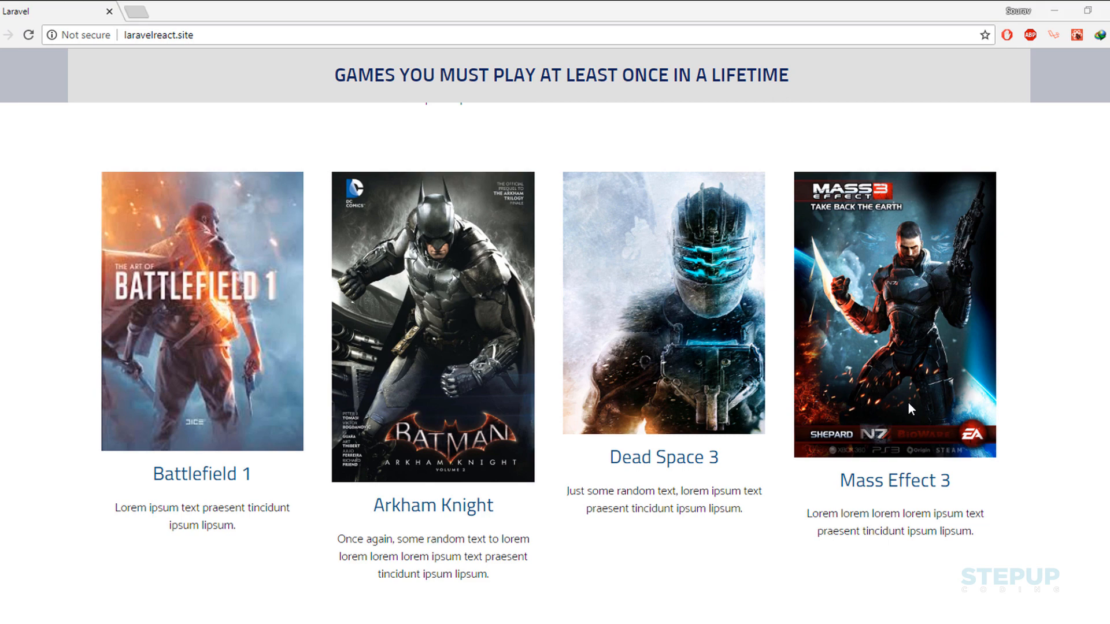
- Open the spatie/laravel-server-side-rendering repository from the Laravel bookmarks in a new tab
click(149, 11)
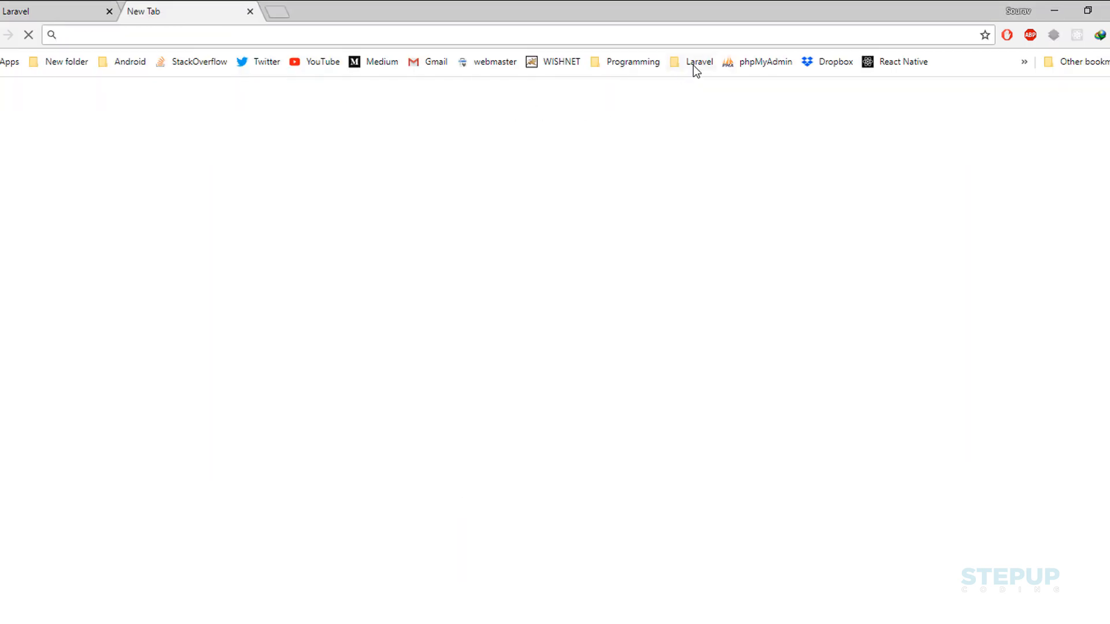
click(697, 62)
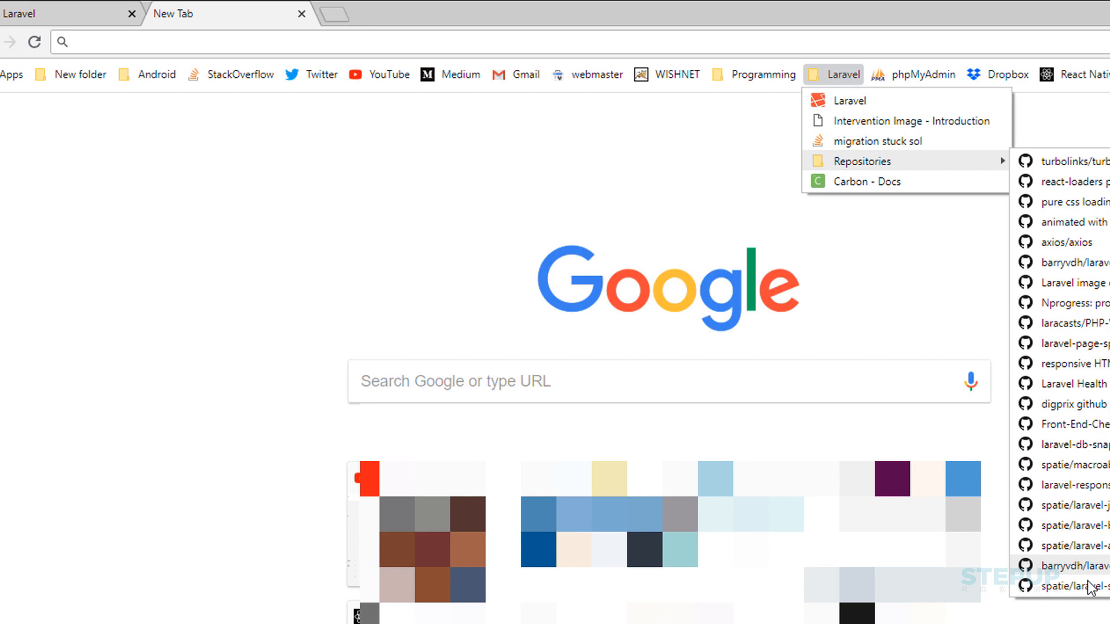
click(1070, 586)
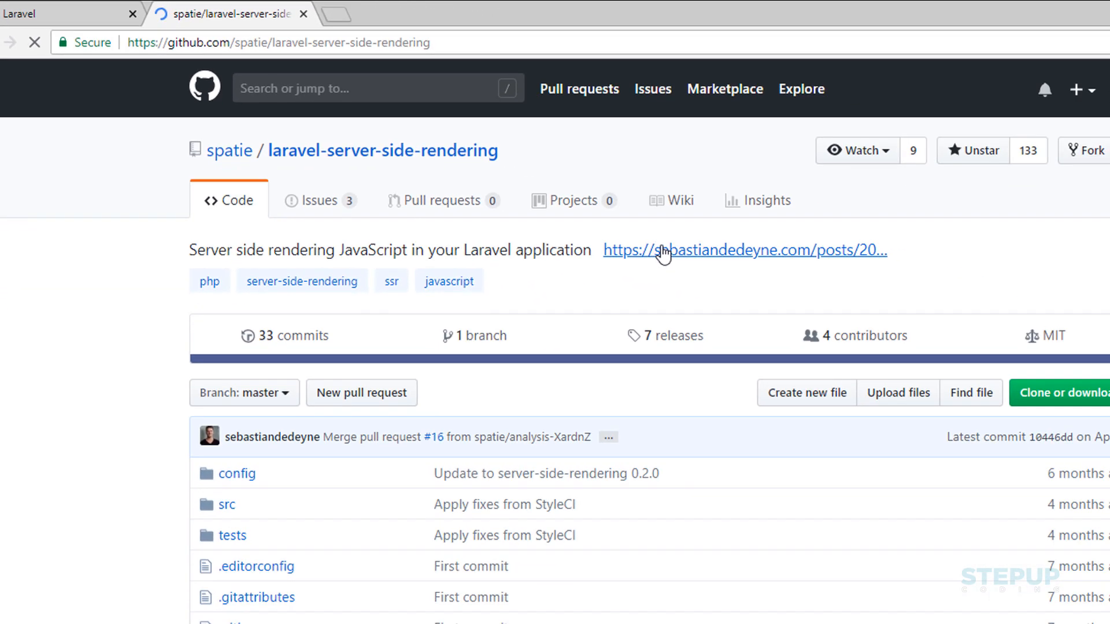
scroll(down, 3)
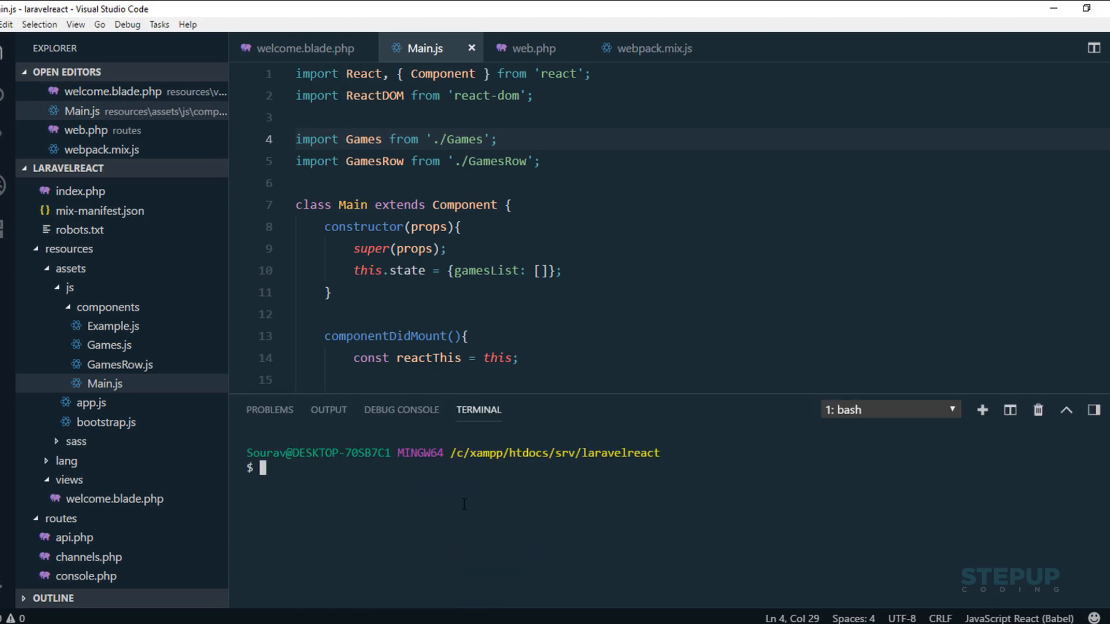
- Copy the composer require and config publish commands from the readme's installation section
text(composer require spatie/laravel-server-side-rendering)
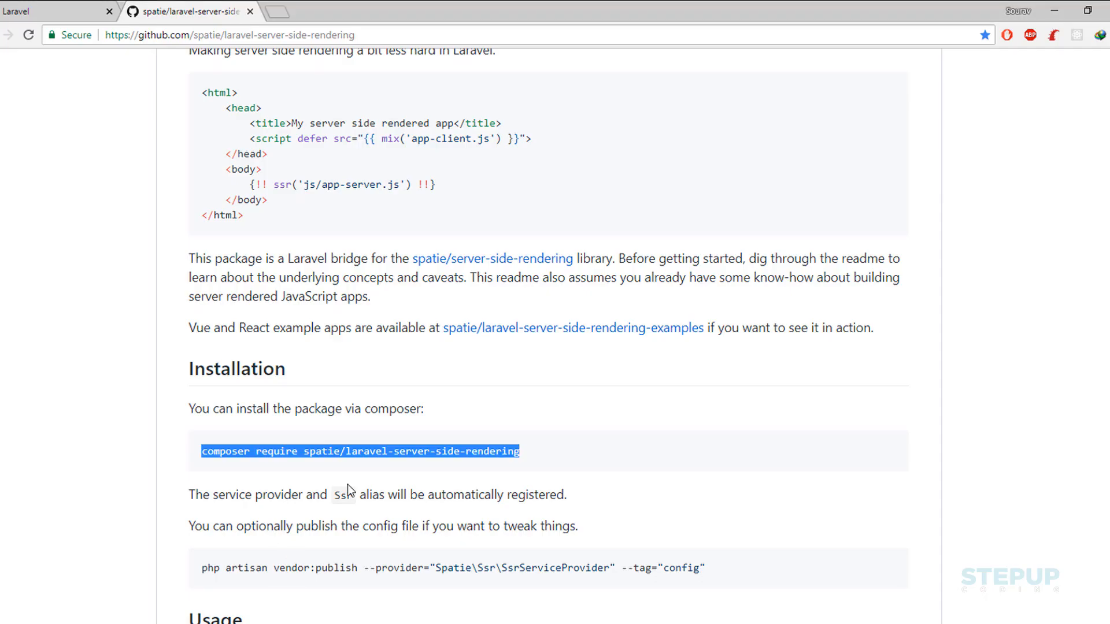
scroll(down, 3)
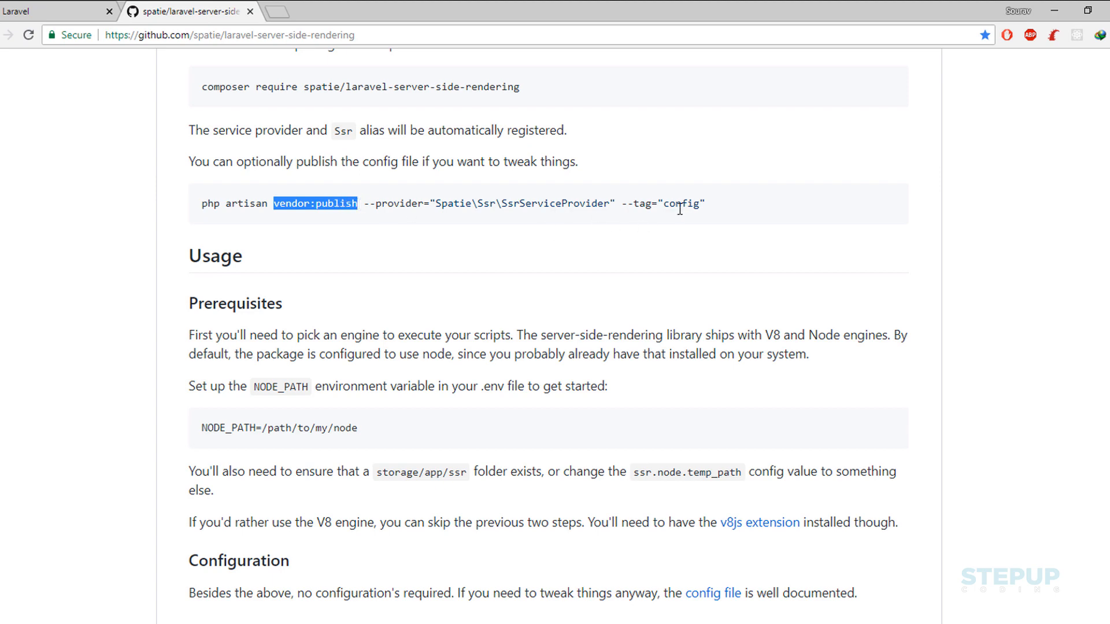
click(741, 211)
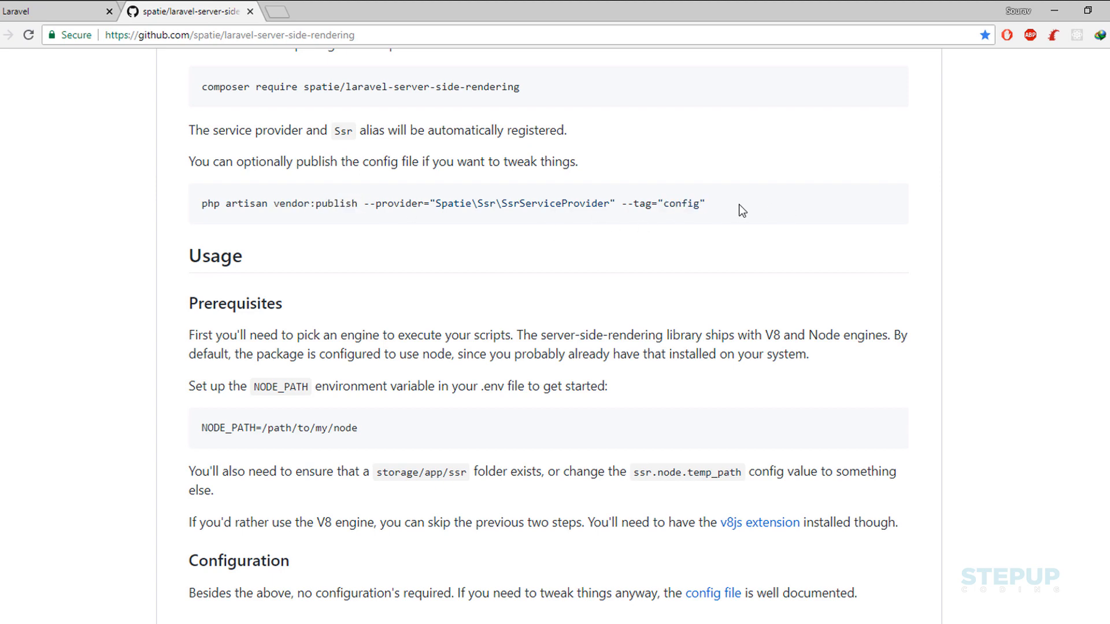
triple_click(453, 204)
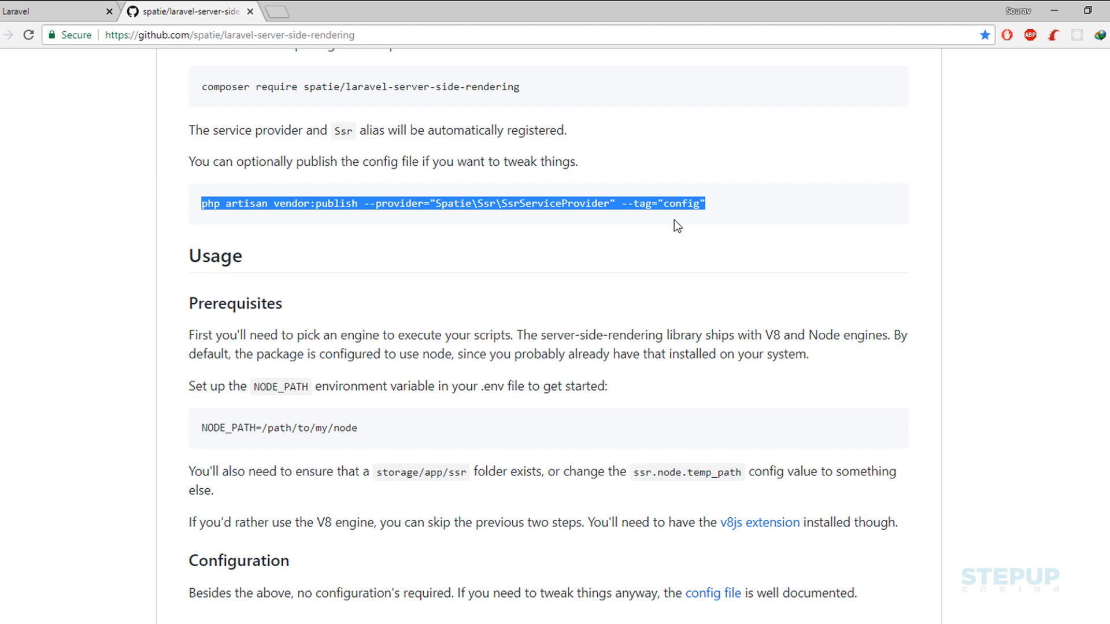
mouse_move(710, 211)
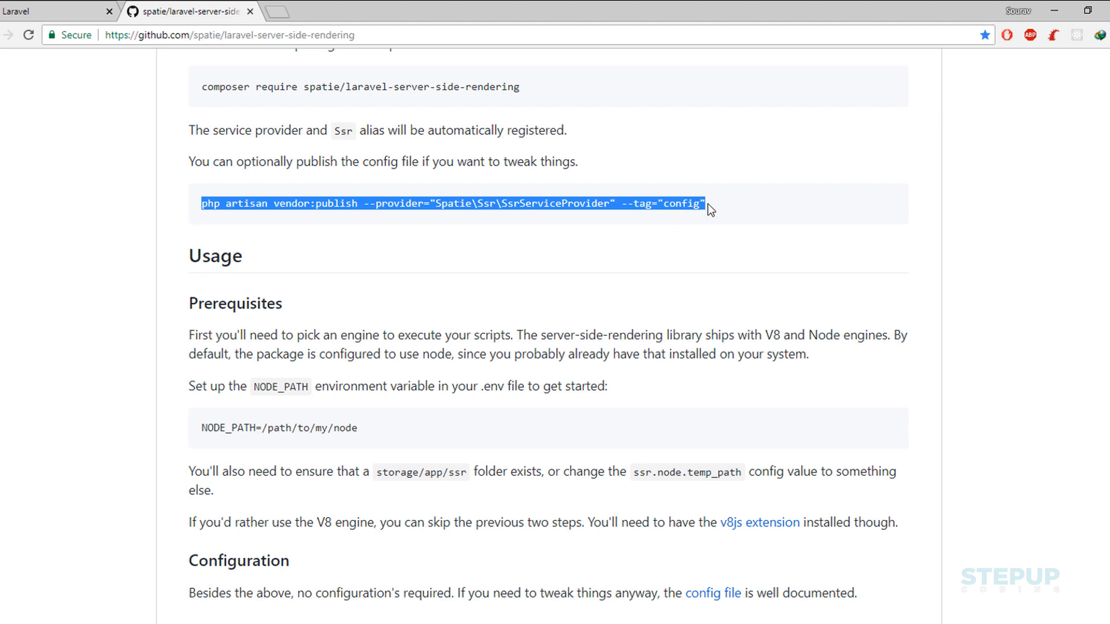
click(712, 204)
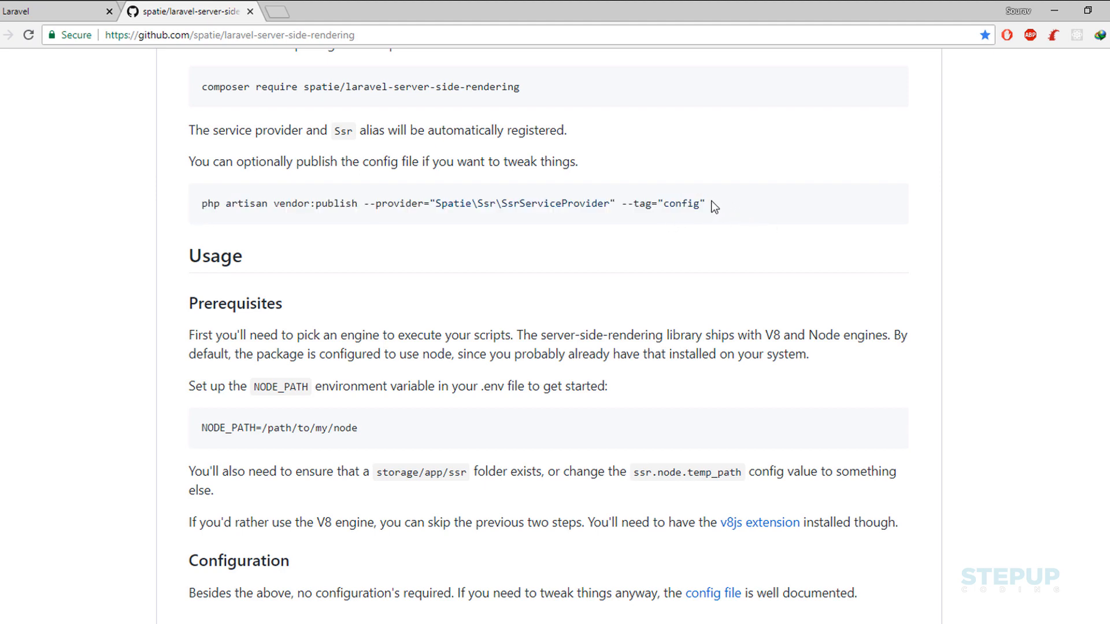
mouse_move(221, 204)
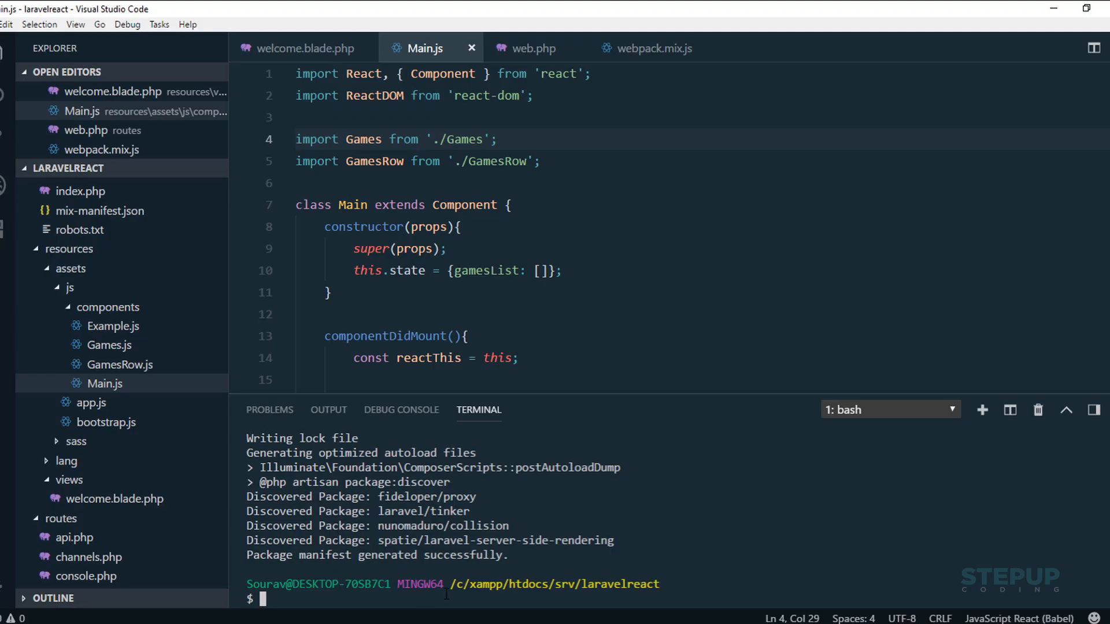
- Publish the SsrServiceProvider config via artisan vendor:publish and review the generated config/ssr.php
text(php artisan vendor:publish --provider="Spatie\Ssr\SsrServiceProvider" --tag="config")
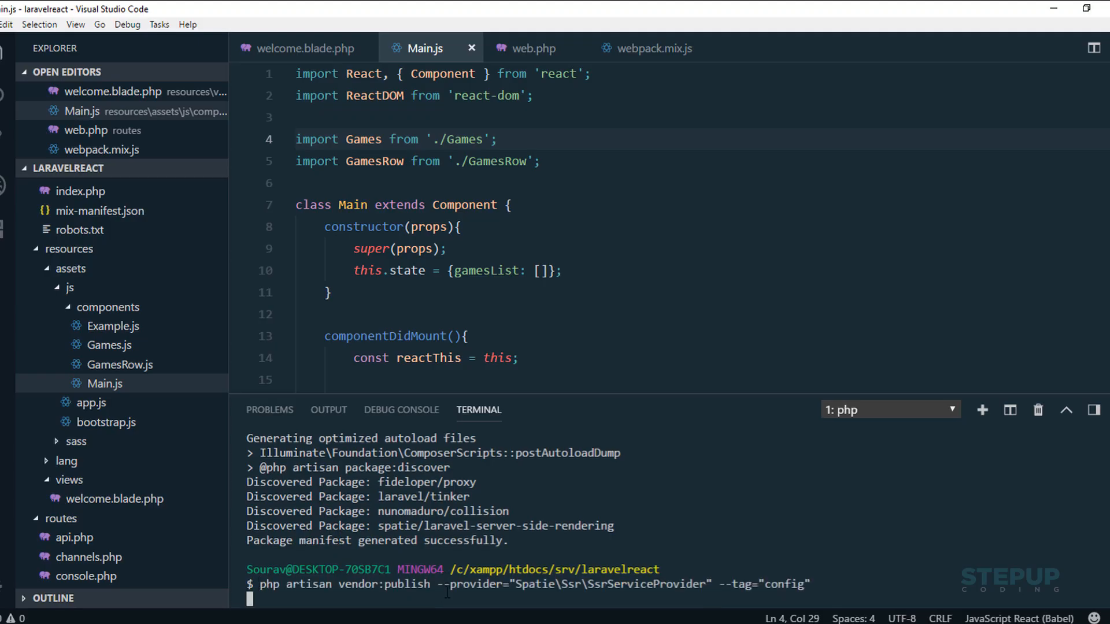
key(Return)
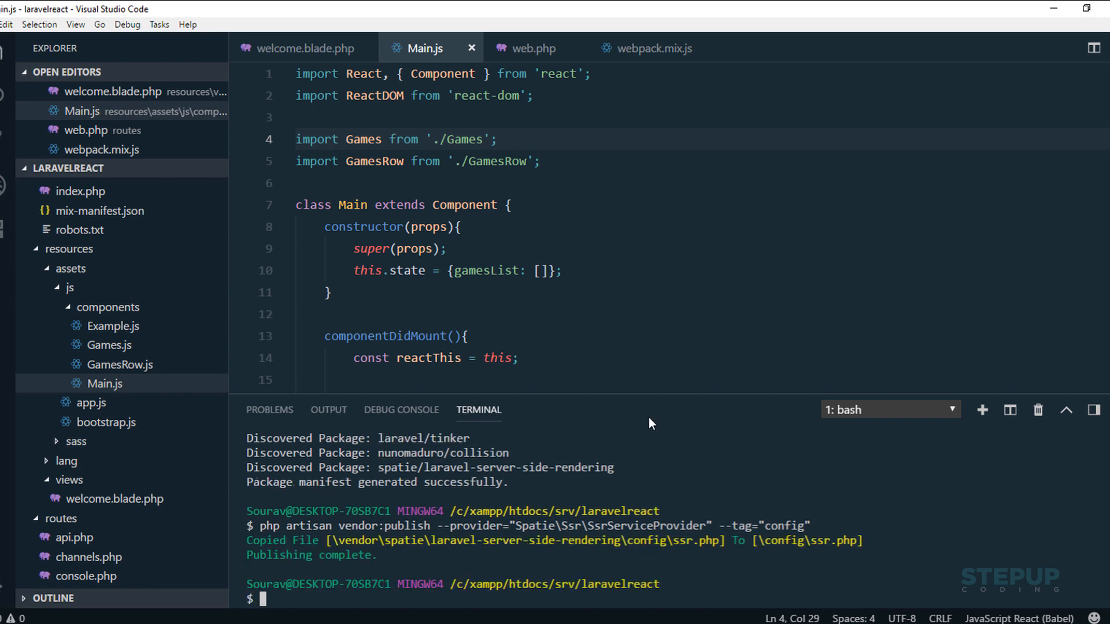
click(218, 169)
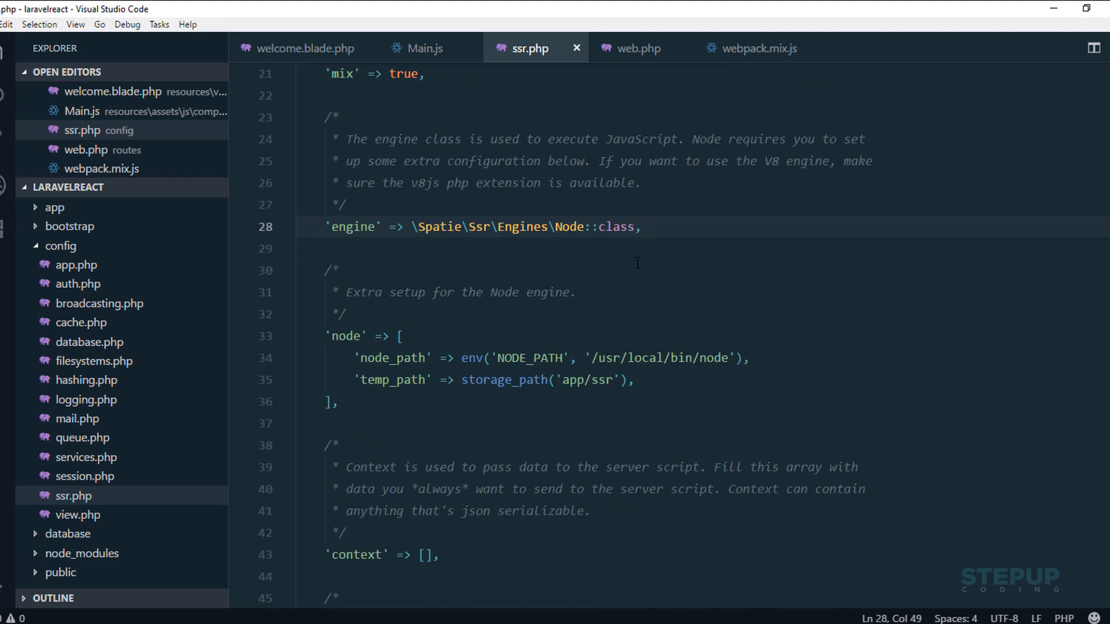
scroll(down, 3)
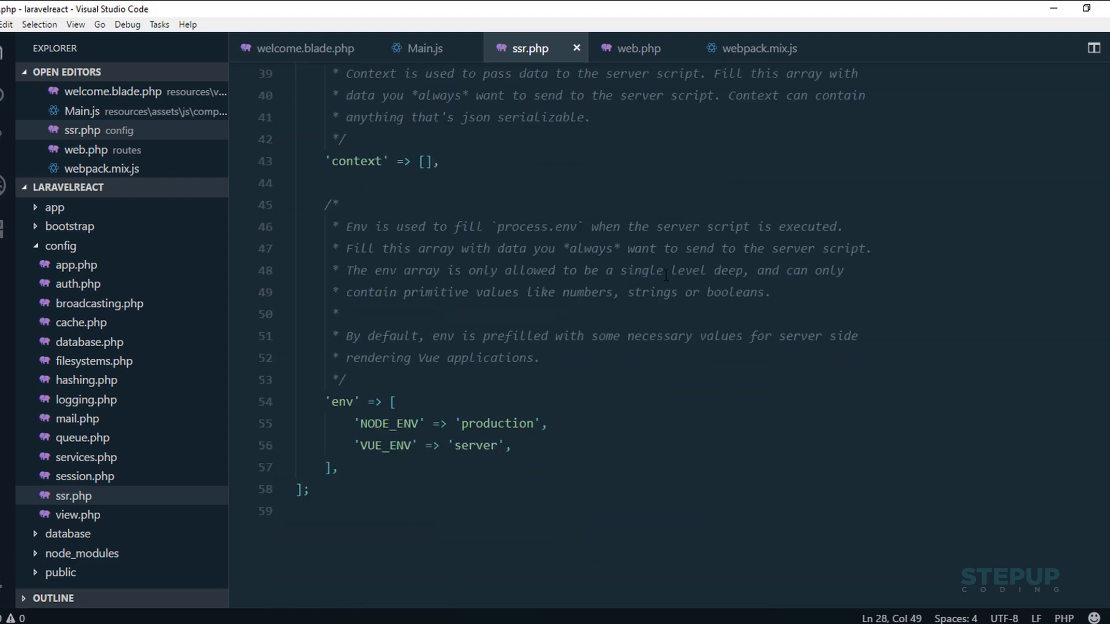
scroll(up, 3)
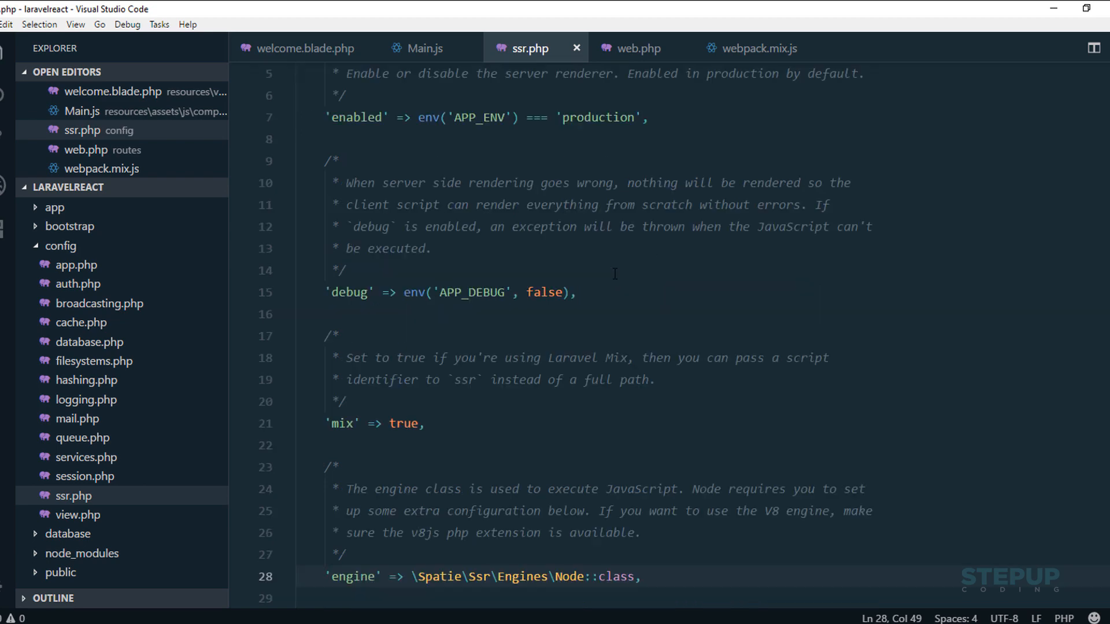
scroll(down, 3)
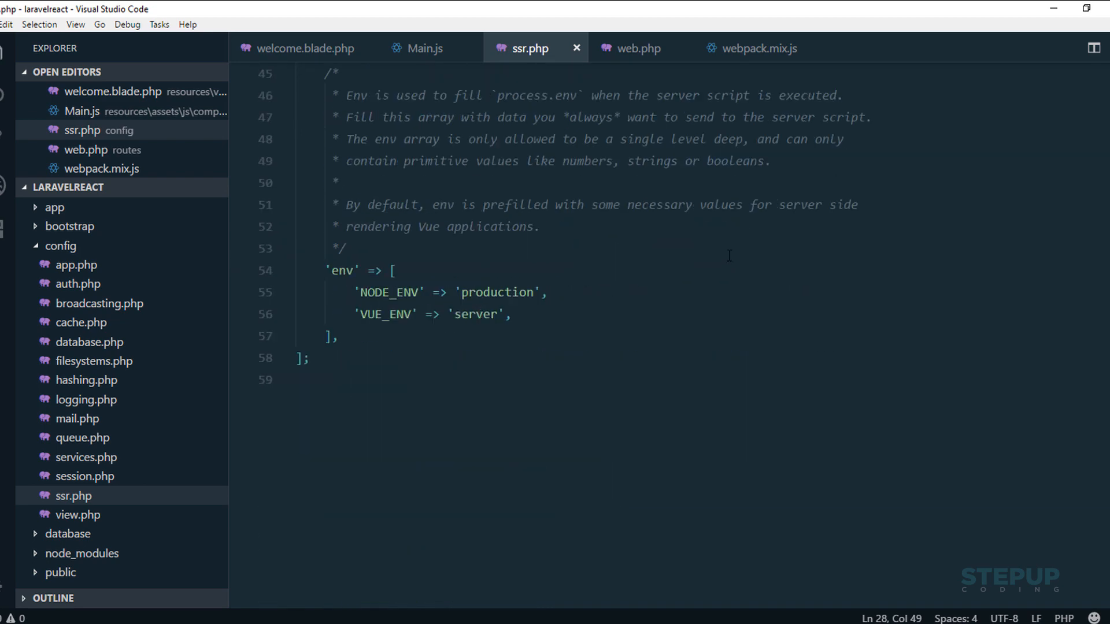
click(425, 48)
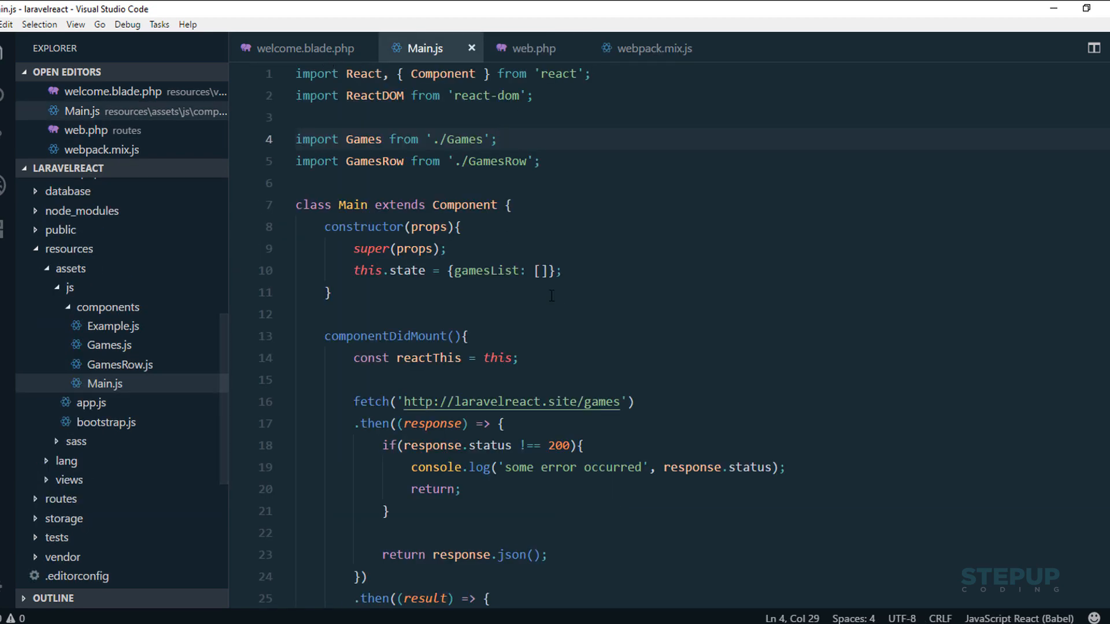
mouse_move(425, 48)
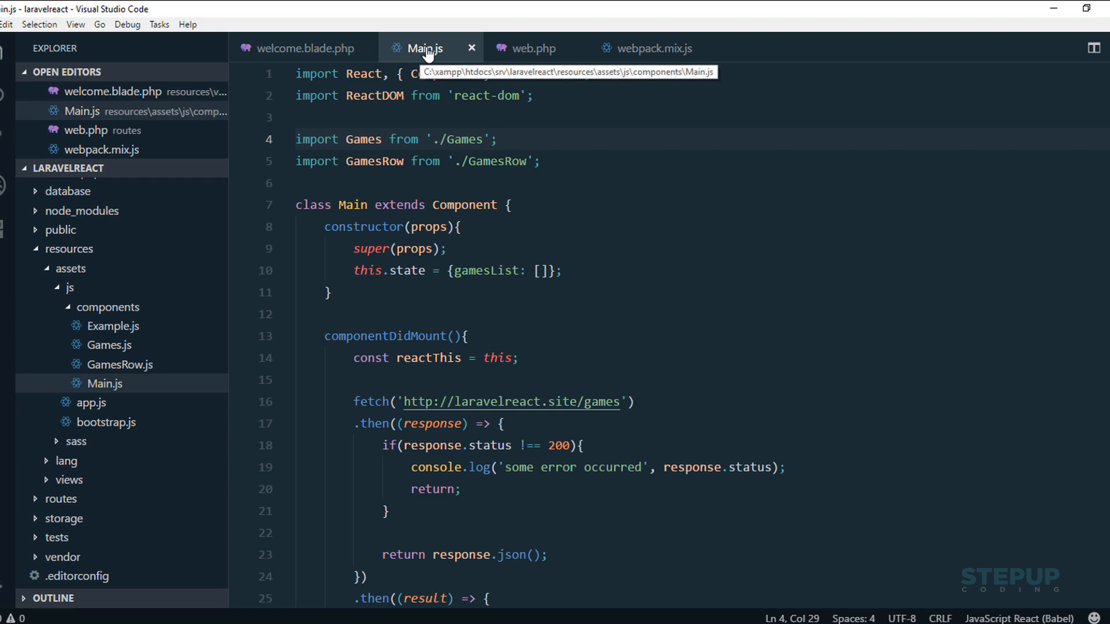
mouse_move(685, 281)
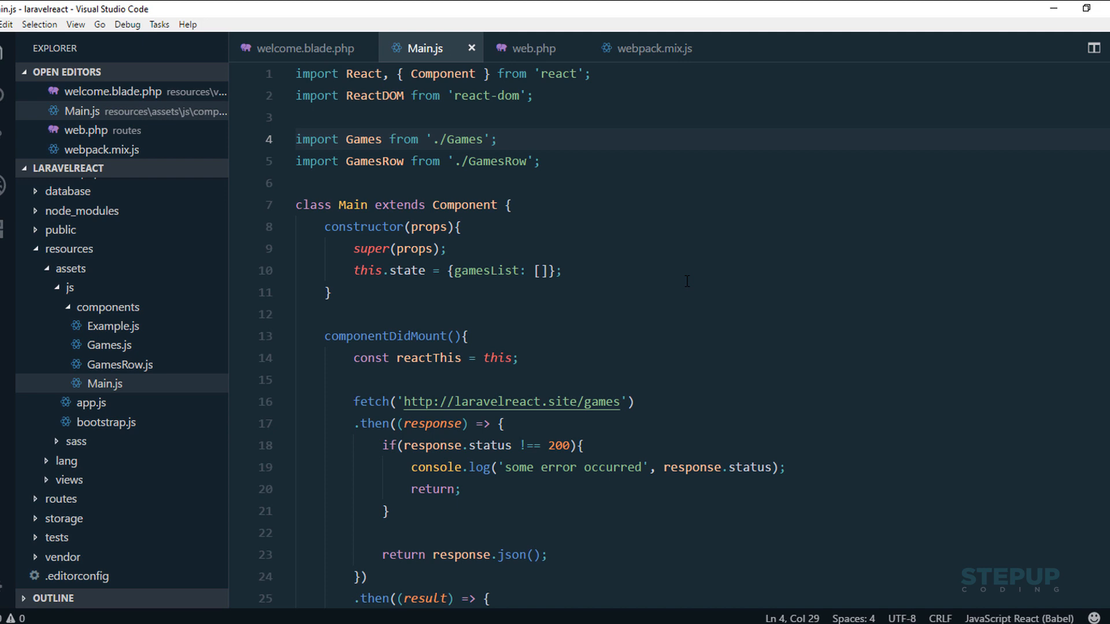
mouse_move(553, 212)
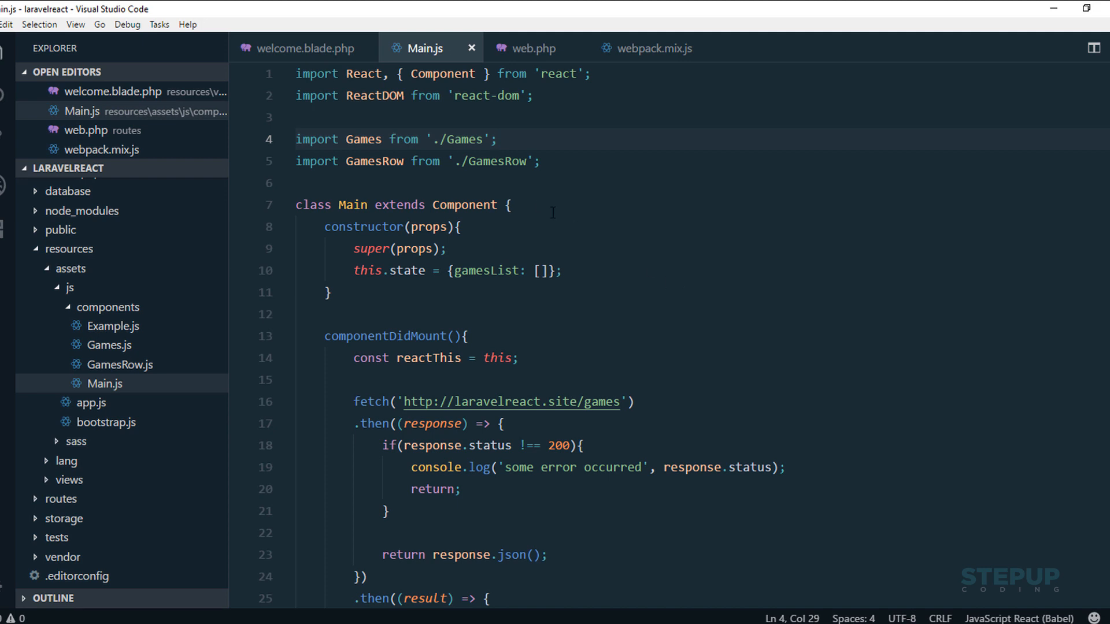
mouse_move(521, 158)
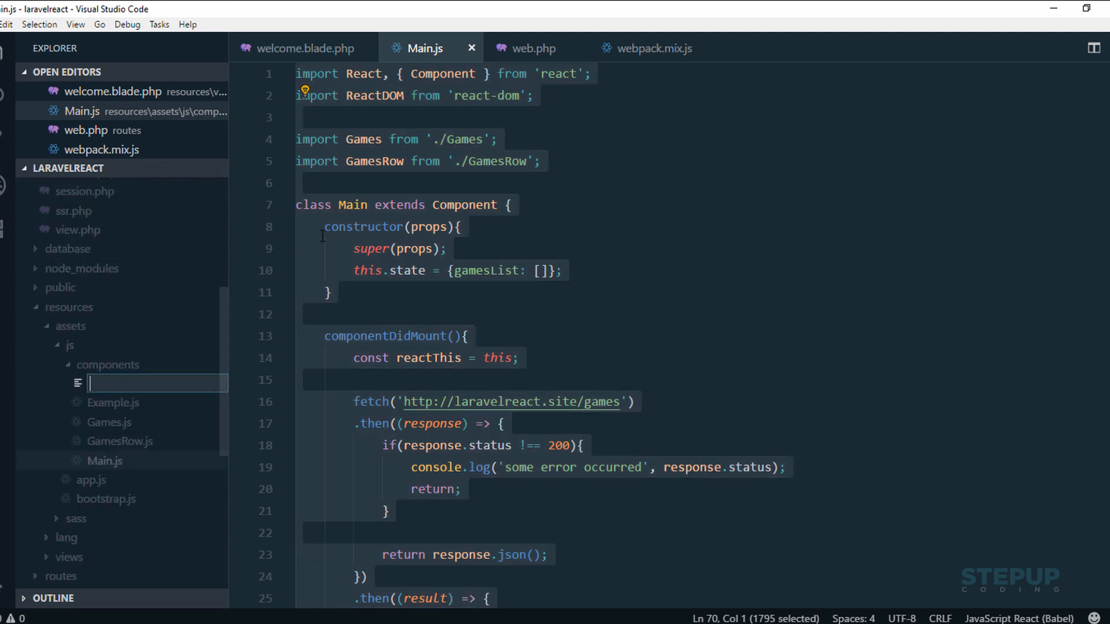
- Create main-server.js, paste in the Main component code and format the document
text(main-server.js)
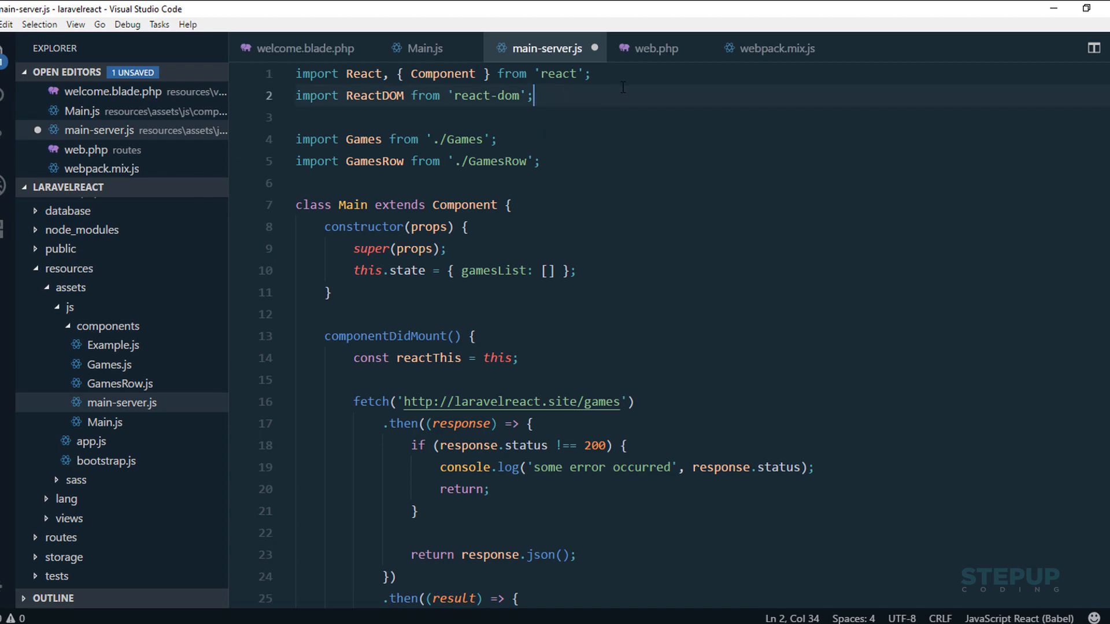
mouse_move(579, 107)
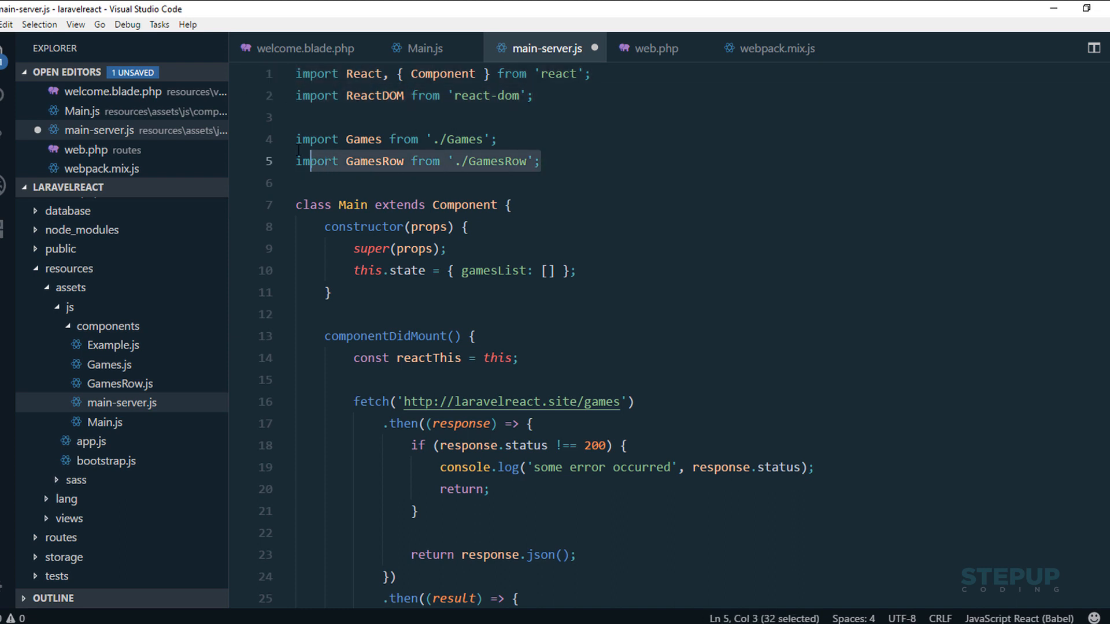
click(543, 161)
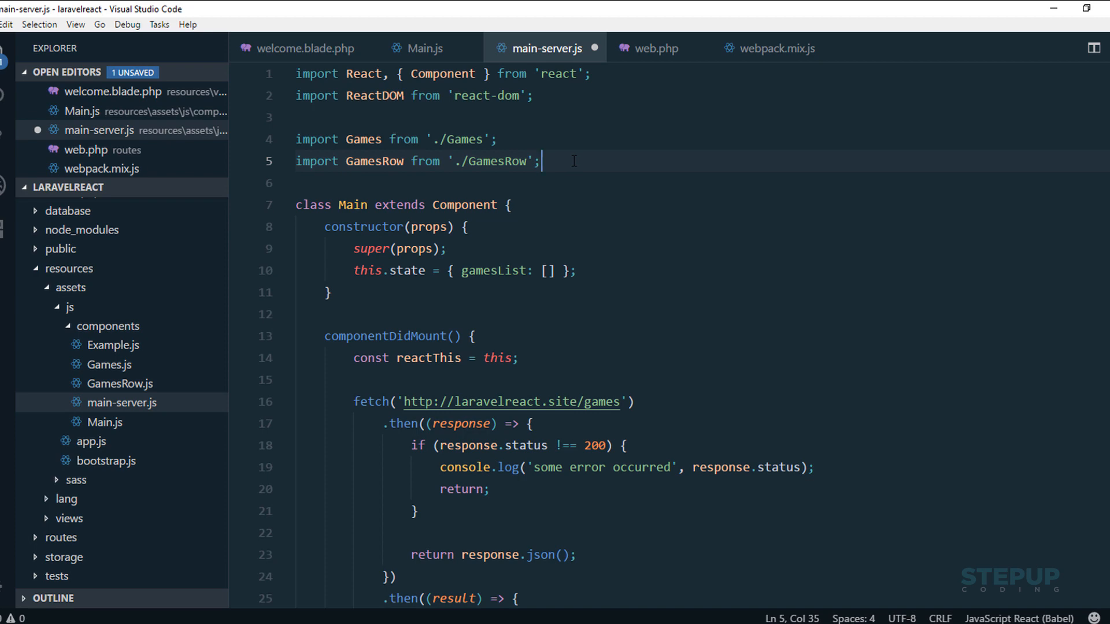
mouse_move(497, 114)
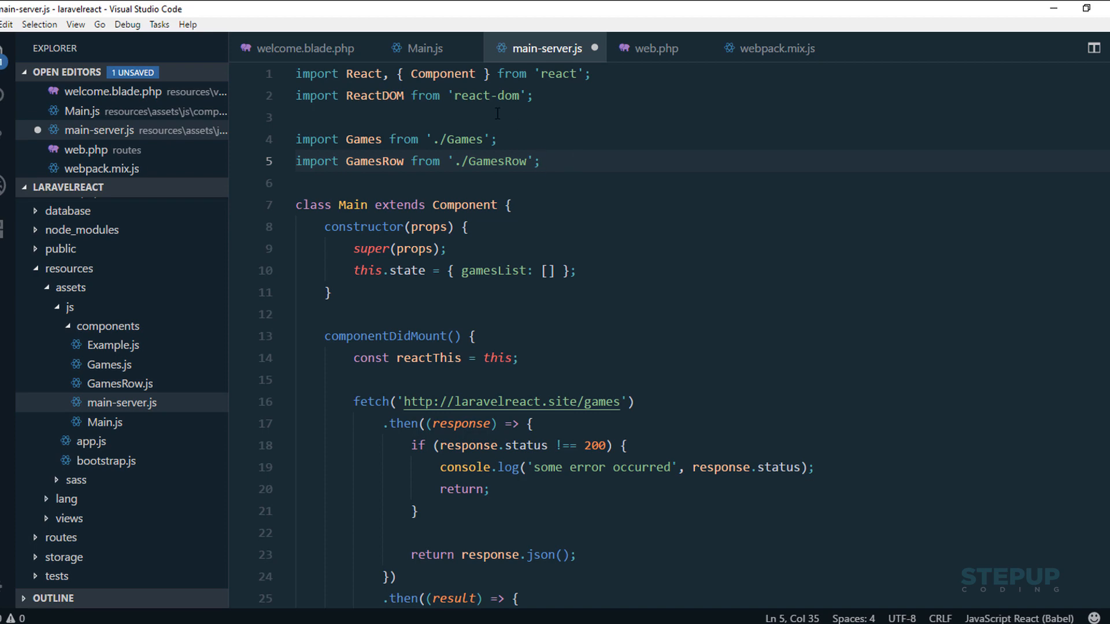
click(497, 139)
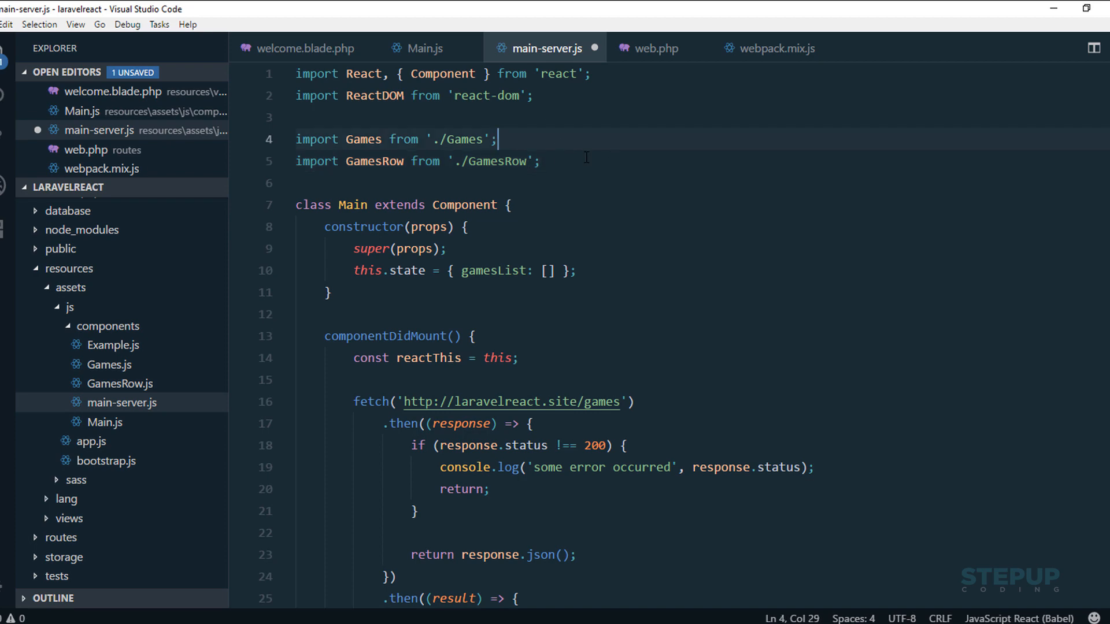
mouse_move(576, 161)
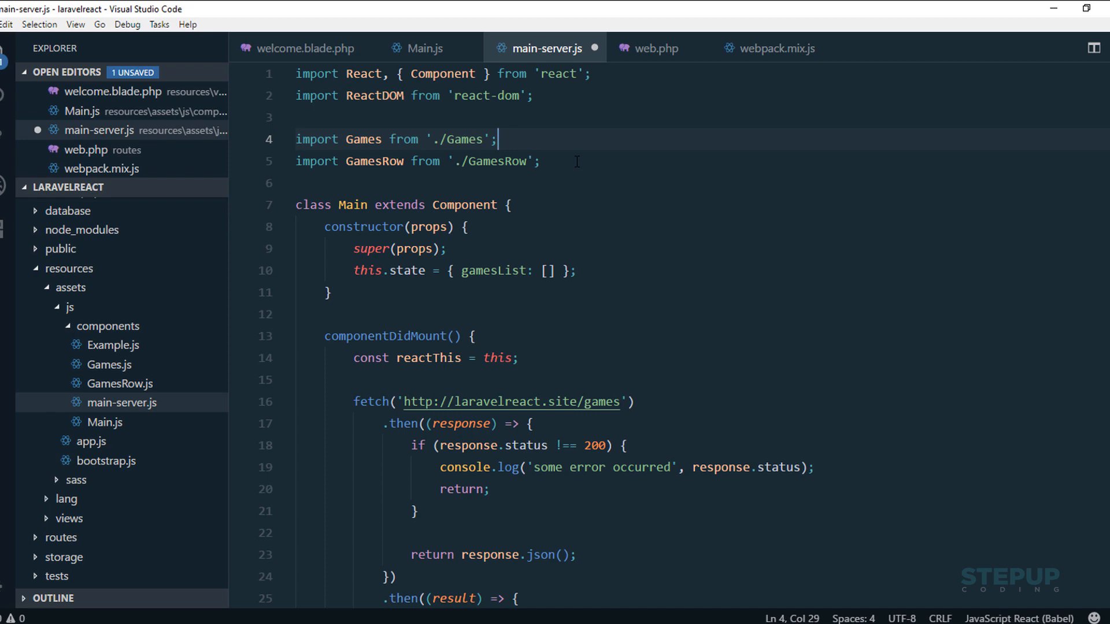
click(542, 161)
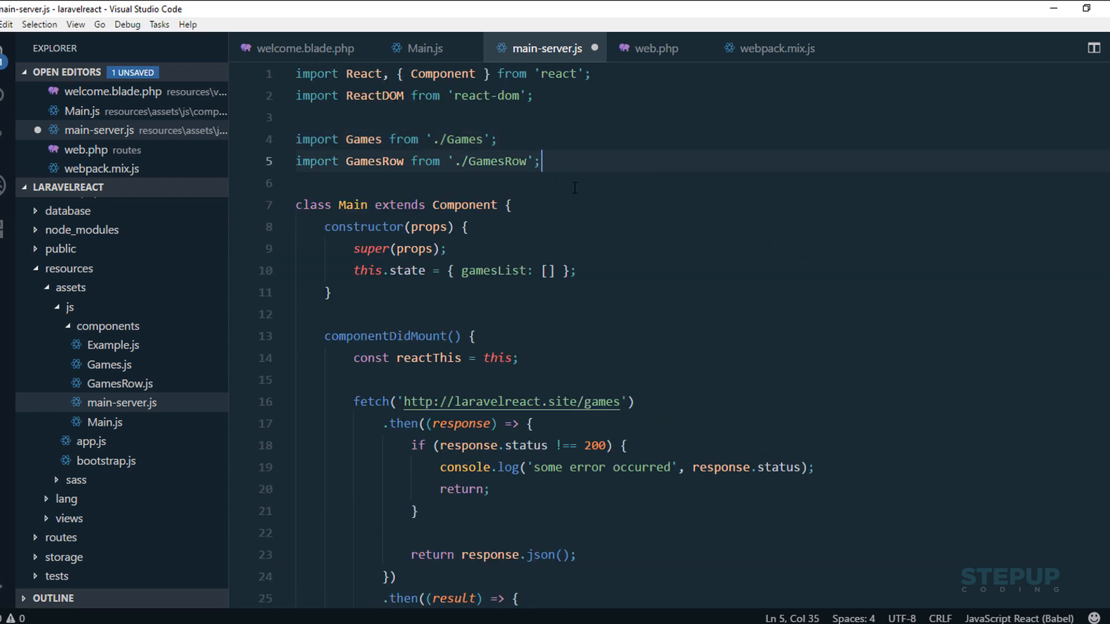
scroll(down, 3)
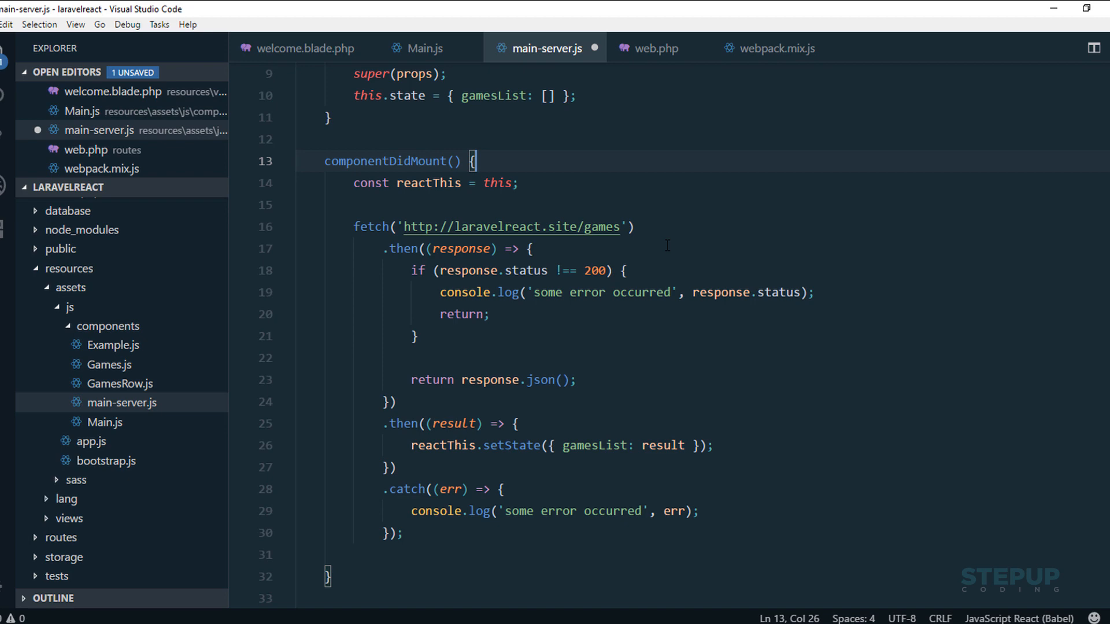
scroll(up, 3)
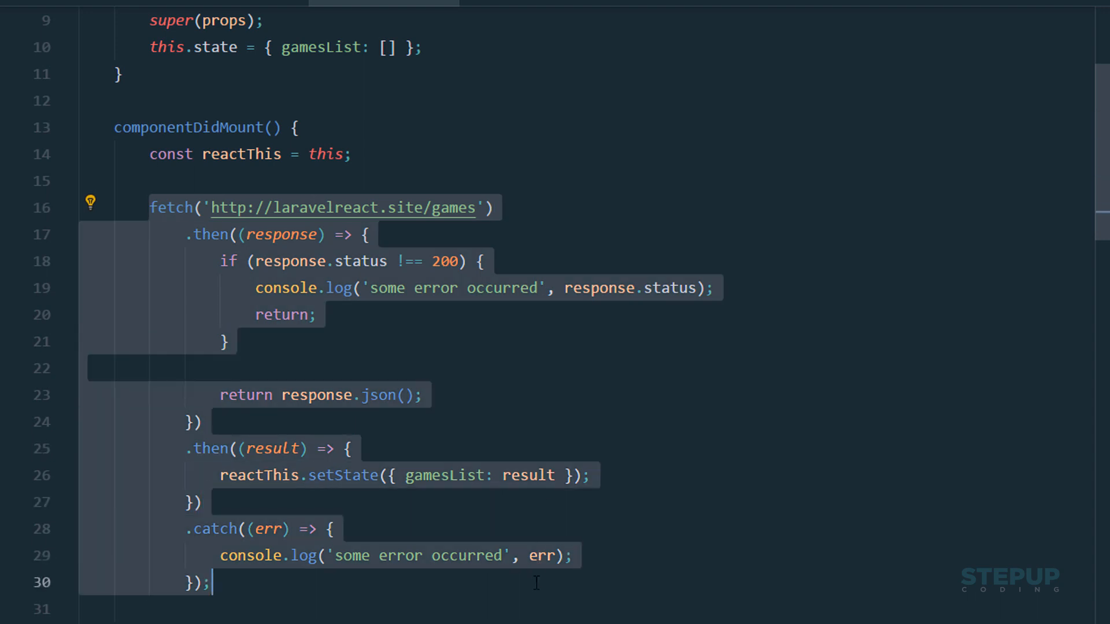
mouse_move(445, 250)
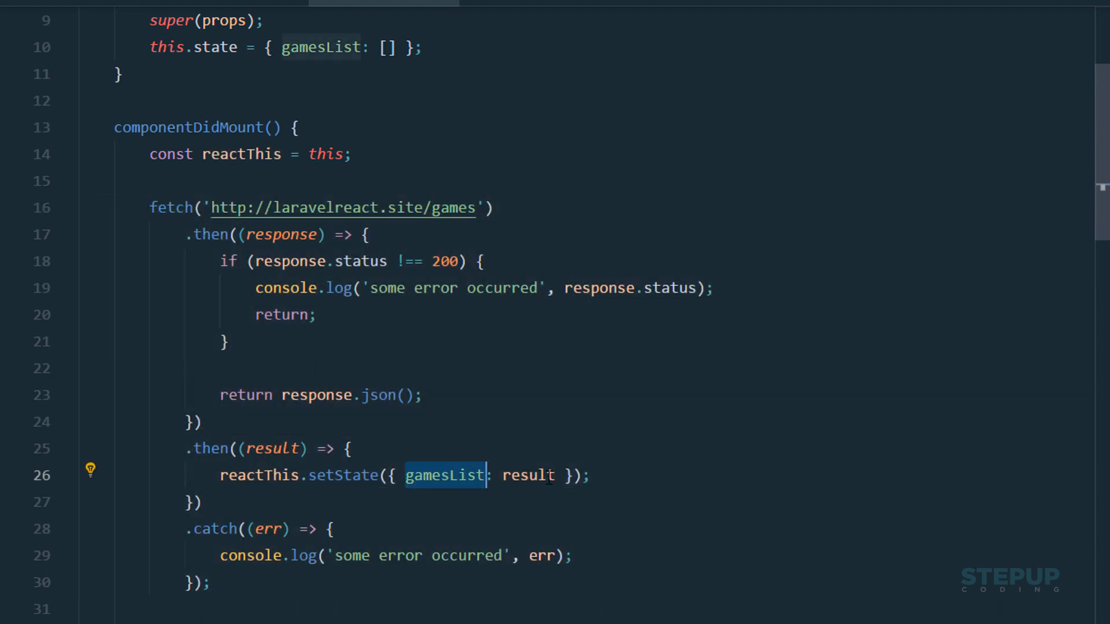
mouse_move(224, 18)
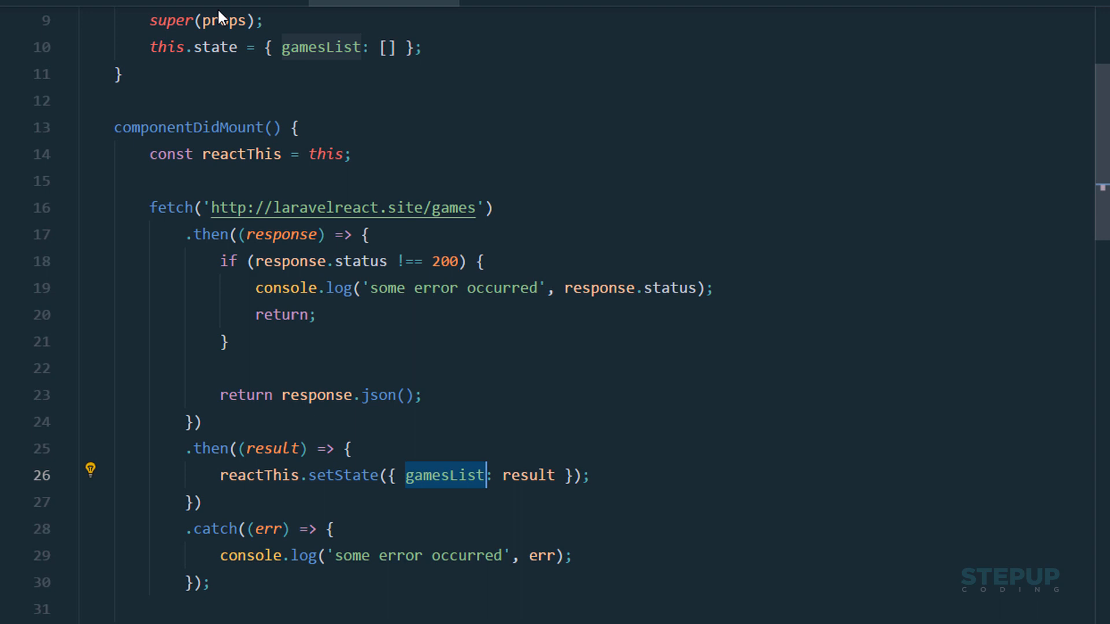
mouse_move(553, 438)
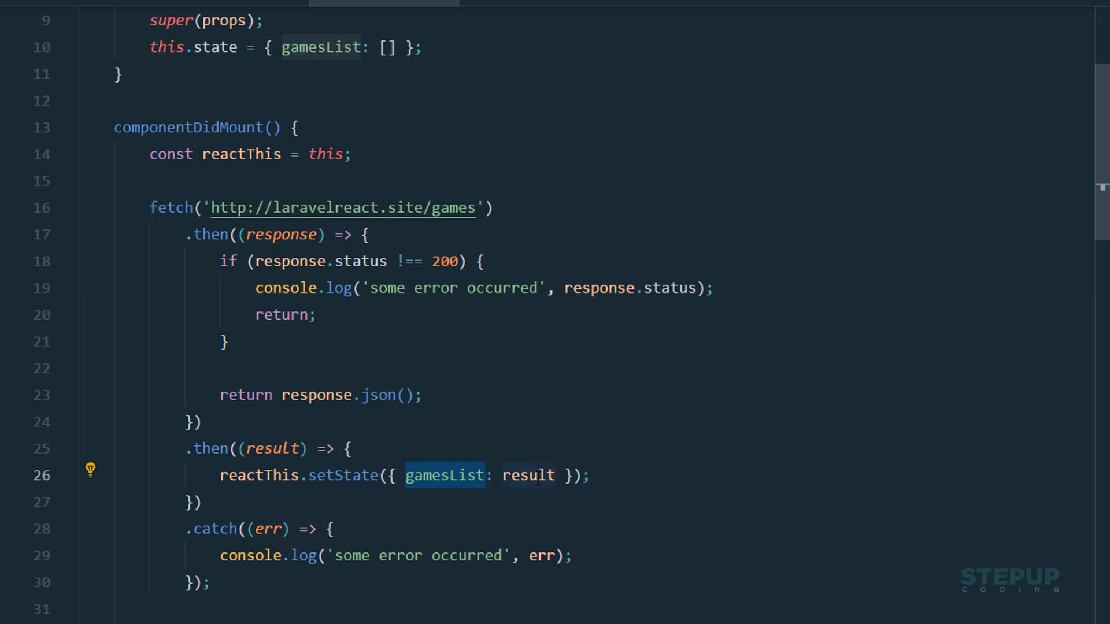
- Delete the componentDidMount fetch block from main-server.js and scroll through to check it
scroll(down, 3)
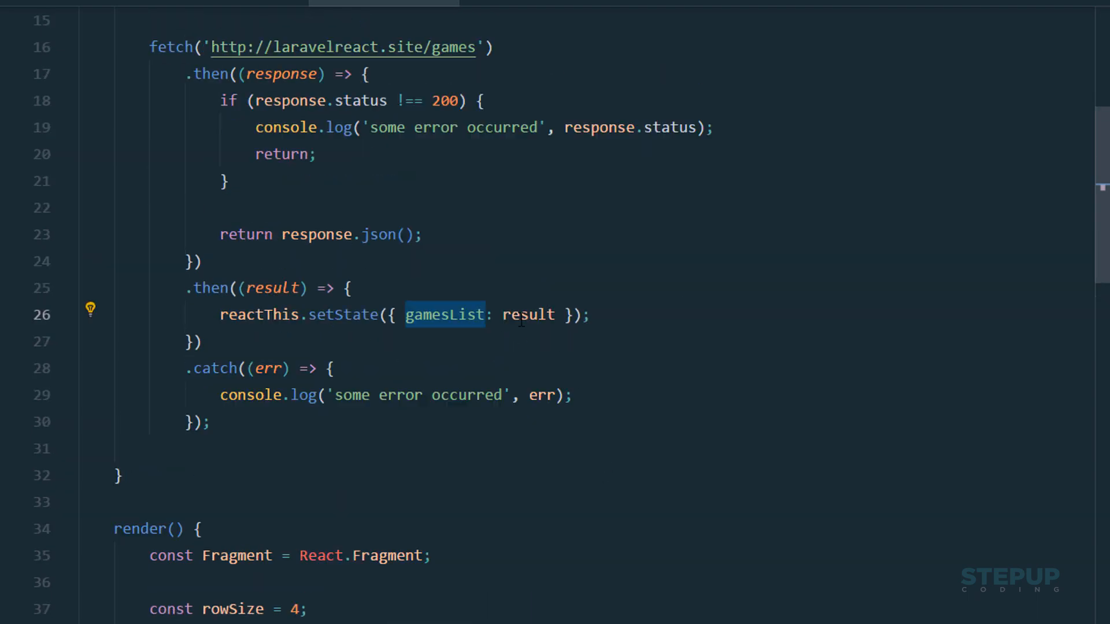
scroll(up, 3)
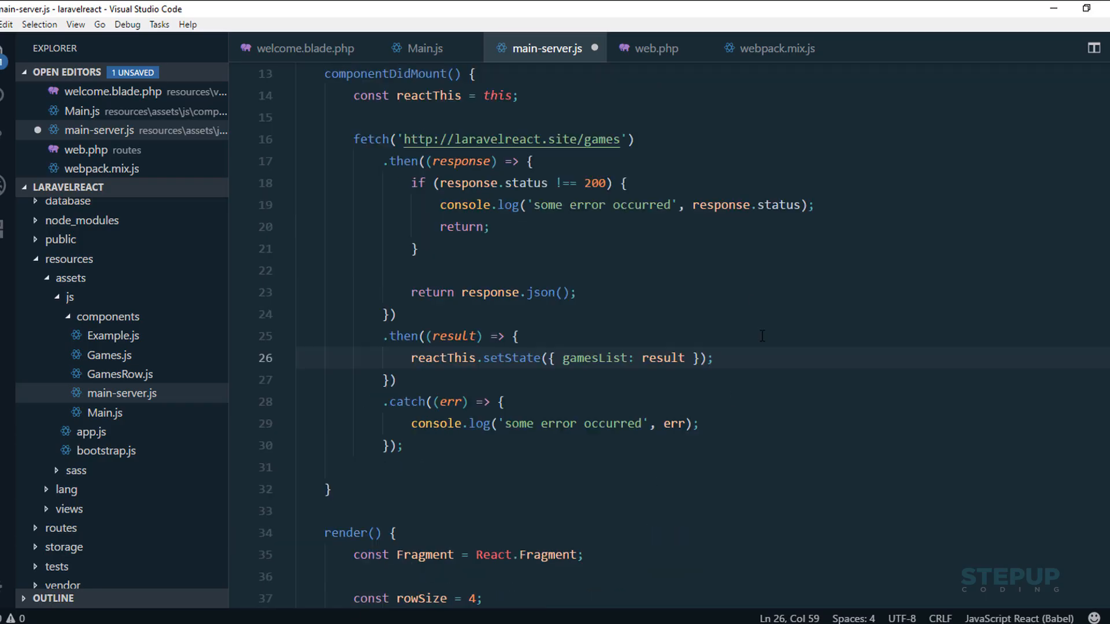
scroll(up, 3)
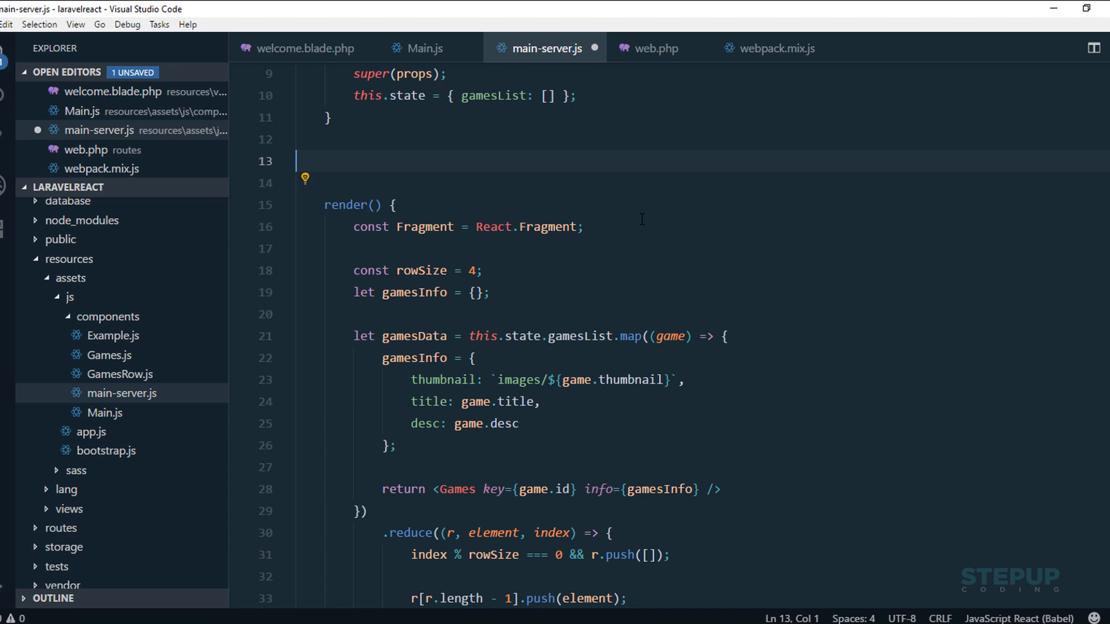
scroll(down, 3)
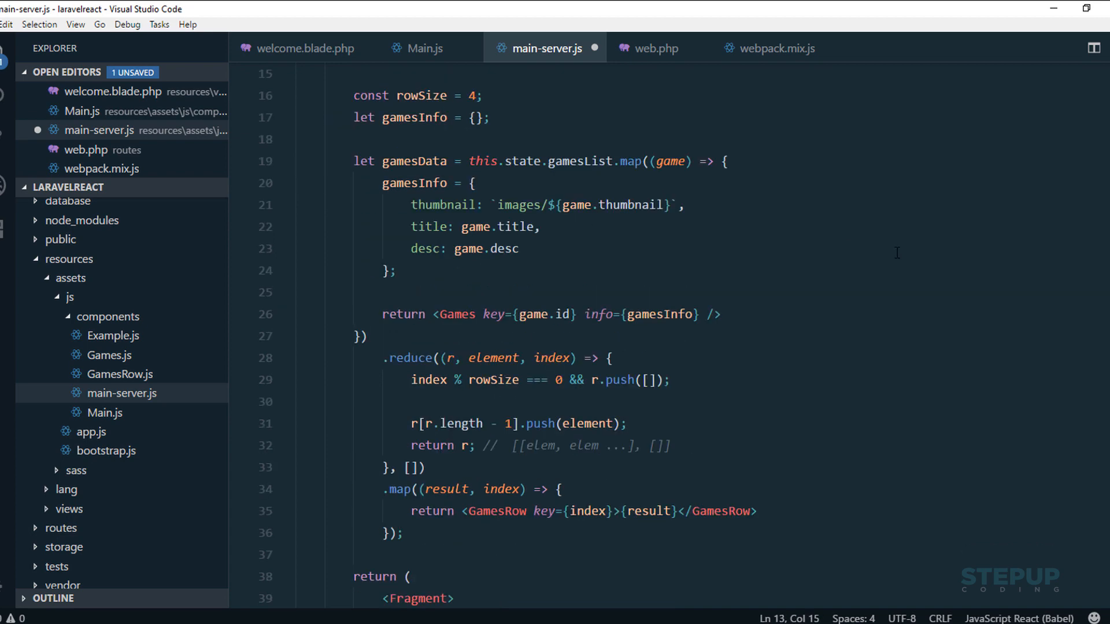
scroll(up, 3)
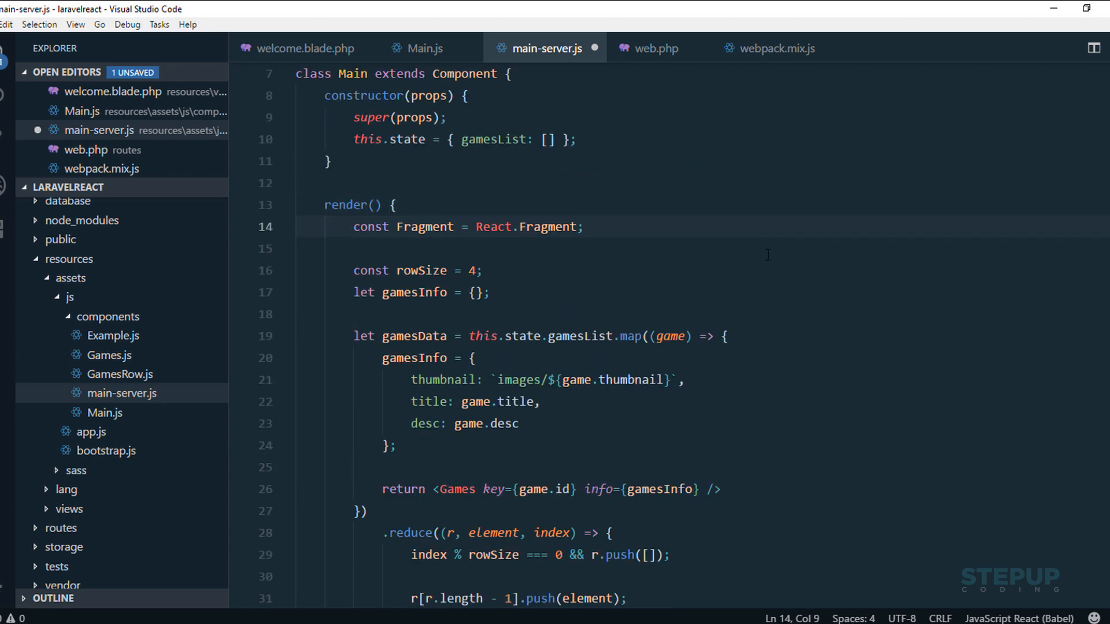
scroll(down, 3)
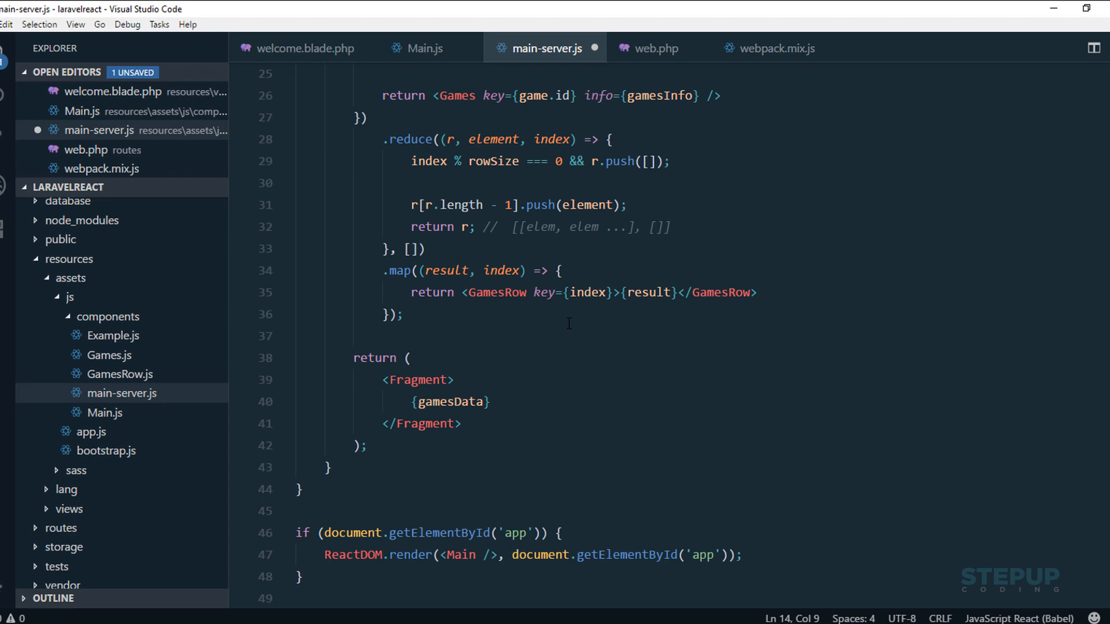
scroll(up, 3)
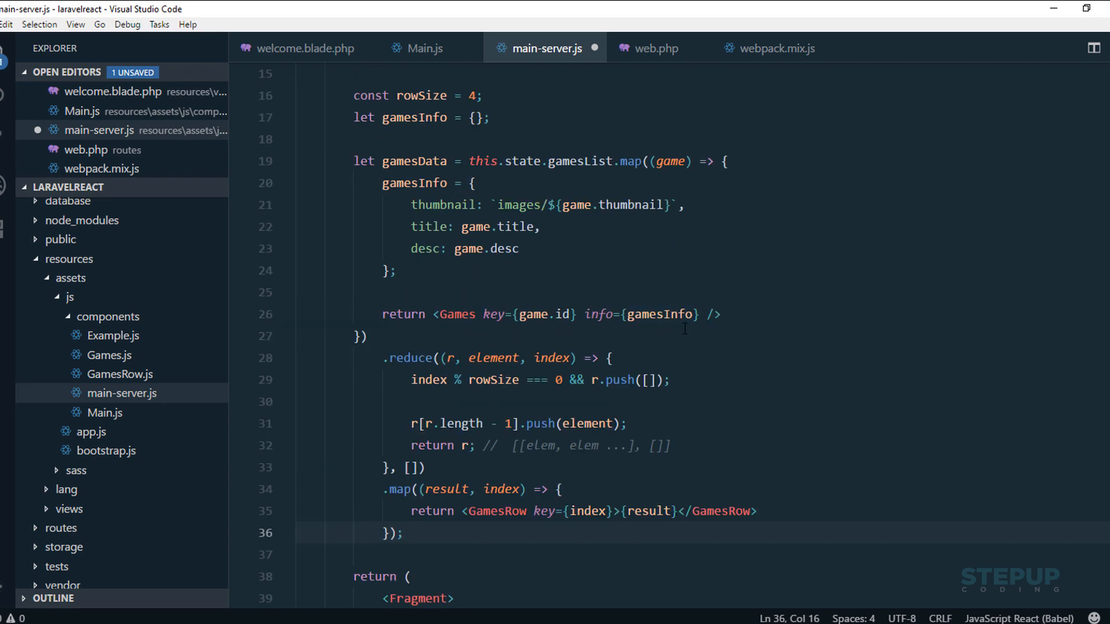
scroll(down, 3)
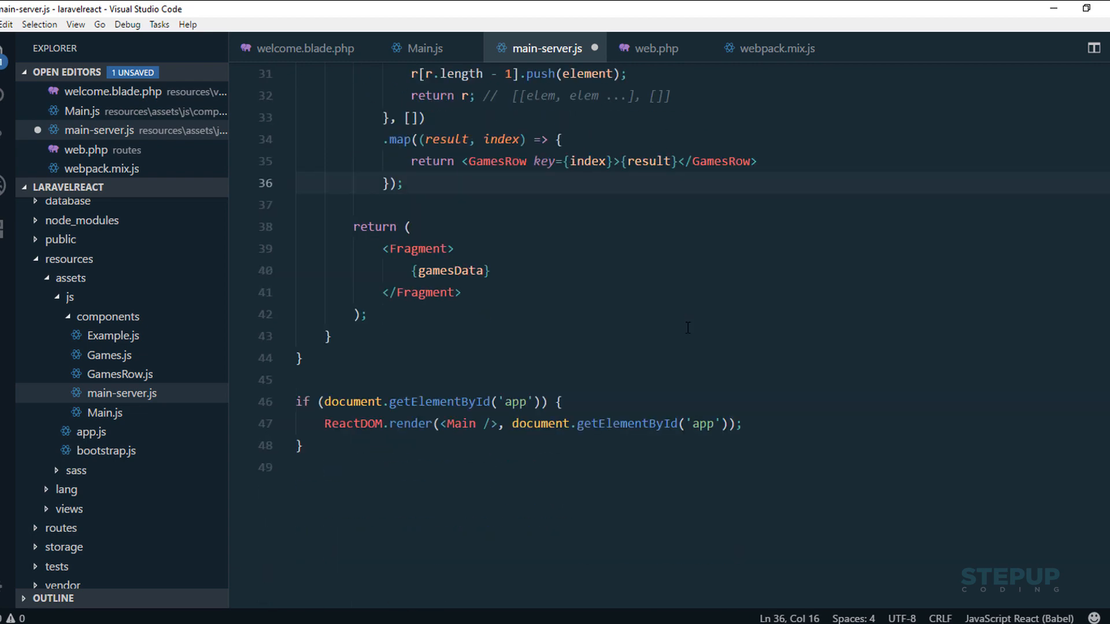
scroll(up, 3)
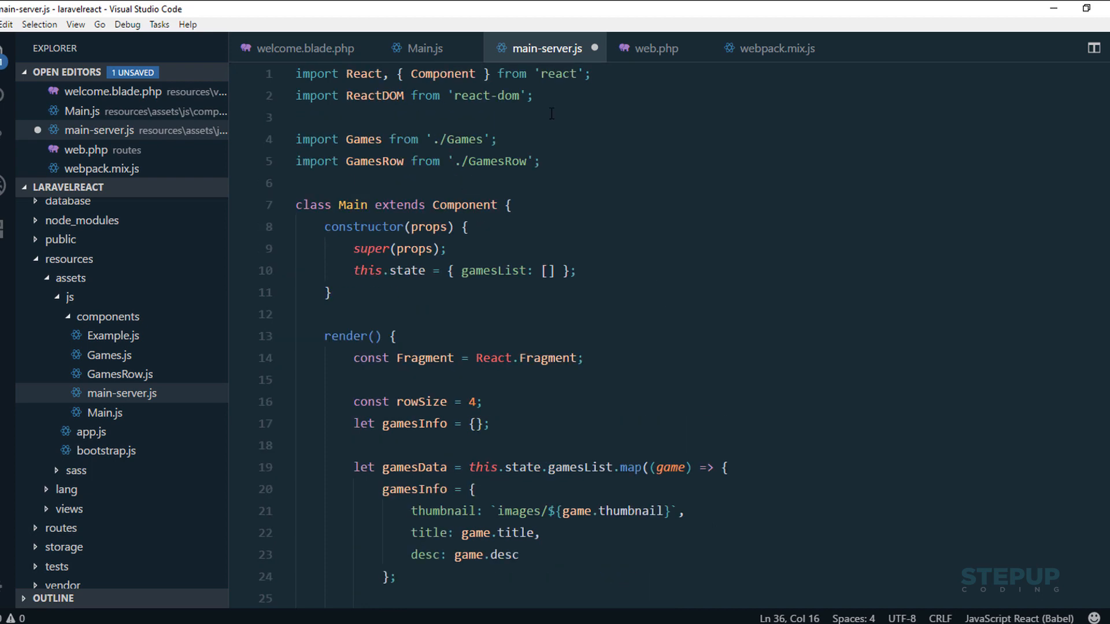
- Insert import ReactDOMServer from 'react-dom/server'; as line 3 of main-server.js
click(533, 95)
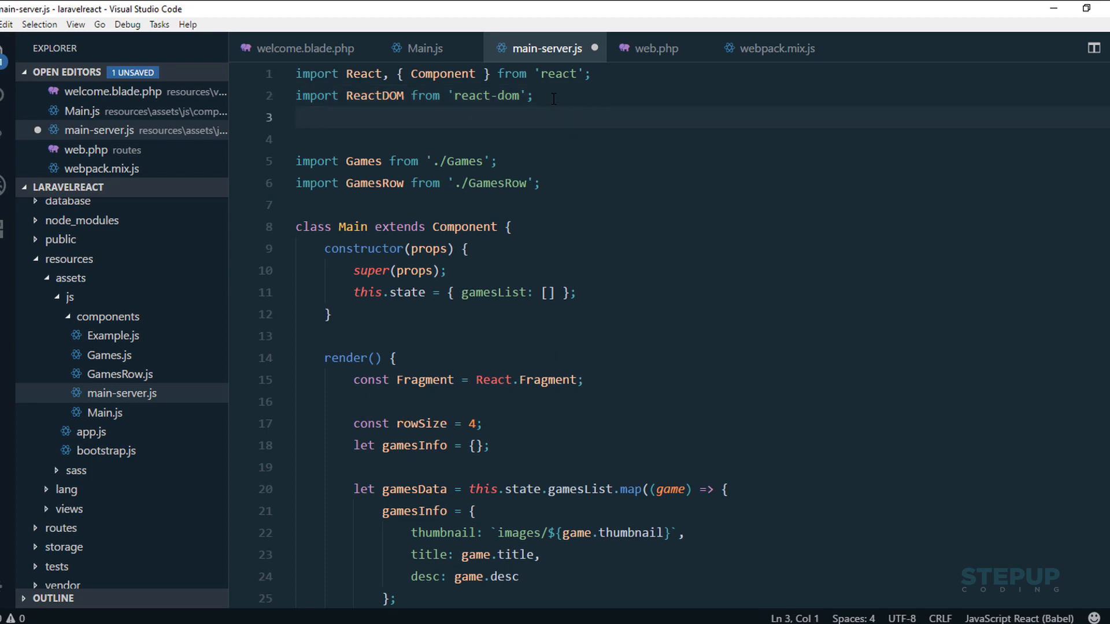
text(i)
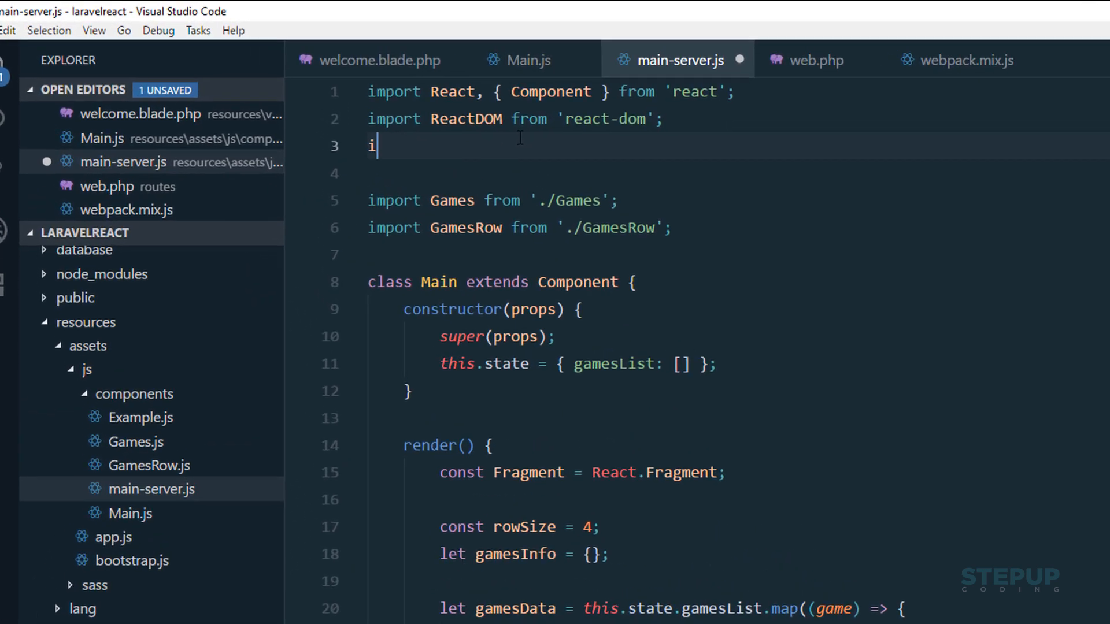
text(mport Re)
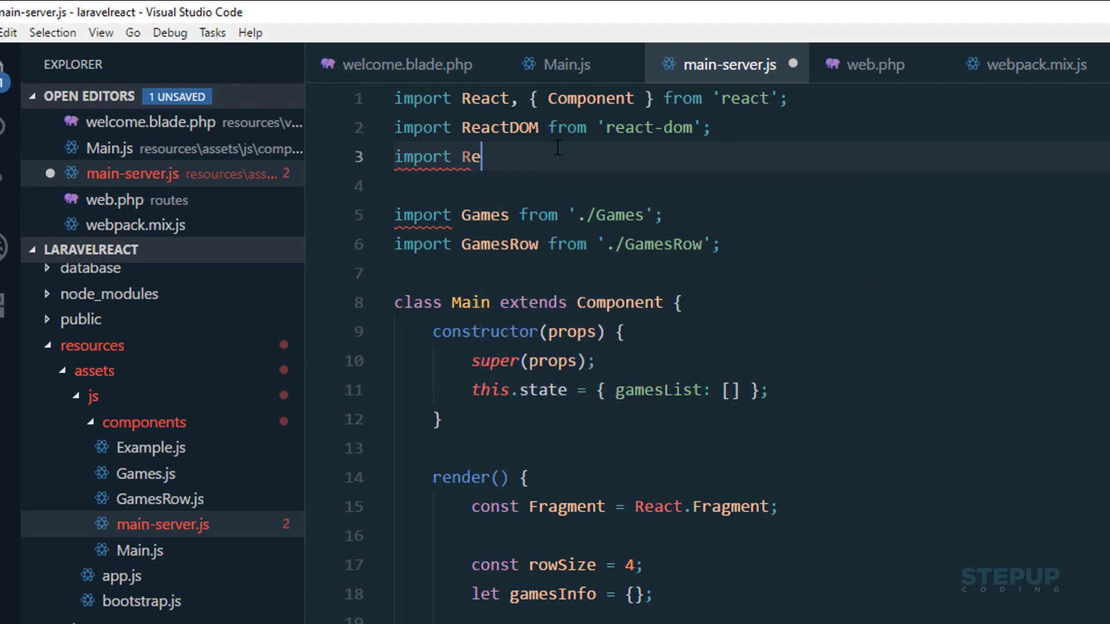
text(actDOMS)
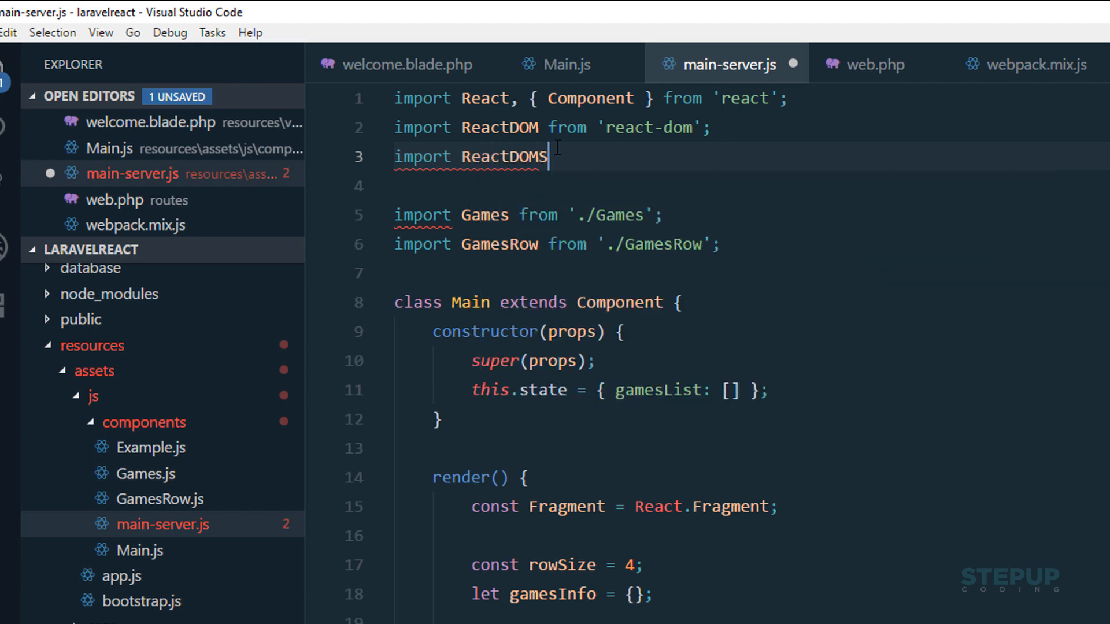
text(erver from)
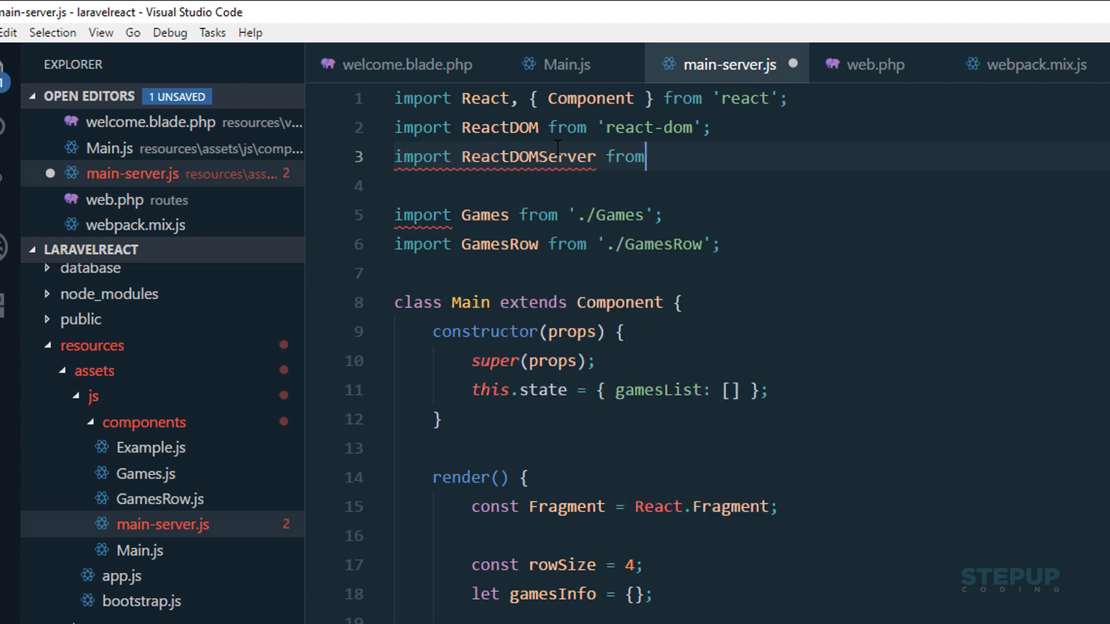
text('react-dom)
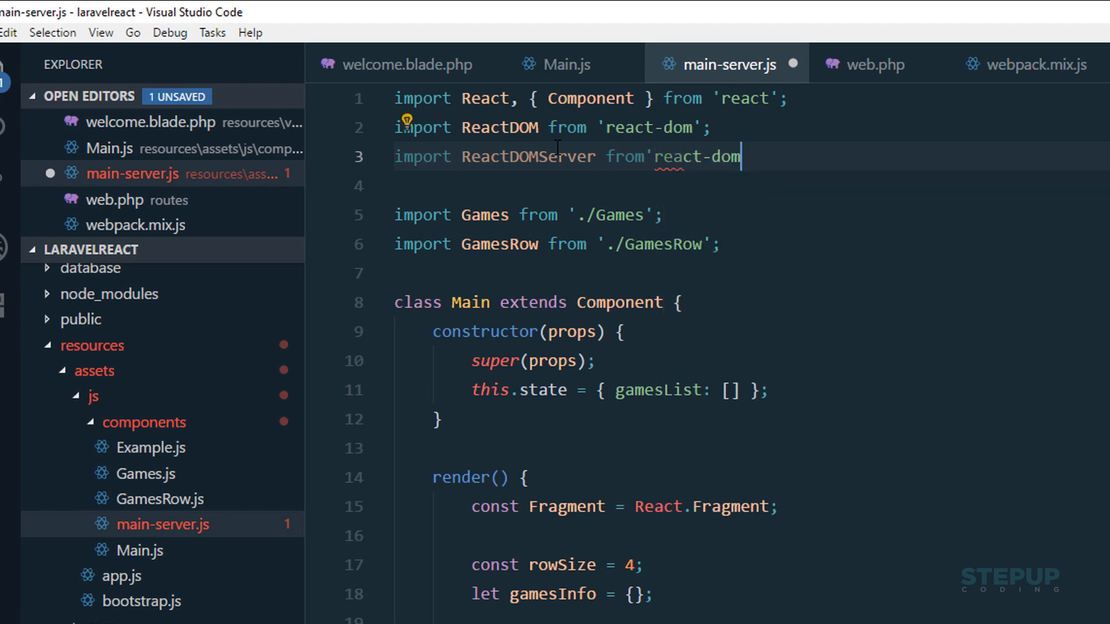
text(/server)
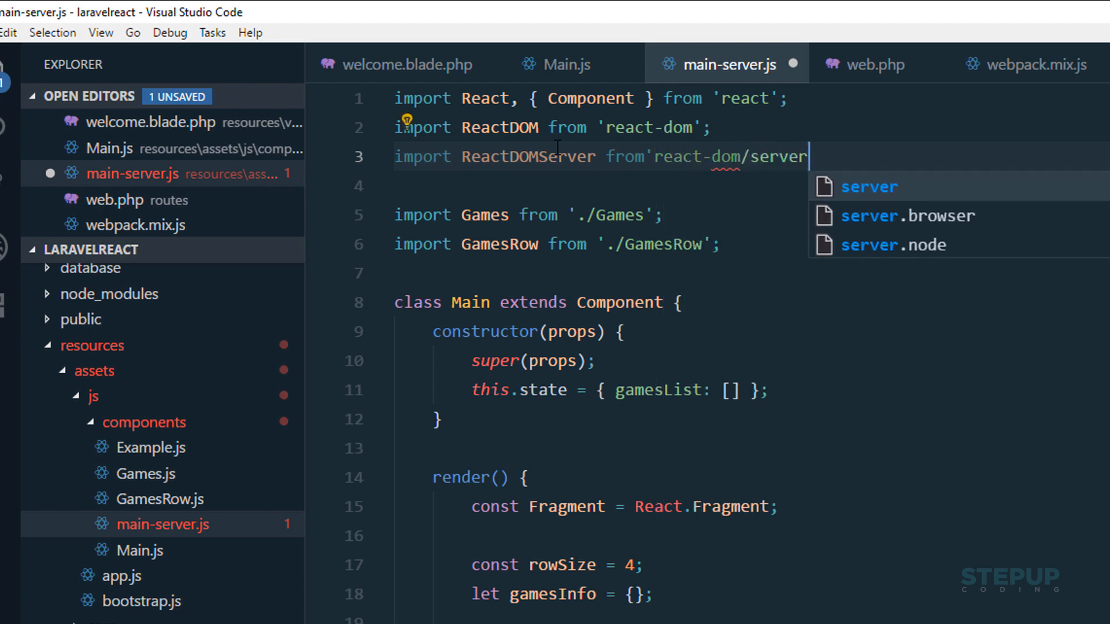
text(;)
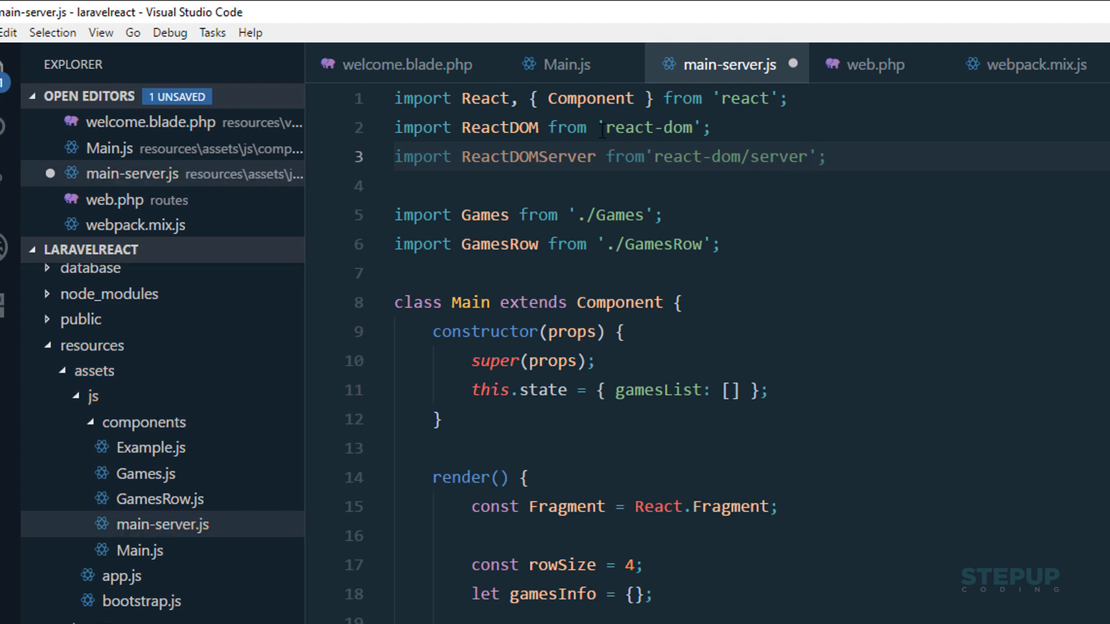
- Add const html = ReactDOMServer.renderToString(<Main />); below the Main class
double_click(527, 157)
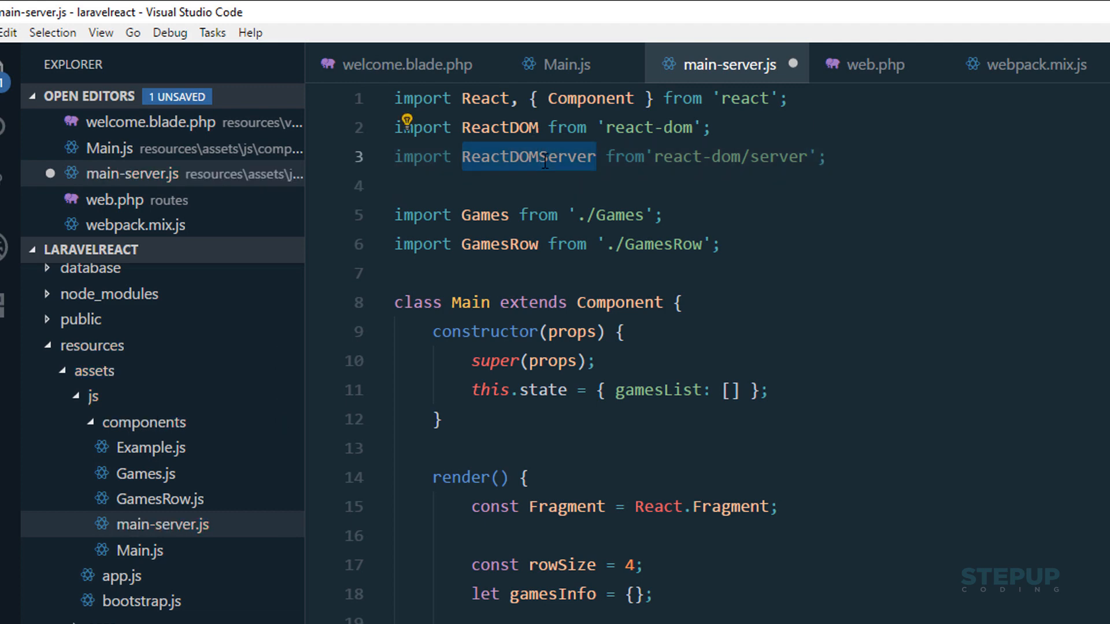
scroll(down, 3)
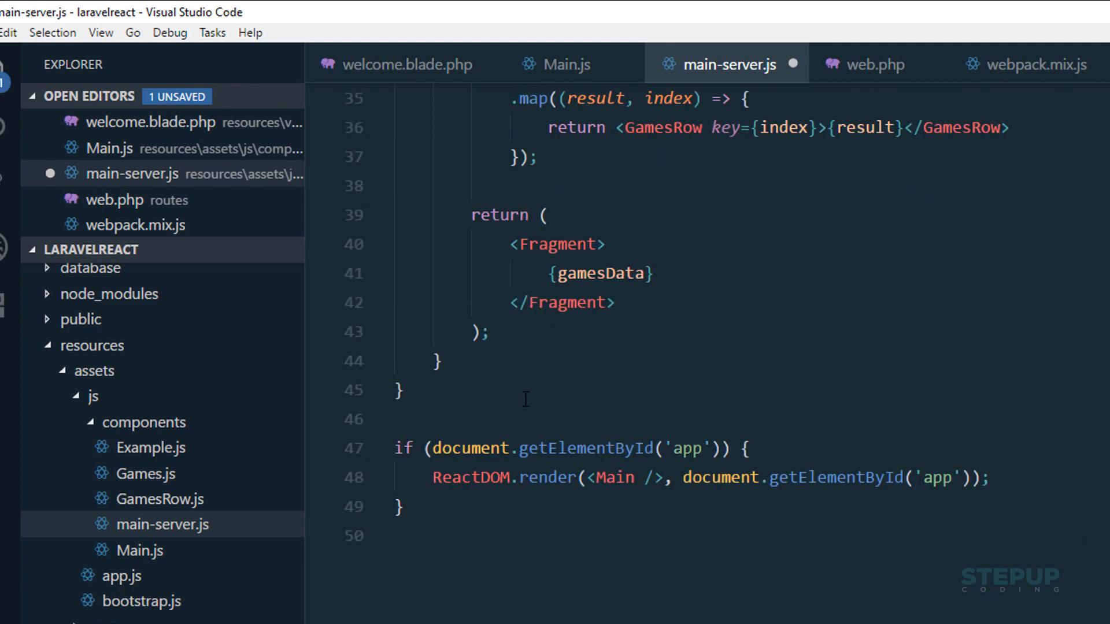
scroll(up, 3)
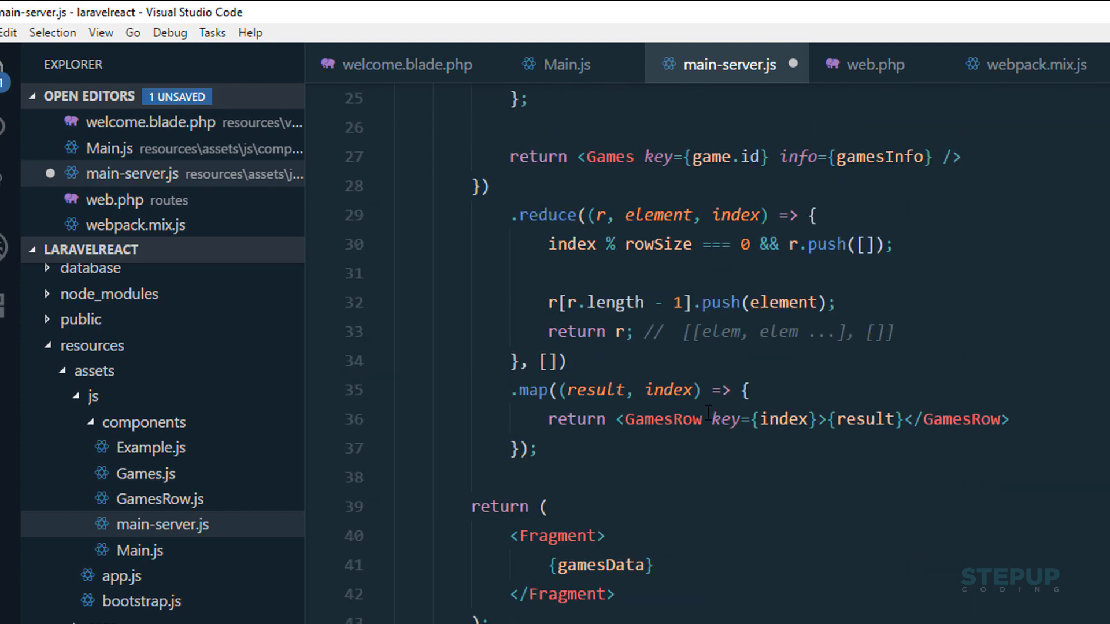
scroll(down, 3)
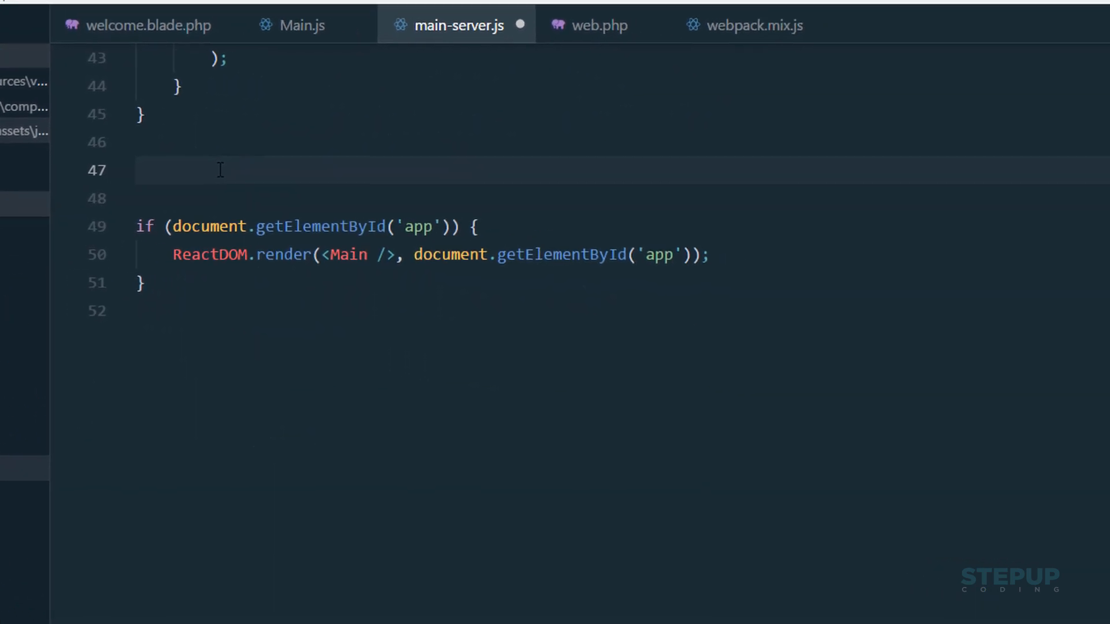
text(const)
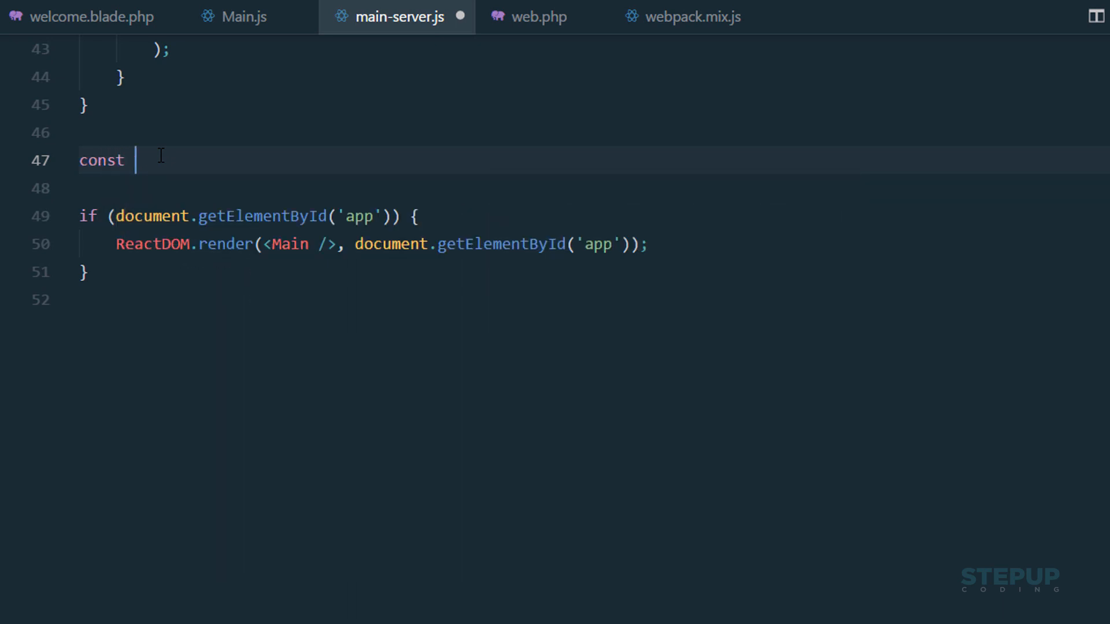
text(html =)
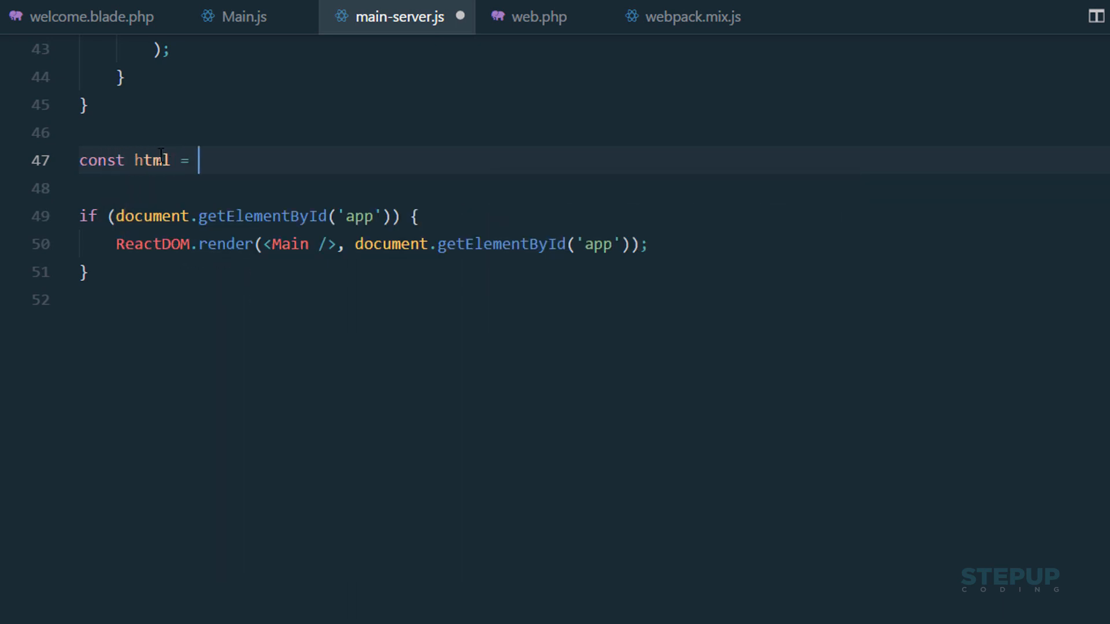
text(ReactDOMServer.renderToString)
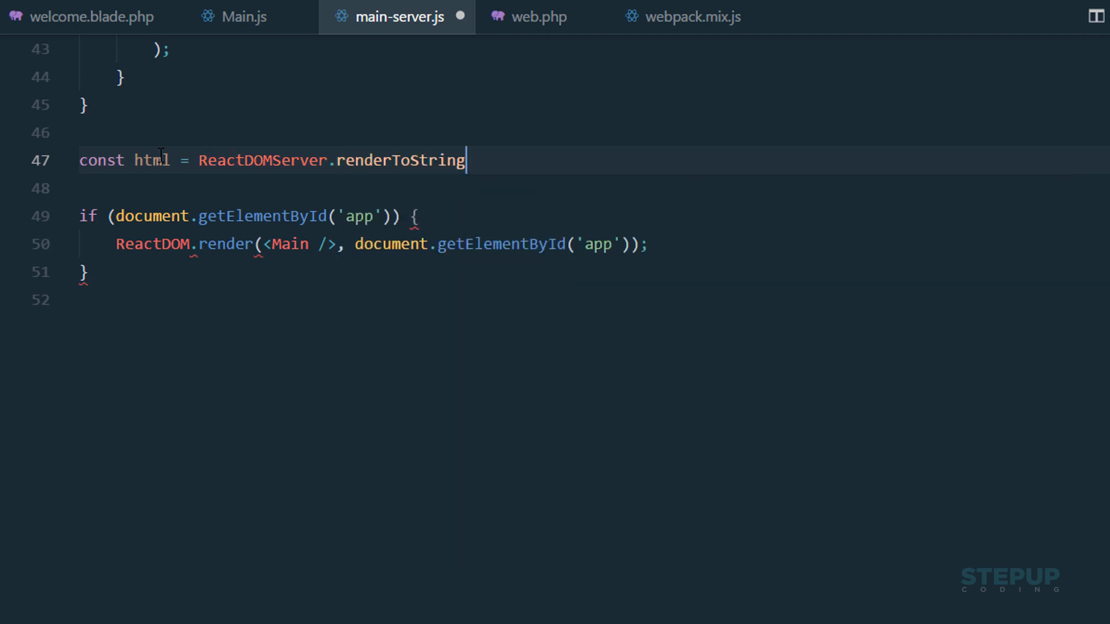
text(();)
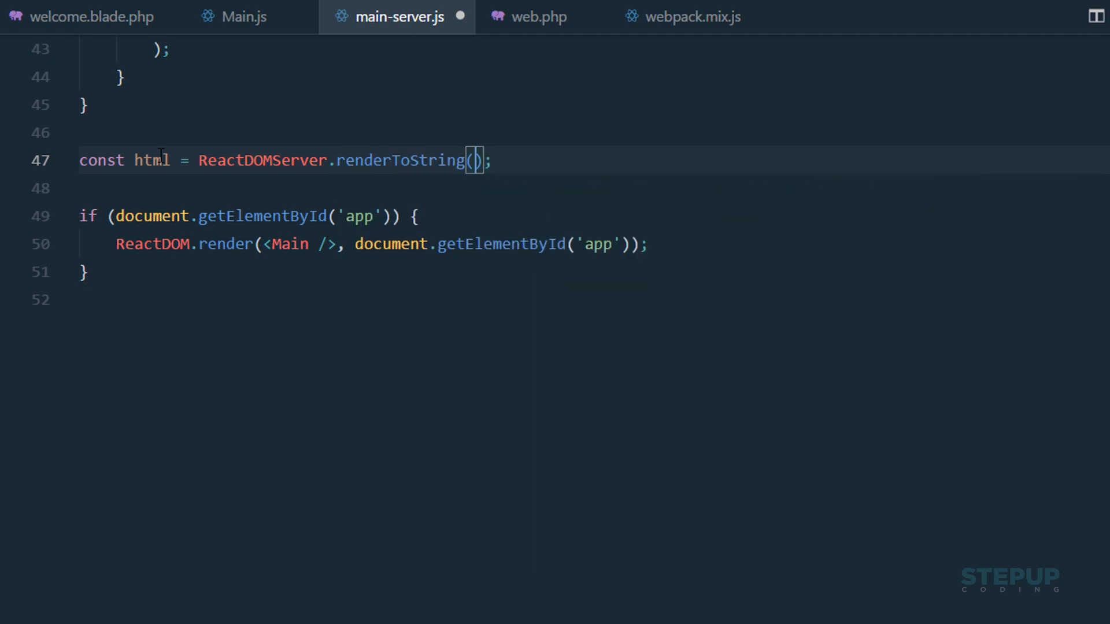
key(Enter)
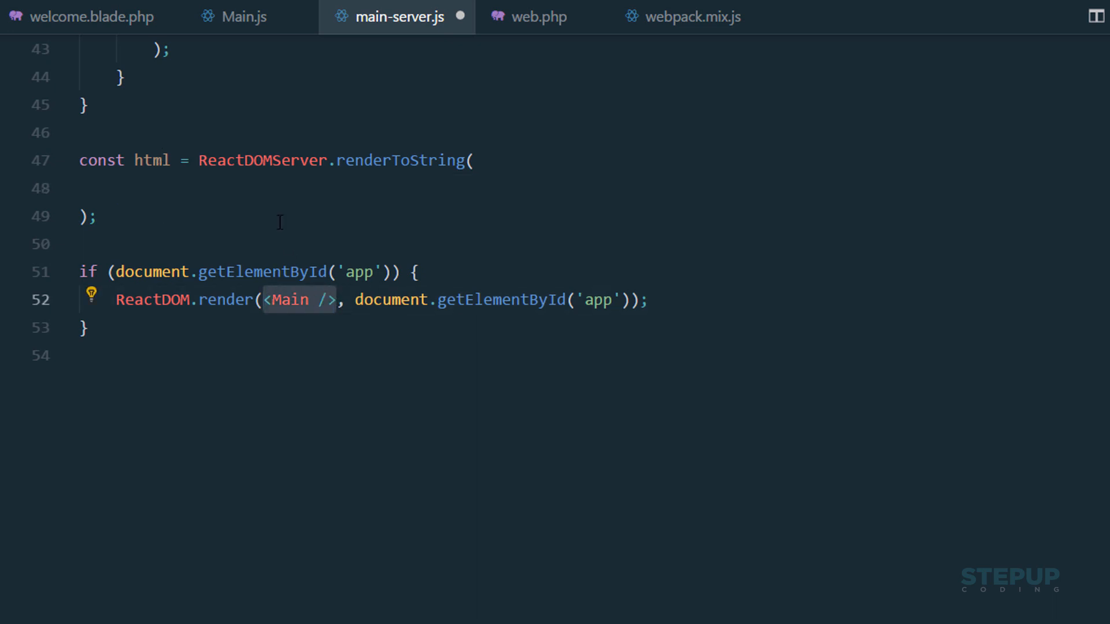
text(<Main />)
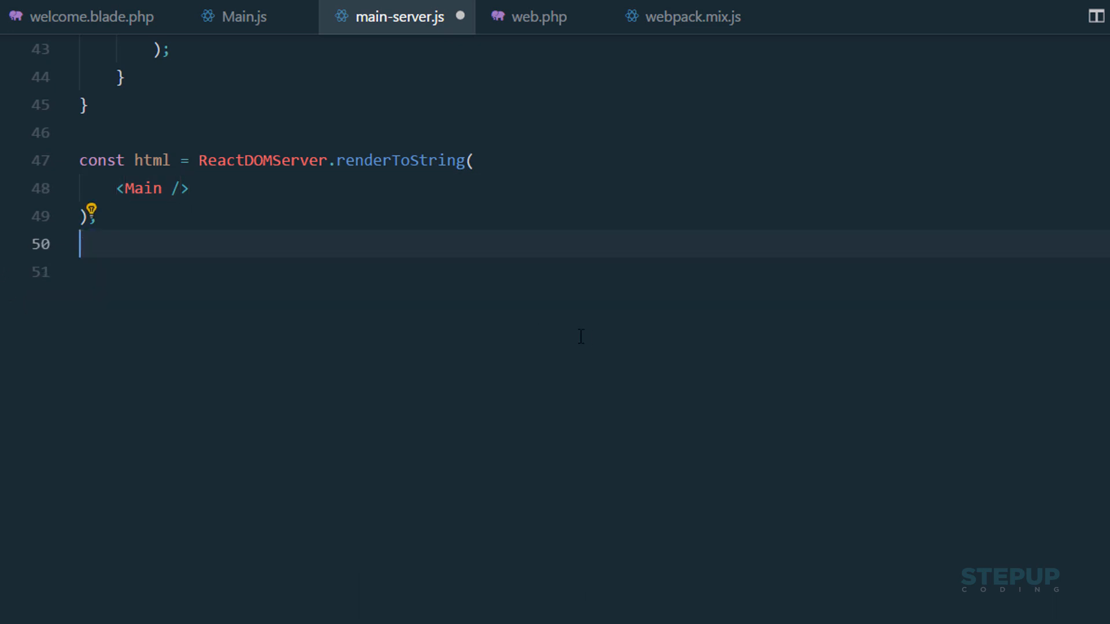
- Remove the if/ReactDOM.render block from the end of main-server.js
scroll(up, 3)
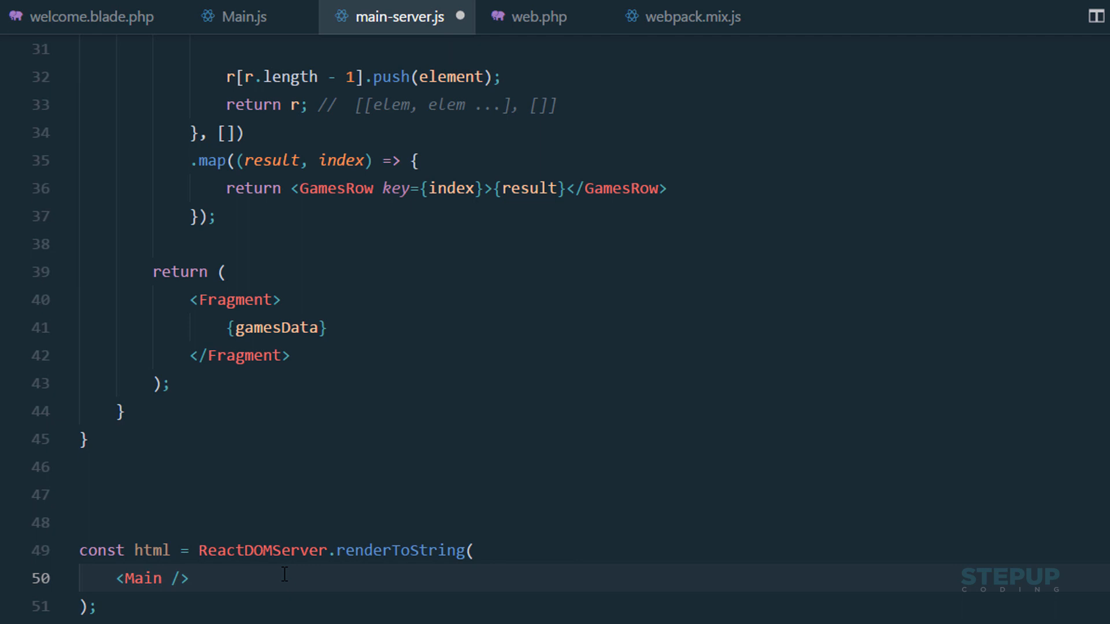
scroll(up, 3)
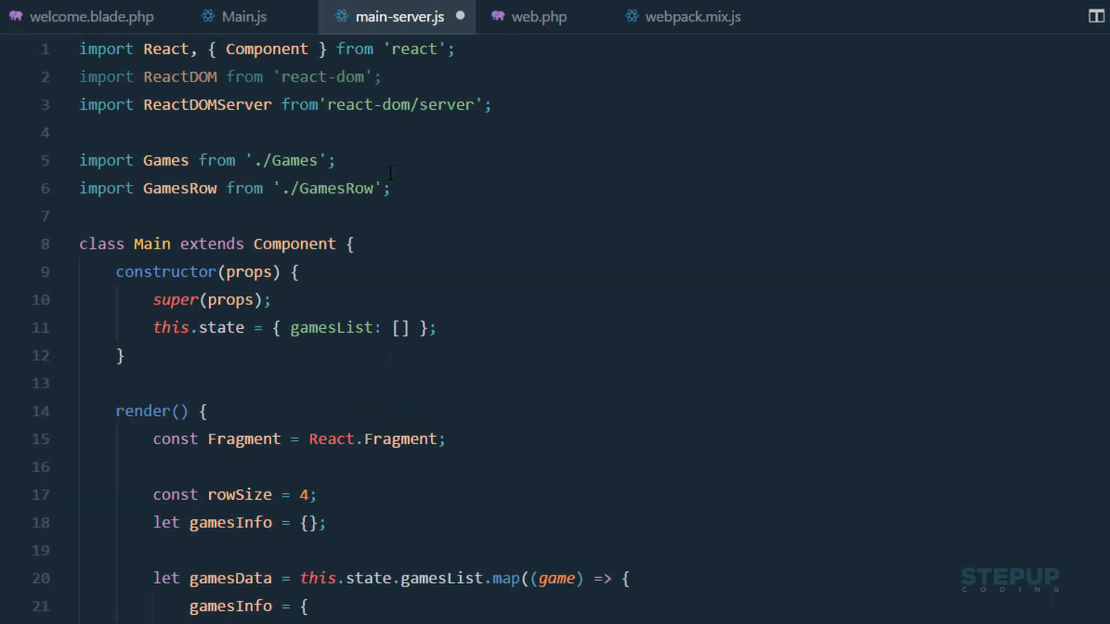
scroll(down, 3)
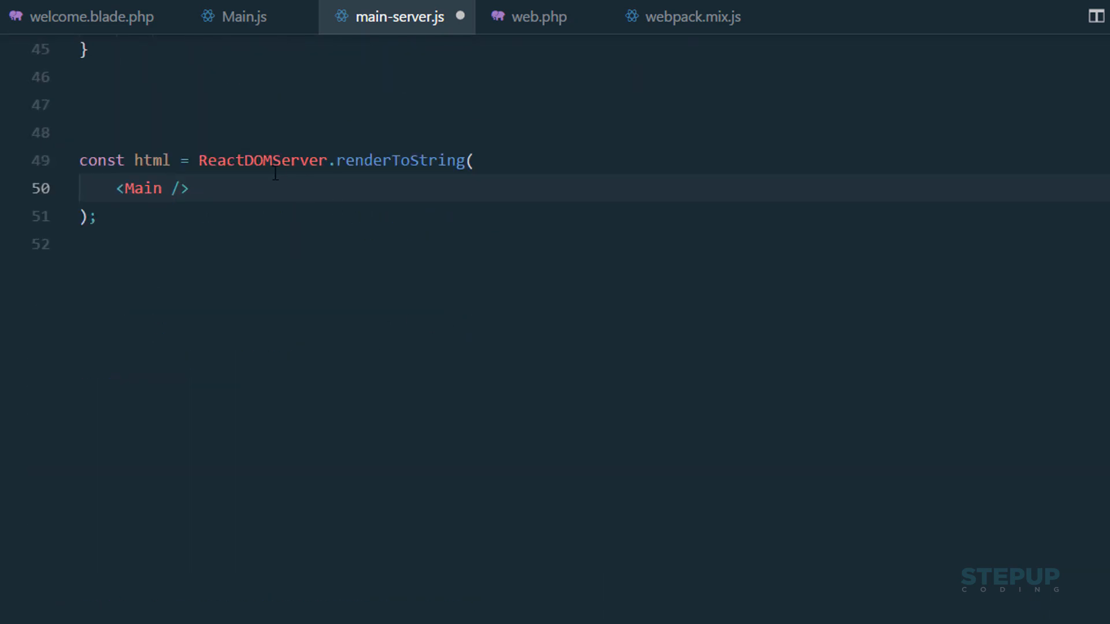
scroll(up, 3)
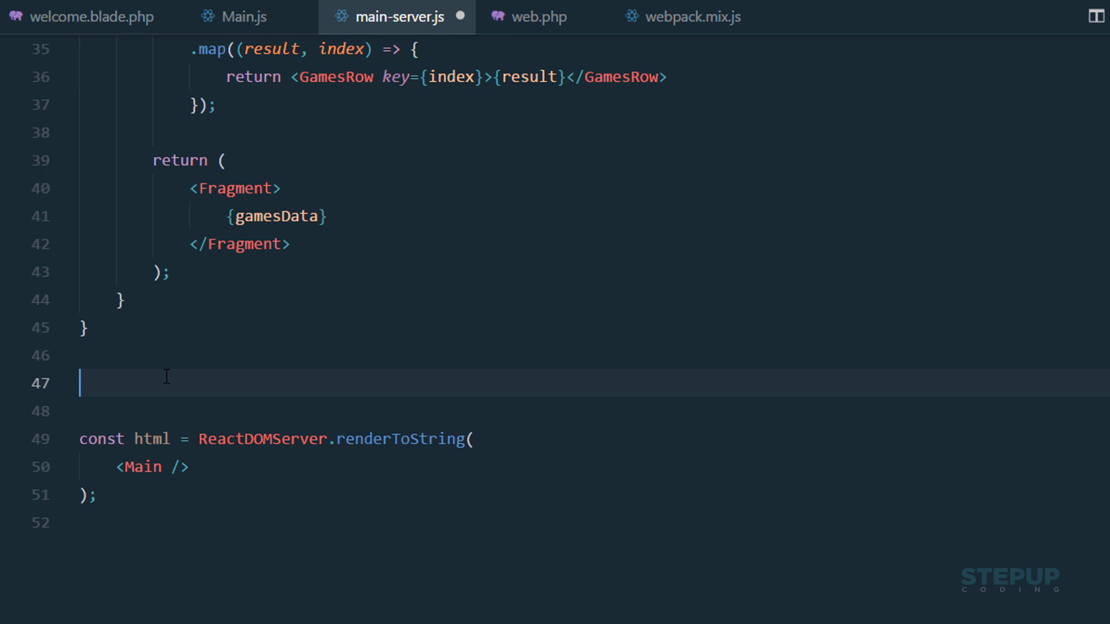
- Add let { listGames } = context; and render <Main gamesList={listGames} />
text(let {)
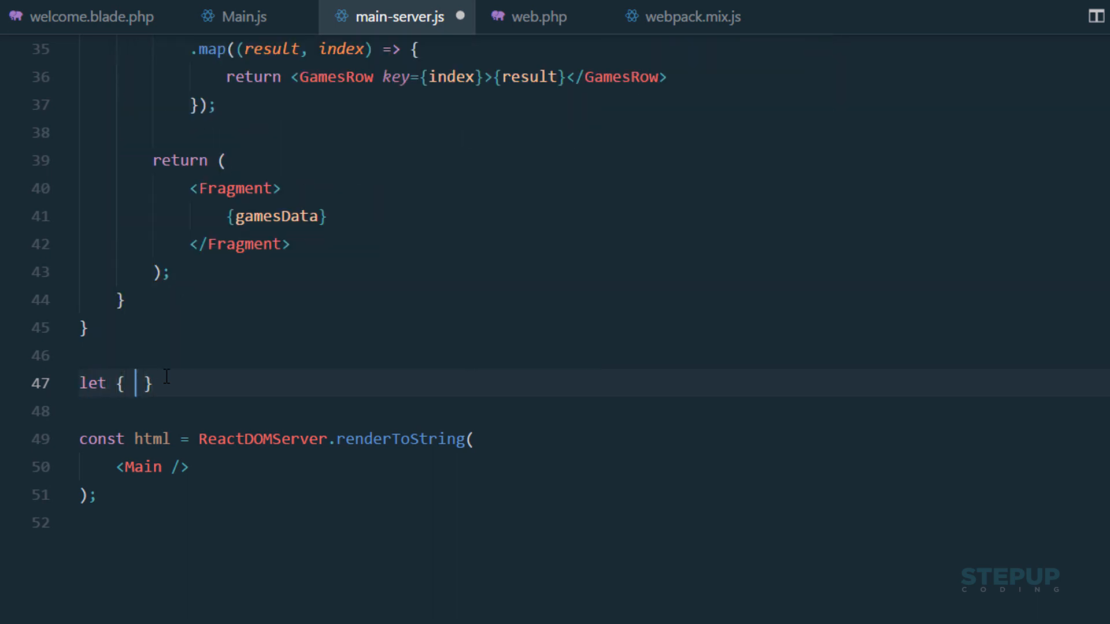
text(listGames)
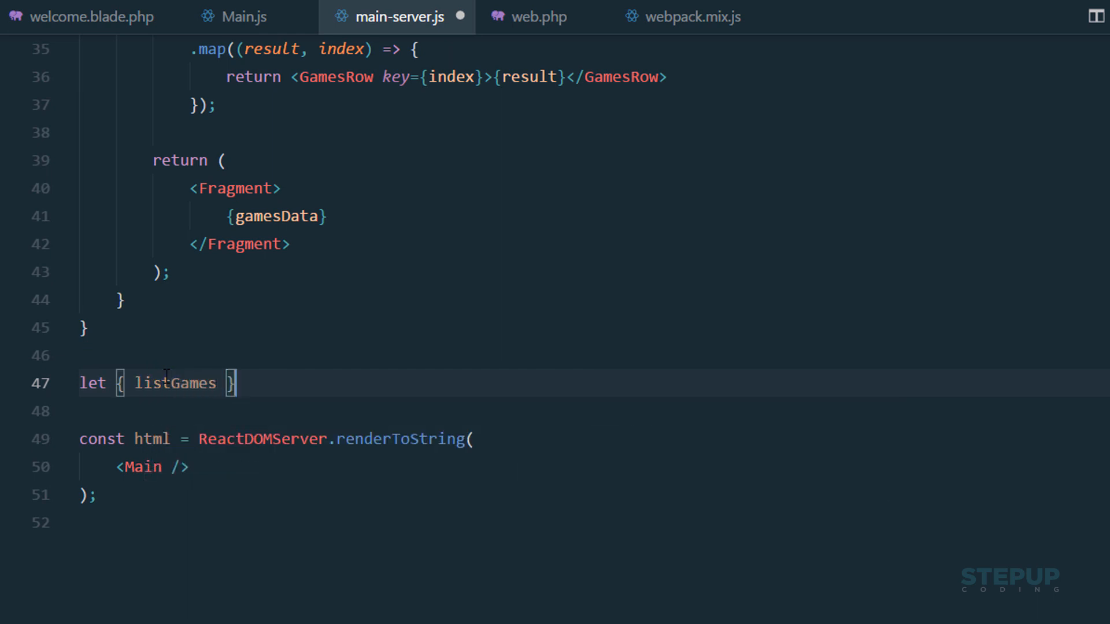
text(= context;)
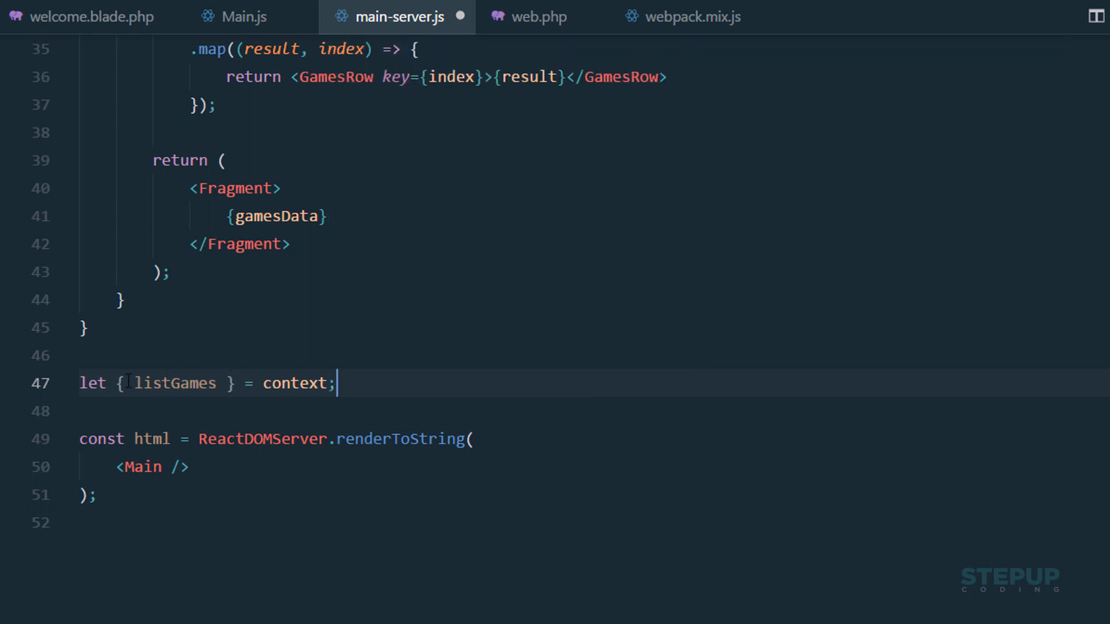
click(308, 382)
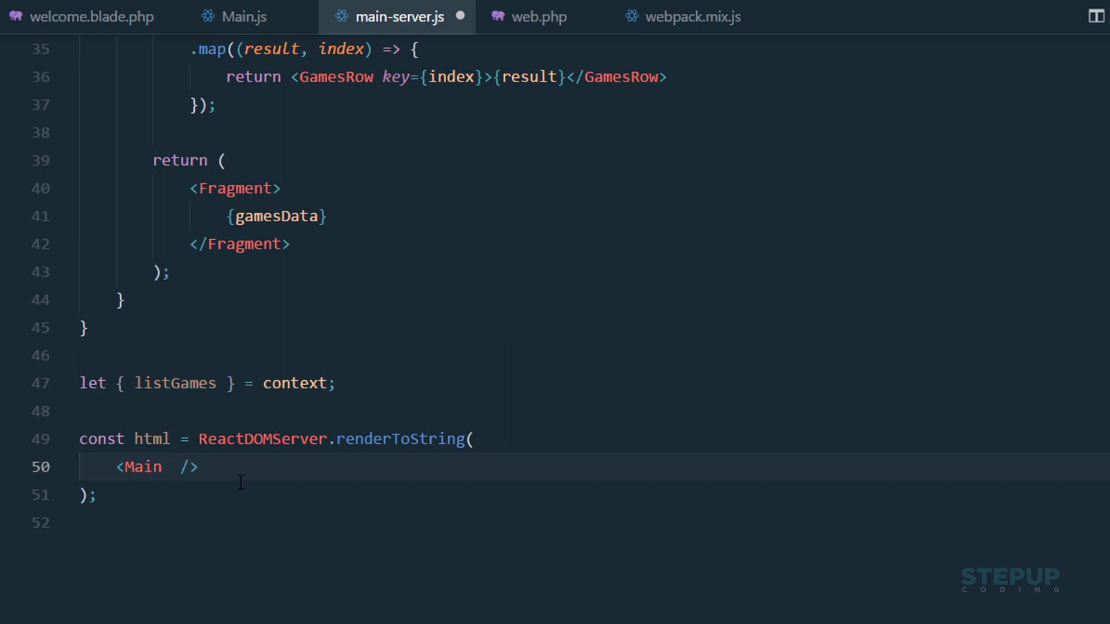
text(gamesList={)
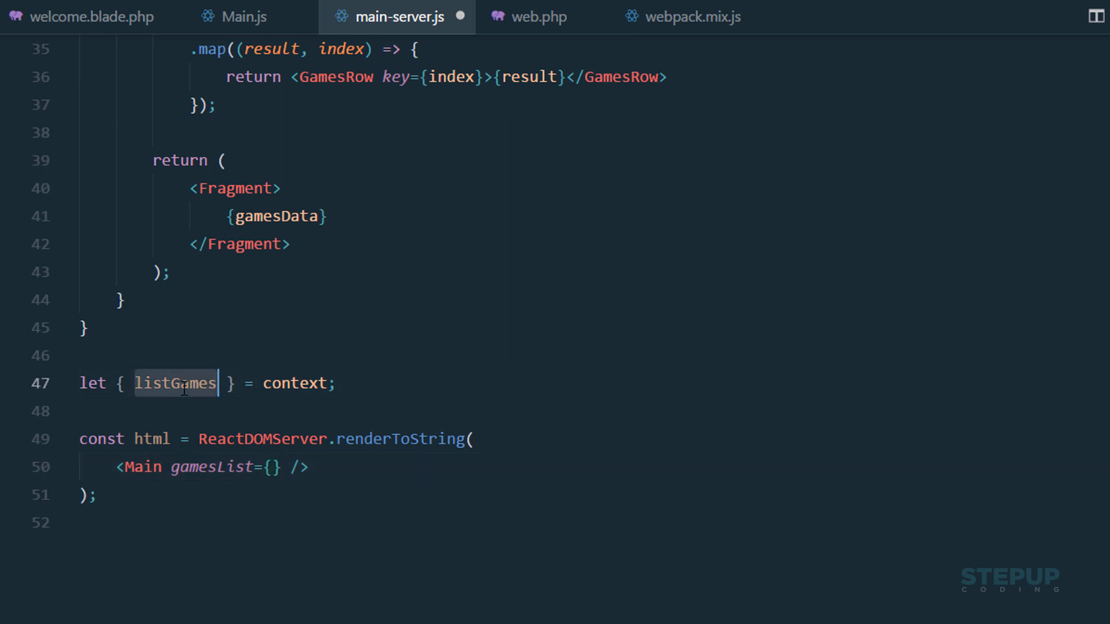
click(270, 467)
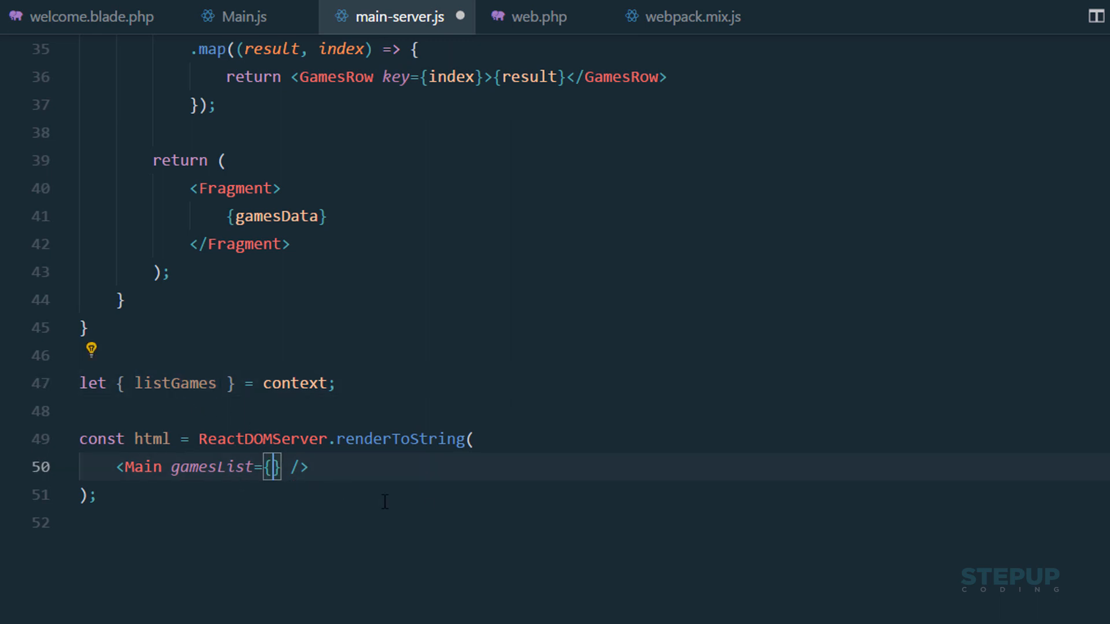
text(listGames)
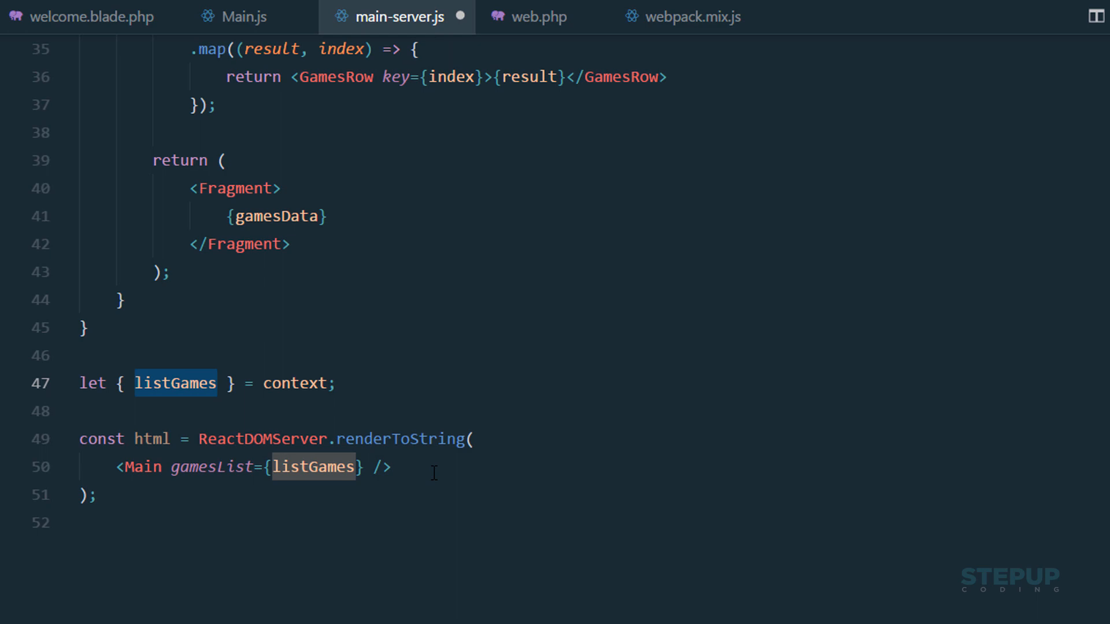
mouse_move(212, 466)
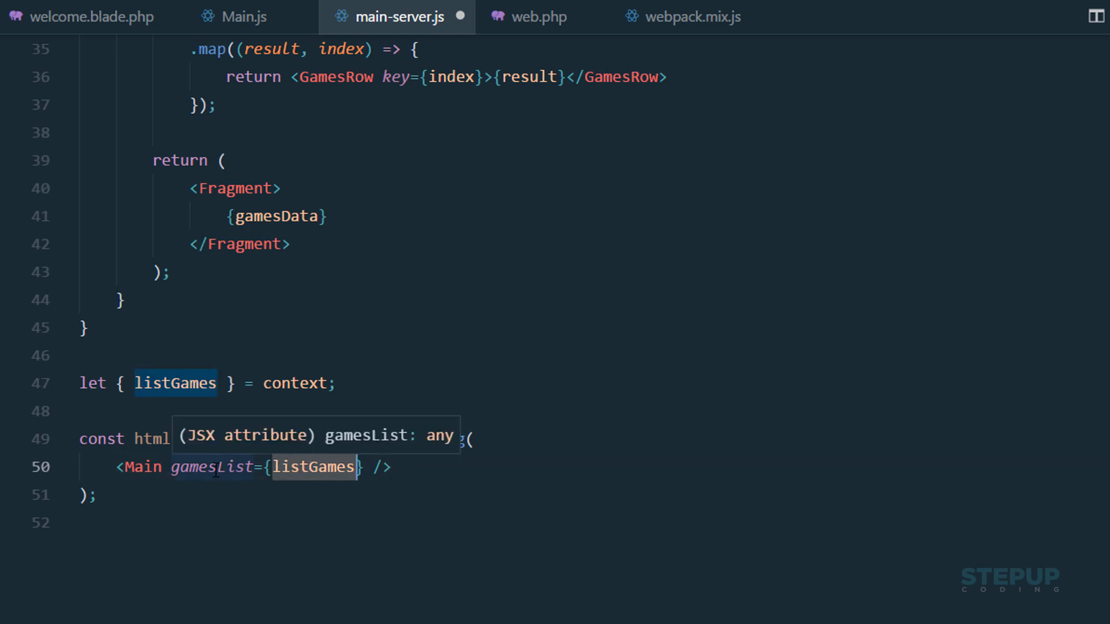
scroll(up, 3)
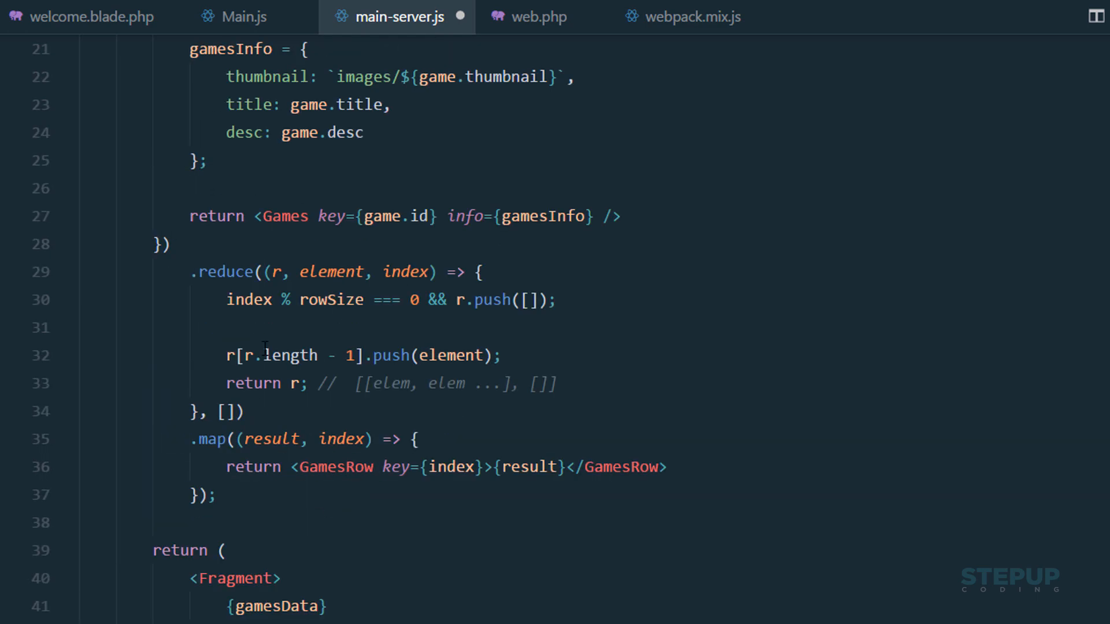
- Delete Main's constructor and map games from this.props.gamesList instead of this.state
scroll(up, 3)
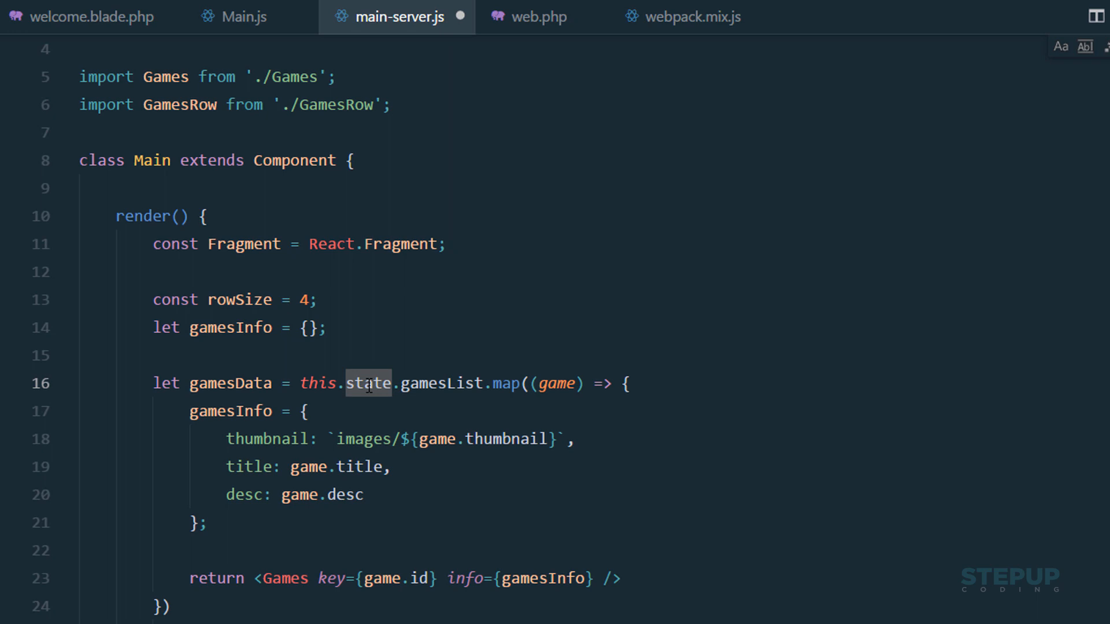
text(props)
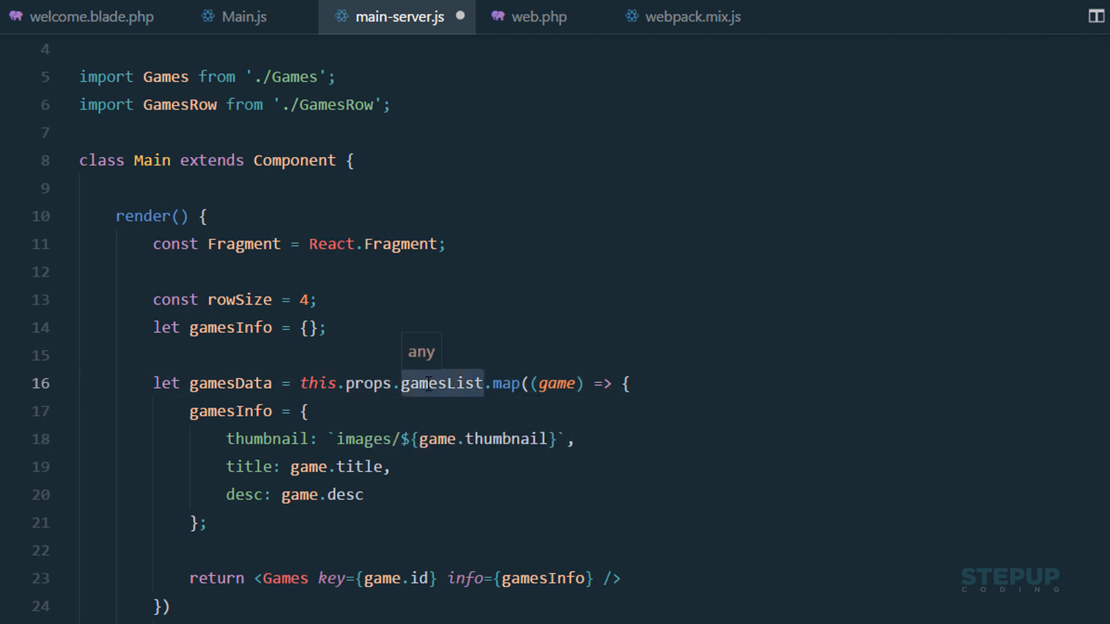
scroll(down, 3)
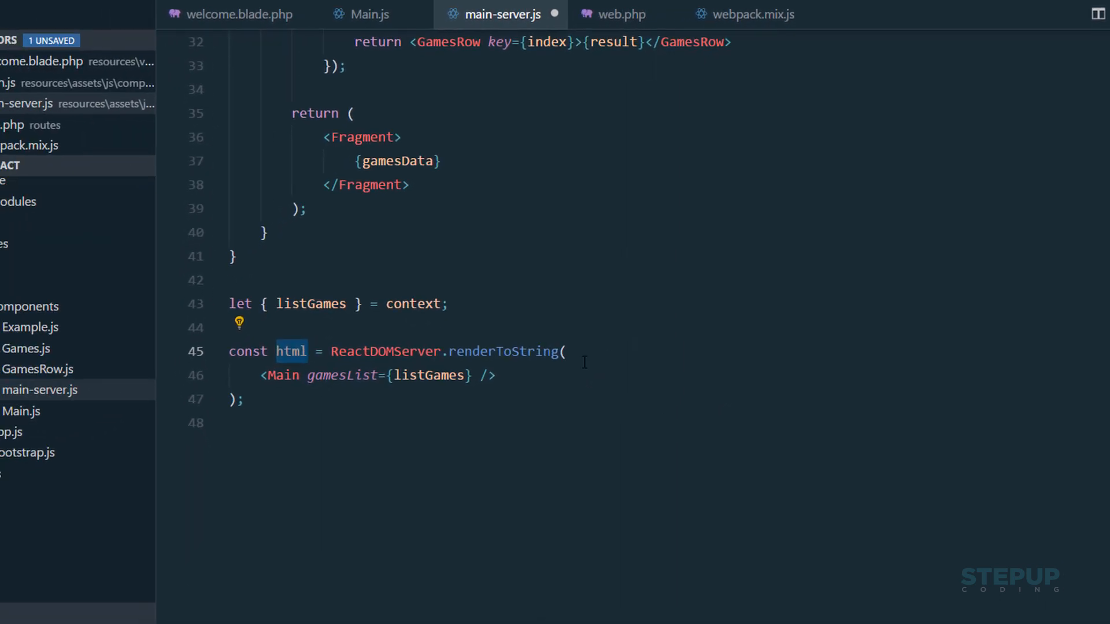
scroll(up, 3)
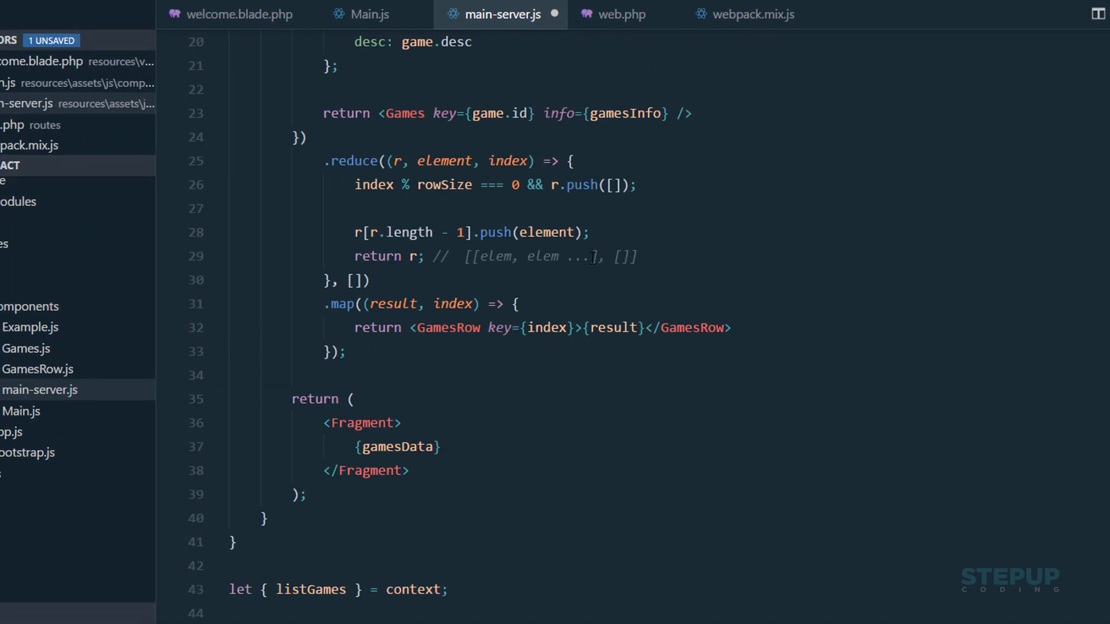
scroll(down, 3)
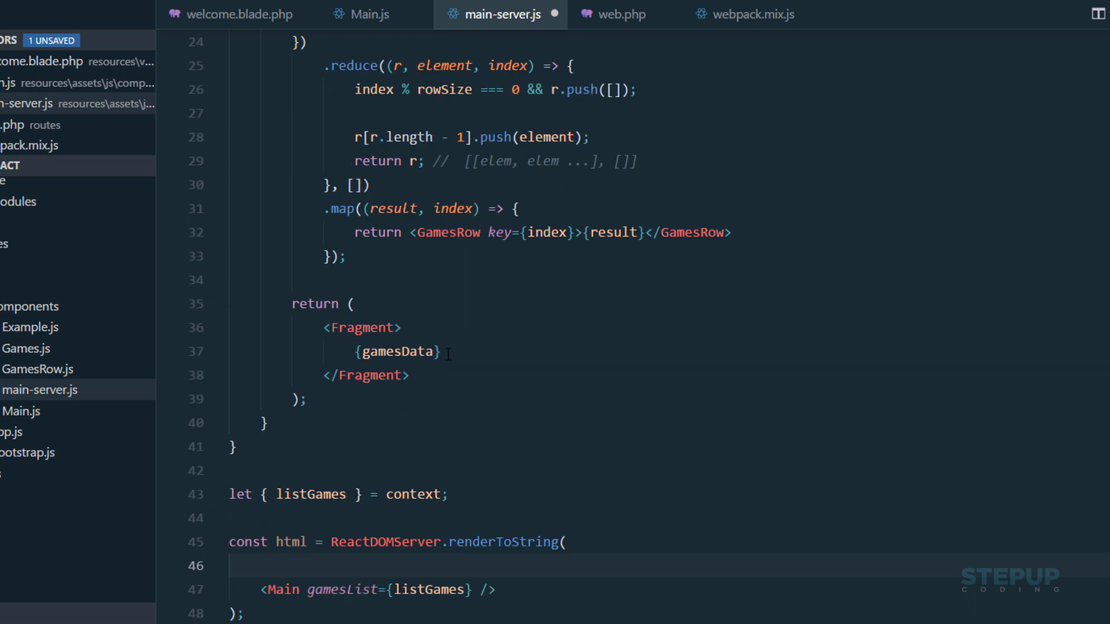
scroll(down, 3)
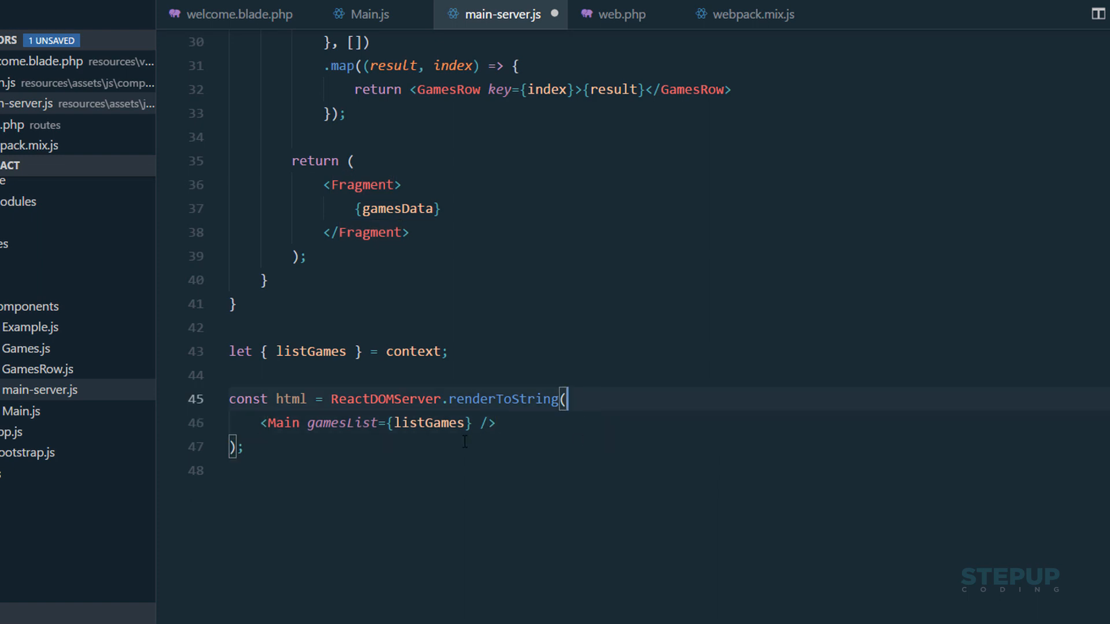
- Append dispatch(html); after the renderToString call and save main-server.js
key(enter)
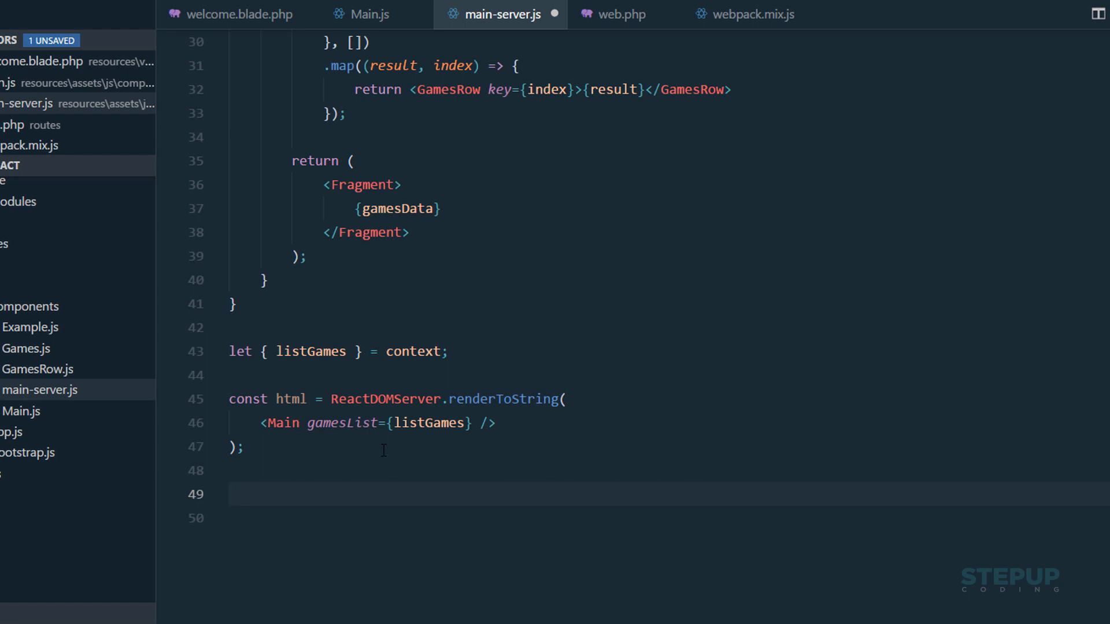
text(dispatch)
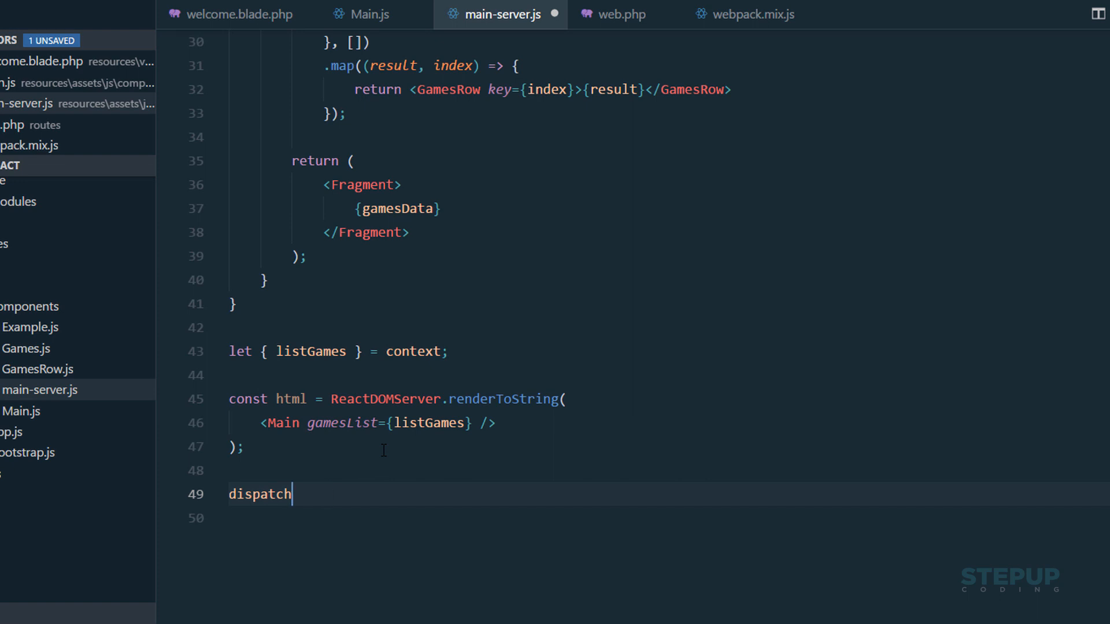
text(())
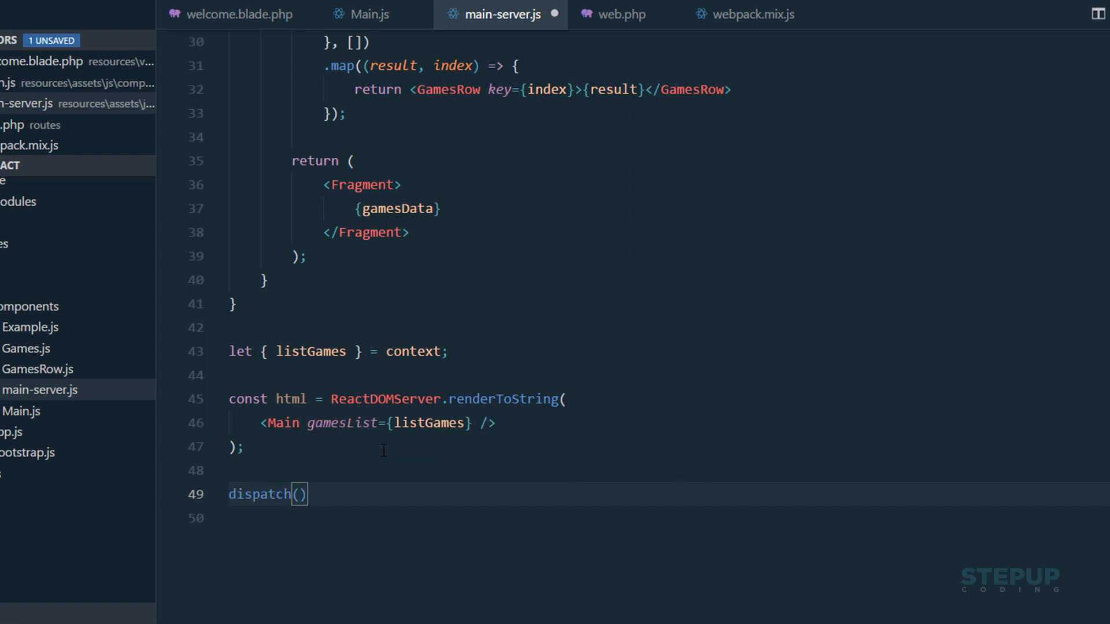
double_click(290, 398)
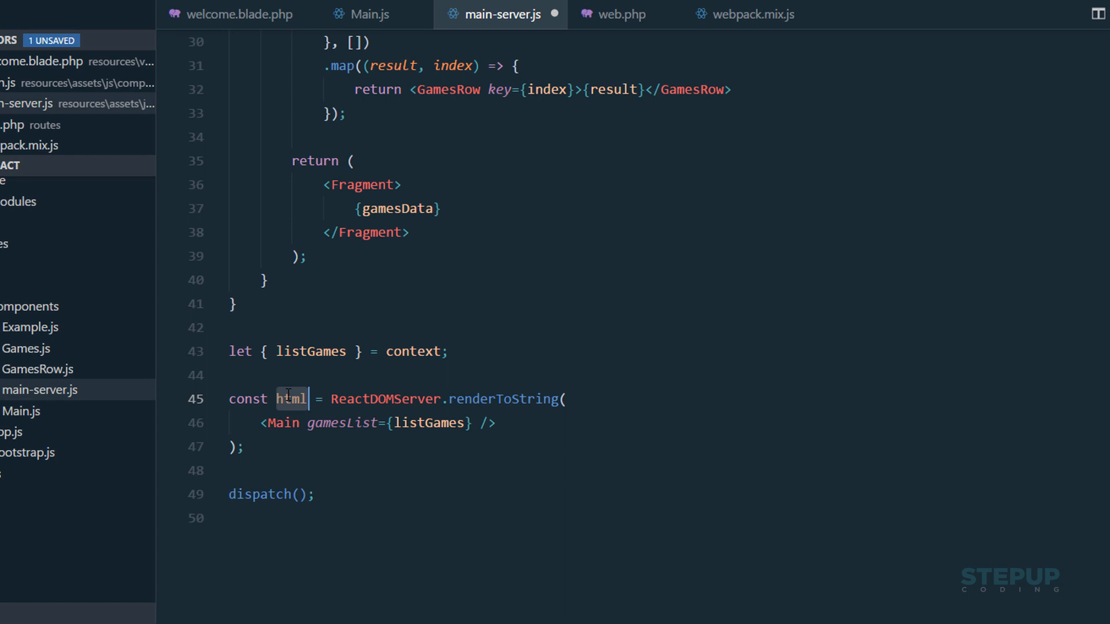
text(html)
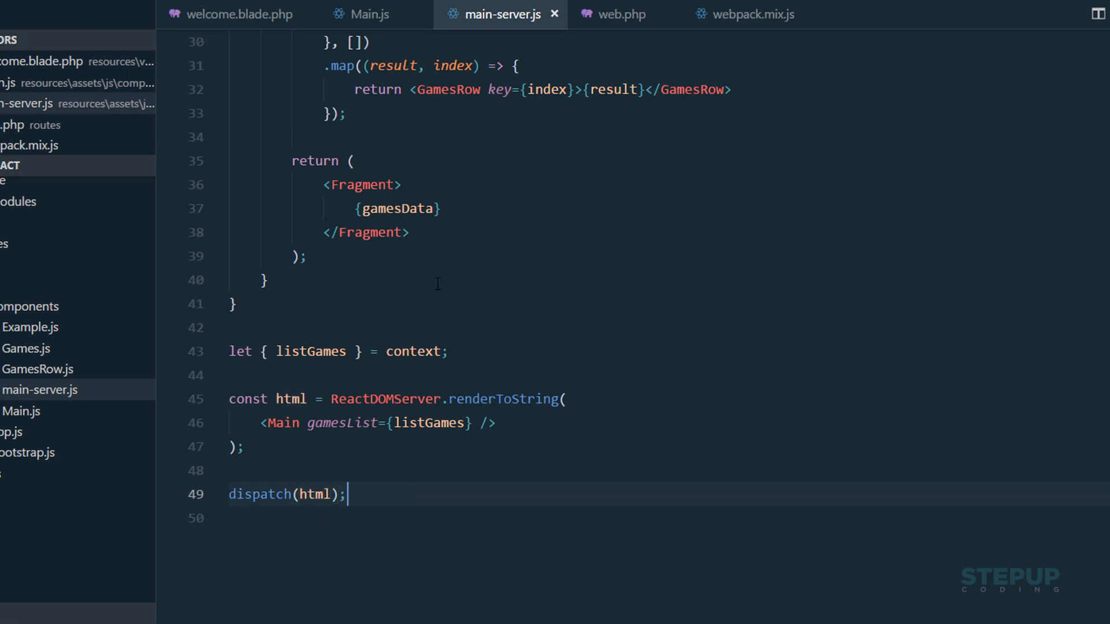
click(751, 14)
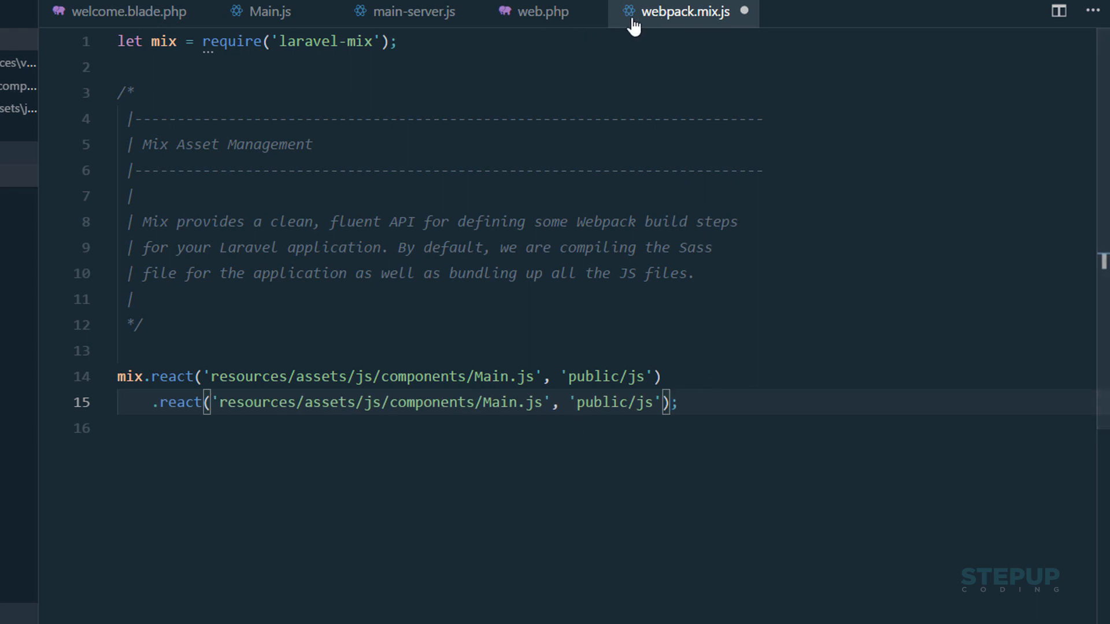
- Point the second mix.react entry at main-server.js and run npm run dev
text(main-server)
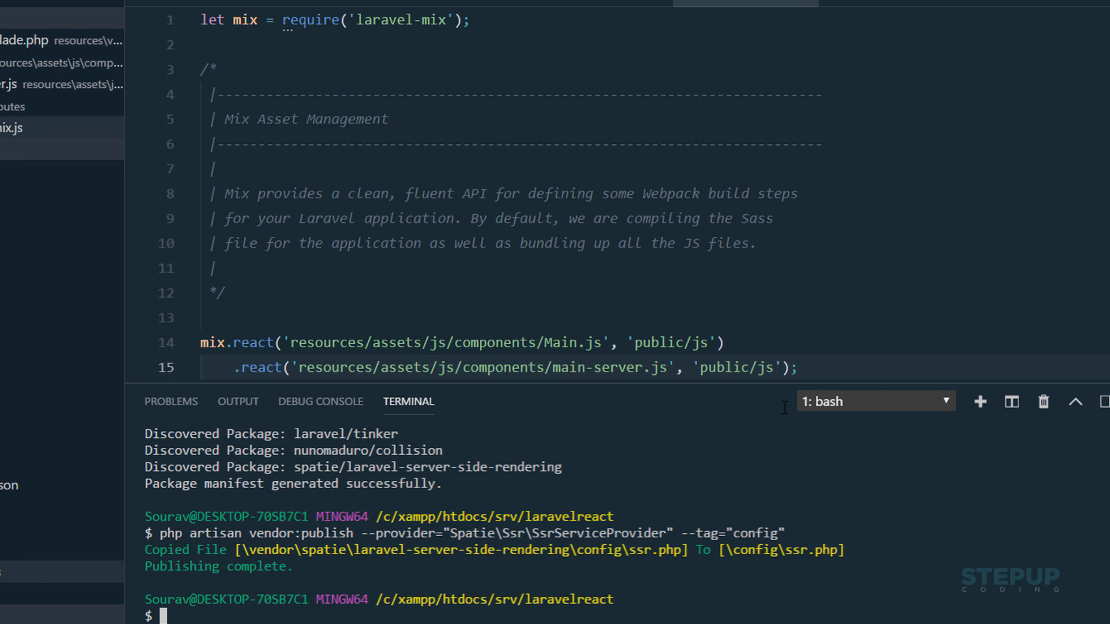
text(npm run dev)
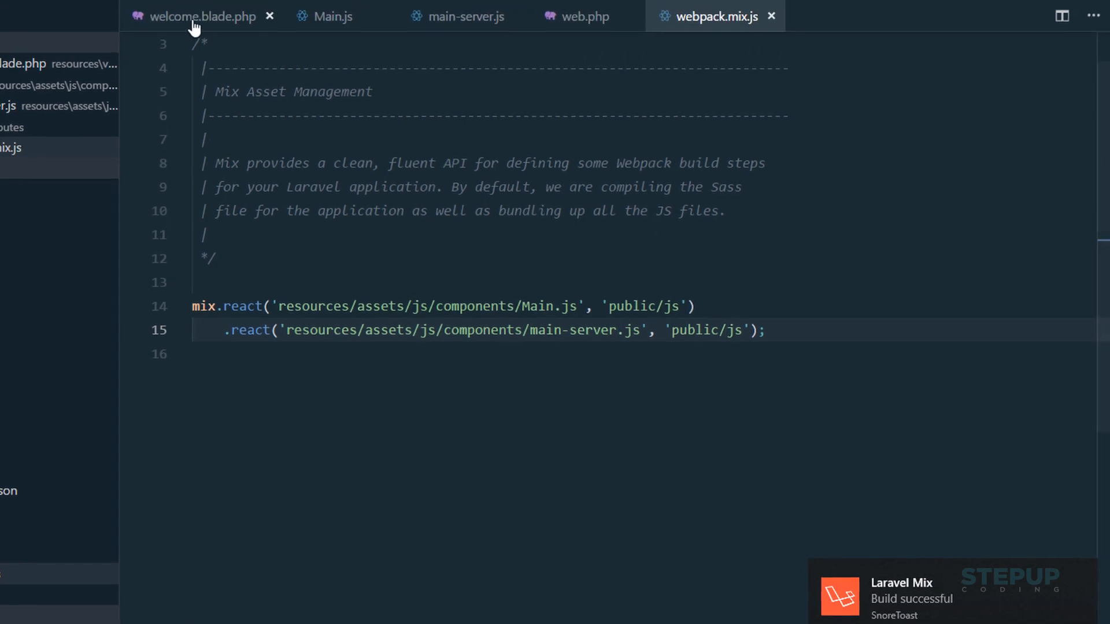
- Add {!! ssr('js/main-server.js') !!} inside welcome.blade.php's app div, breaking the line before the arrow
click(204, 17)
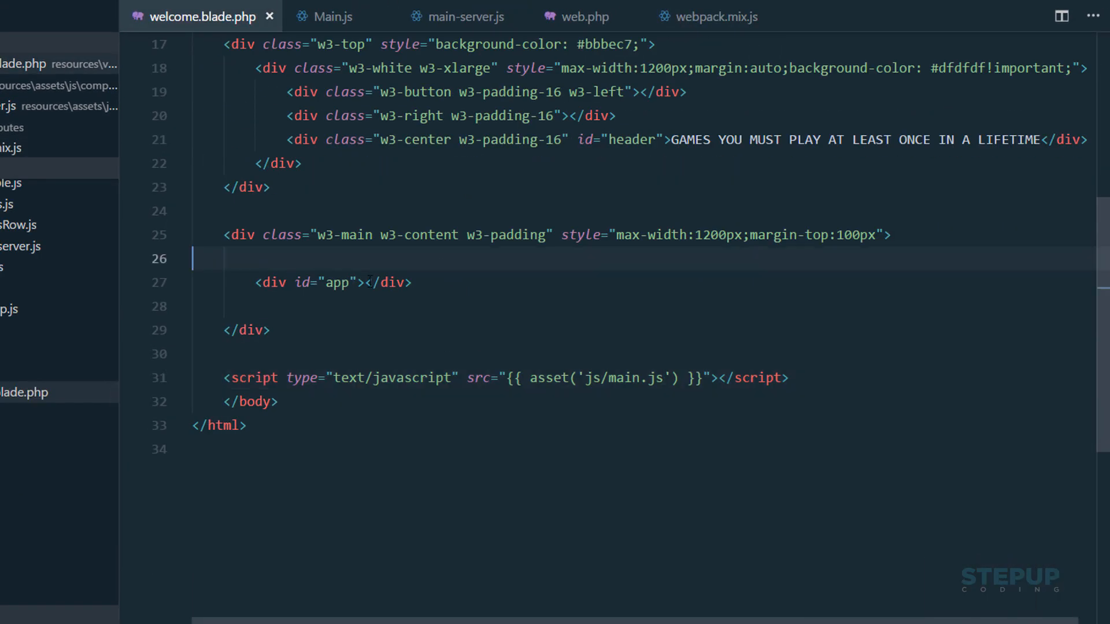
key(enter)
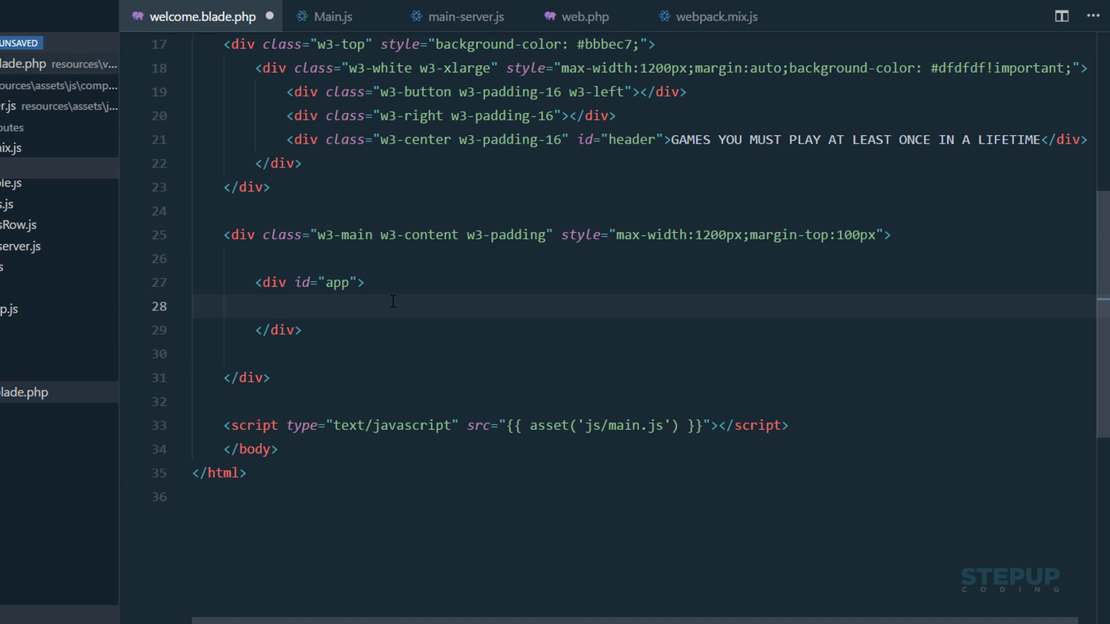
text({})
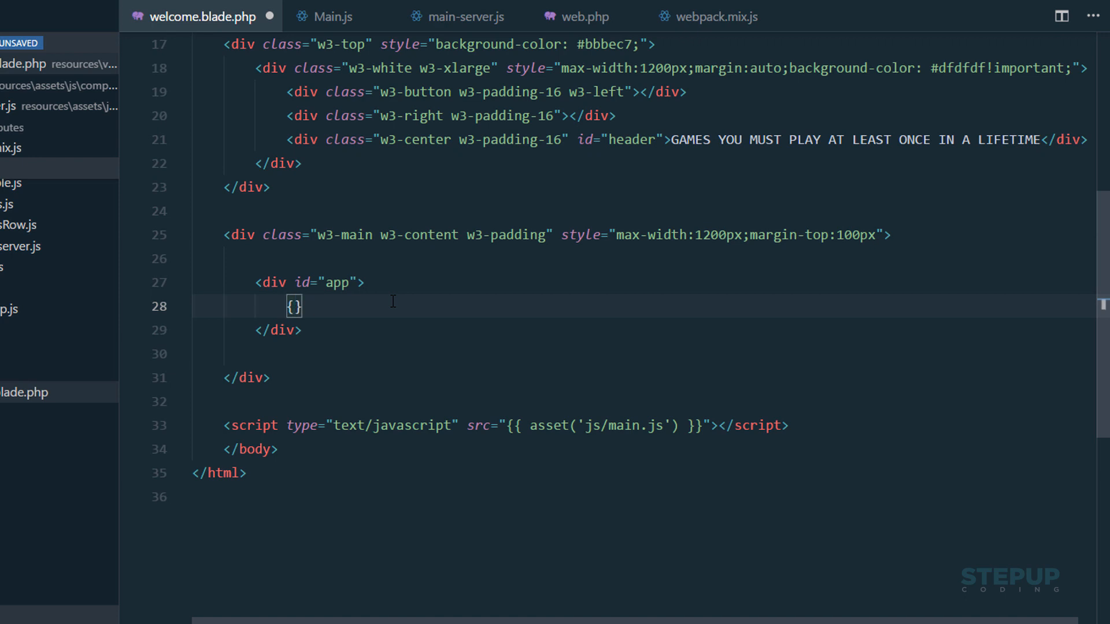
text(!! !!)
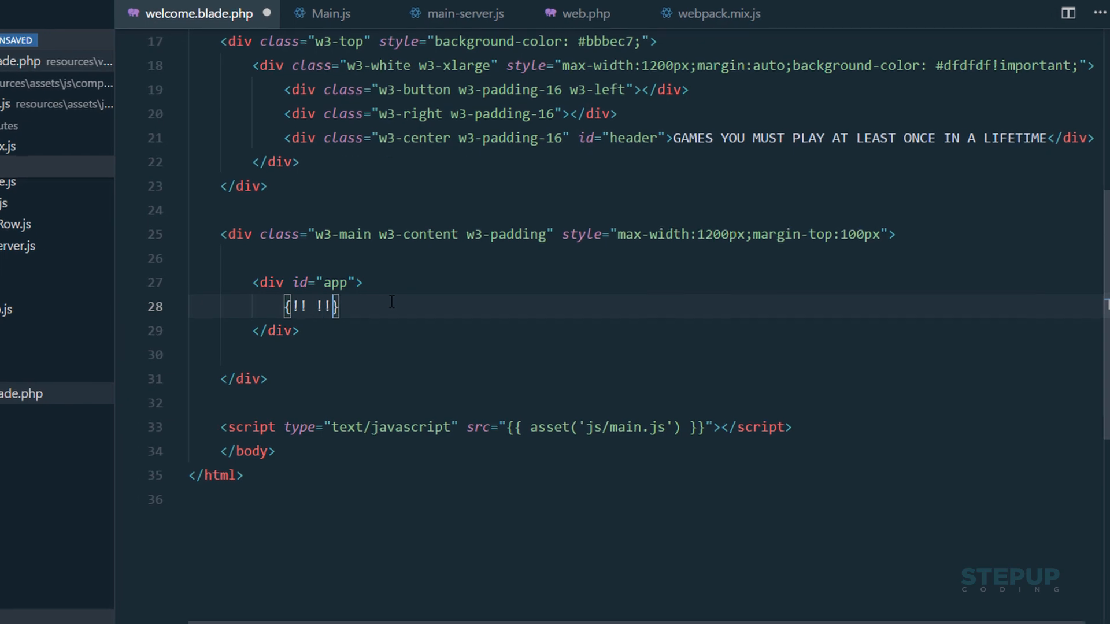
text(s)
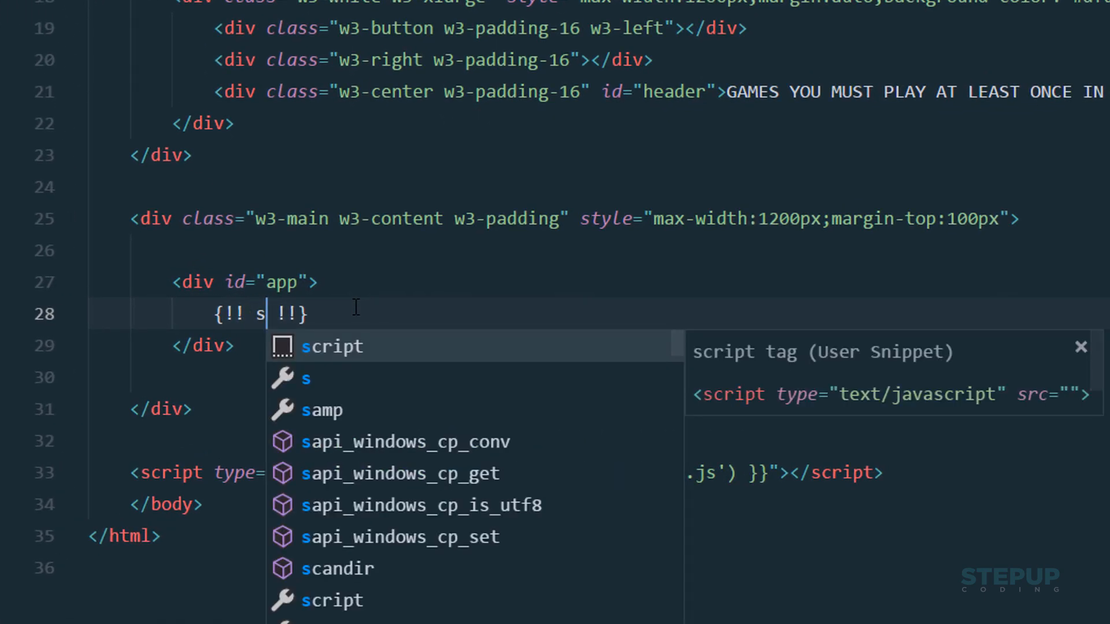
text(sr(')
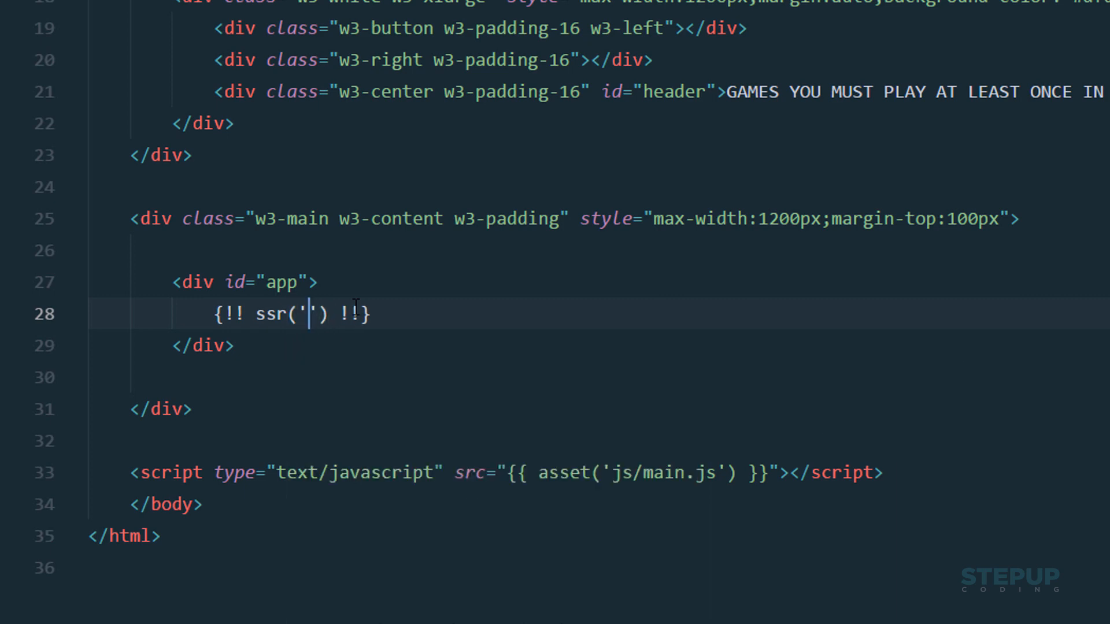
text(js/)
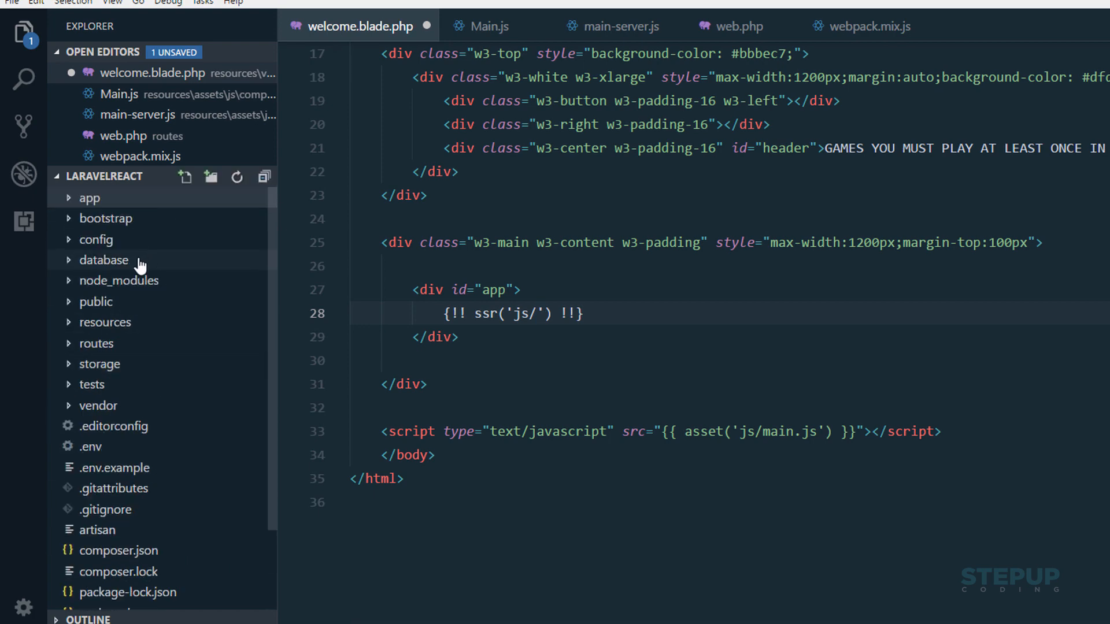
click(95, 302)
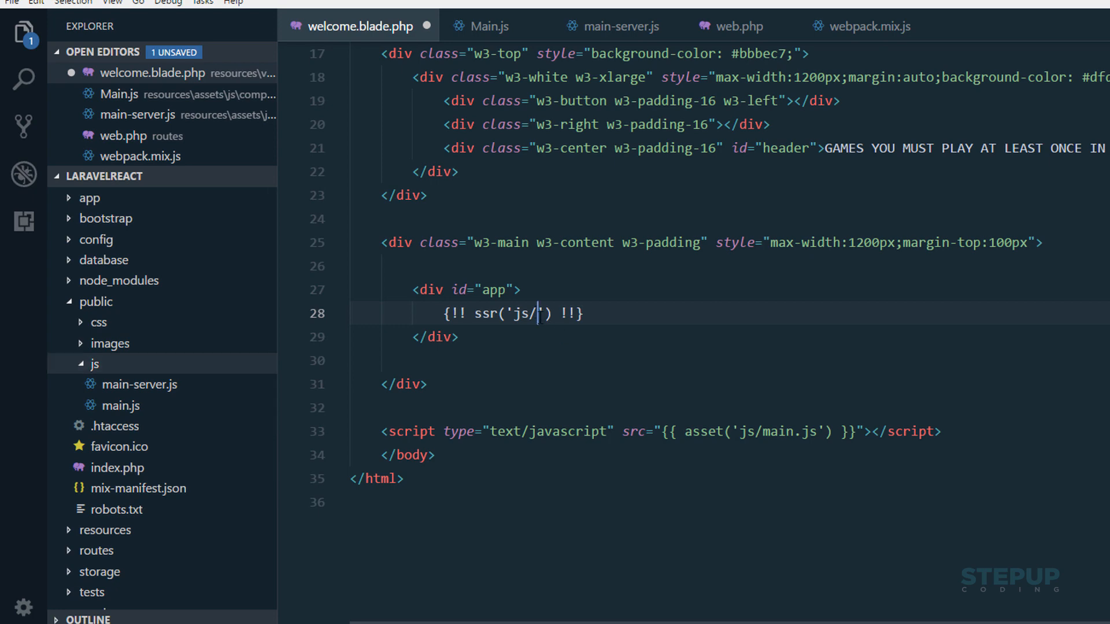
text(main-)
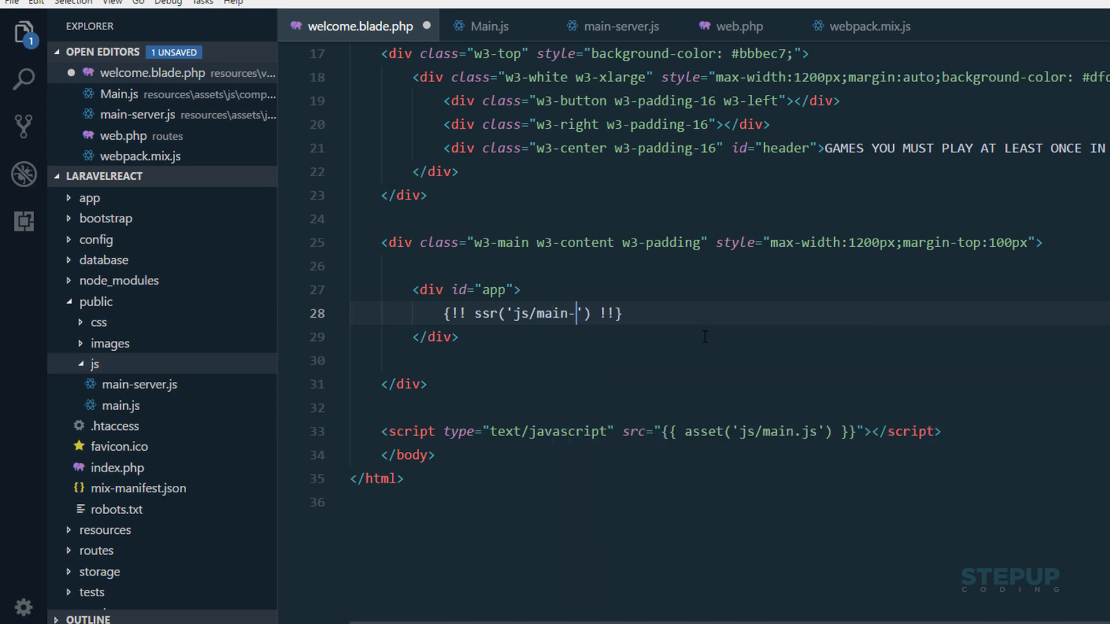
text(server.js)
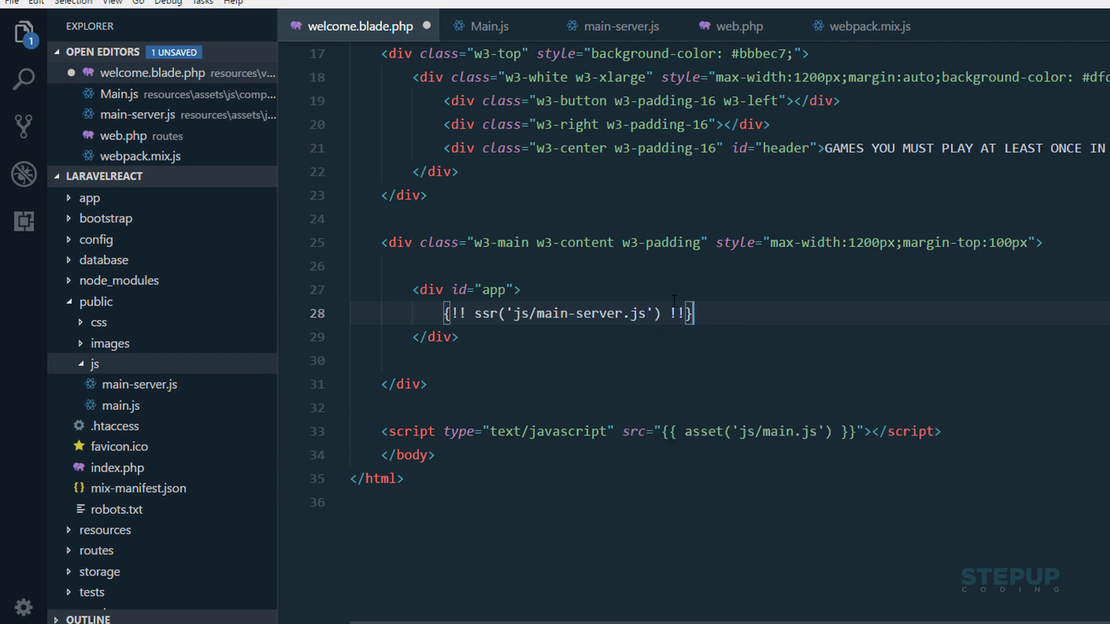
key(Enter)
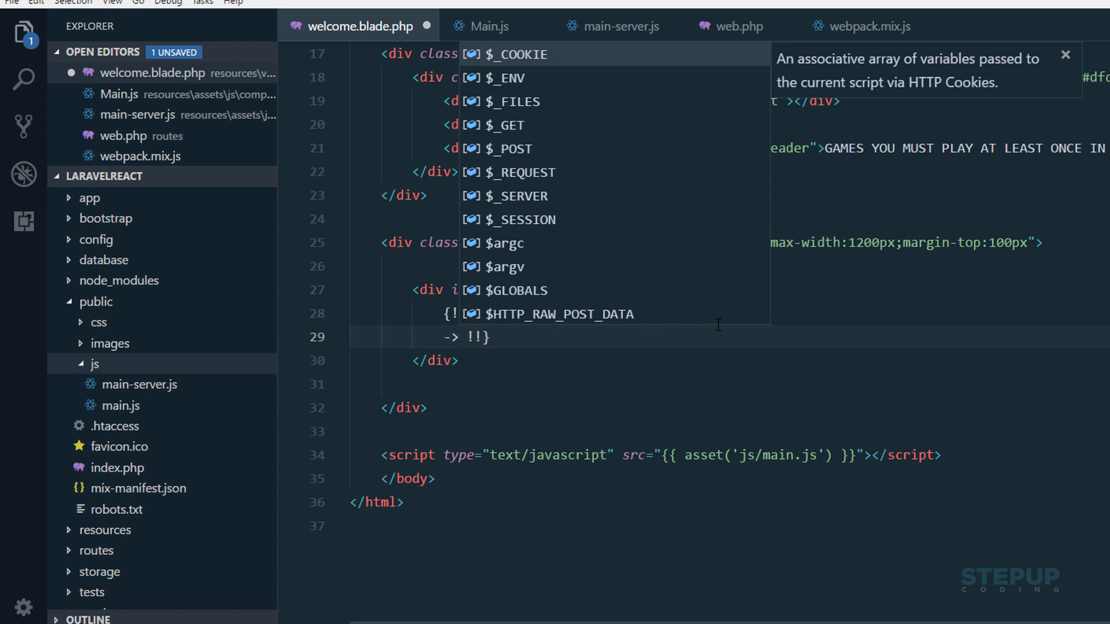
mouse_move(499, 26)
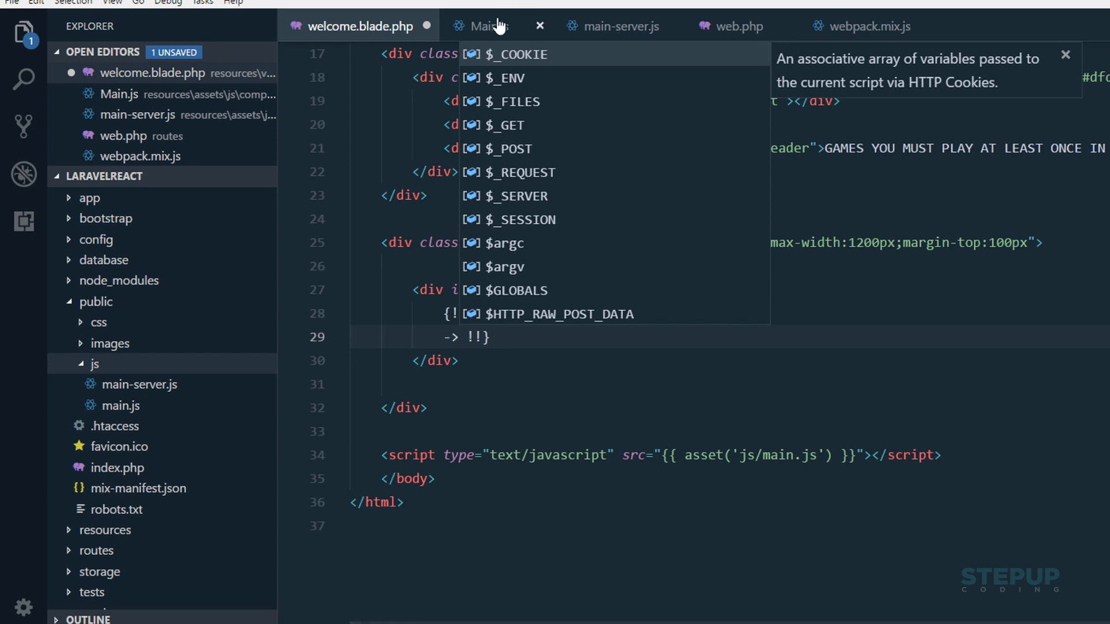
- Review Main.js, main-server.js and web.php, then return to welcome.blade.php
click(486, 26)
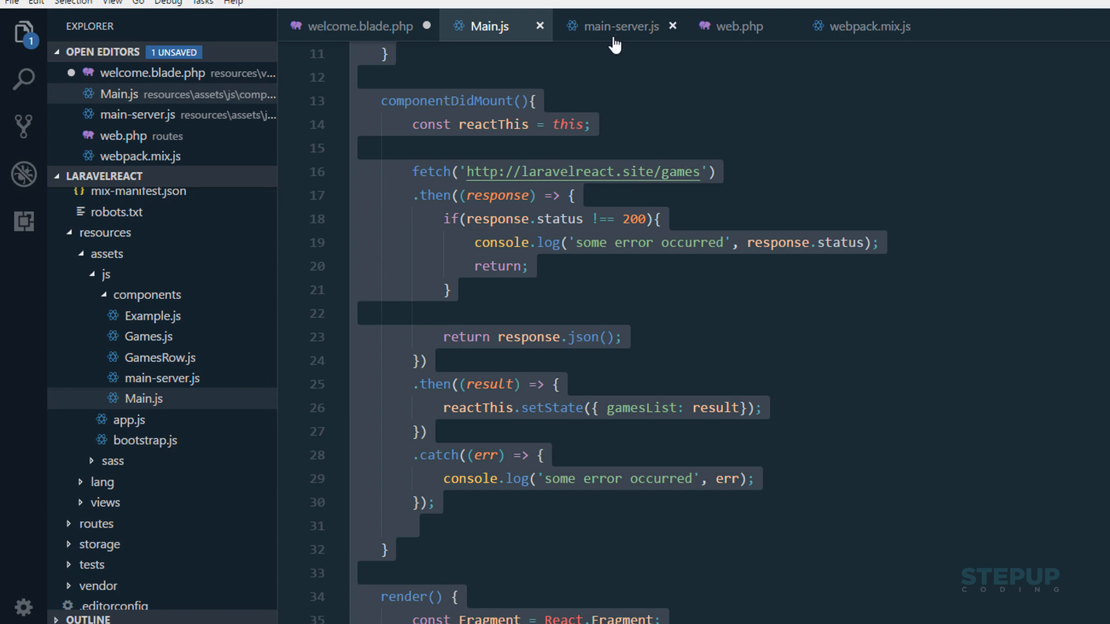
click(617, 26)
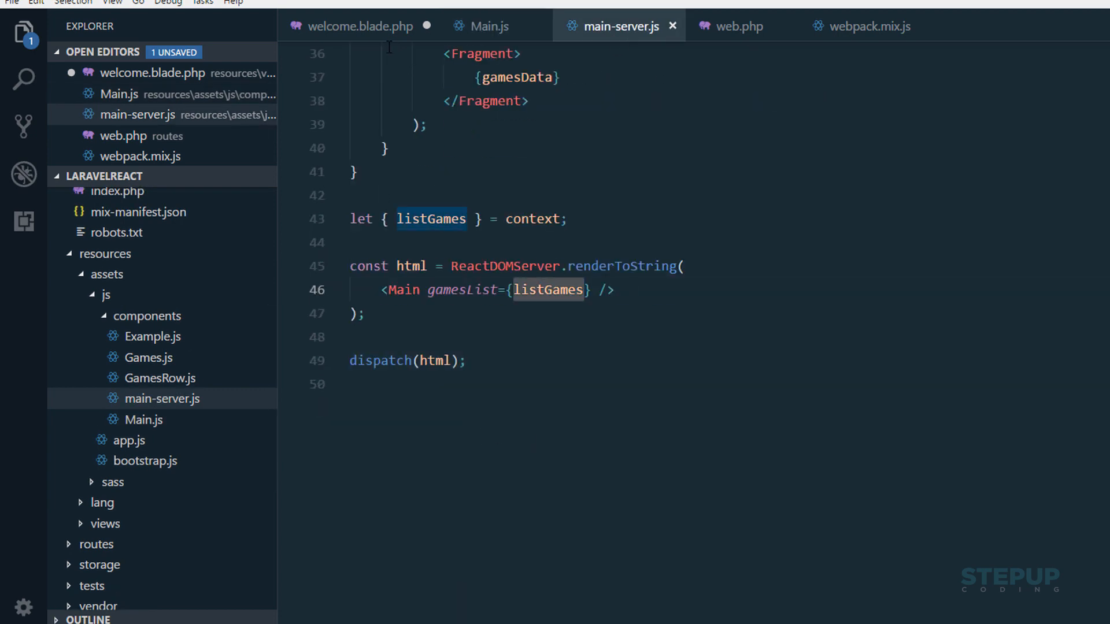
click(736, 26)
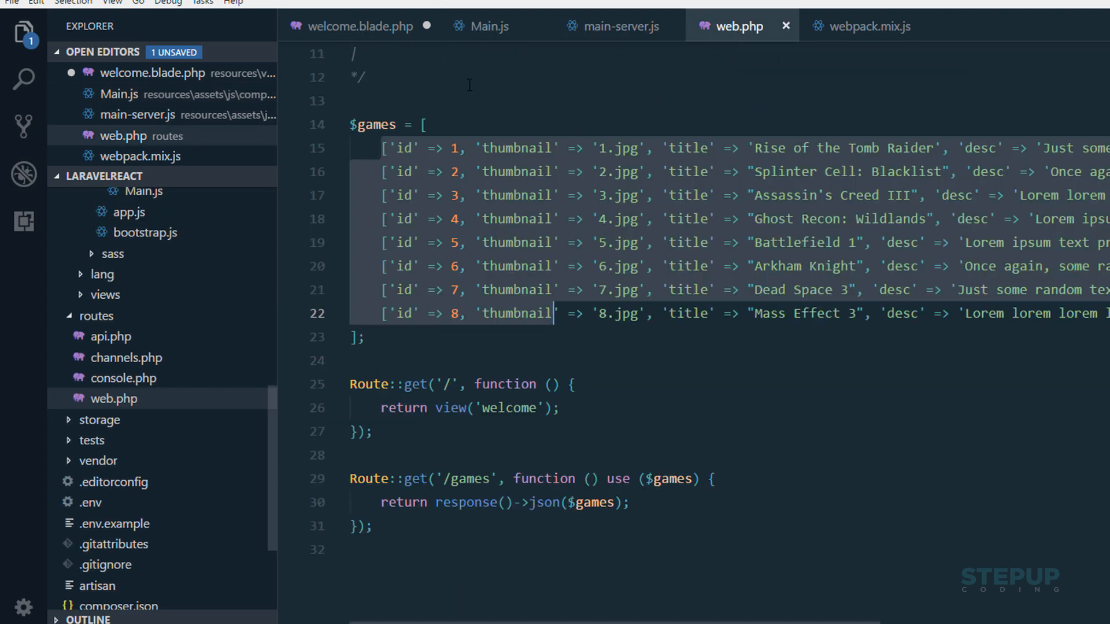
click(360, 26)
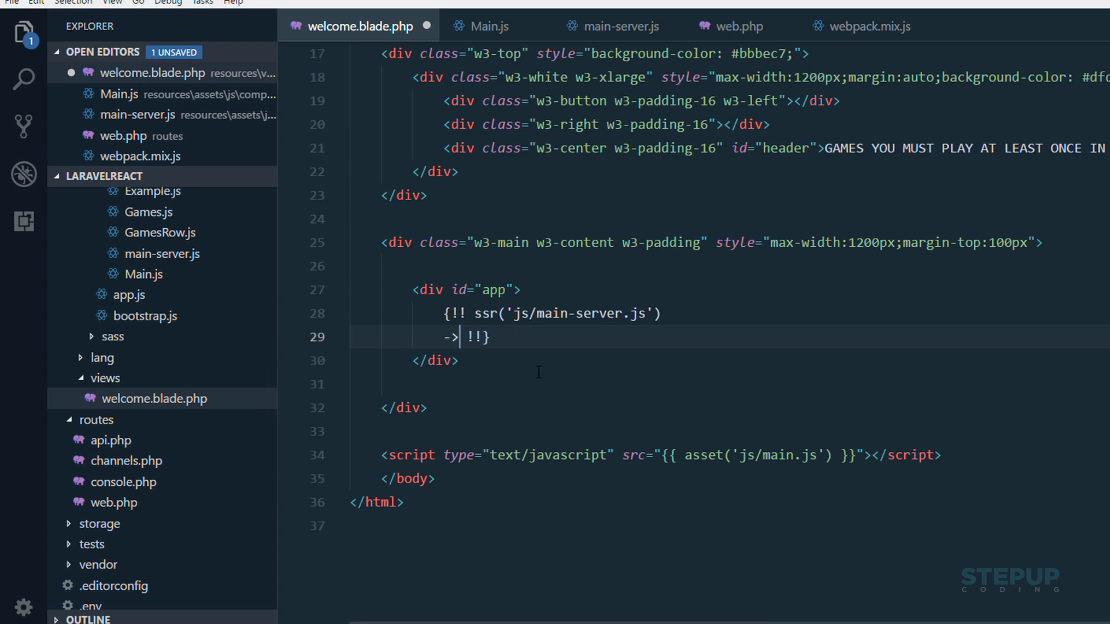
- Chain context('listGames', $games) onto the ssr call in welcome.blade.php
text(context()
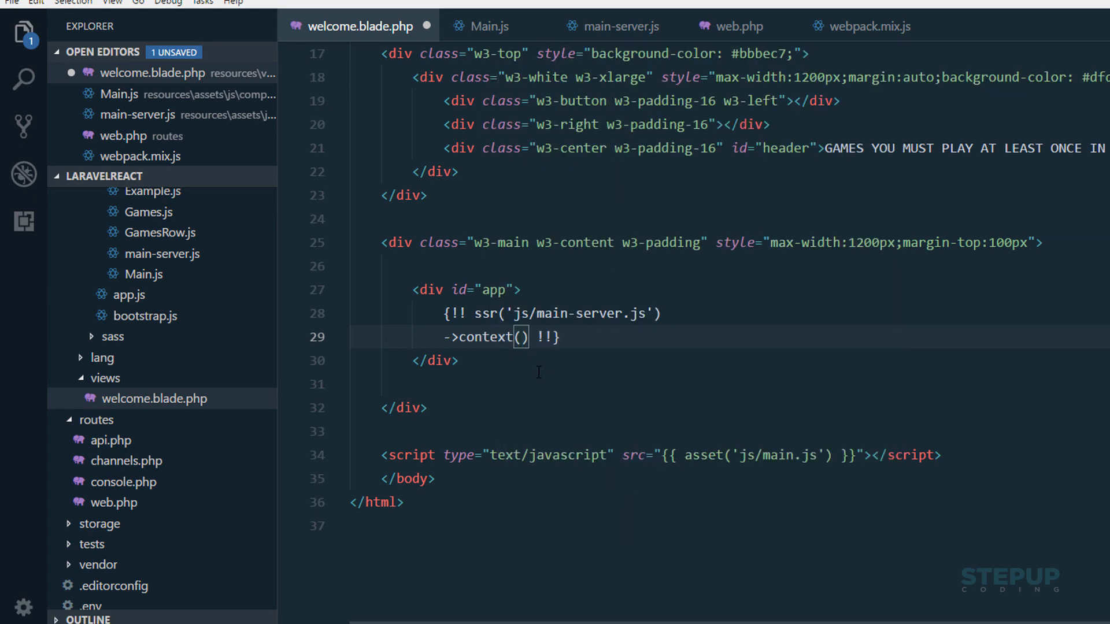
click(615, 26)
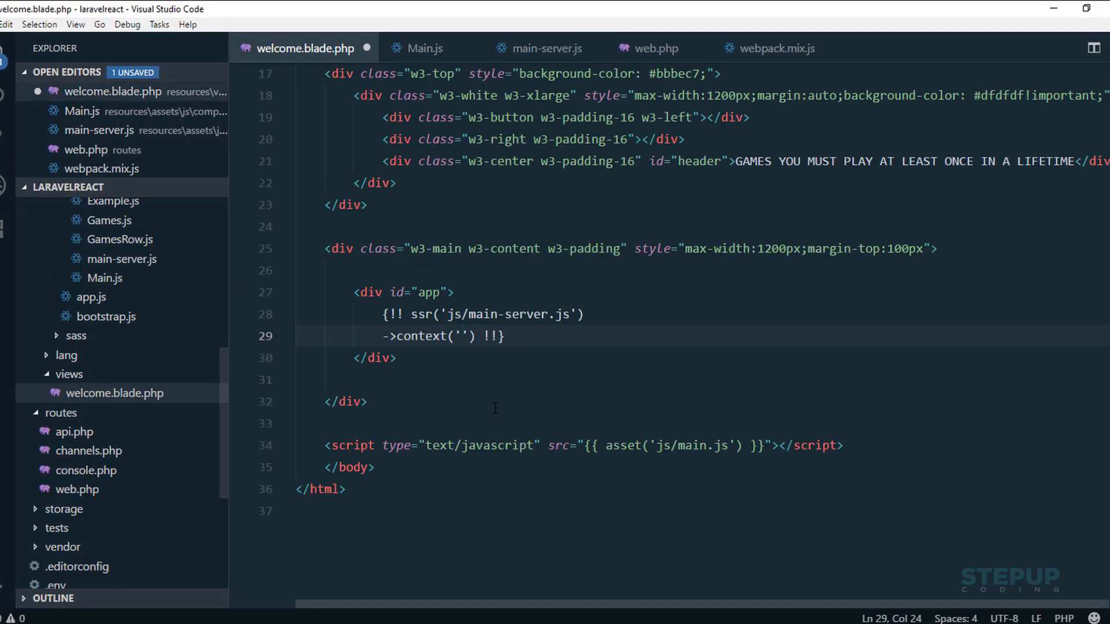
text('listGames',)
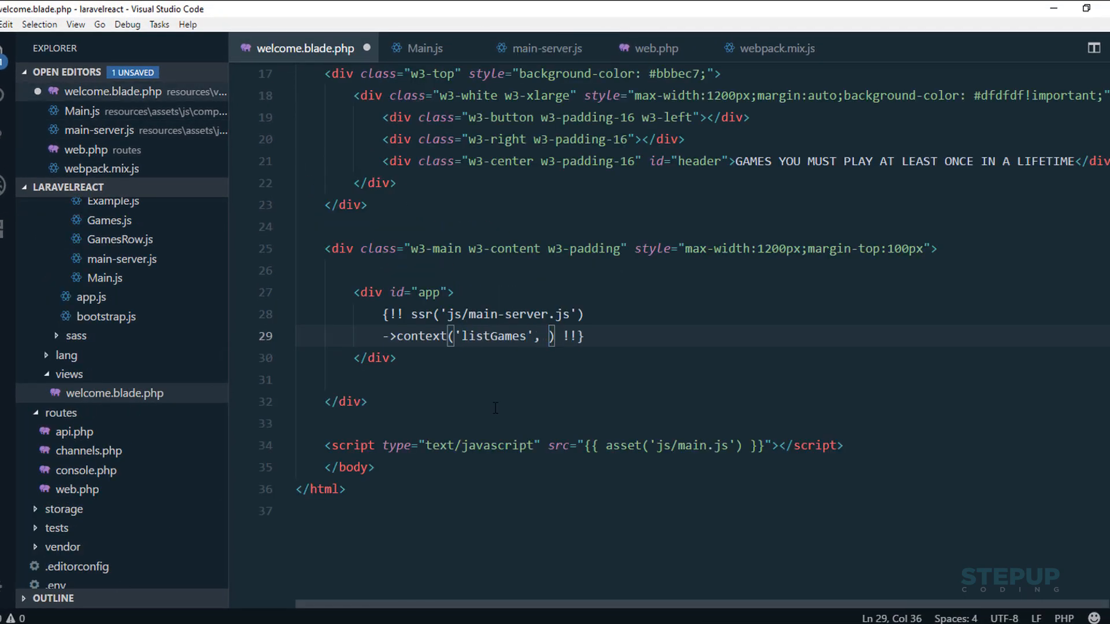
text($games)
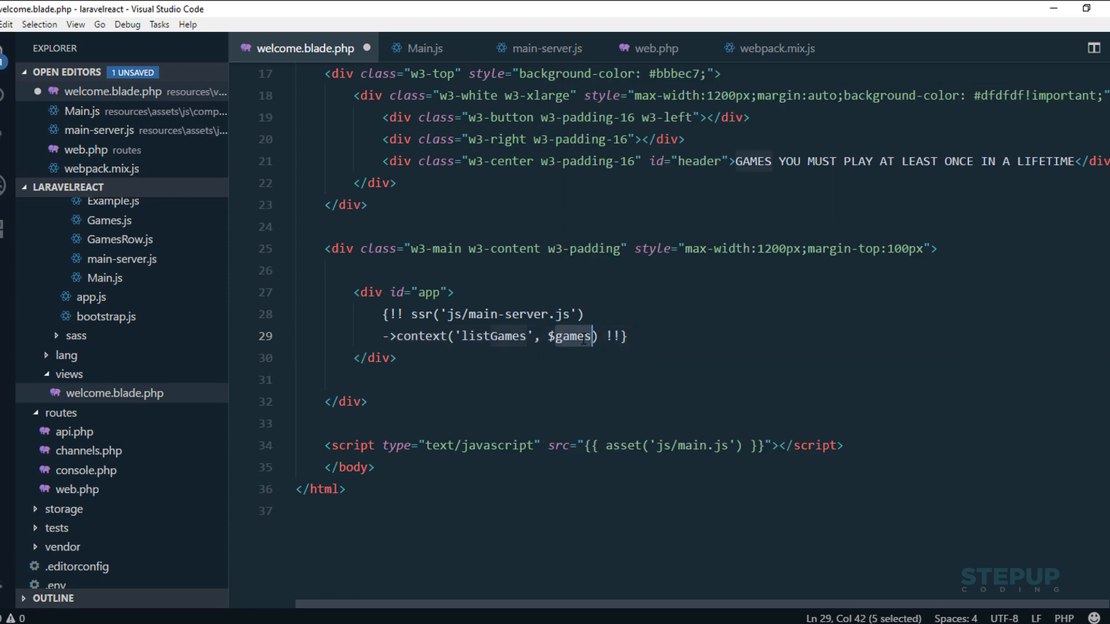
mouse_move(590, 50)
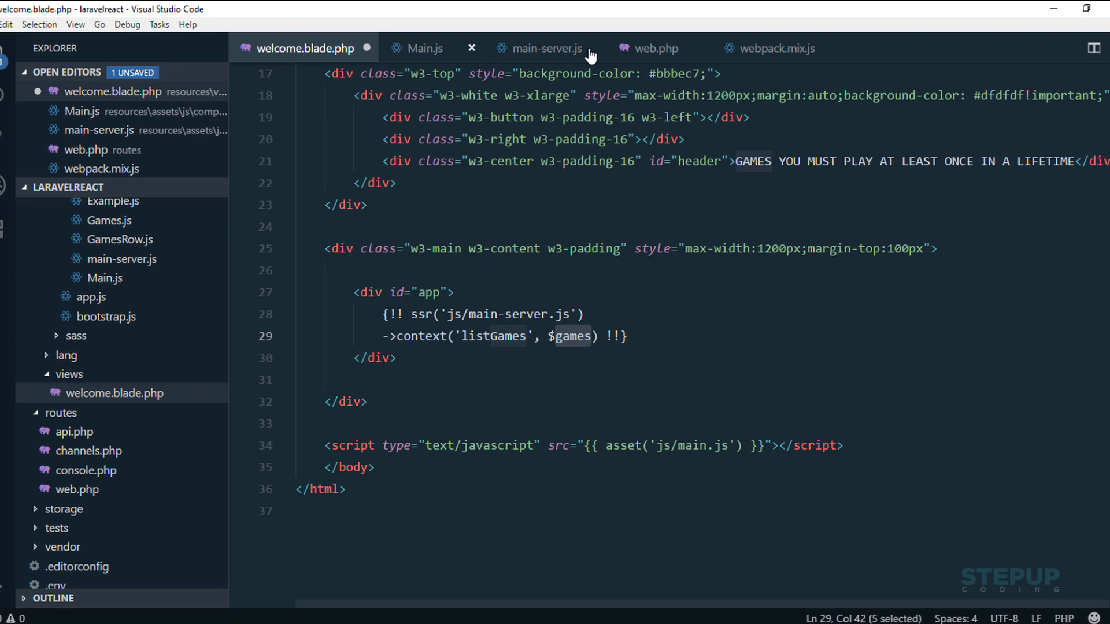
click(654, 48)
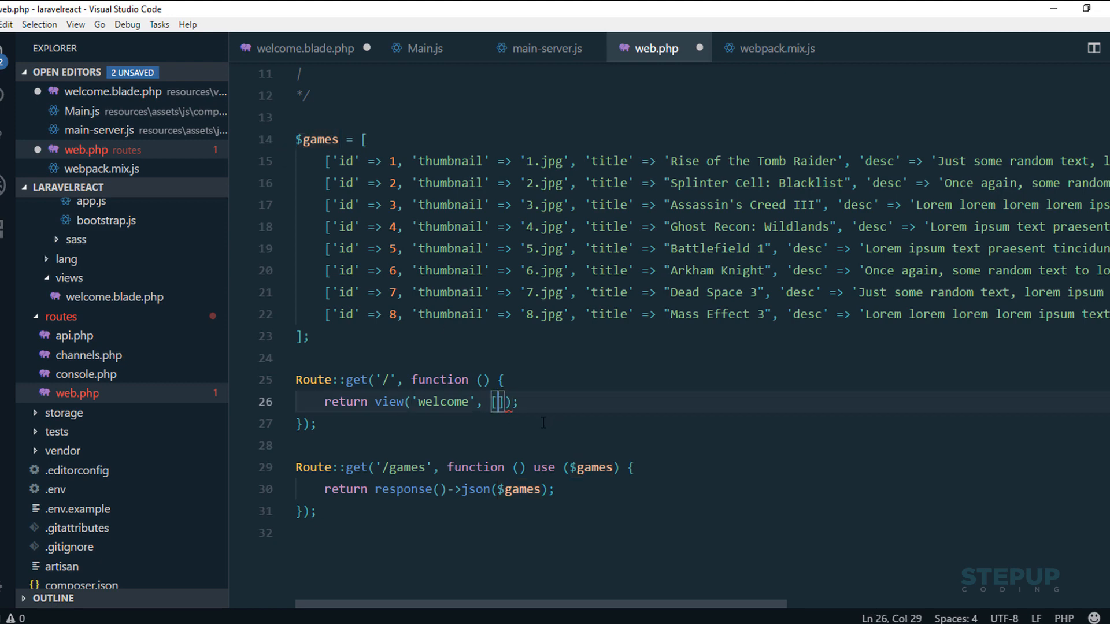
- Make web.php's home route pass ['games' => $games] to the welcome view and save it
text('games')
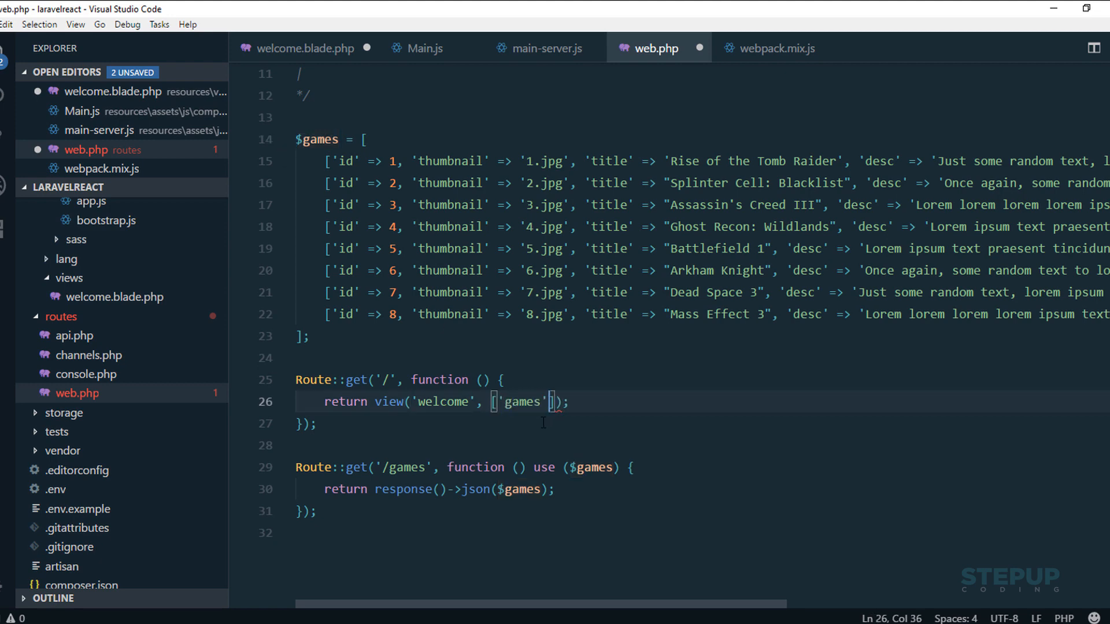
text(=> $games)
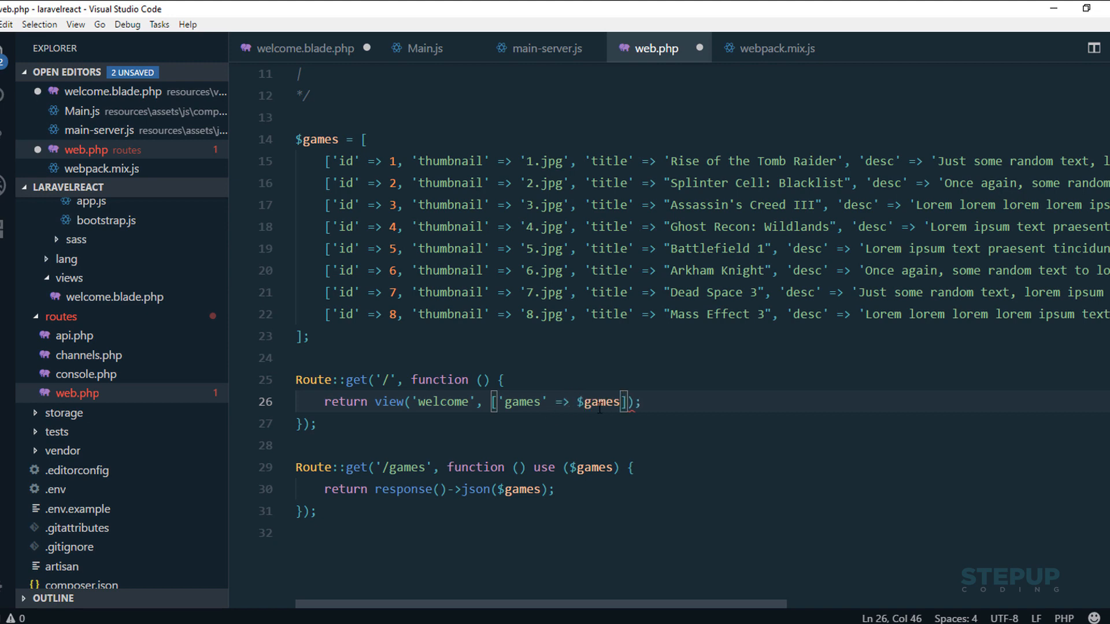
double_click(599, 401)
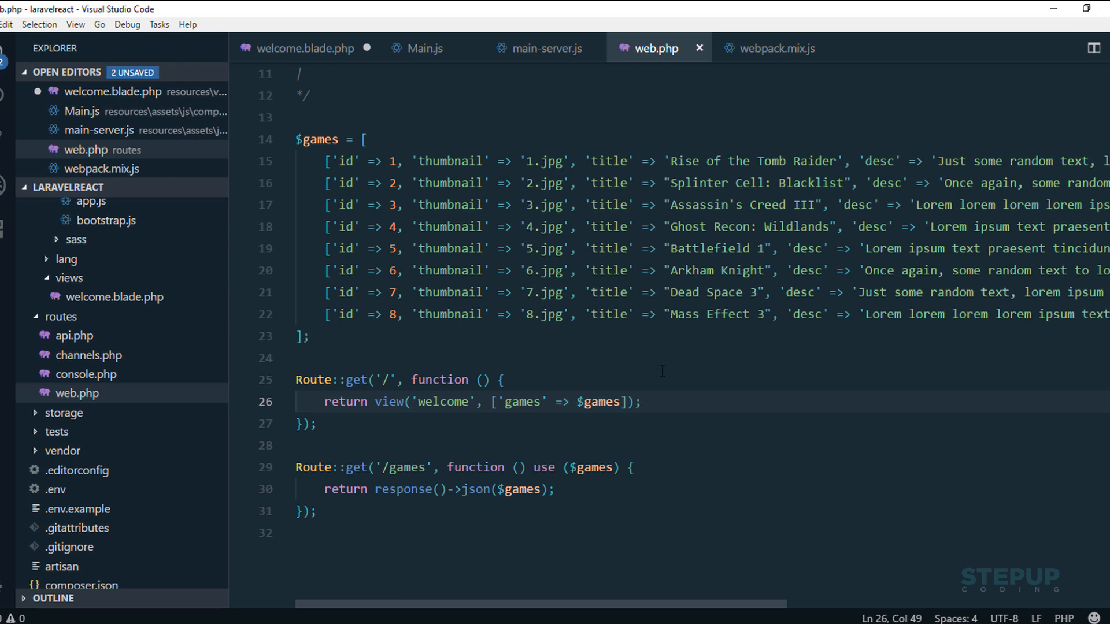
click(545, 48)
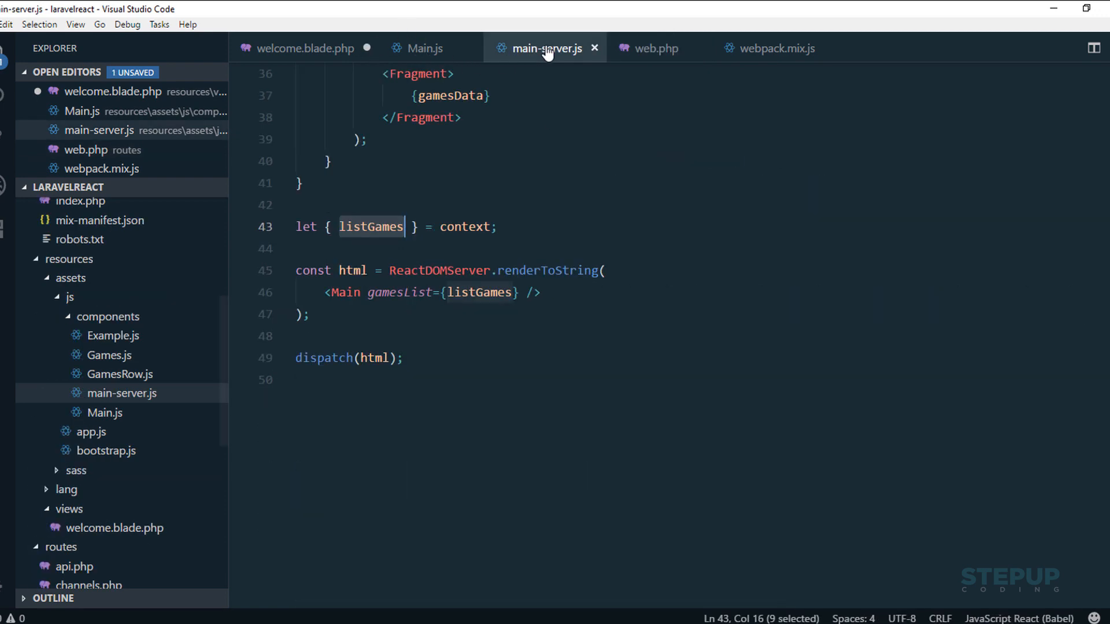
- Chain ->render() after the context('listGames', $games) call and save welcome.blade.php
click(305, 48)
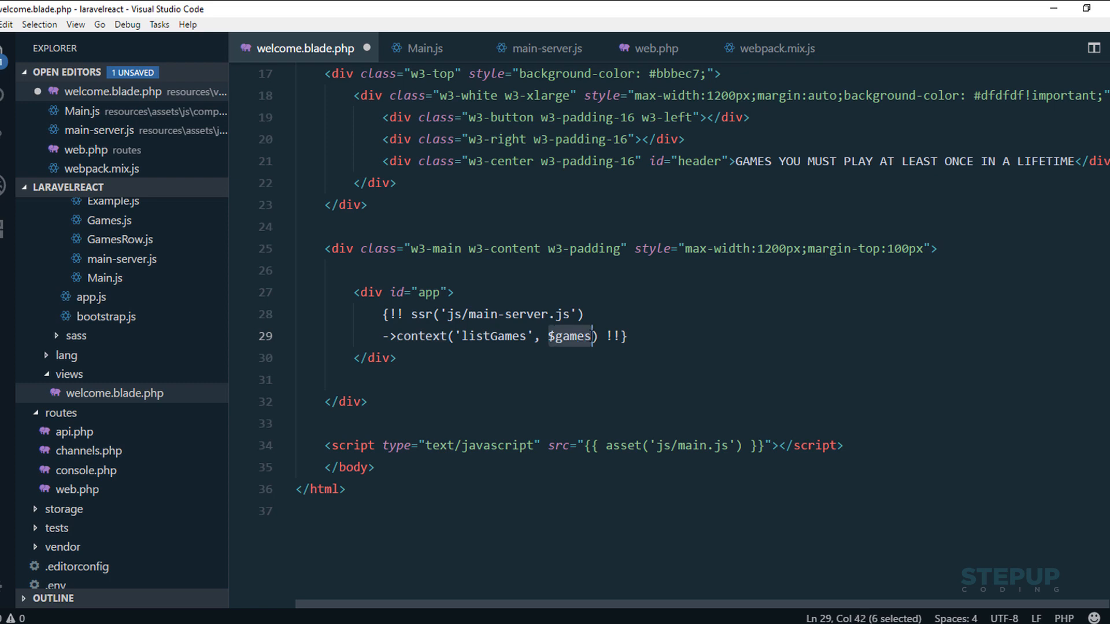
click(566, 336)
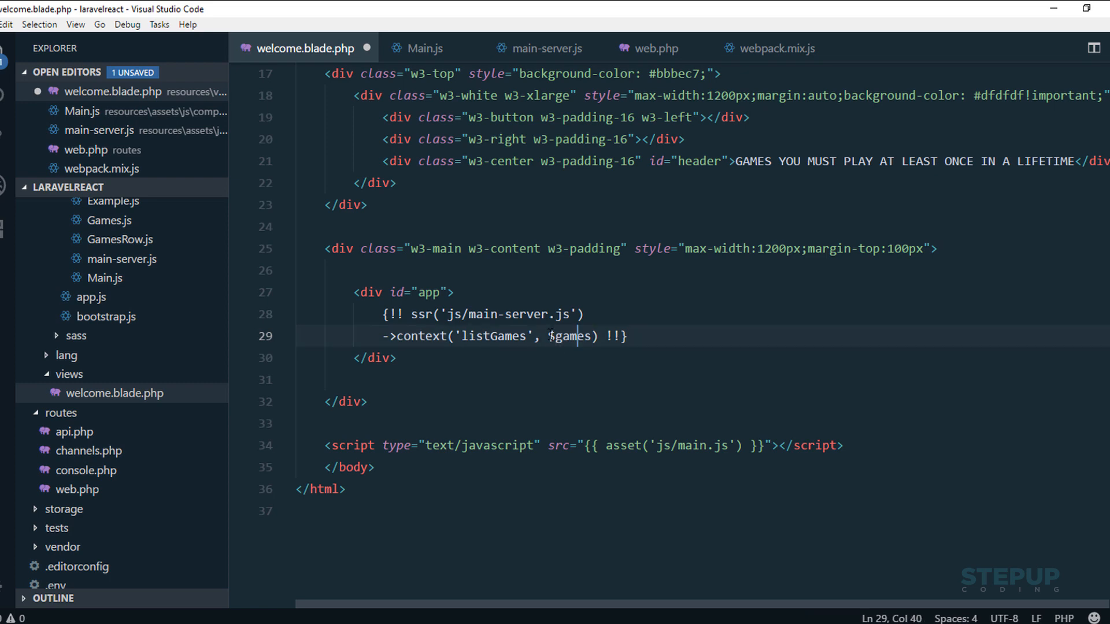
click(549, 335)
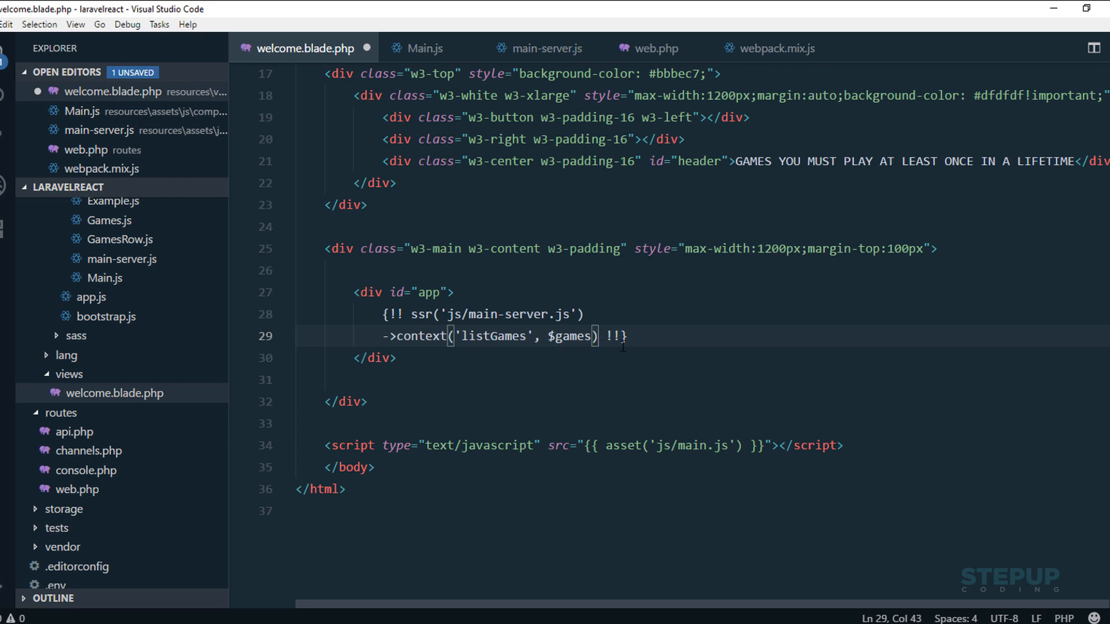
key(Enter)
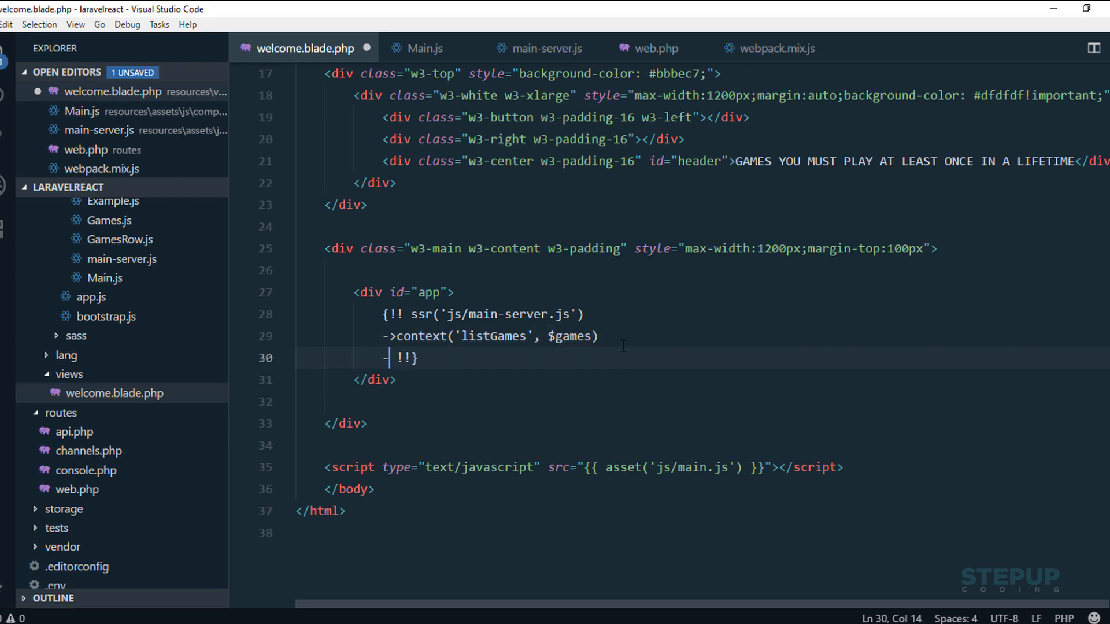
text(render()
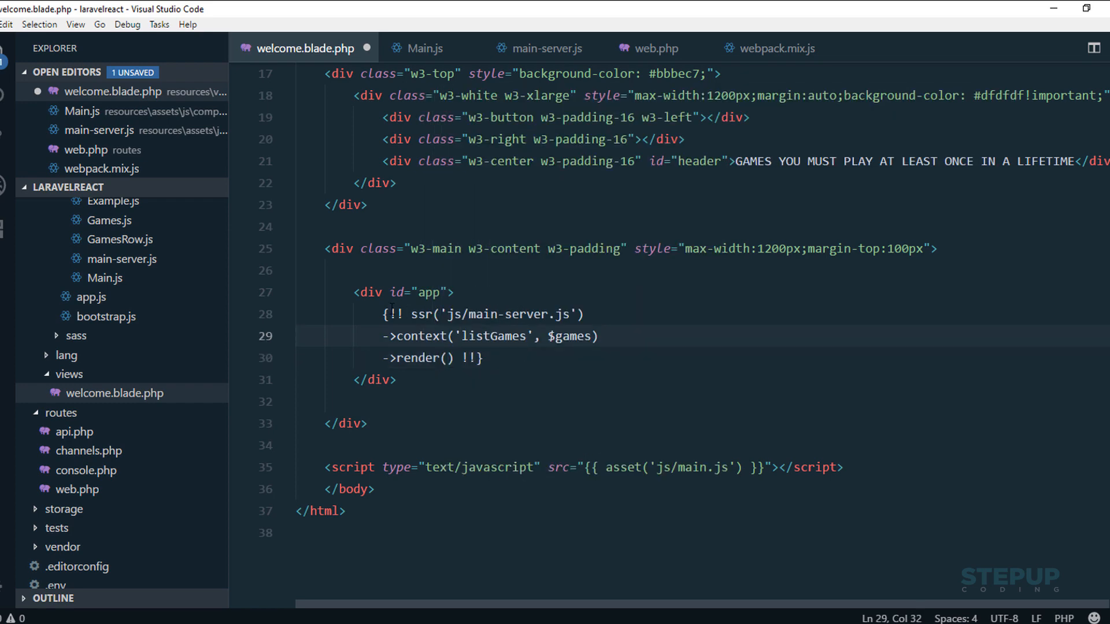
click(463, 357)
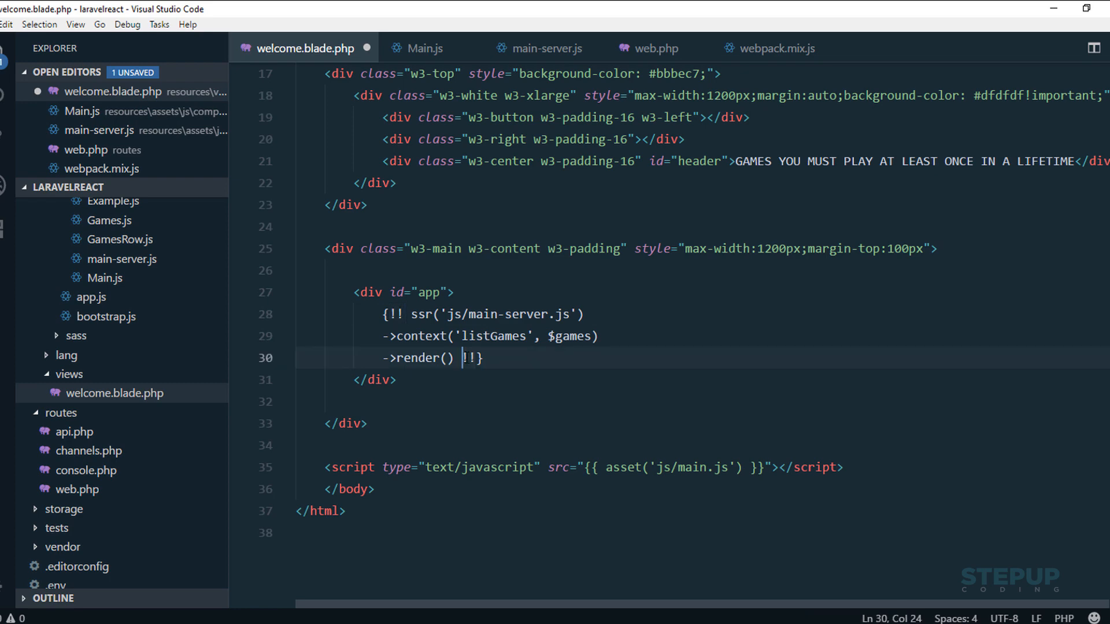
key(shift+Right)
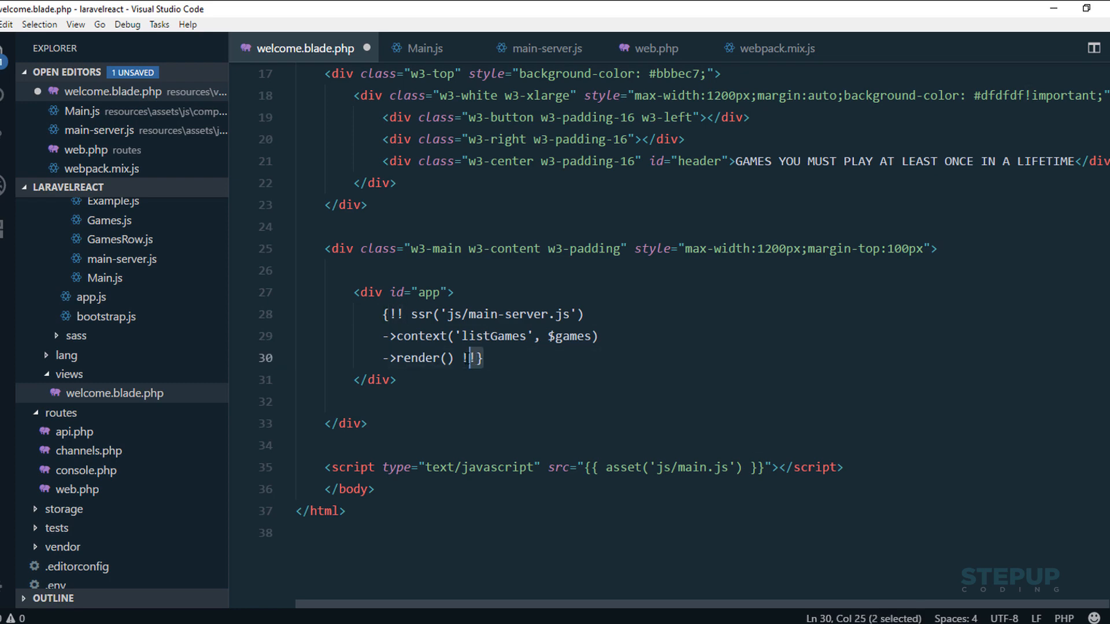
click(474, 358)
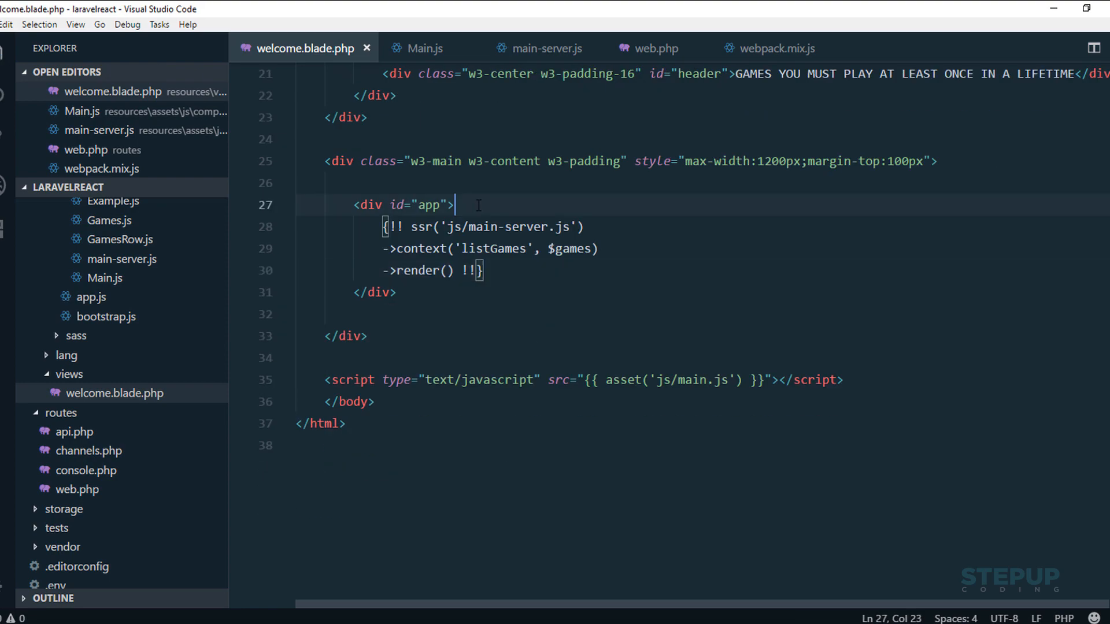
scroll(up, 3)
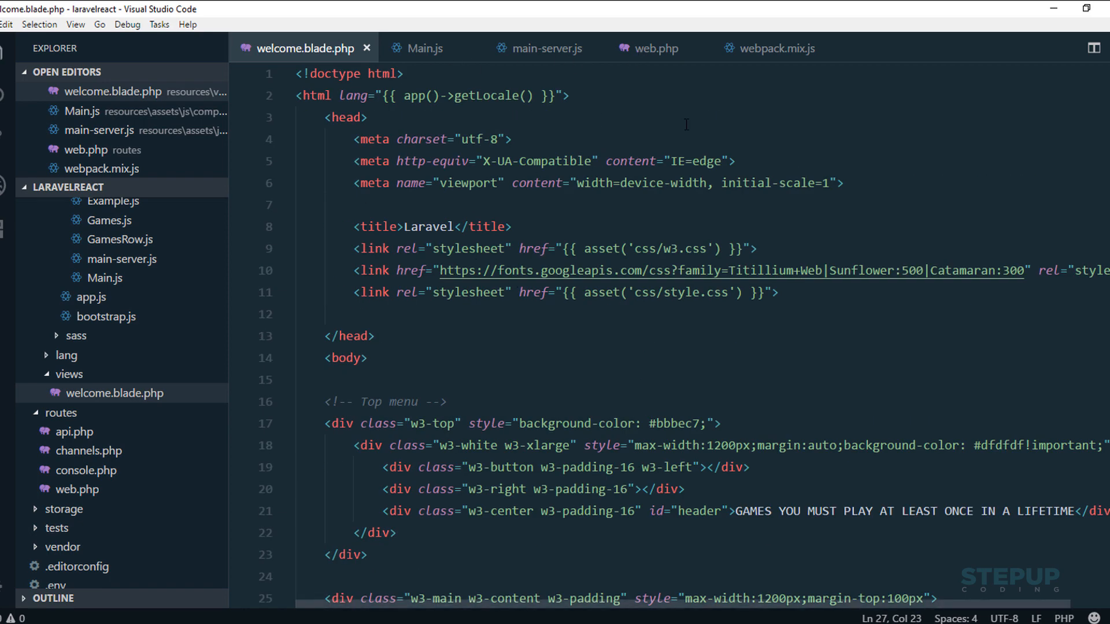
mouse_move(674, 207)
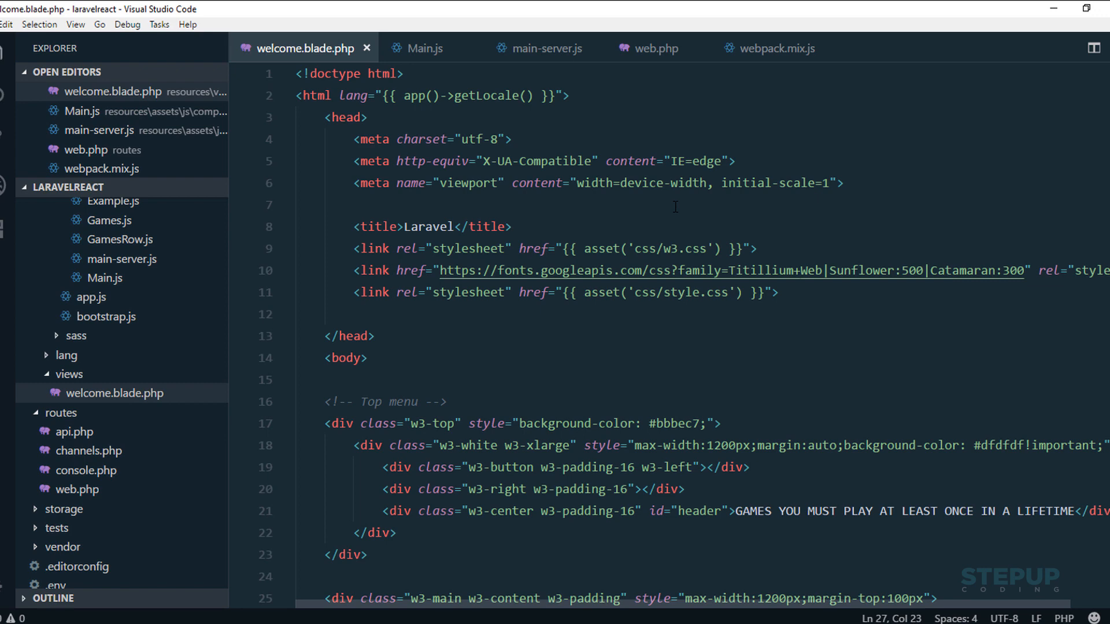
key(ctrl+p)
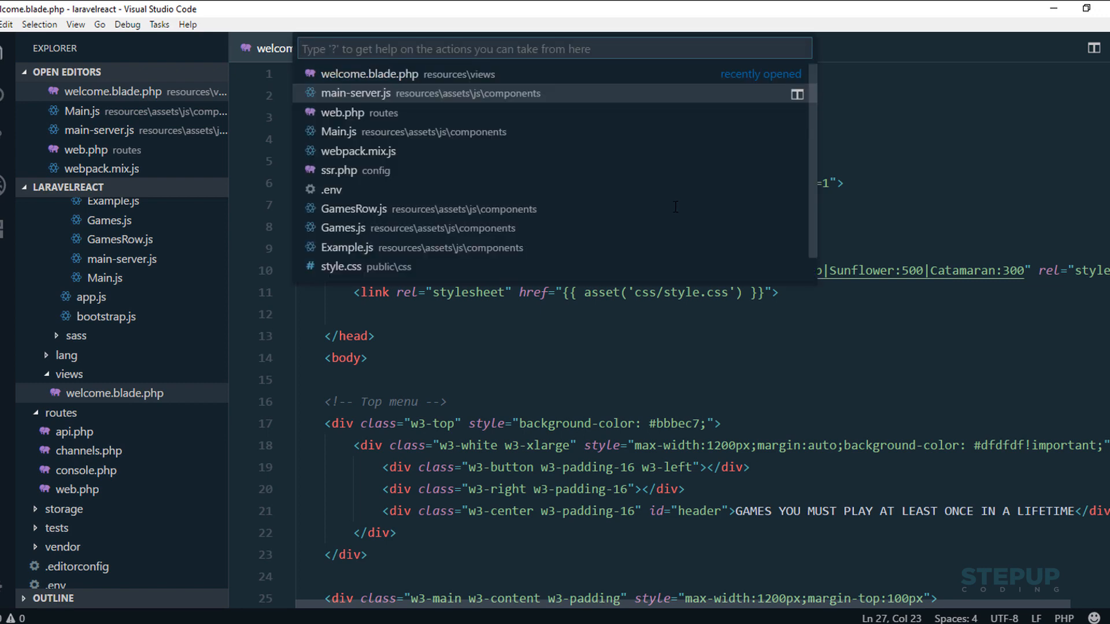
- In .env, set APP_ENV to production and add a NODE_PATH= line below APP_URL
text(env)
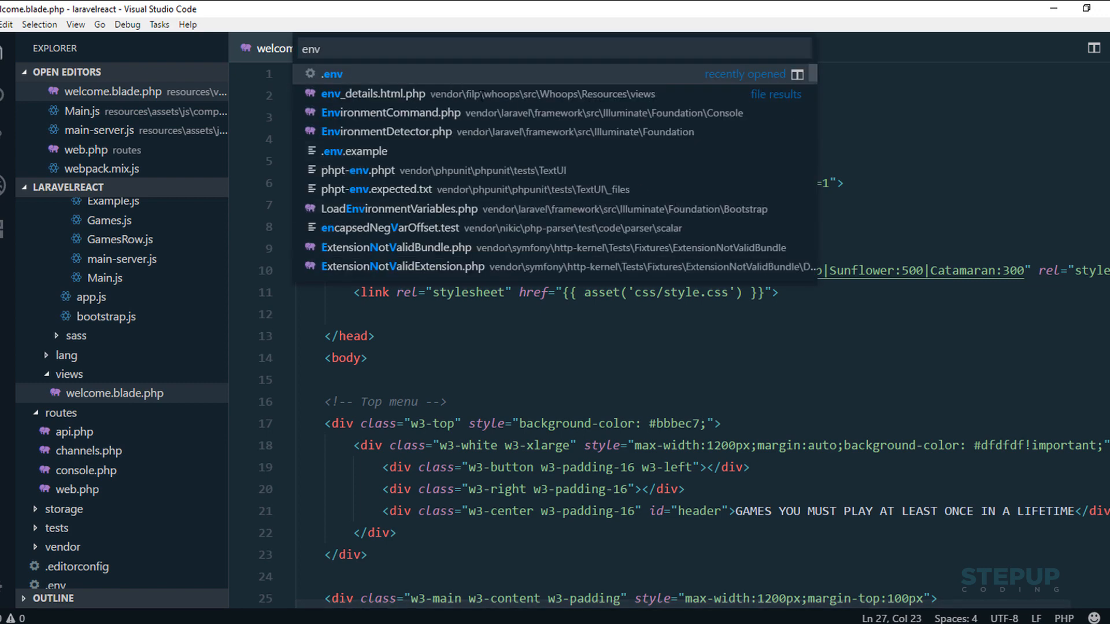
click(331, 72)
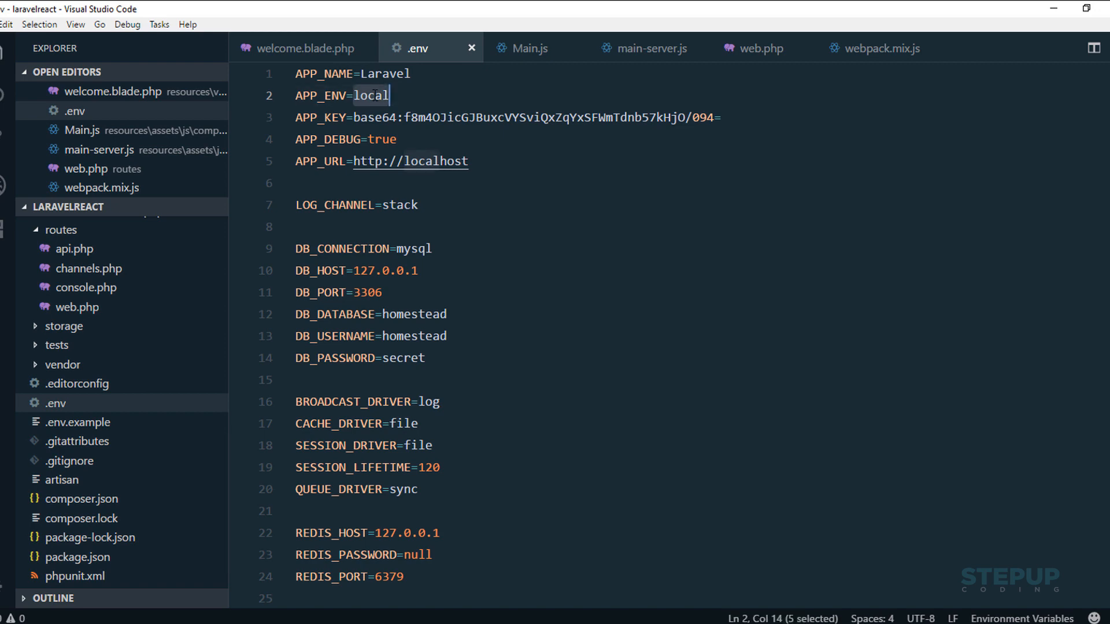
text(produ)
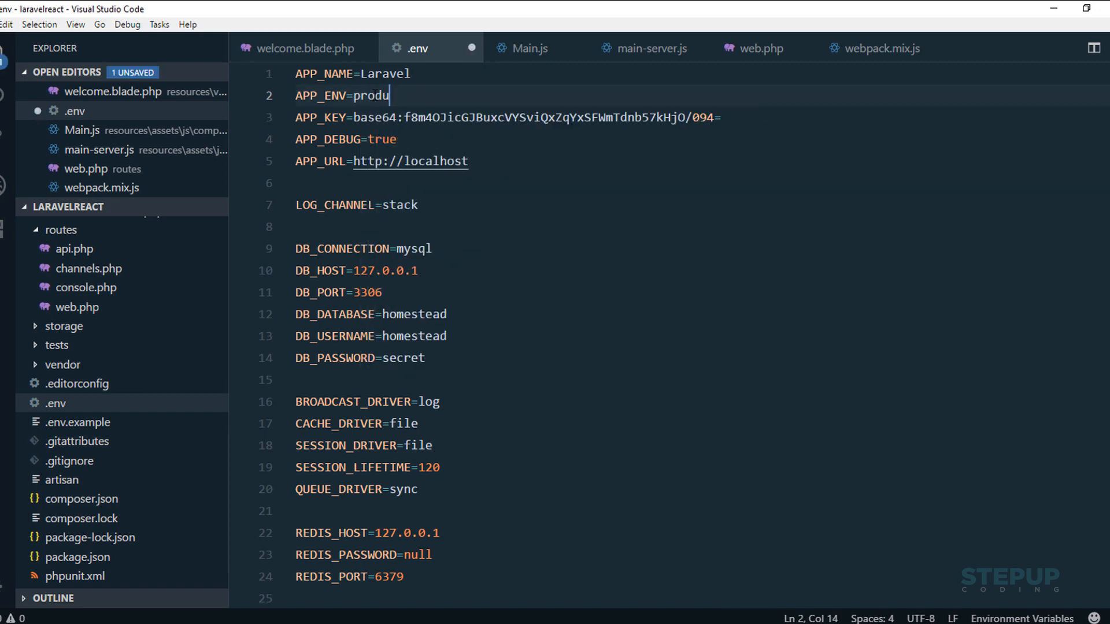
text(ction)
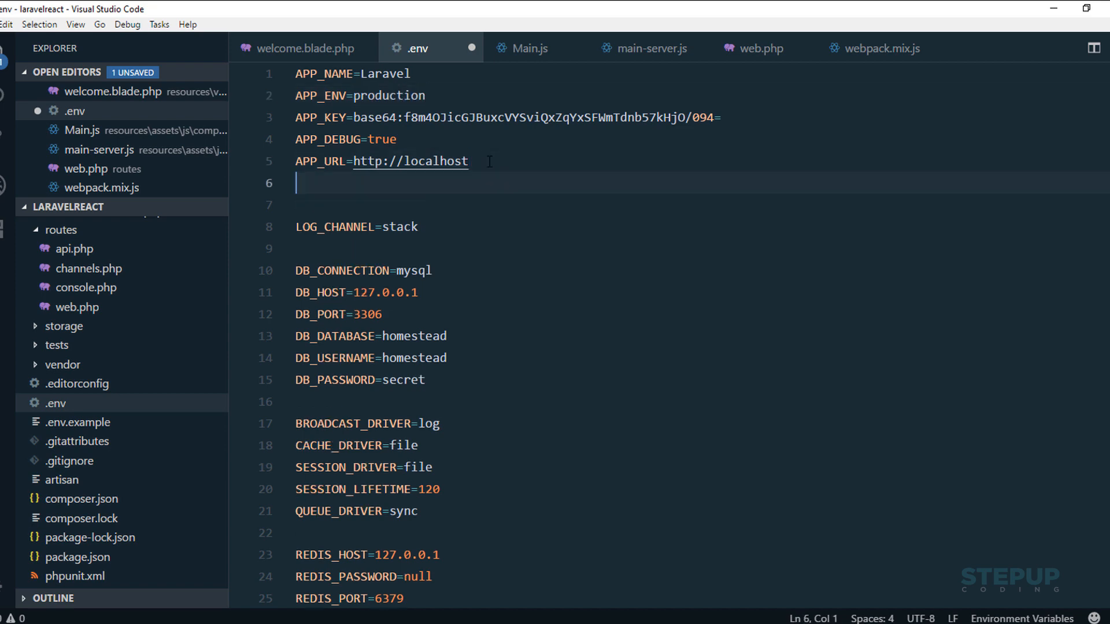
text(NODE)
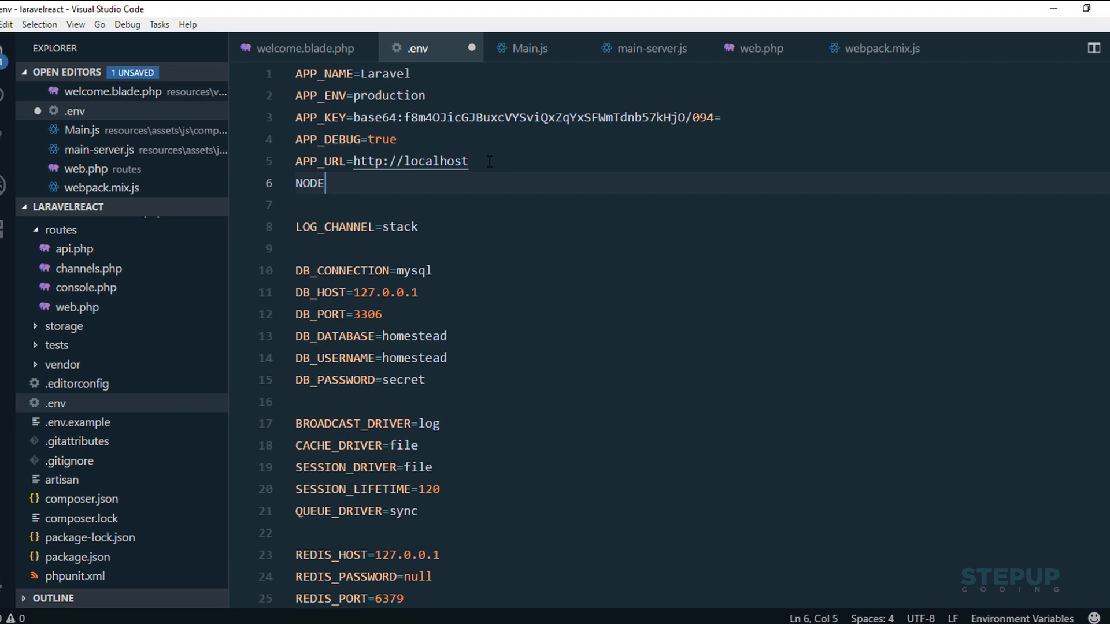
text(_PATH)
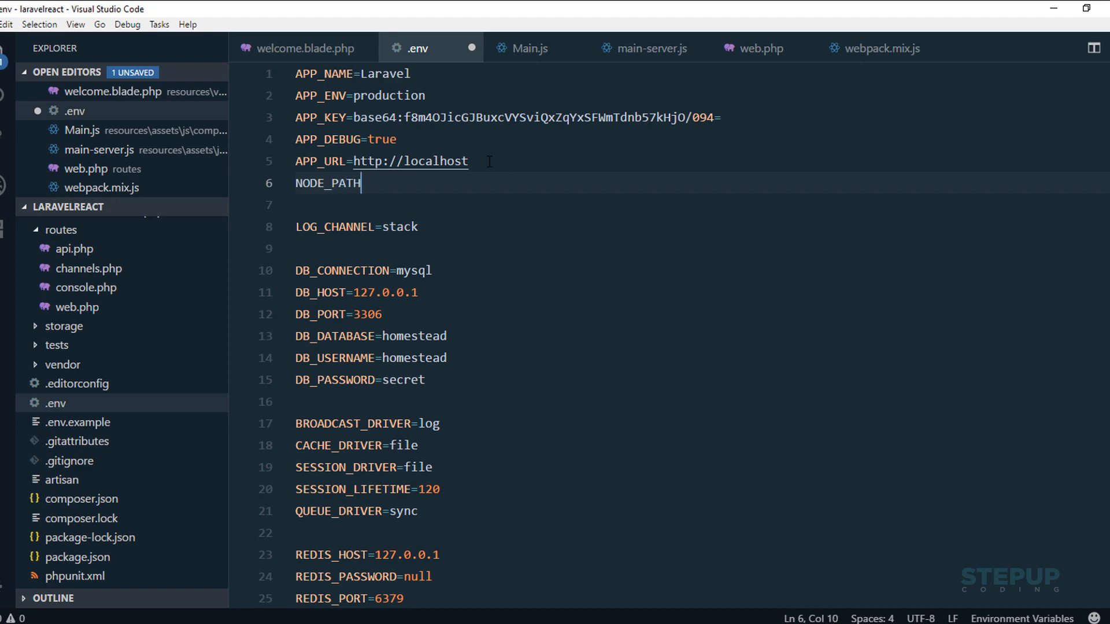
text(=)
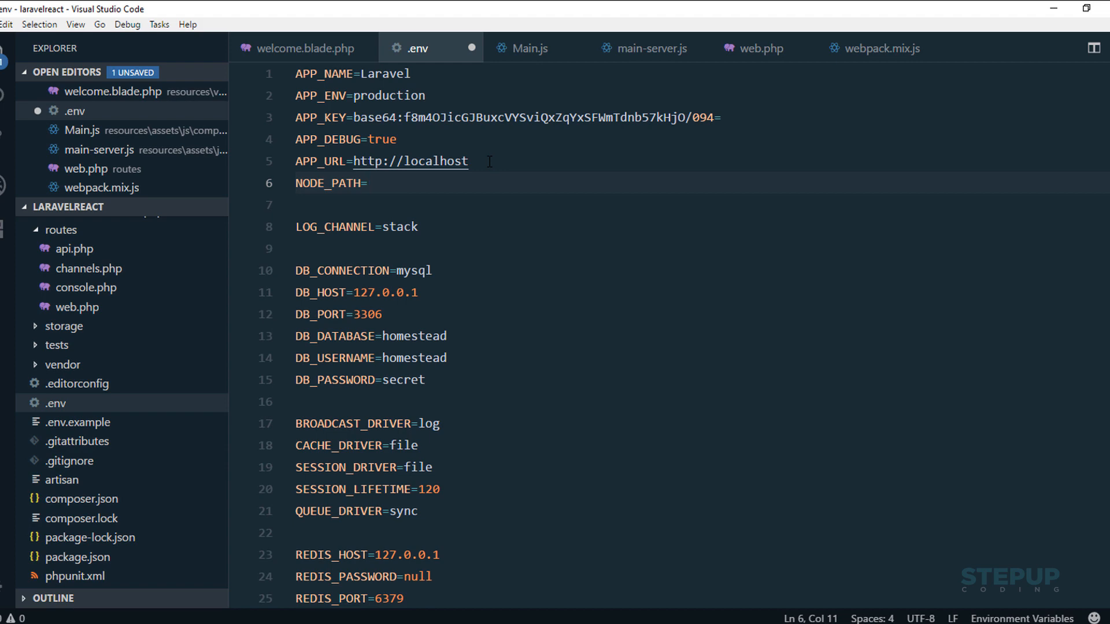
mouse_move(508, 205)
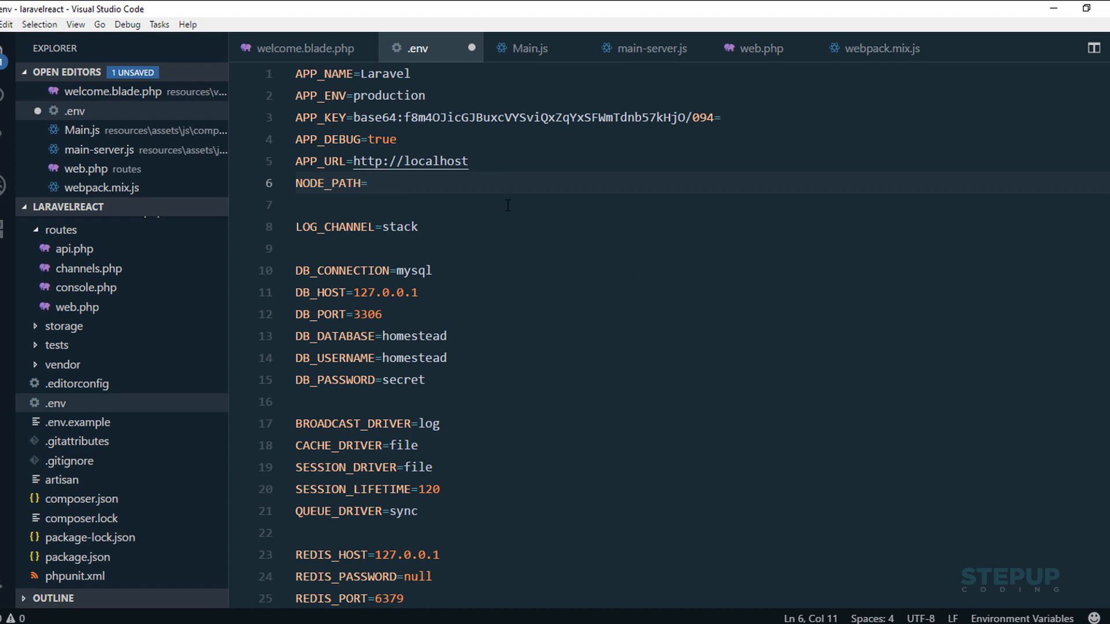
mouse_move(274, 423)
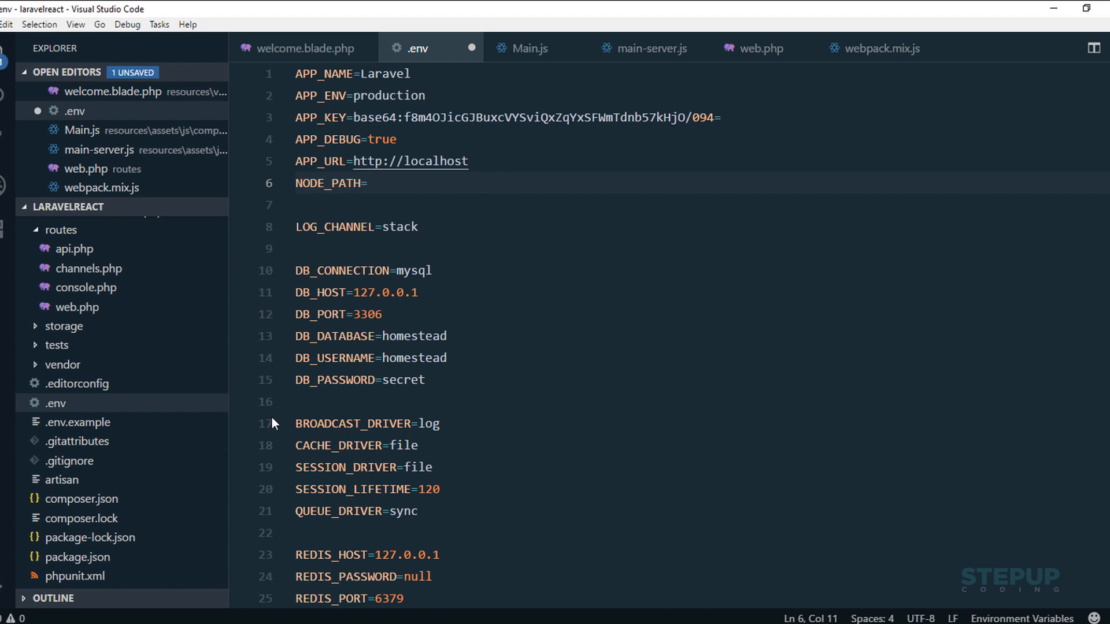
mouse_move(558, 185)
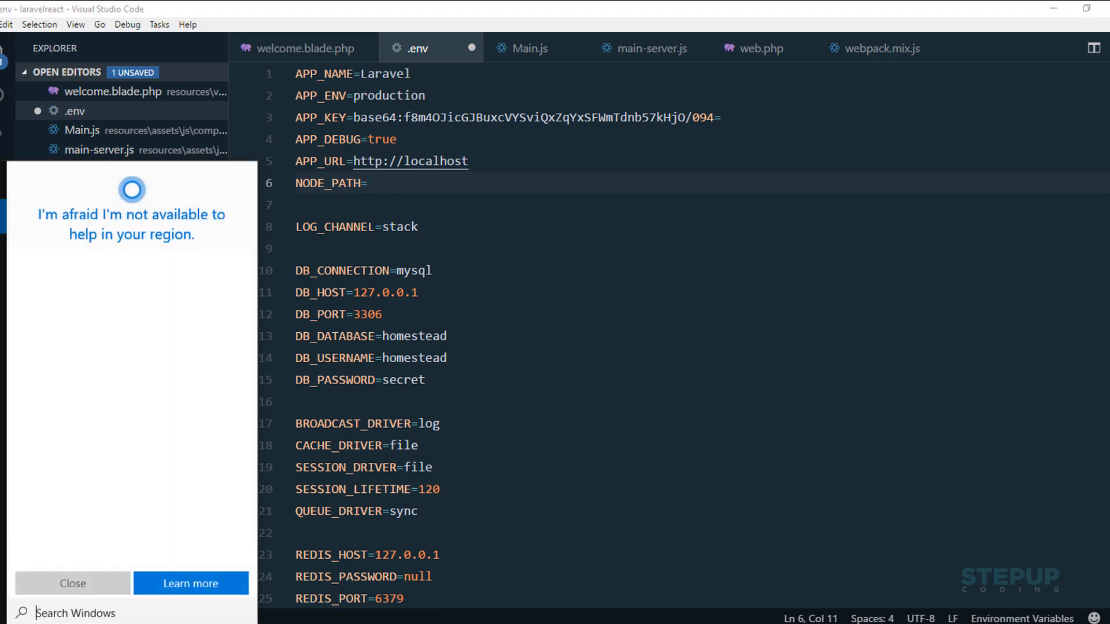
text(envi)
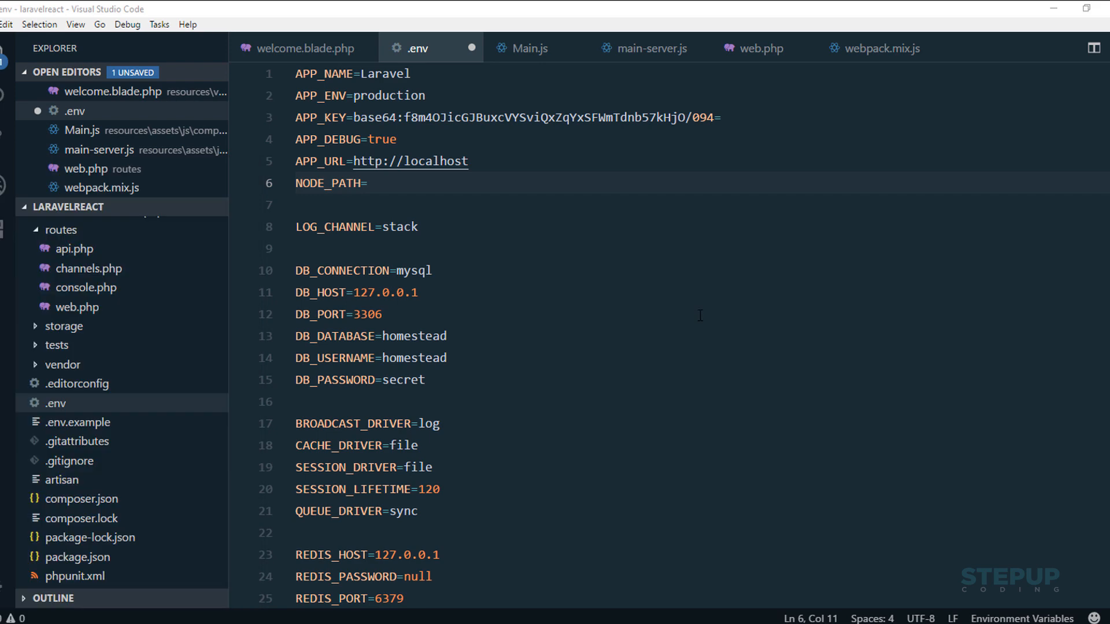
mouse_move(568, 214)
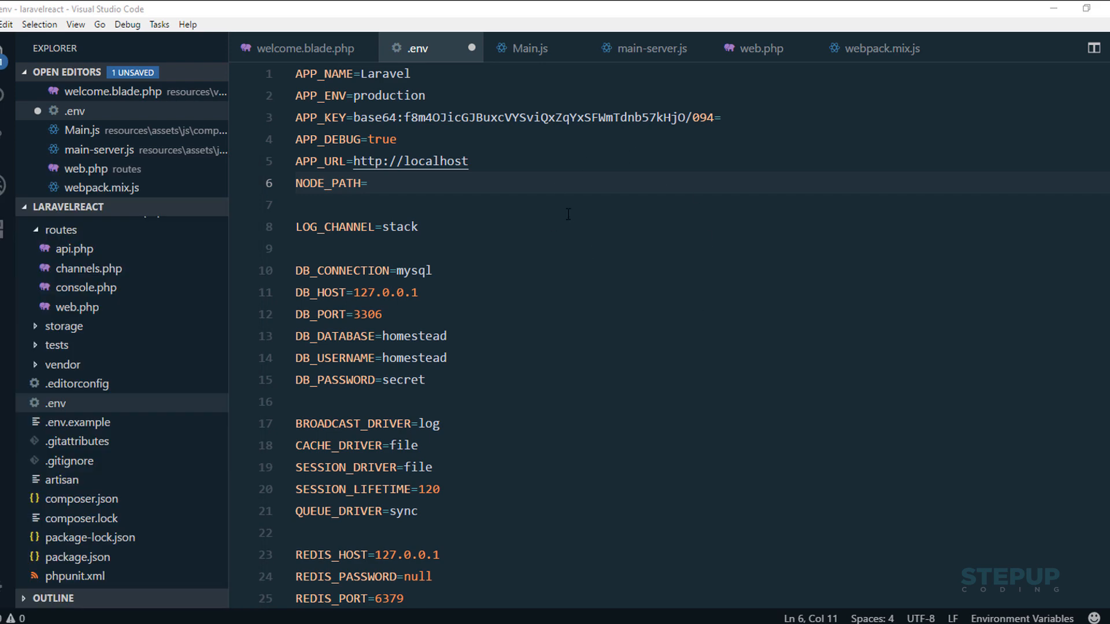
click(368, 183)
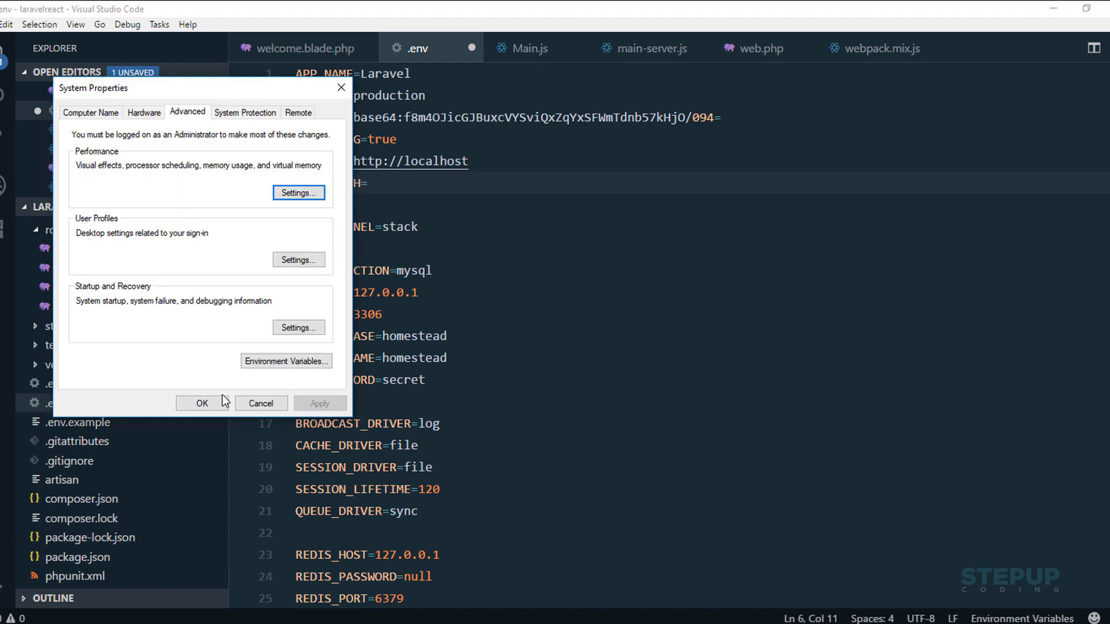
click(286, 360)
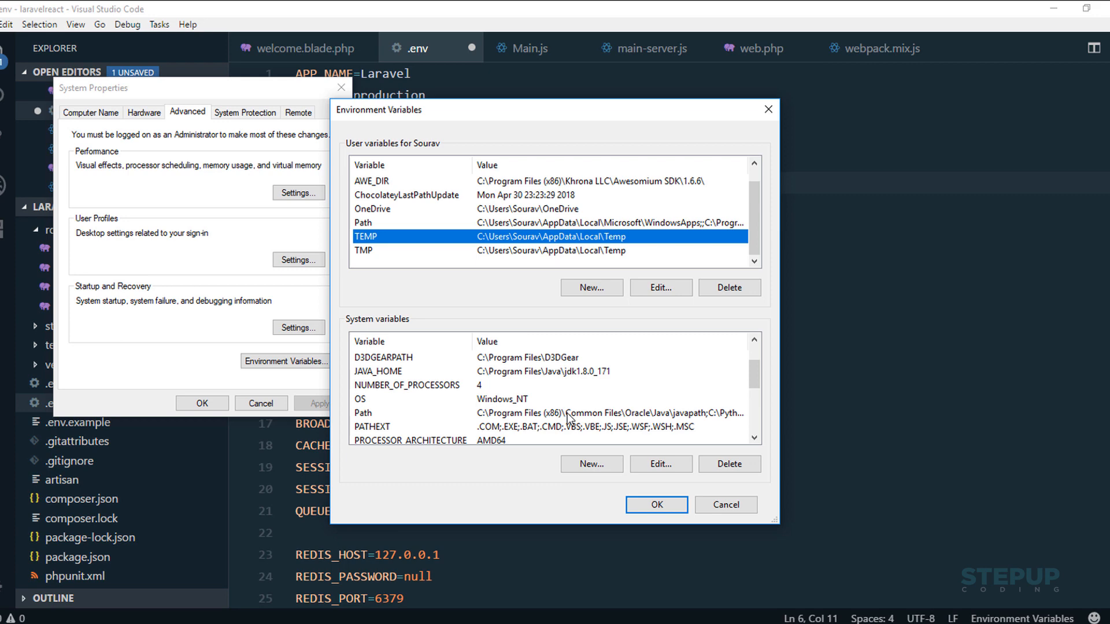
click(660, 464)
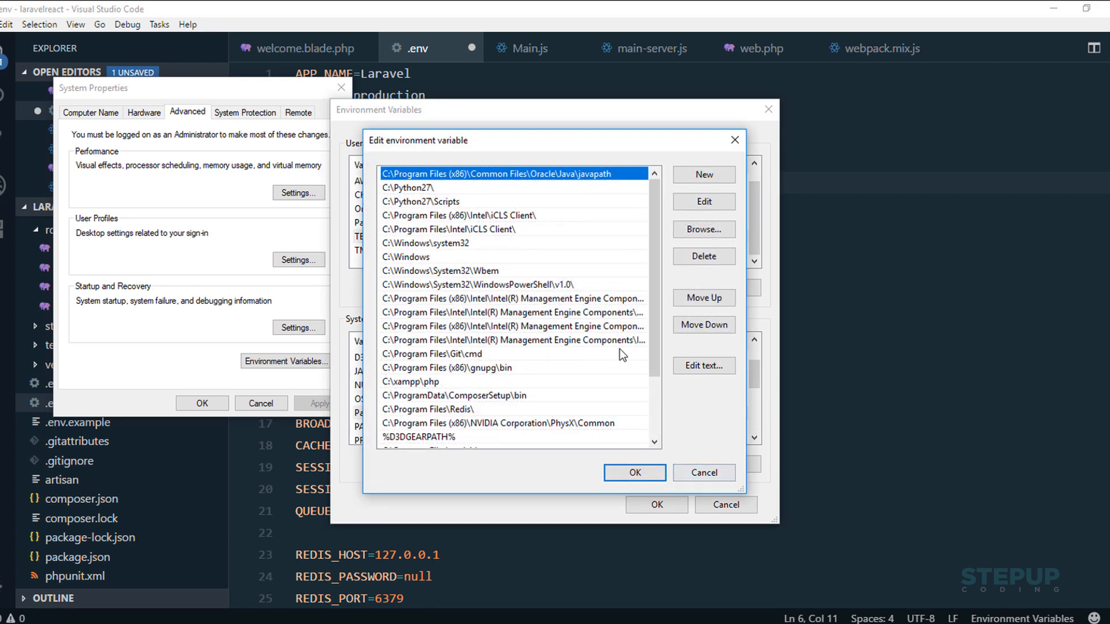
scroll(down, 3)
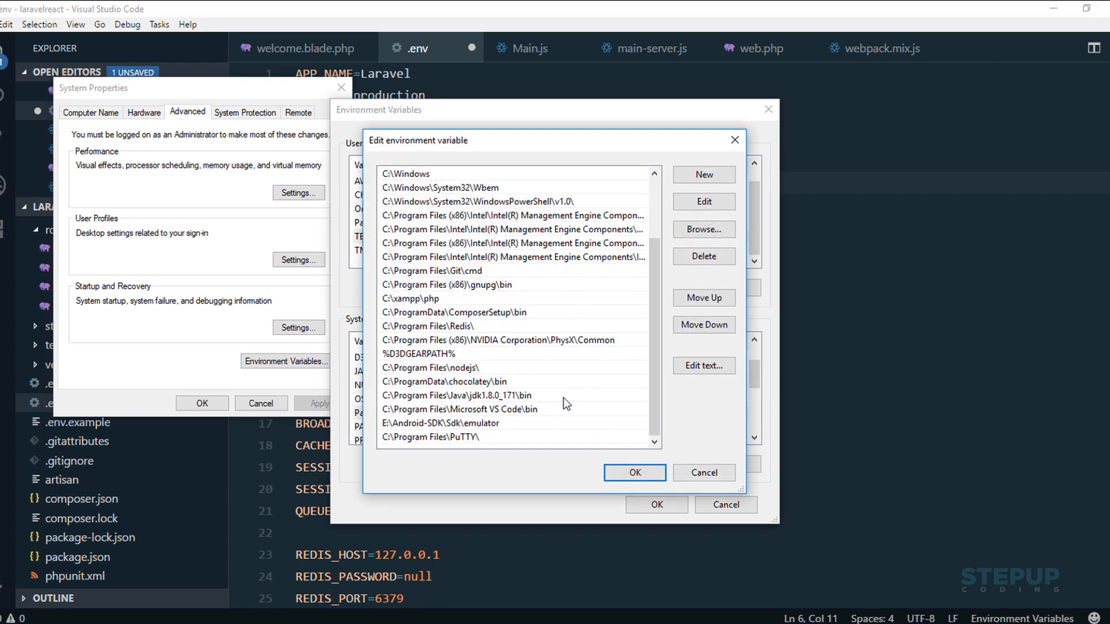
mouse_move(476, 374)
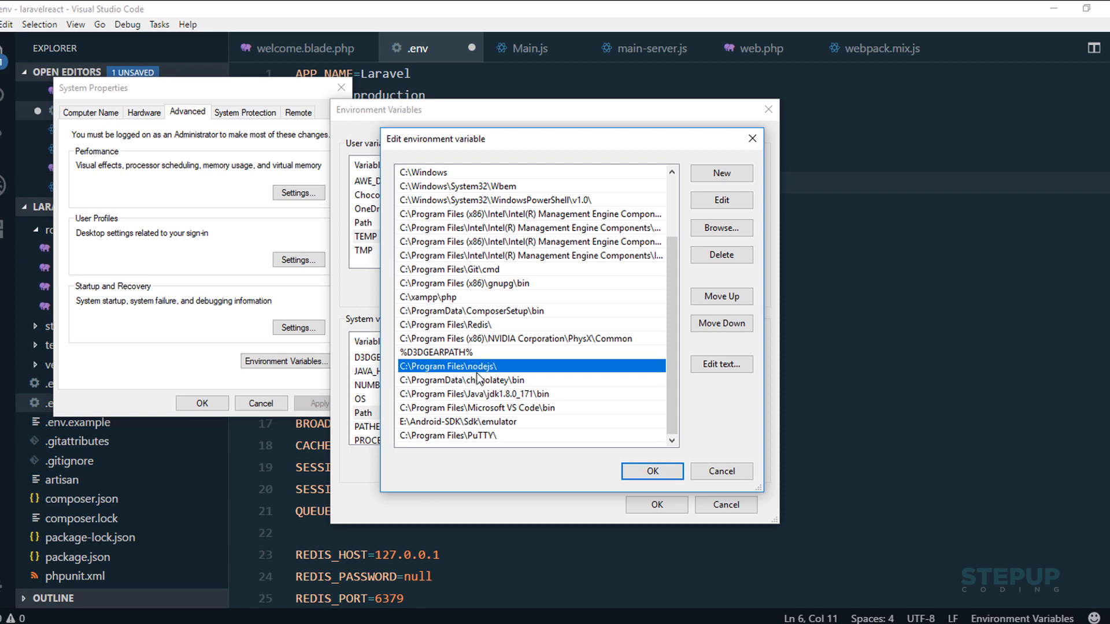
double_click(453, 366)
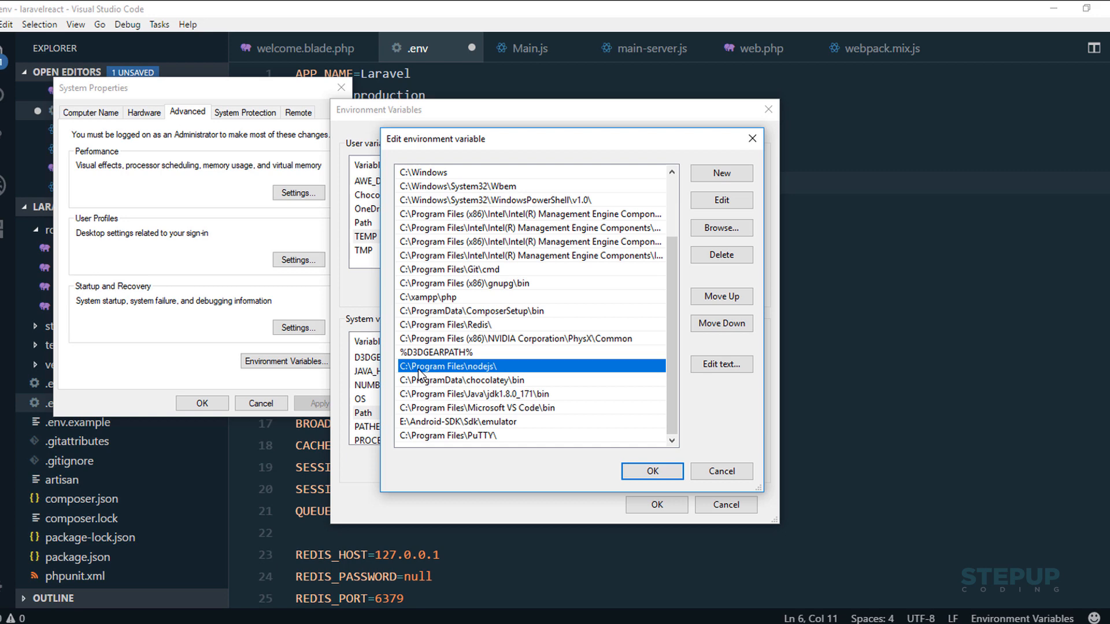
mouse_move(513, 376)
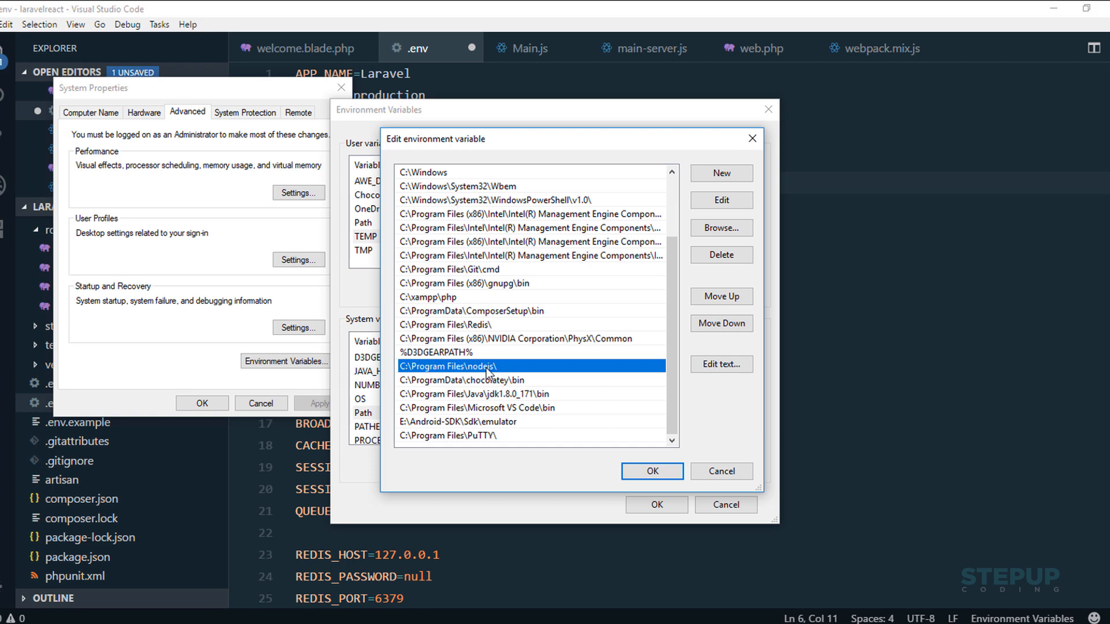
mouse_move(511, 369)
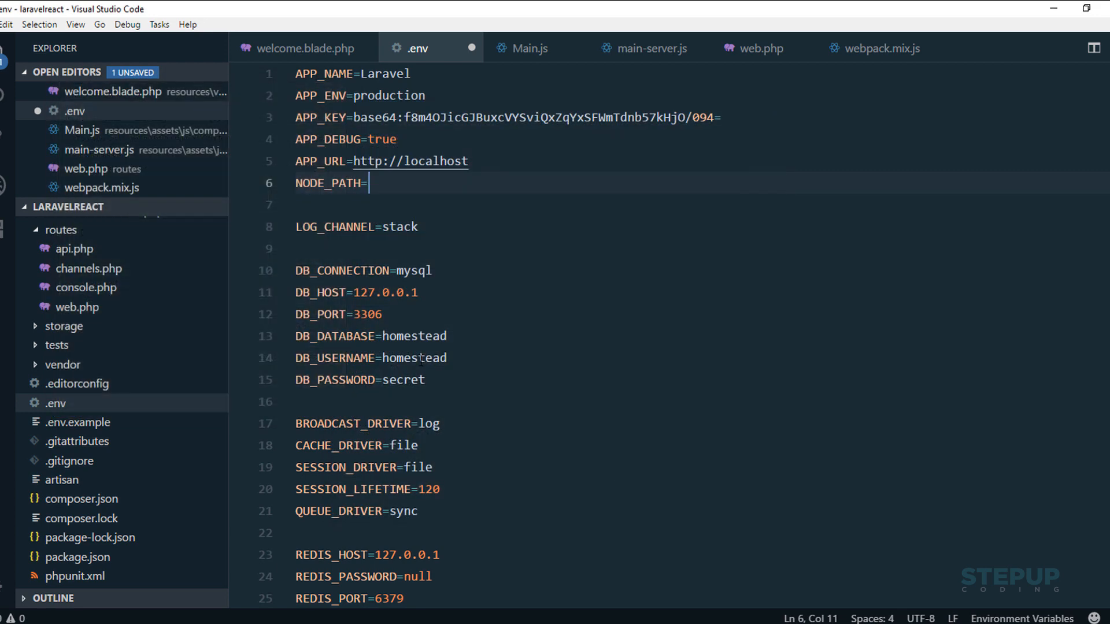
- Replace NODE_PATH's quoted C:\Program Files\nodejs value with node in .env
text(C:\Program Files\nodejs\)
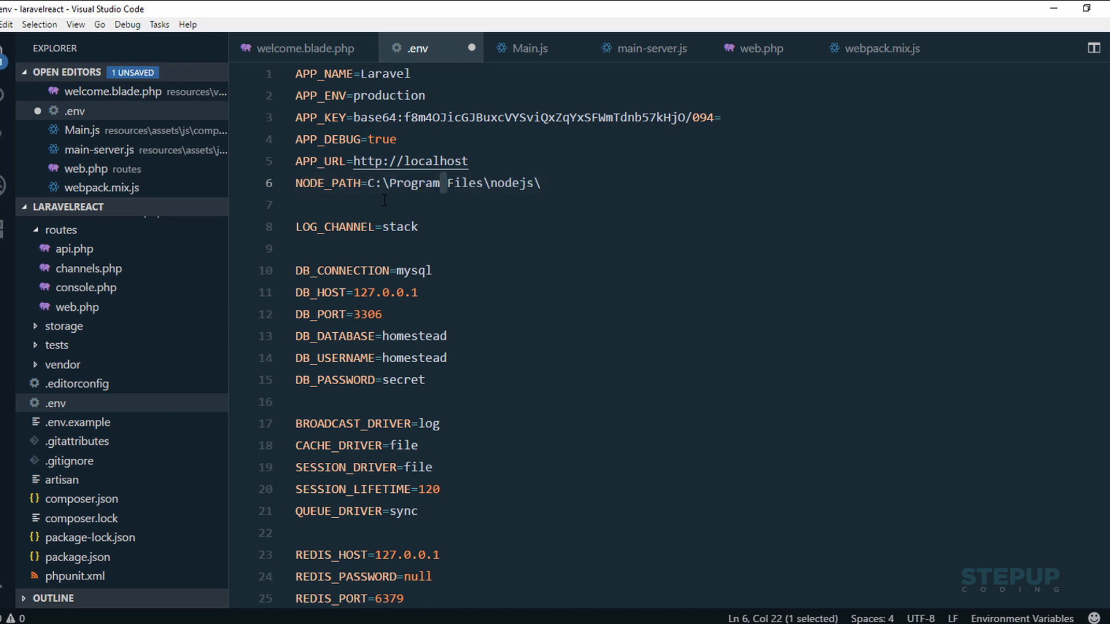
click(369, 183)
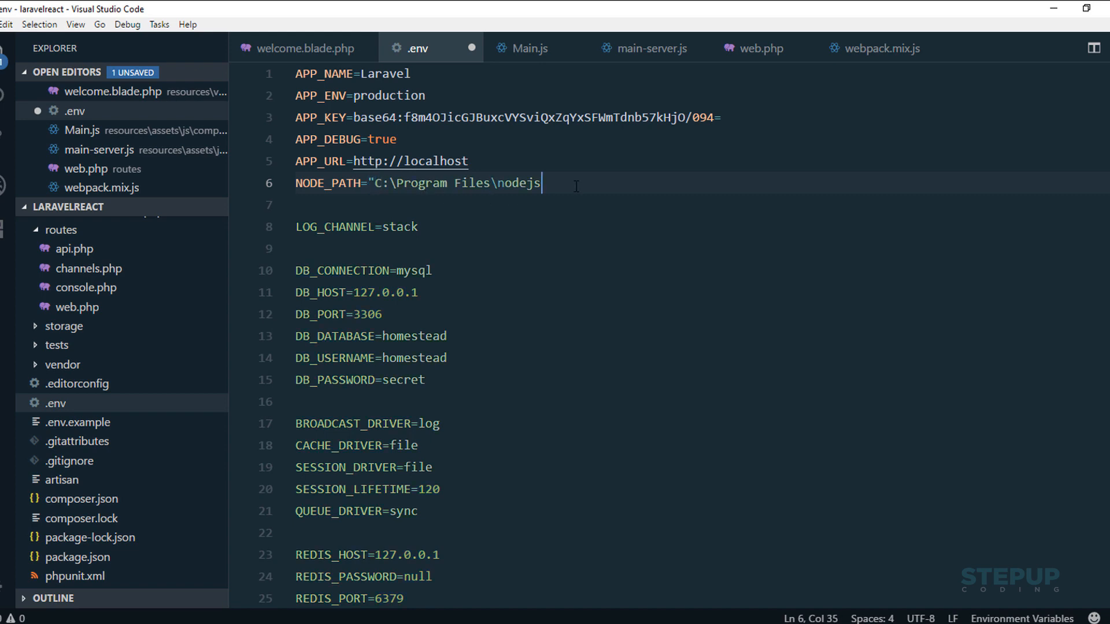
text(")
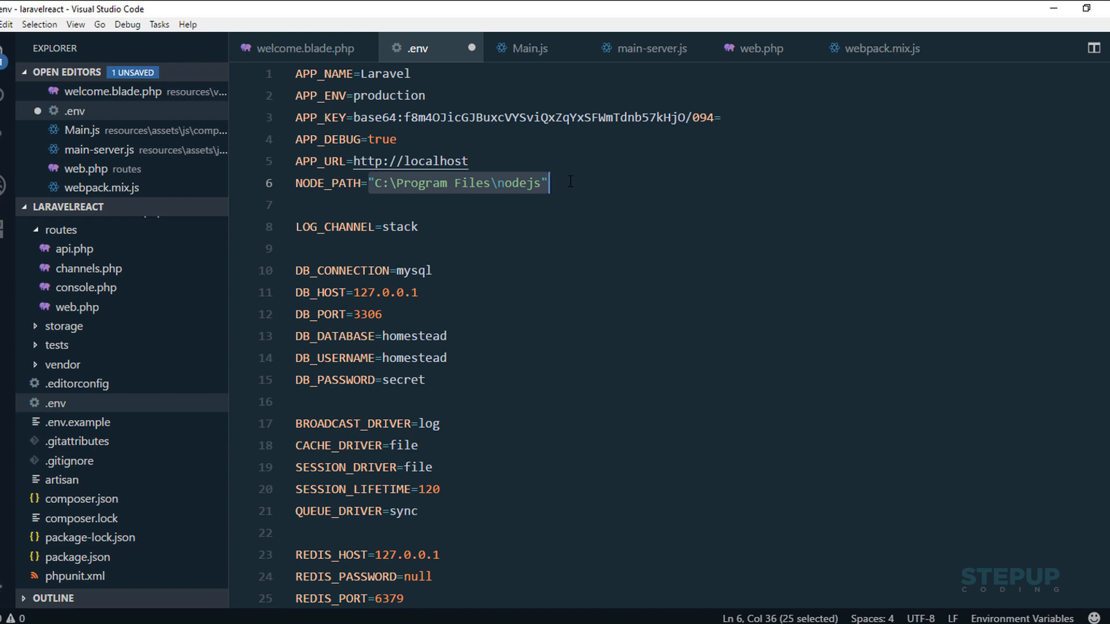
click(453, 182)
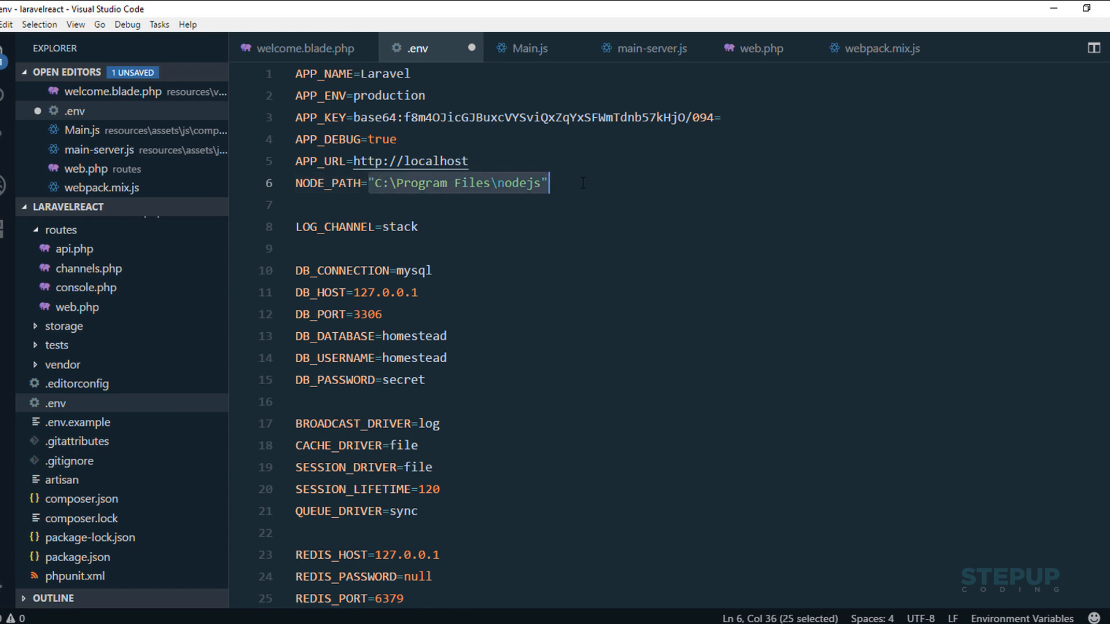
mouse_move(649, 185)
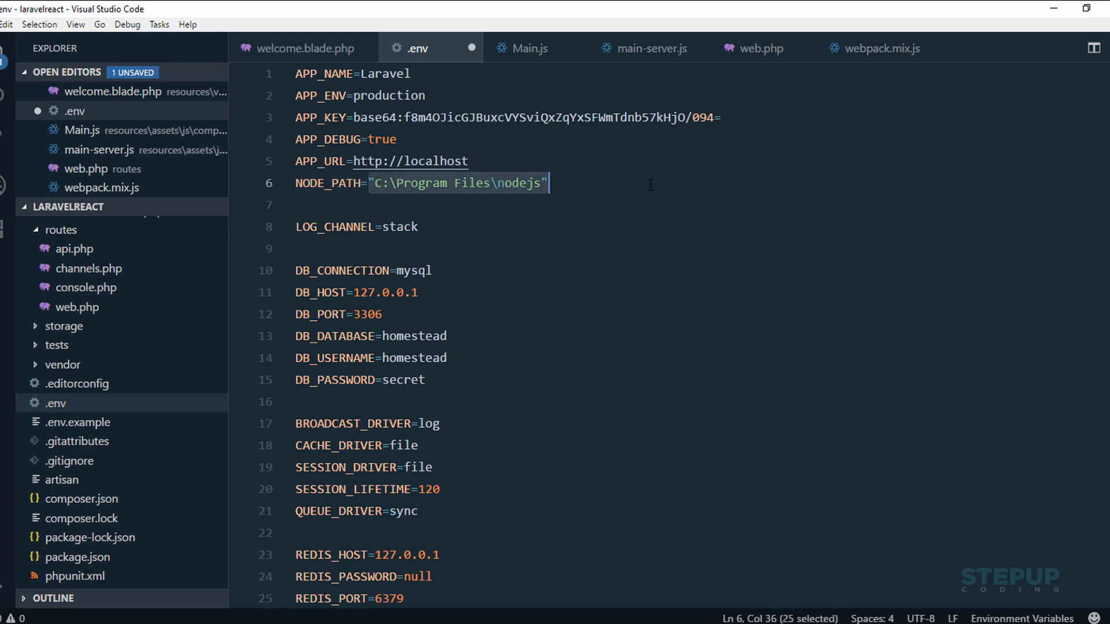
text(node)
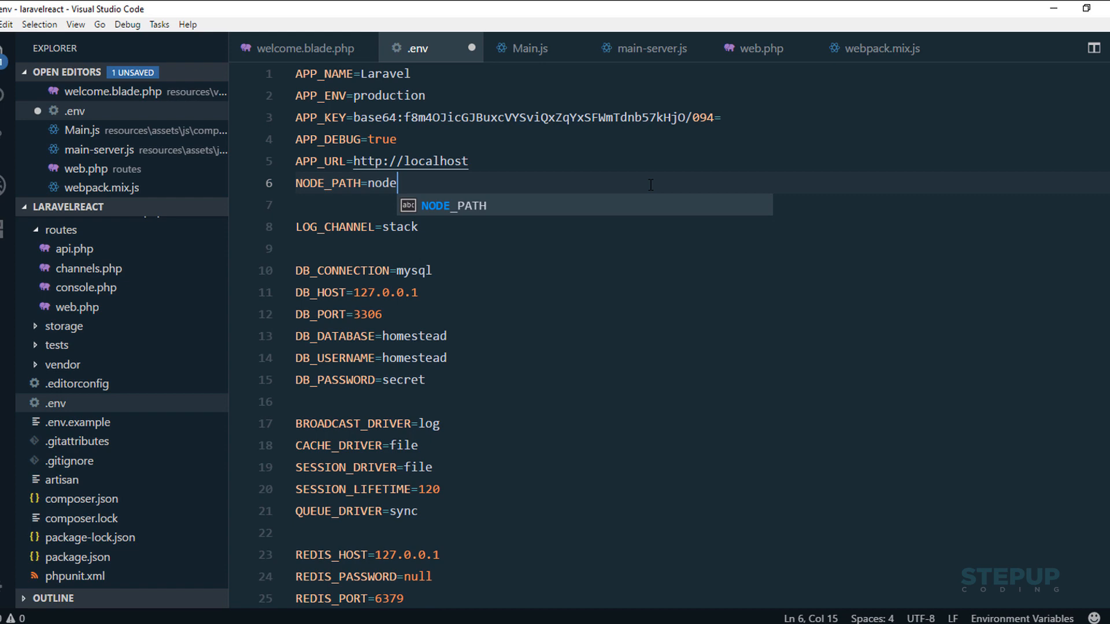
- Set NODE_PATH to node, save .env, and expand the storage folder
key(Escape)
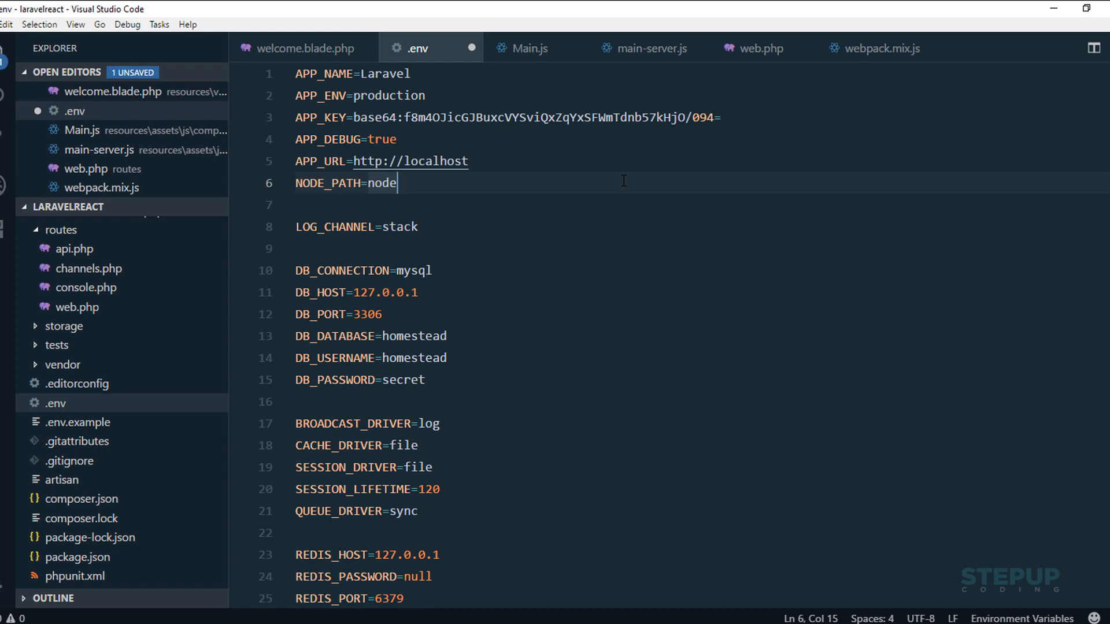
text("C:\Program files\nodejs")
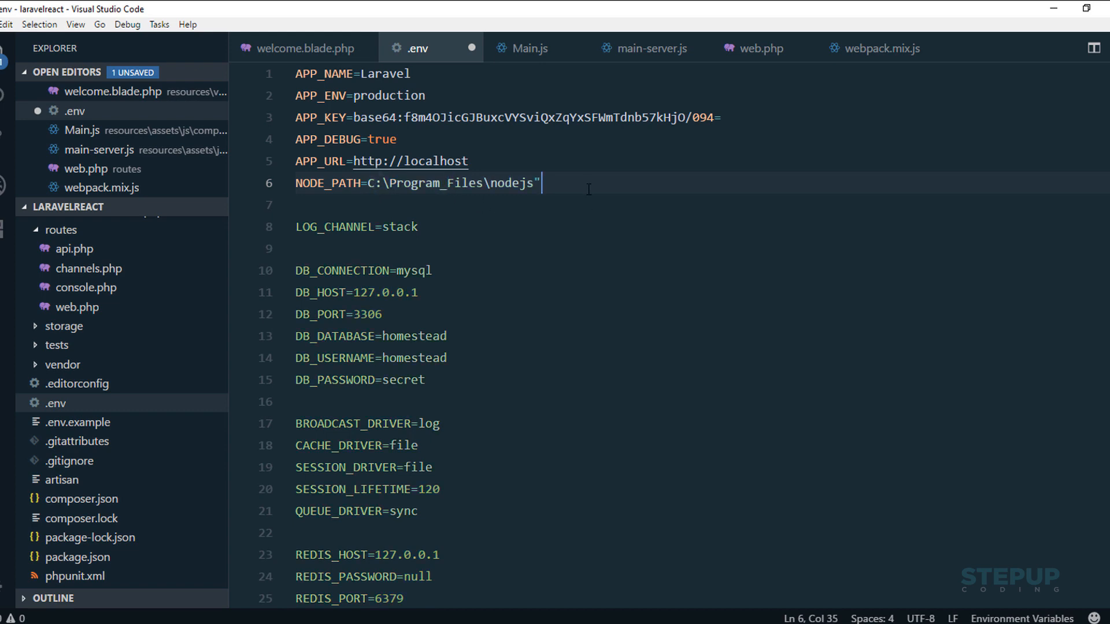
key(Backspace)
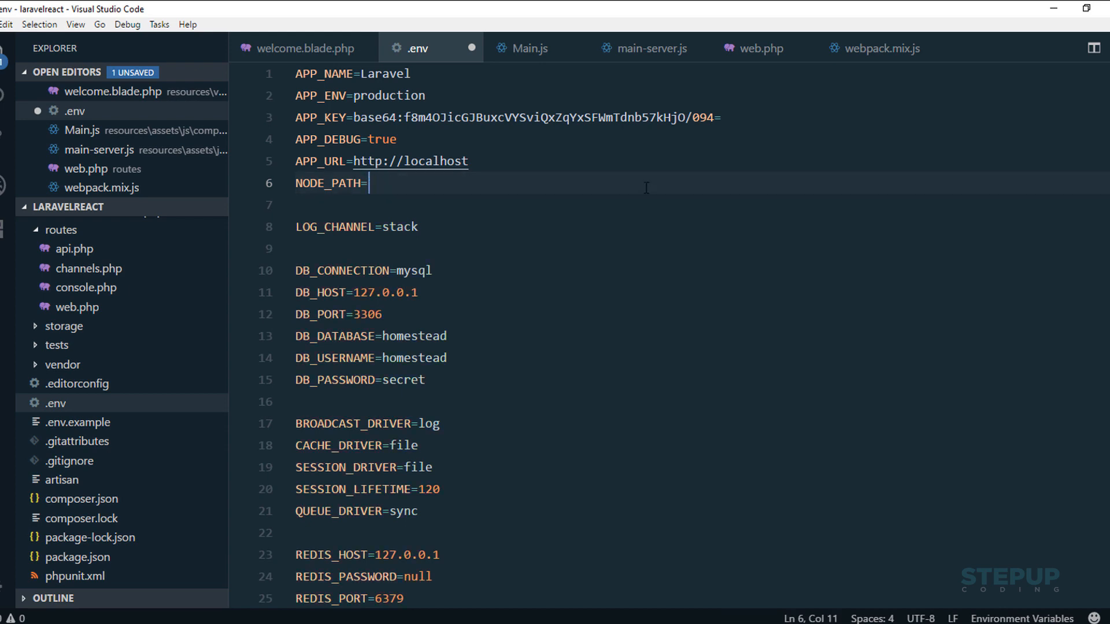
text(node)
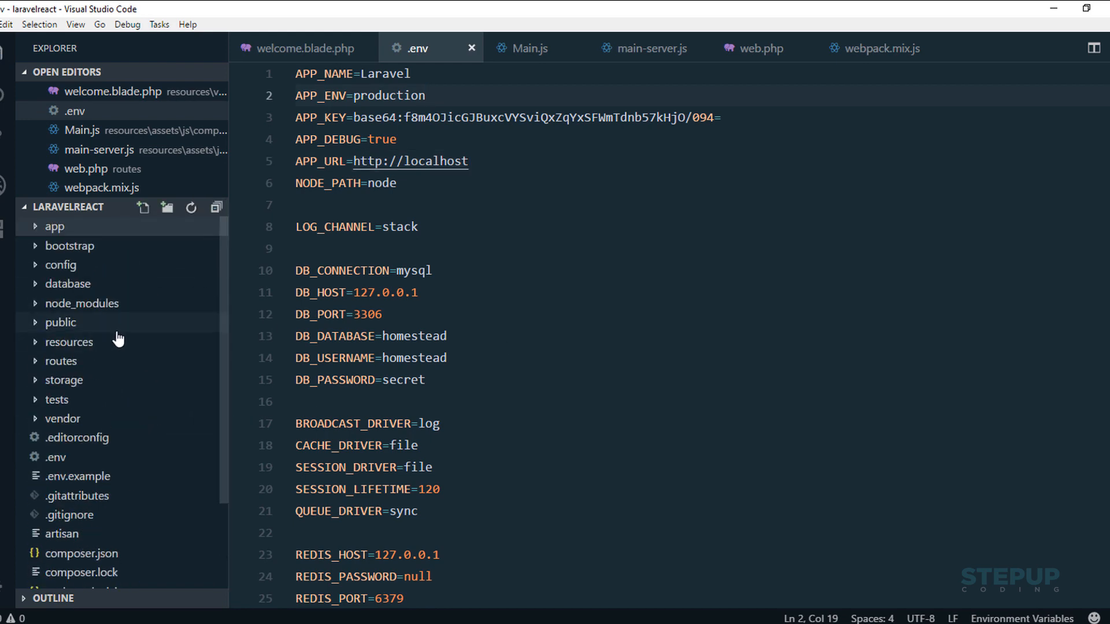
click(63, 380)
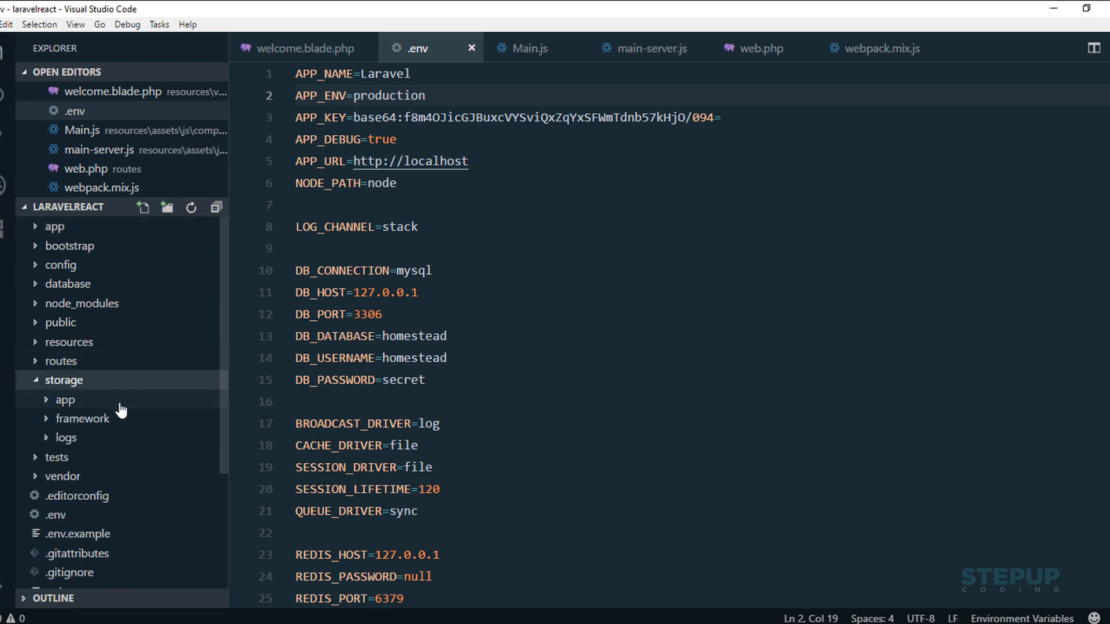
- Expand storage/app and inspect main-server.js's renderToString call that renders Main with listGames
click(167, 207)
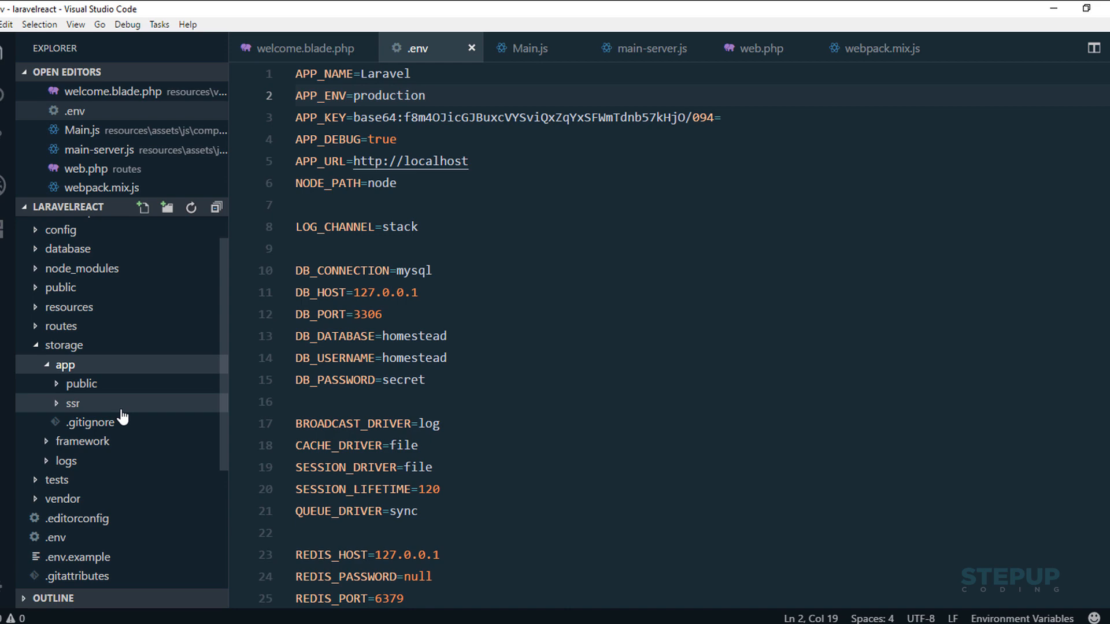
mouse_move(646, 47)
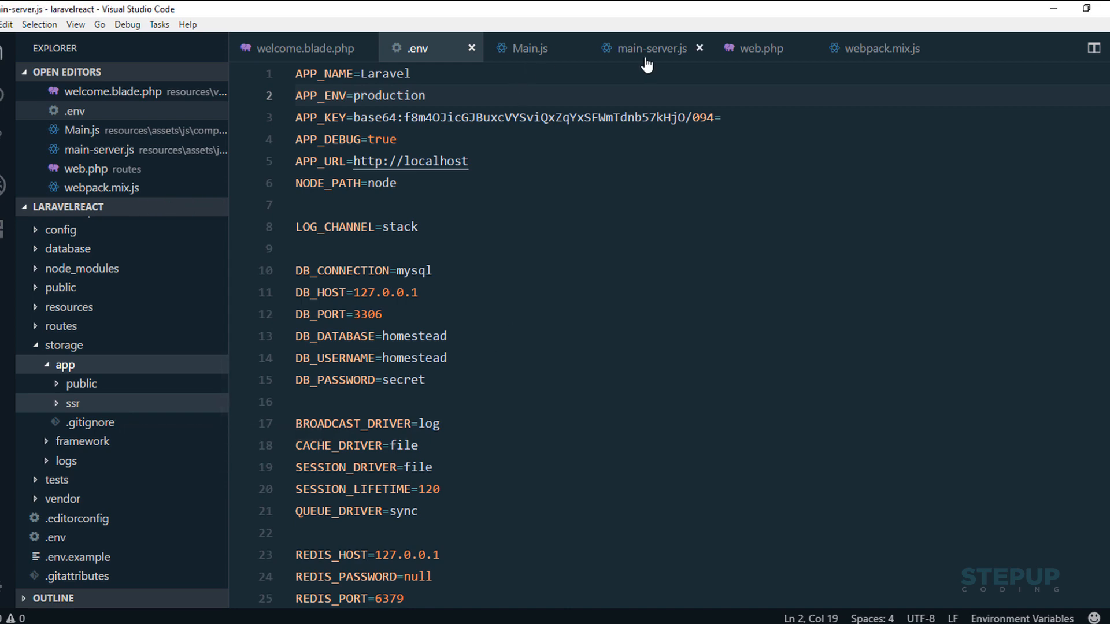
click(649, 48)
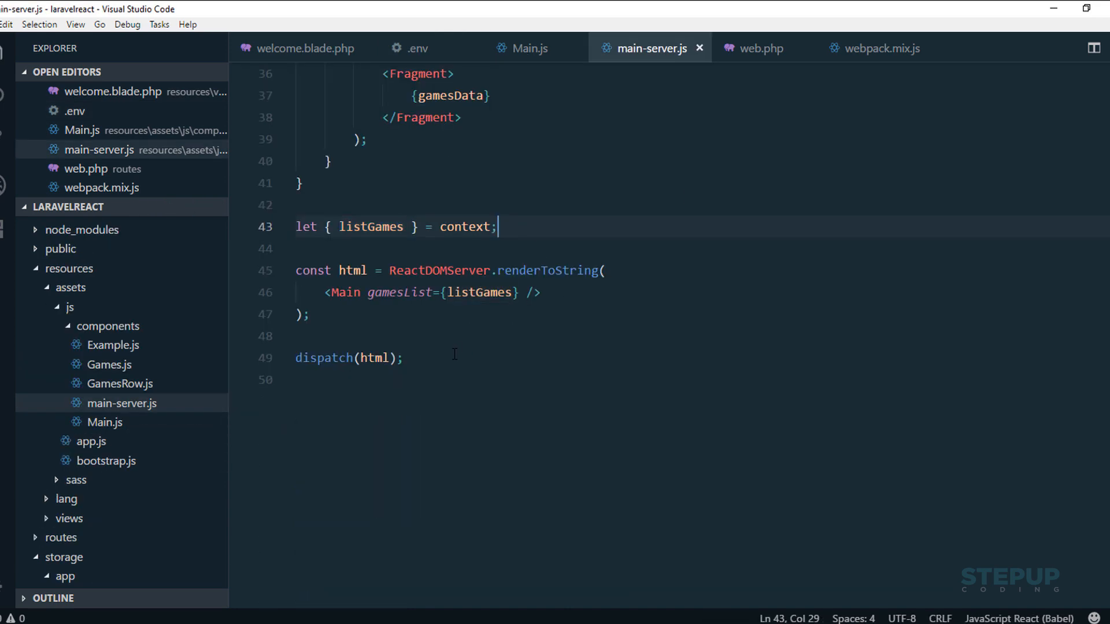
click(602, 271)
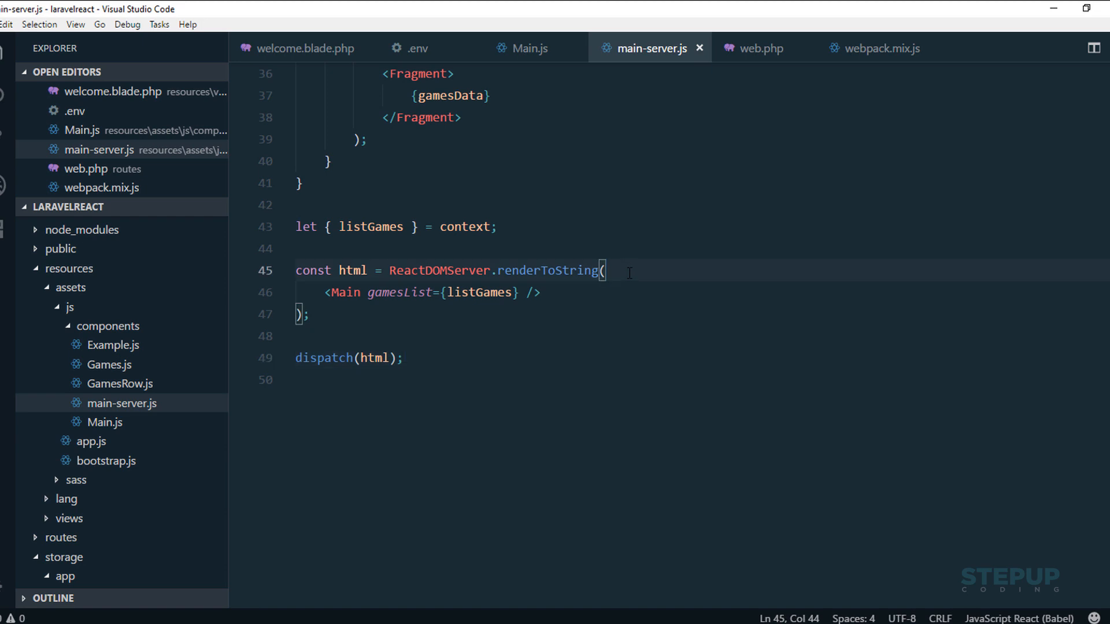
mouse_move(443, 96)
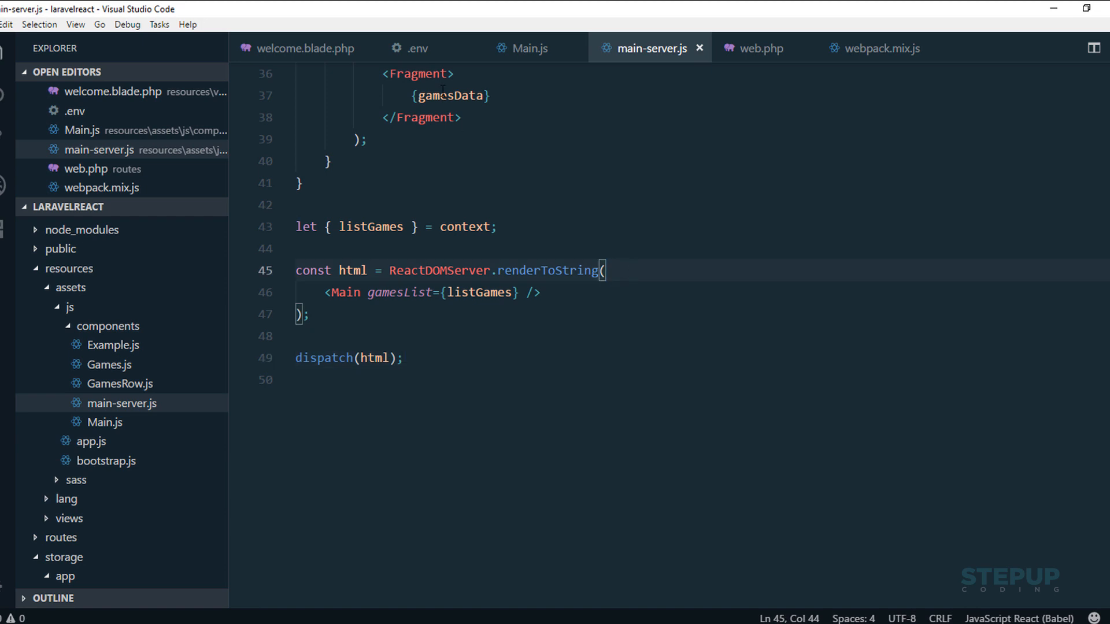
click(419, 48)
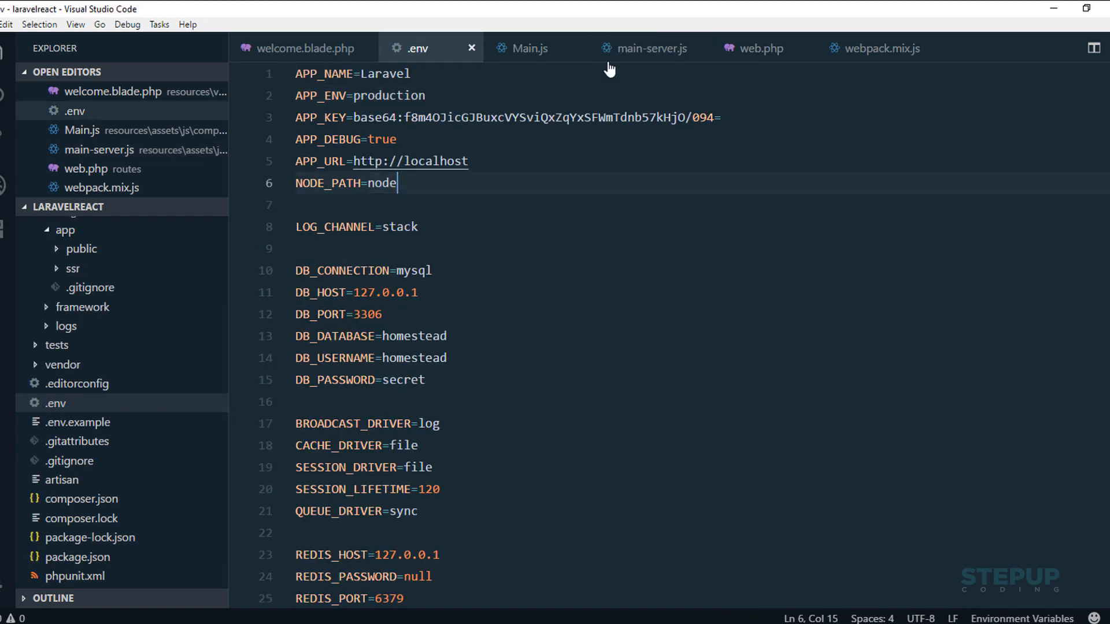
click(645, 48)
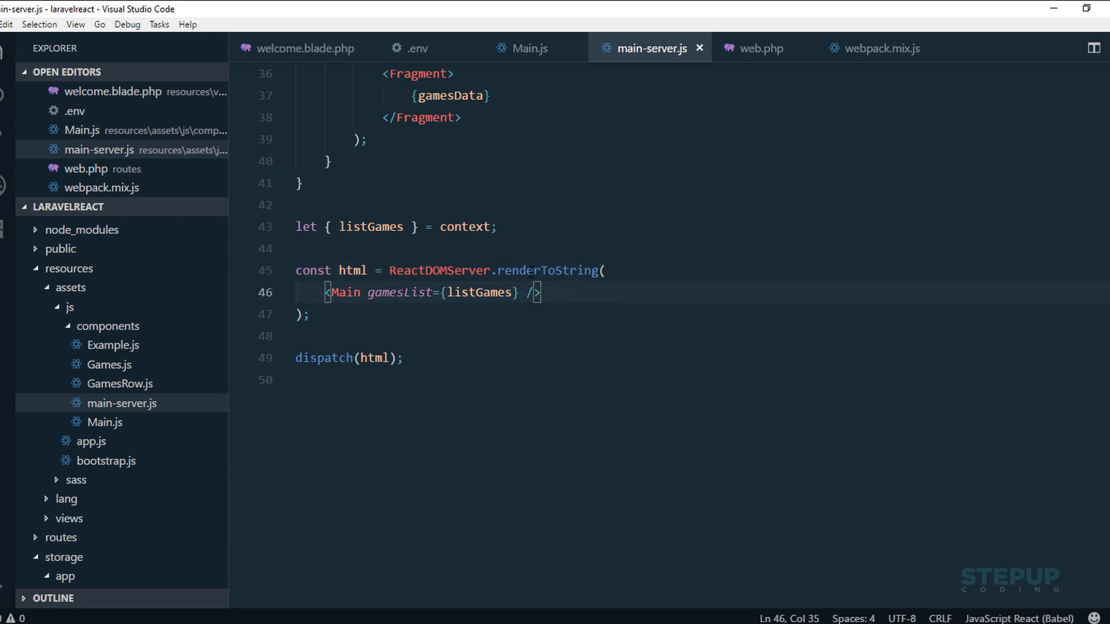
double_click(547, 271)
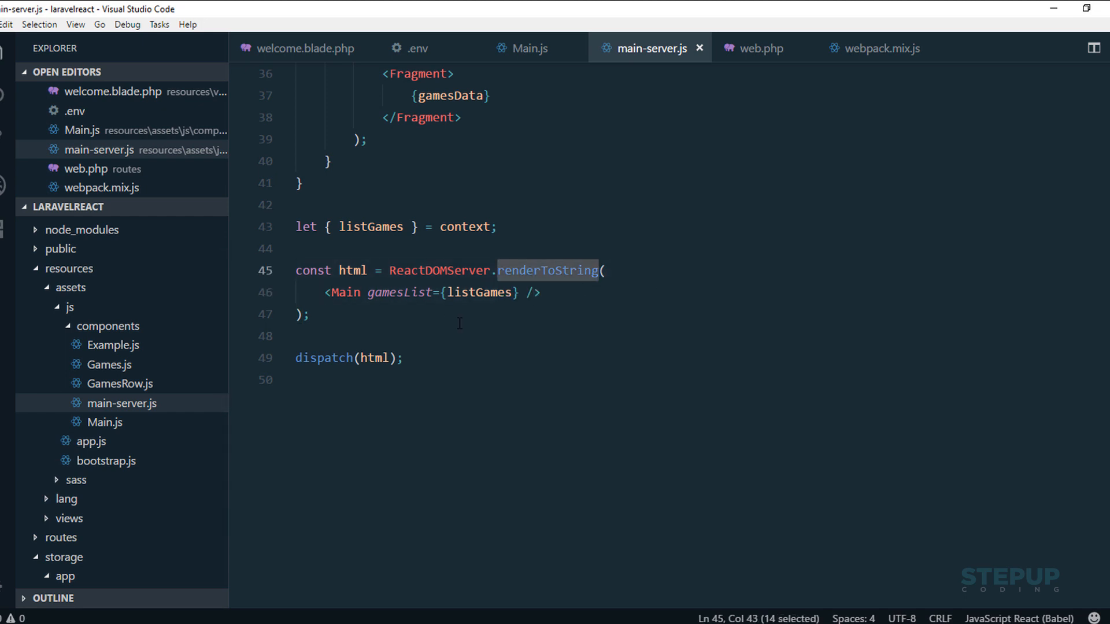
click(538, 293)
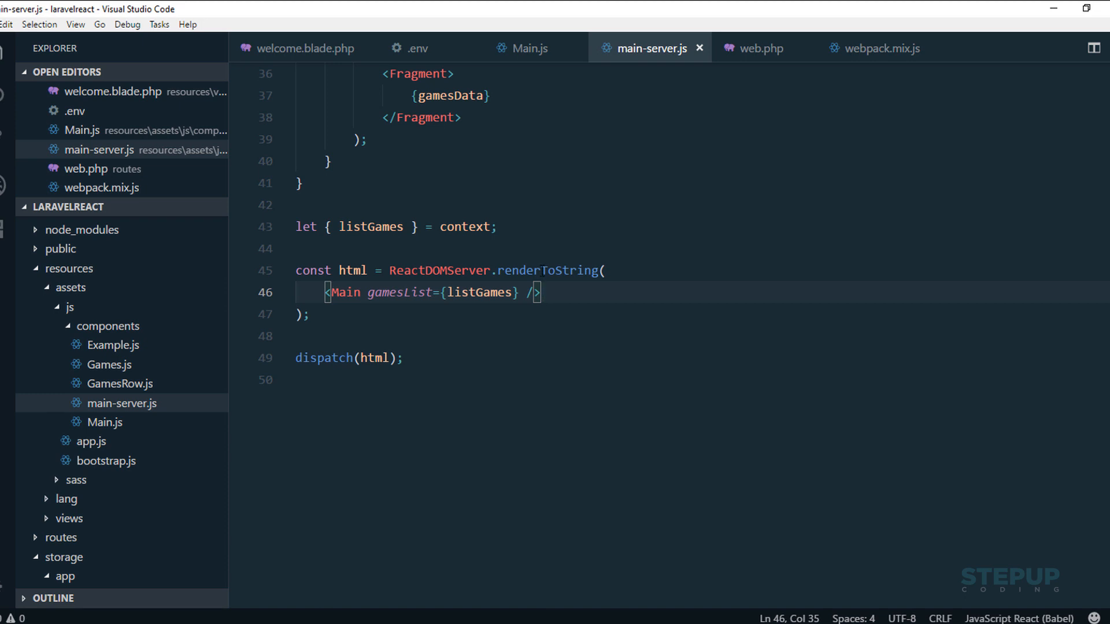
double_click(548, 270)
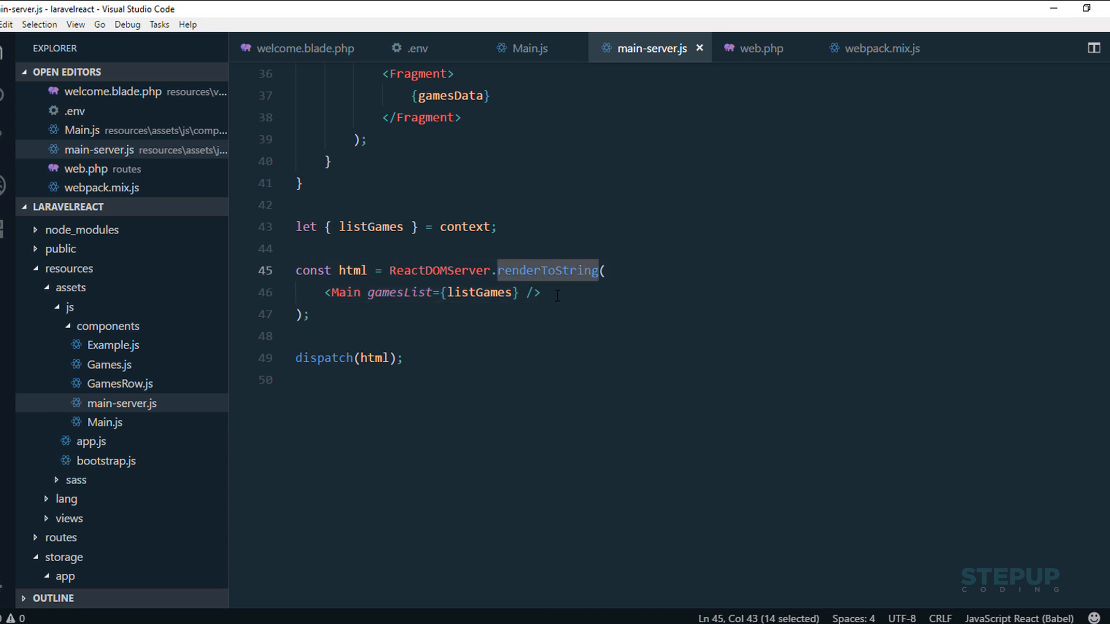
mouse_move(359, 297)
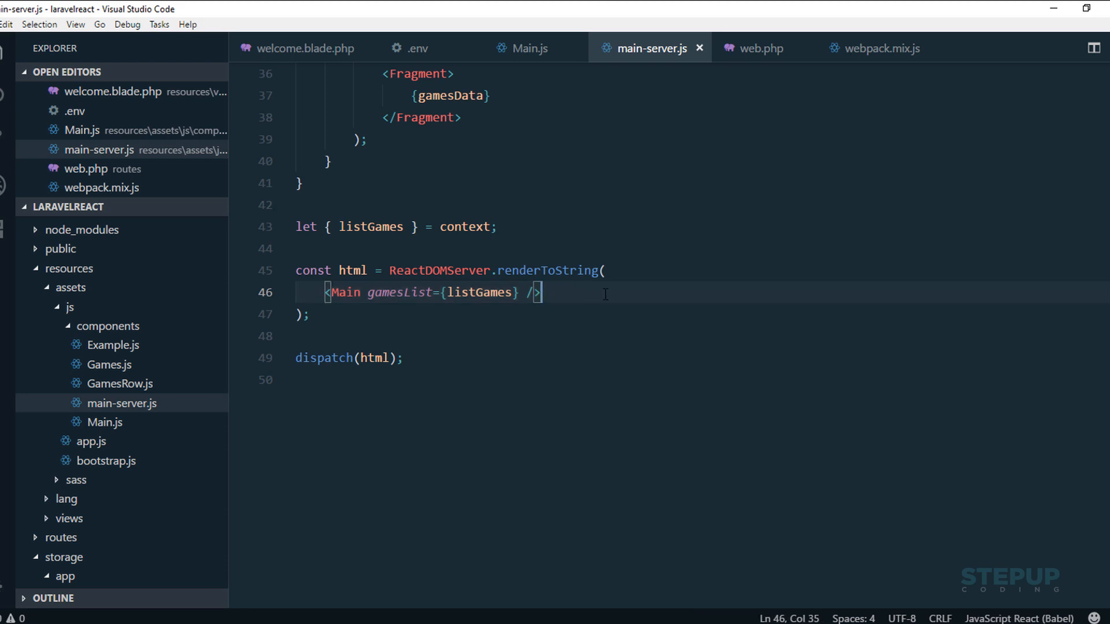
mouse_move(319, 58)
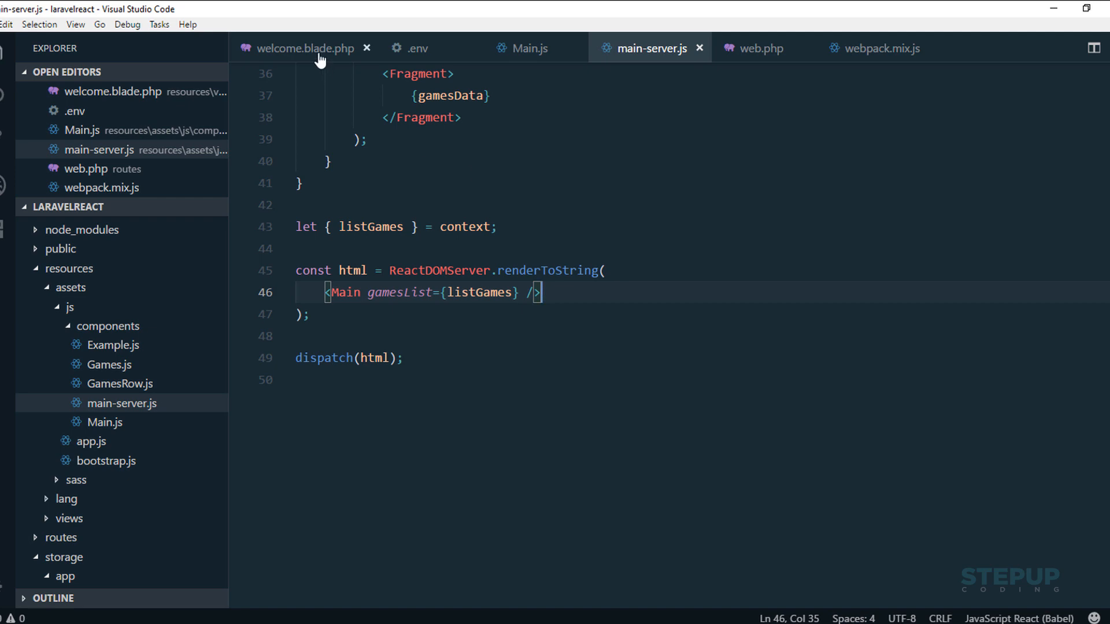
click(306, 48)
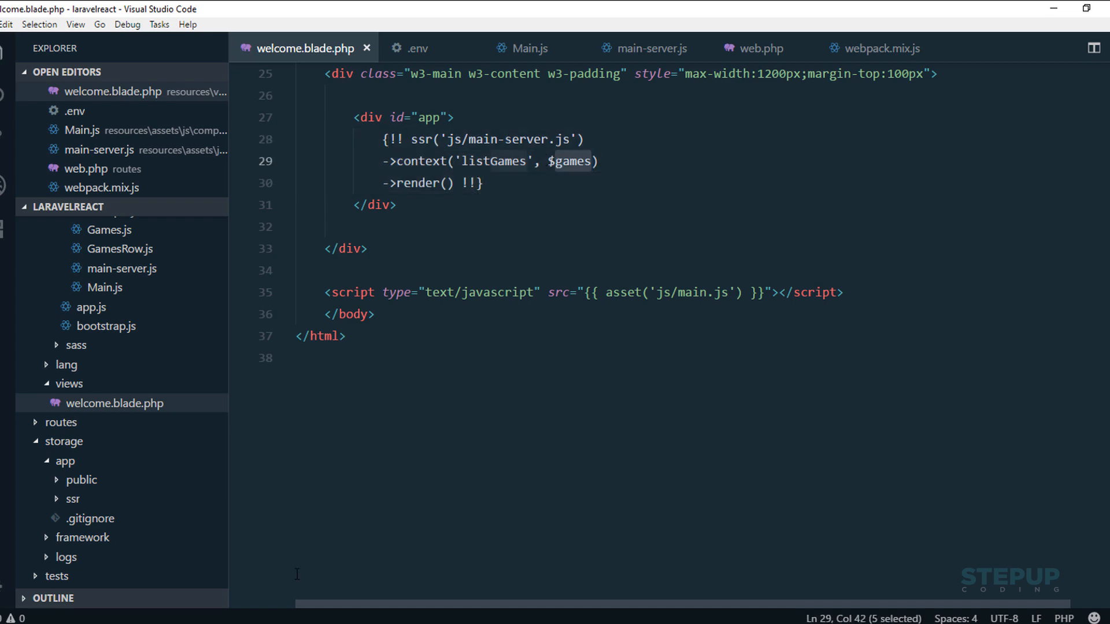
- Scroll welcome.blade.php to the top, then view the rendered games grid
scroll(up, 3)
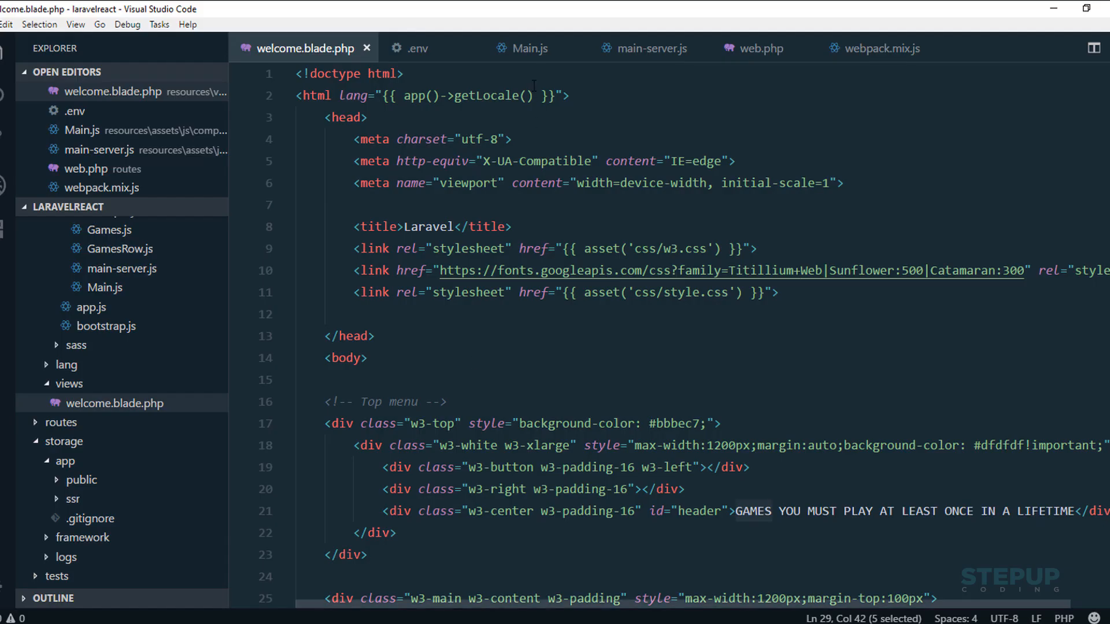
click(760, 47)
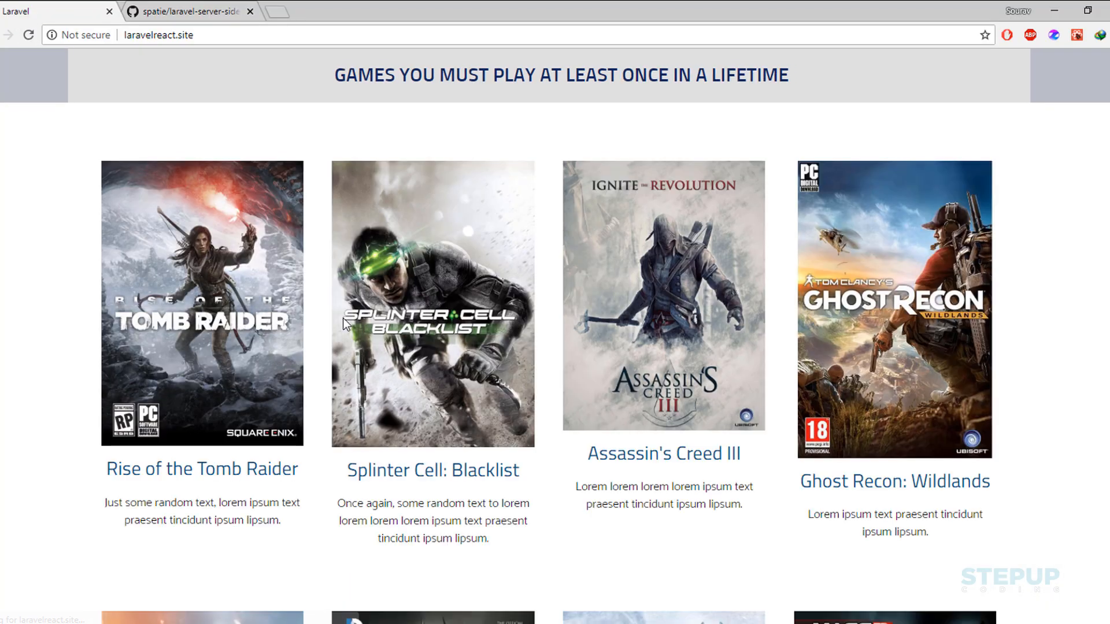
mouse_move(791, 297)
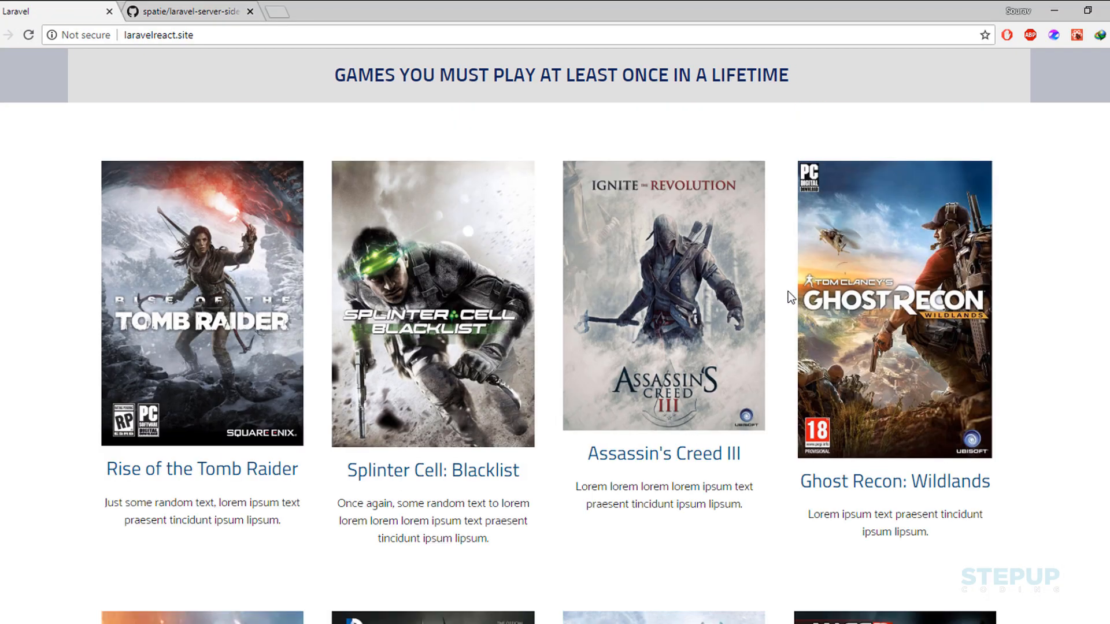
- View laravelreact.site's page source to confirm the games markup is pre-rendered in the app div
key(ctrl+u)
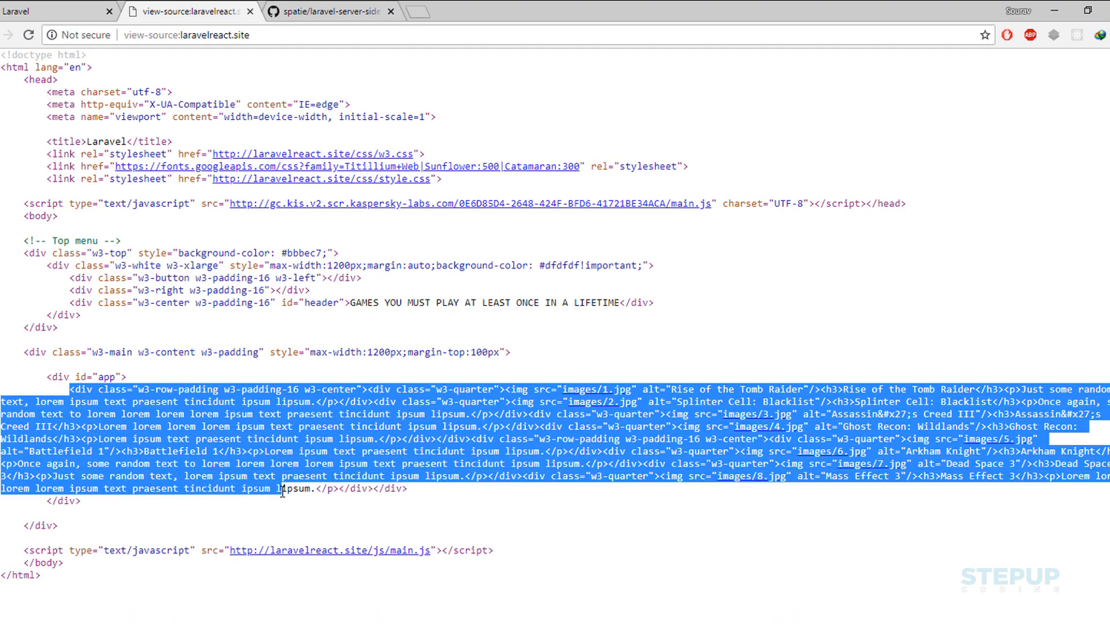
click(414, 491)
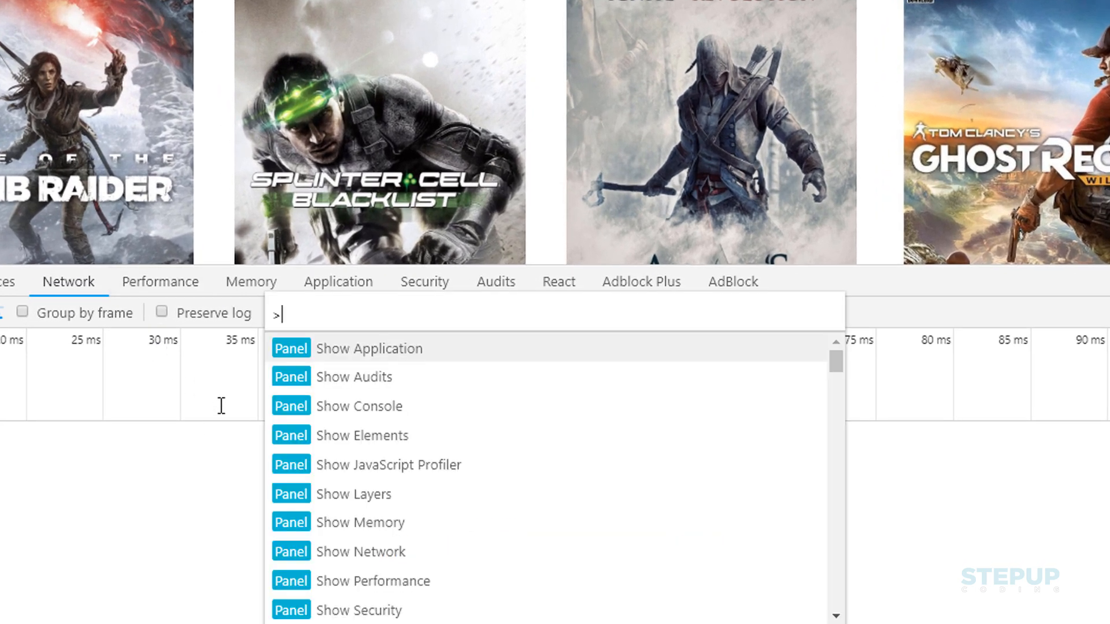
- Disable JavaScript for laravelreact.site and check whether the React devtools tab detects React
text(javasc)
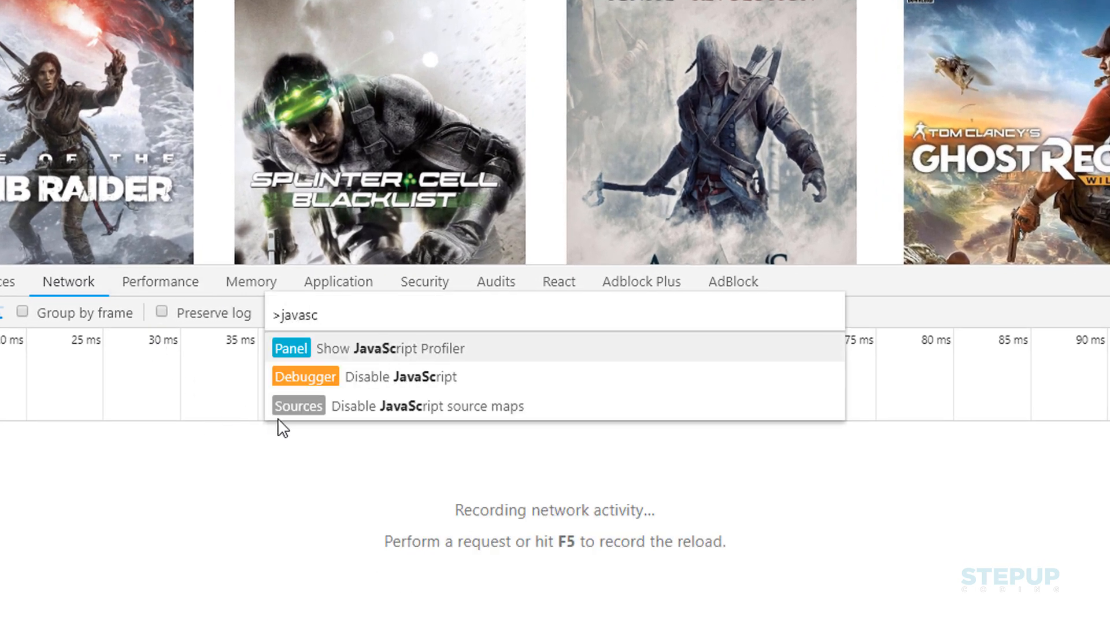
mouse_move(438, 385)
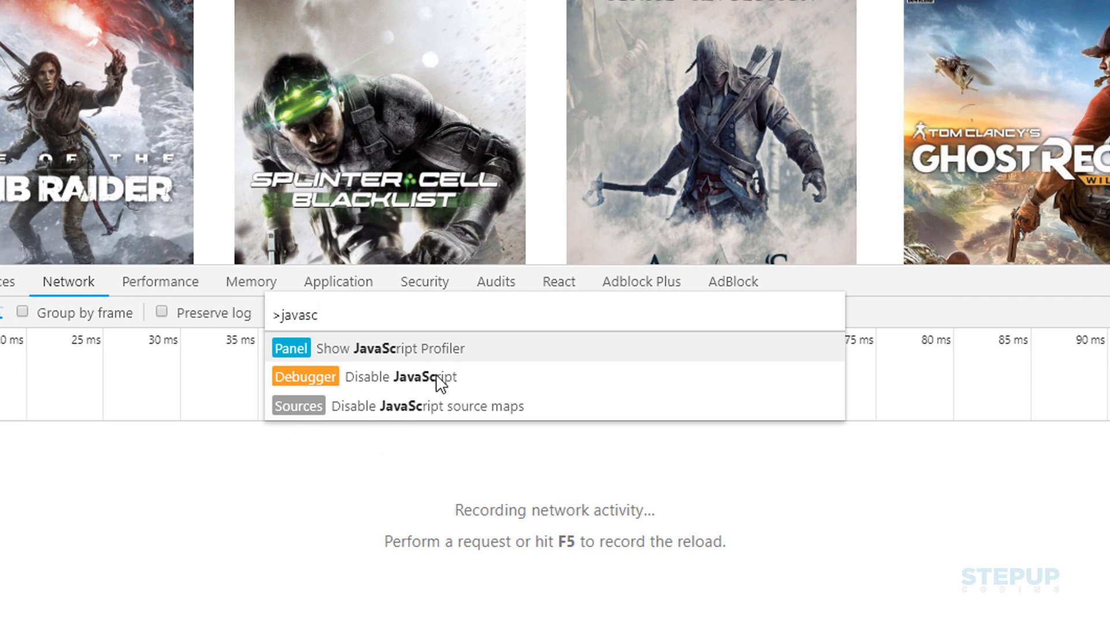
key(Escape)
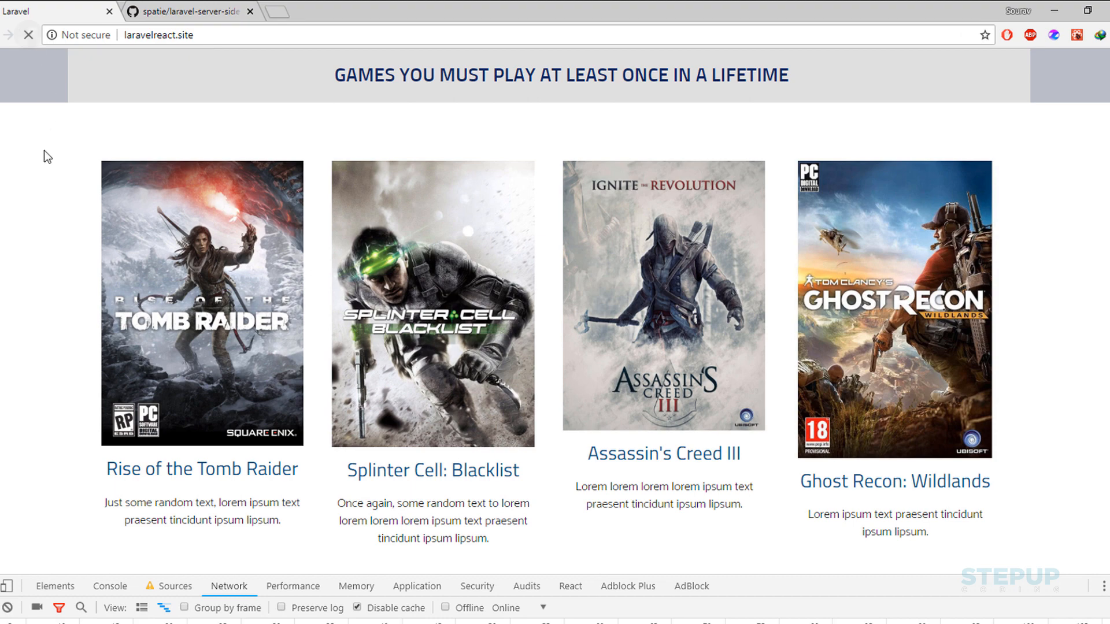
scroll(down, 3)
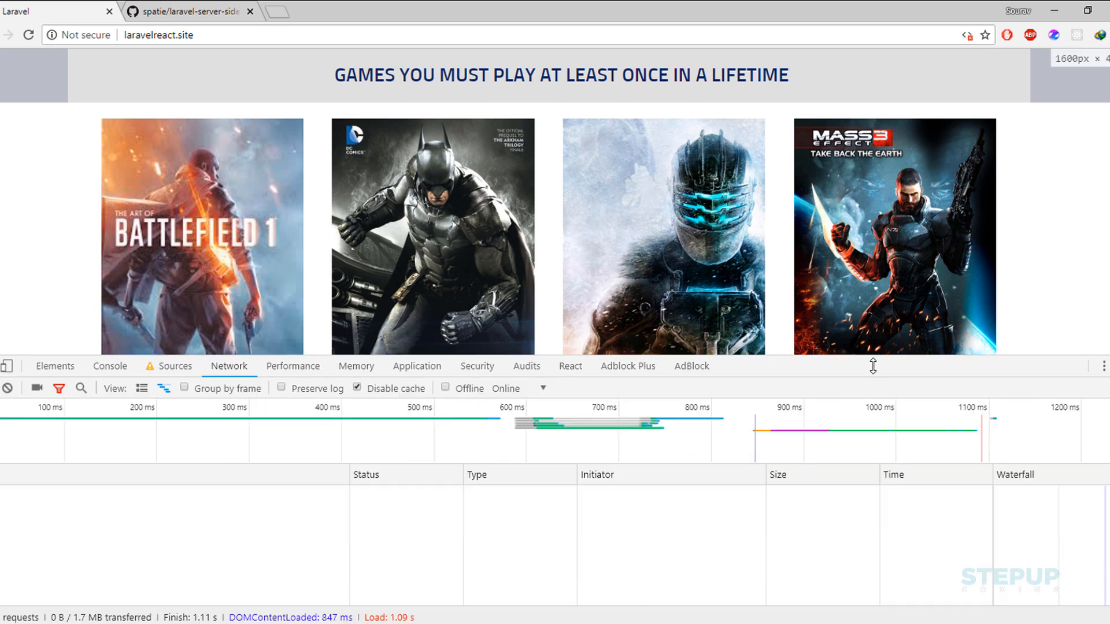
scroll(down, 3)
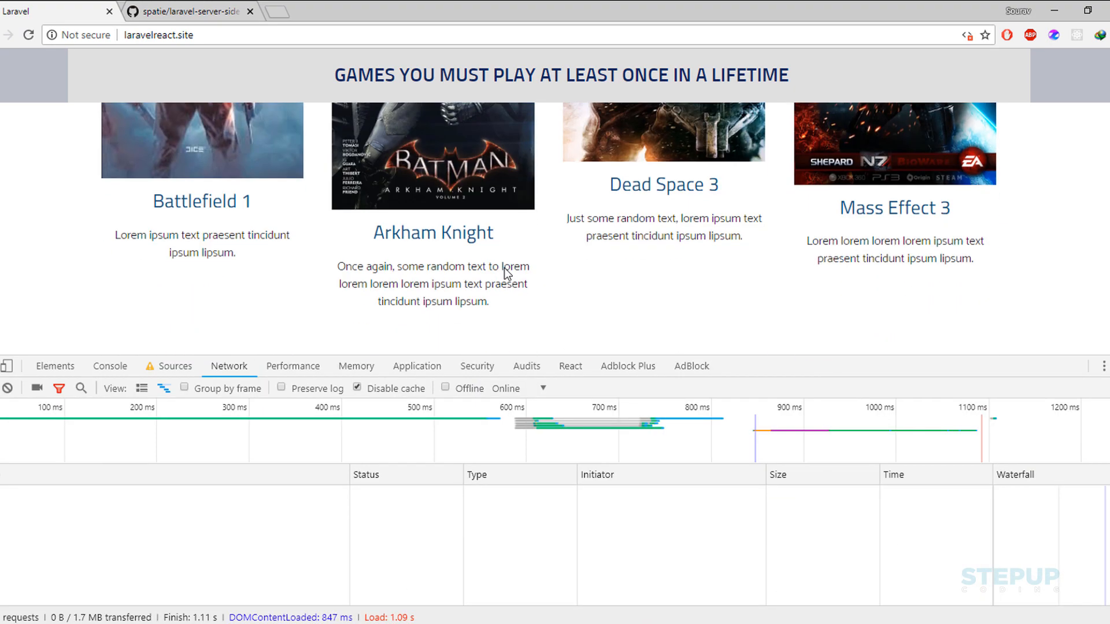
mouse_move(684, 319)
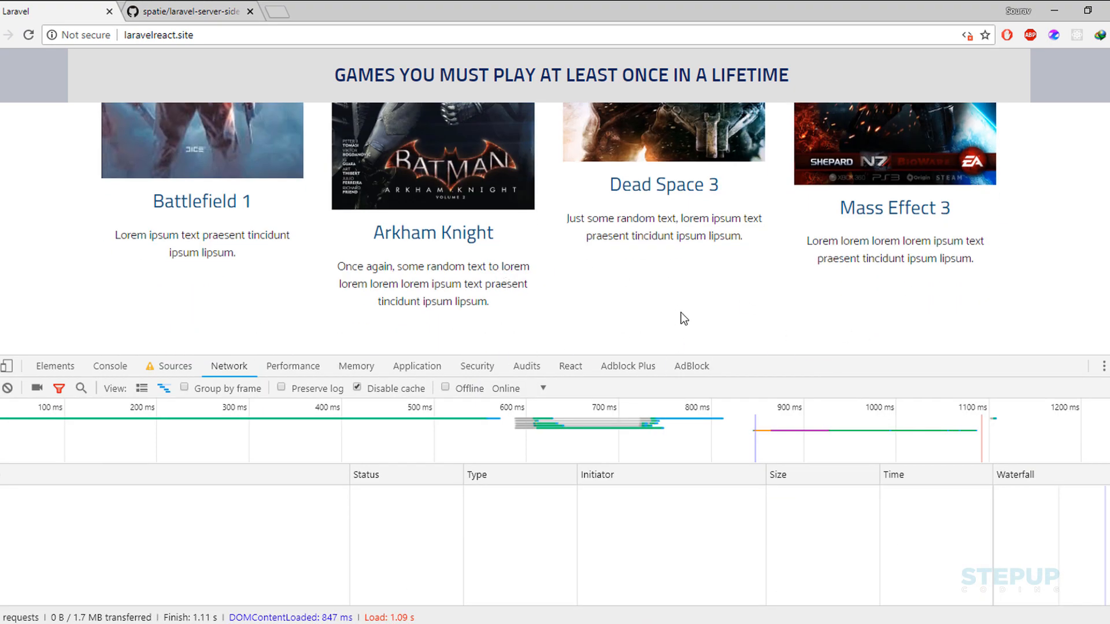
mouse_move(756, 365)
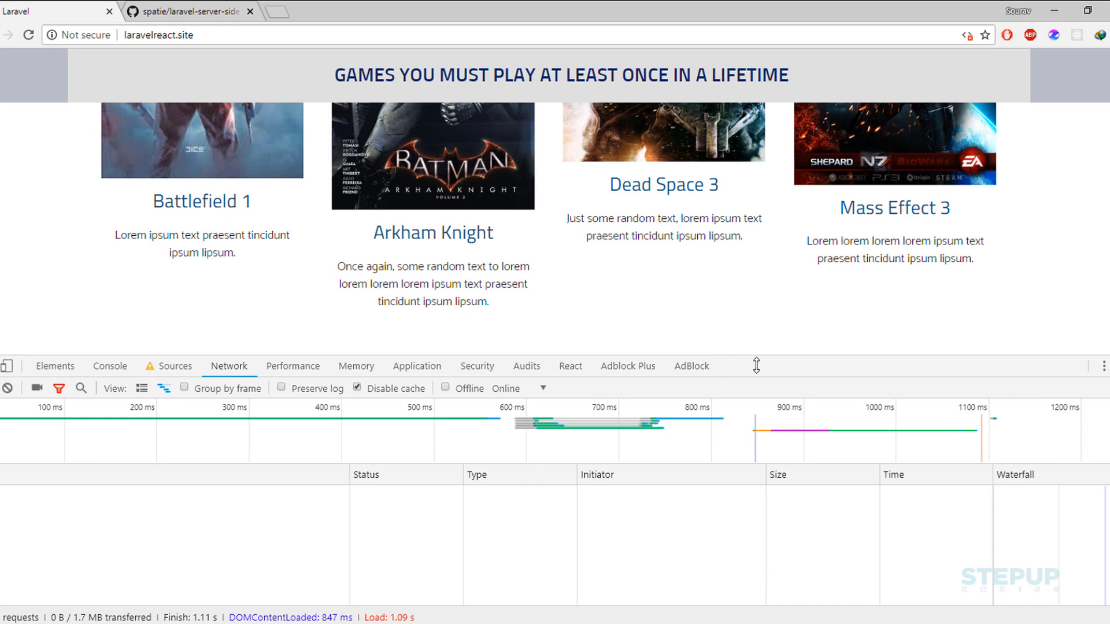
click(570, 366)
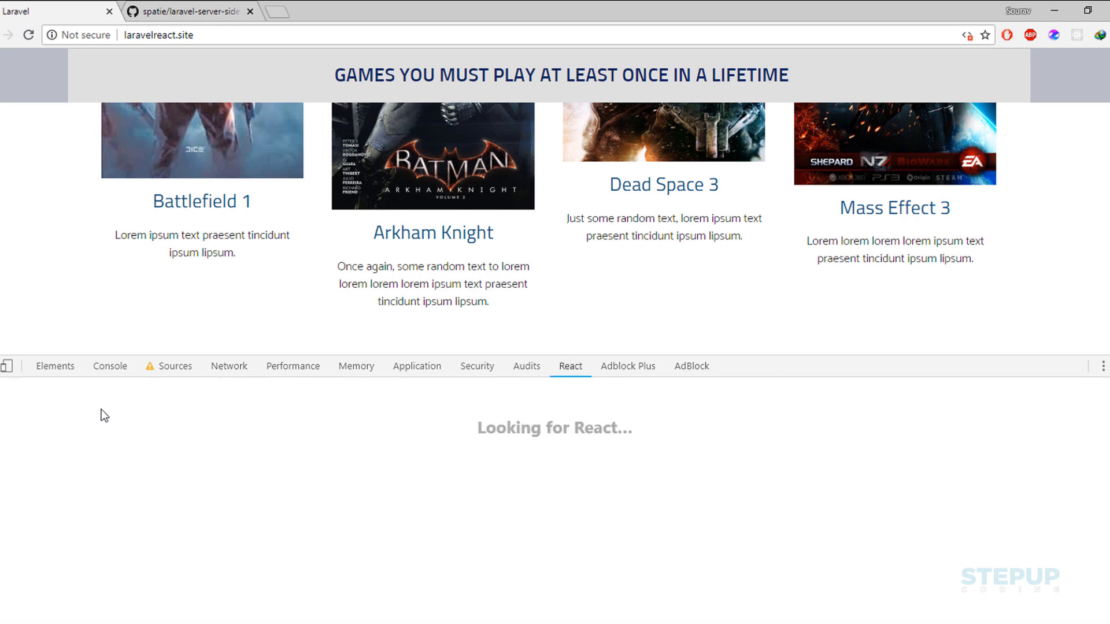
mouse_move(612, 206)
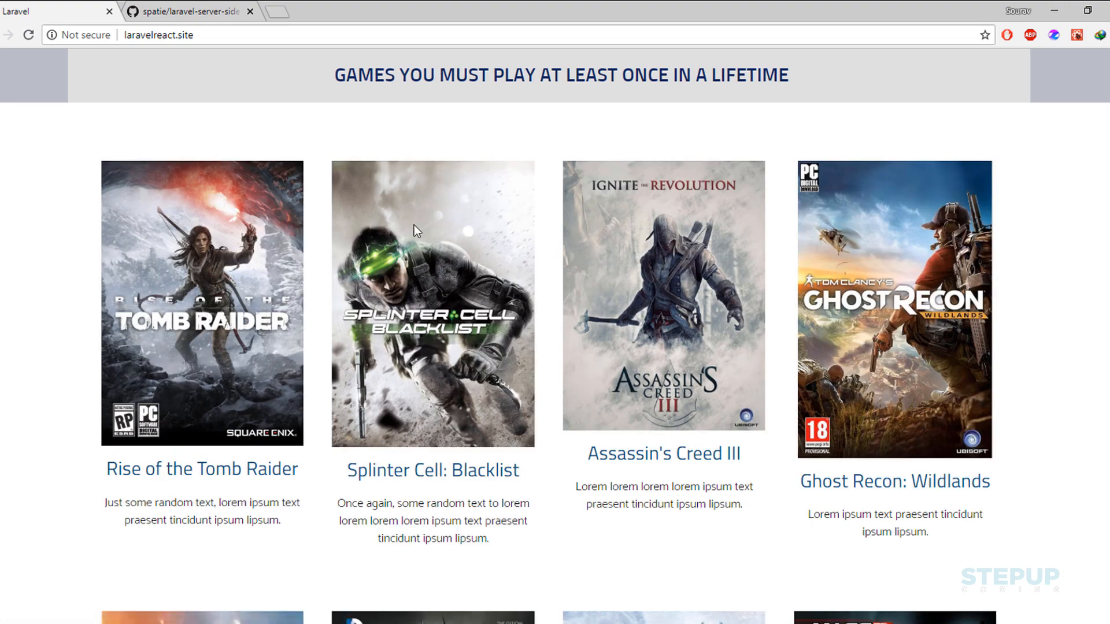
mouse_move(170, 173)
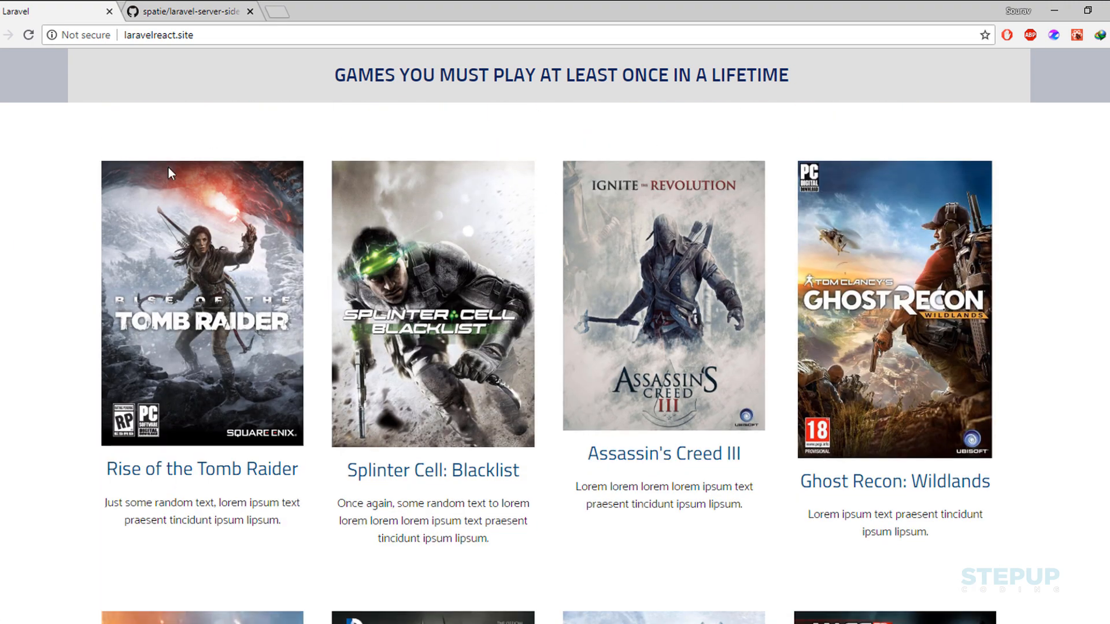
mouse_move(1033, 162)
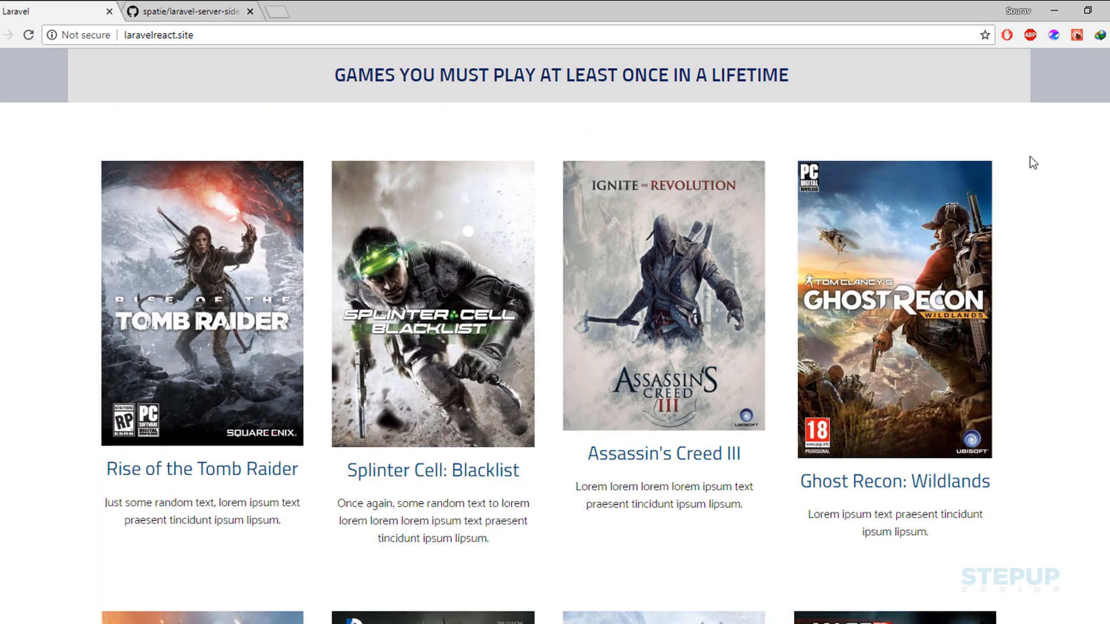
- Switch DevTools to the Network tab and inspect the page's request log
scroll(down, 3)
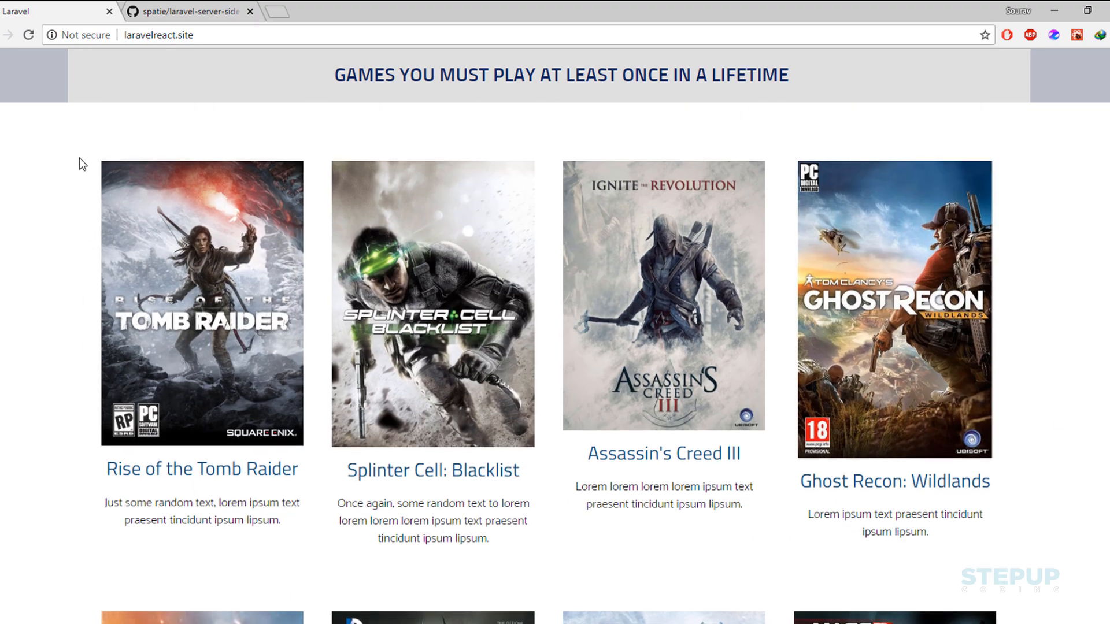
mouse_move(1050, 447)
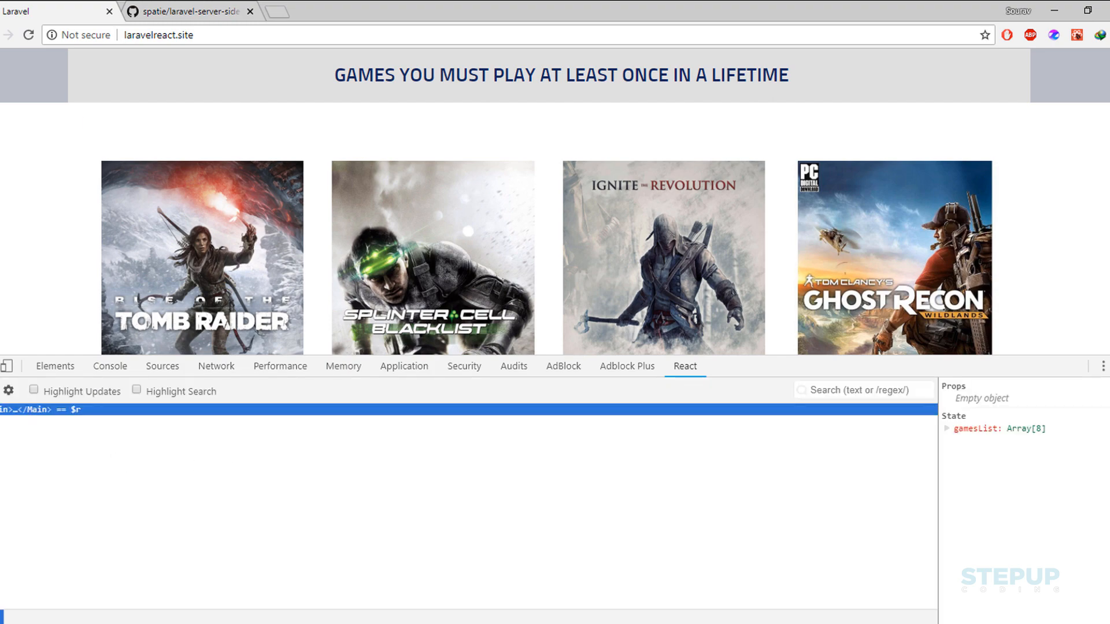
click(216, 366)
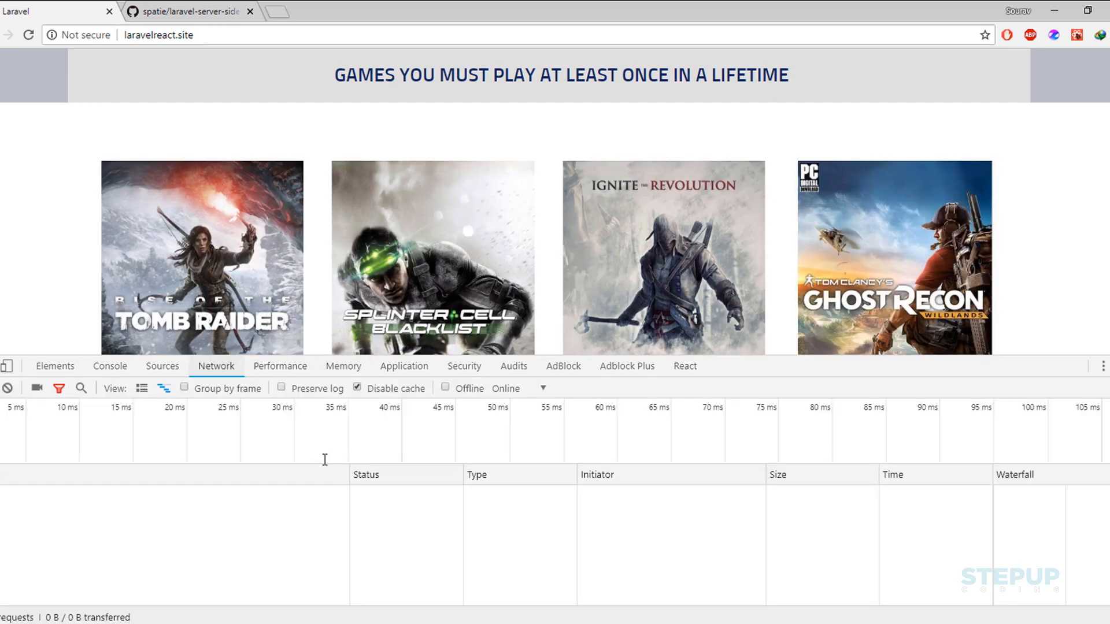
scroll(down, 3)
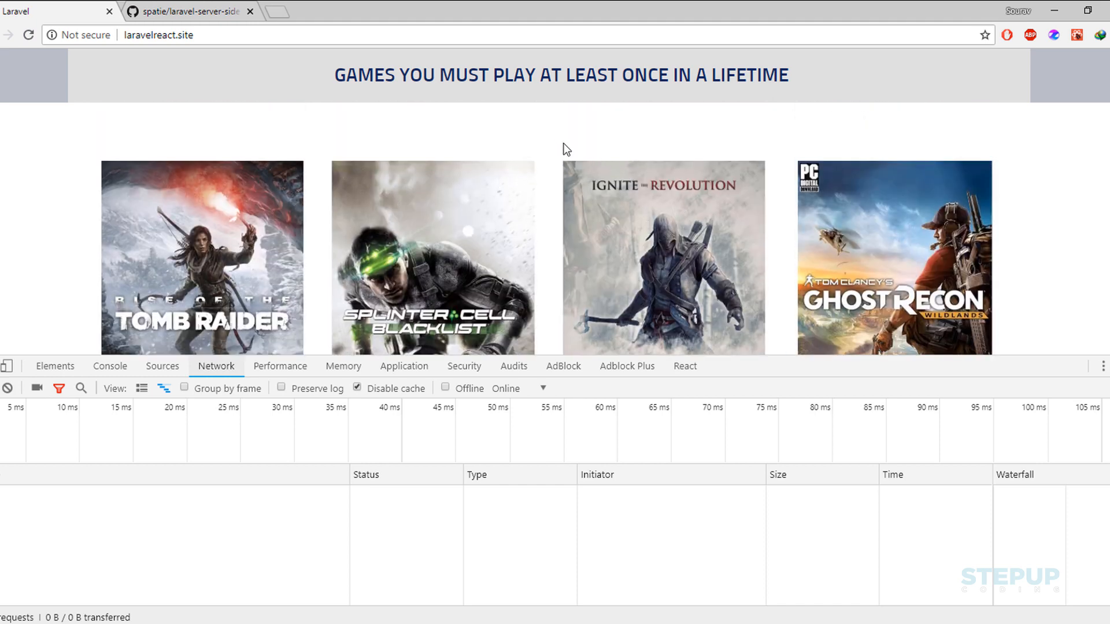
mouse_move(591, 114)
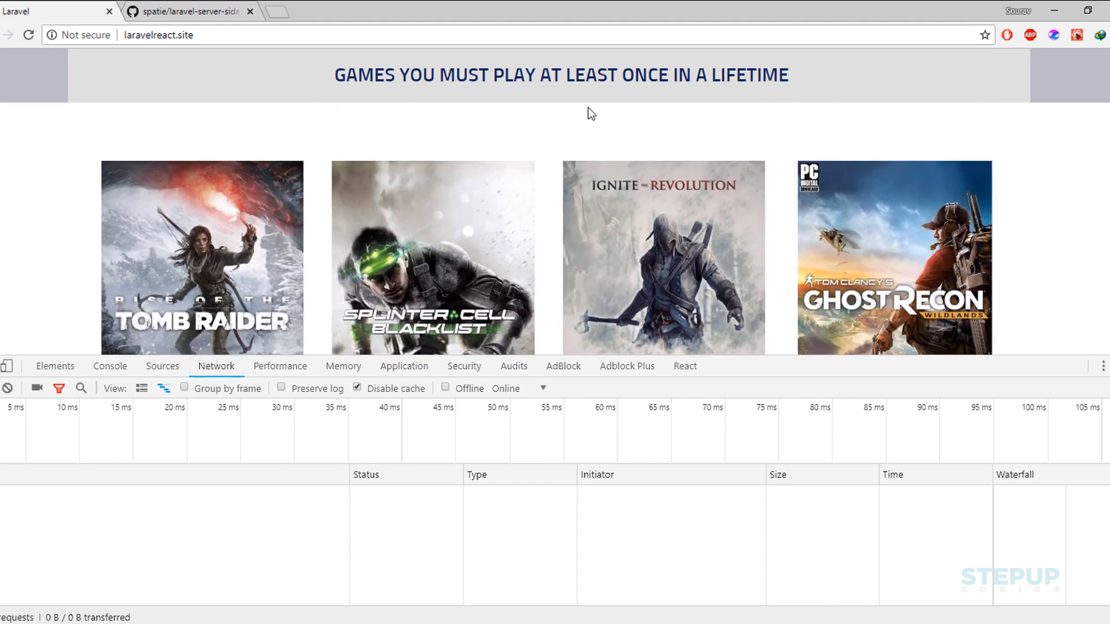
click(9, 387)
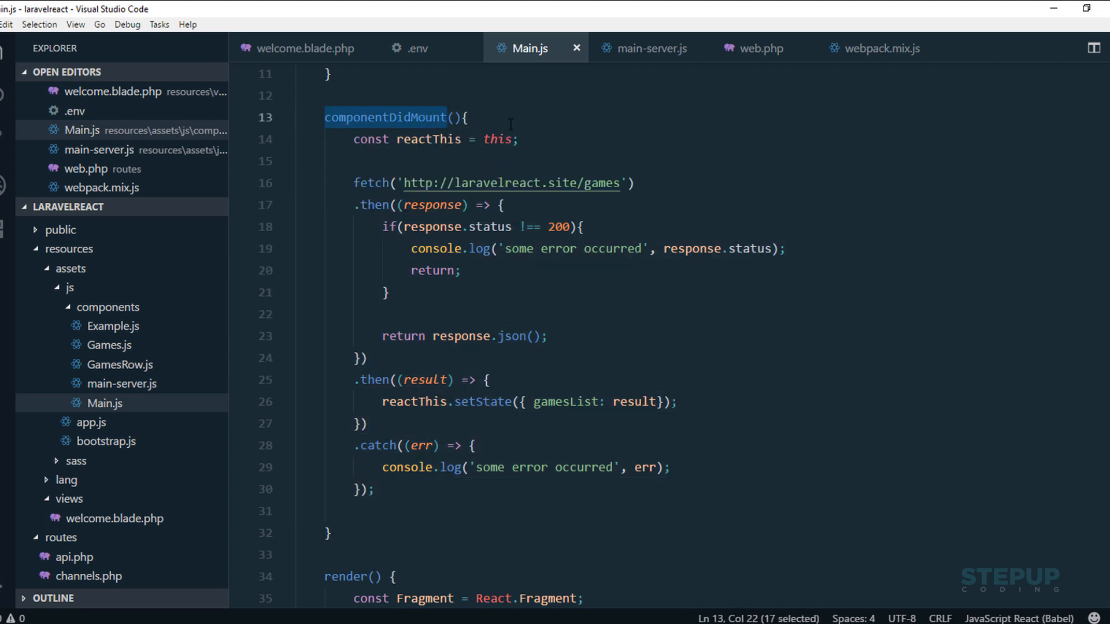
- Review Main.js's componentDidMount fetch, the $games ssr() context in welcome.blade.php, and web.php
double_click(365, 183)
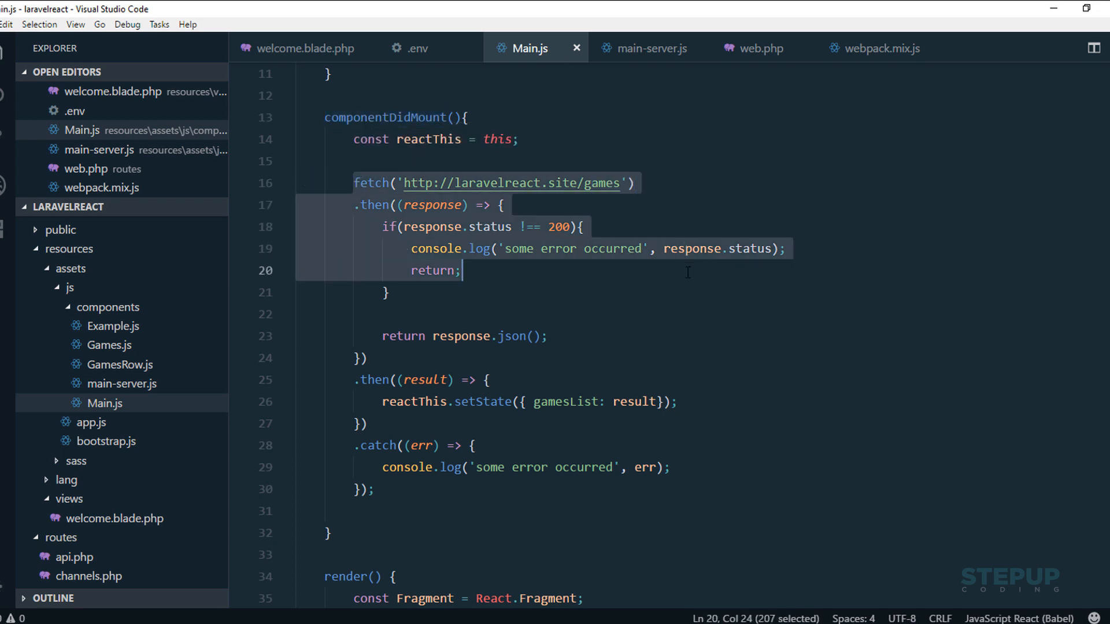
click(375, 489)
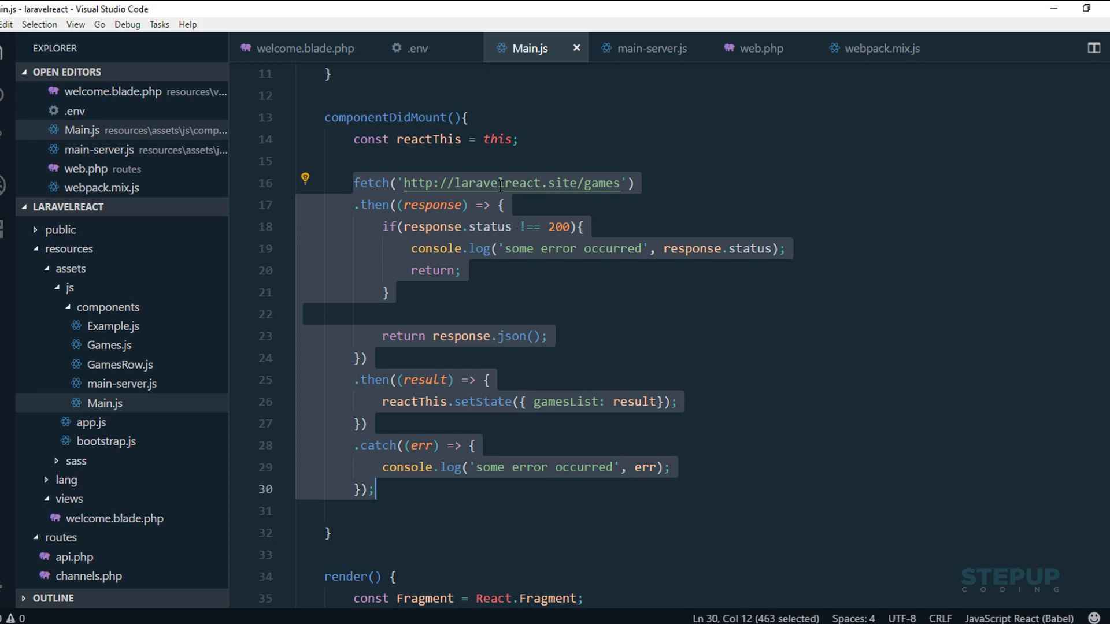
click(305, 48)
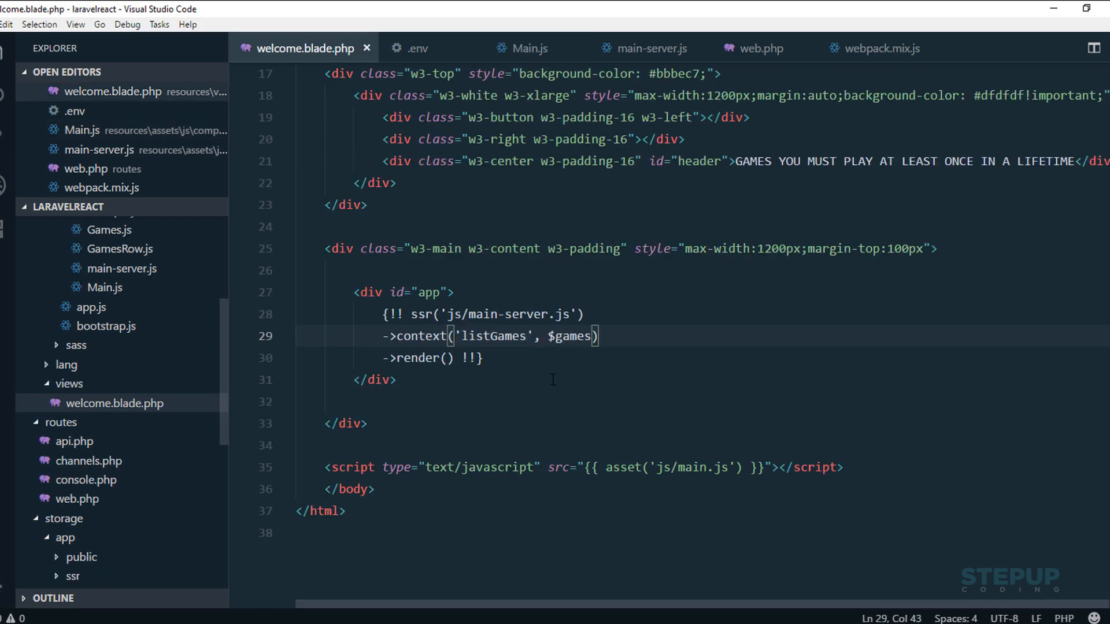
double_click(563, 335)
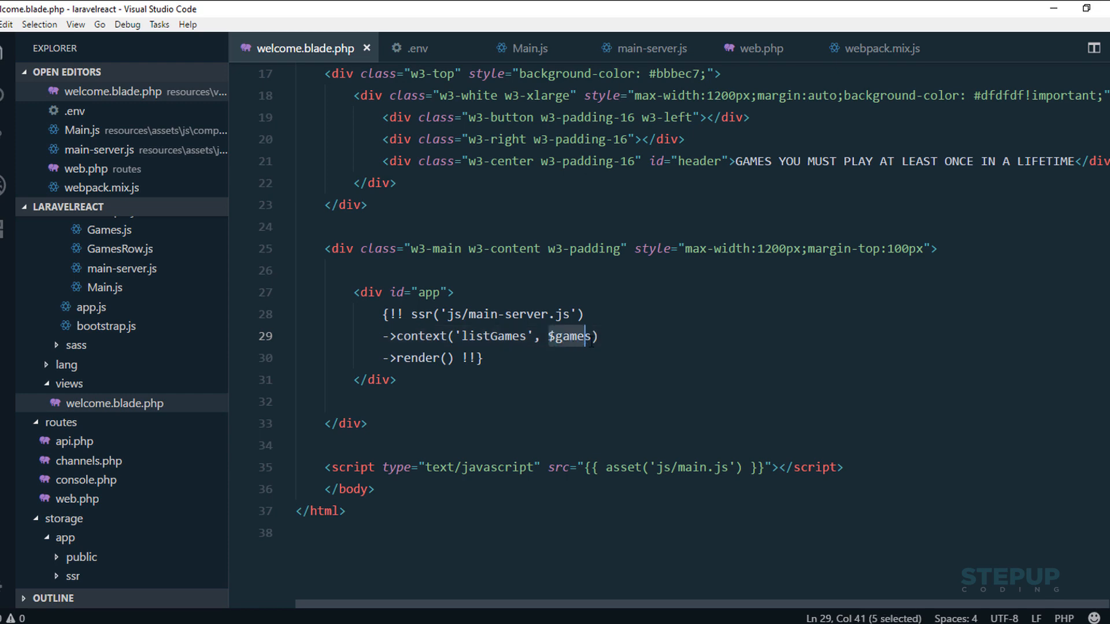
key(shift+Right)
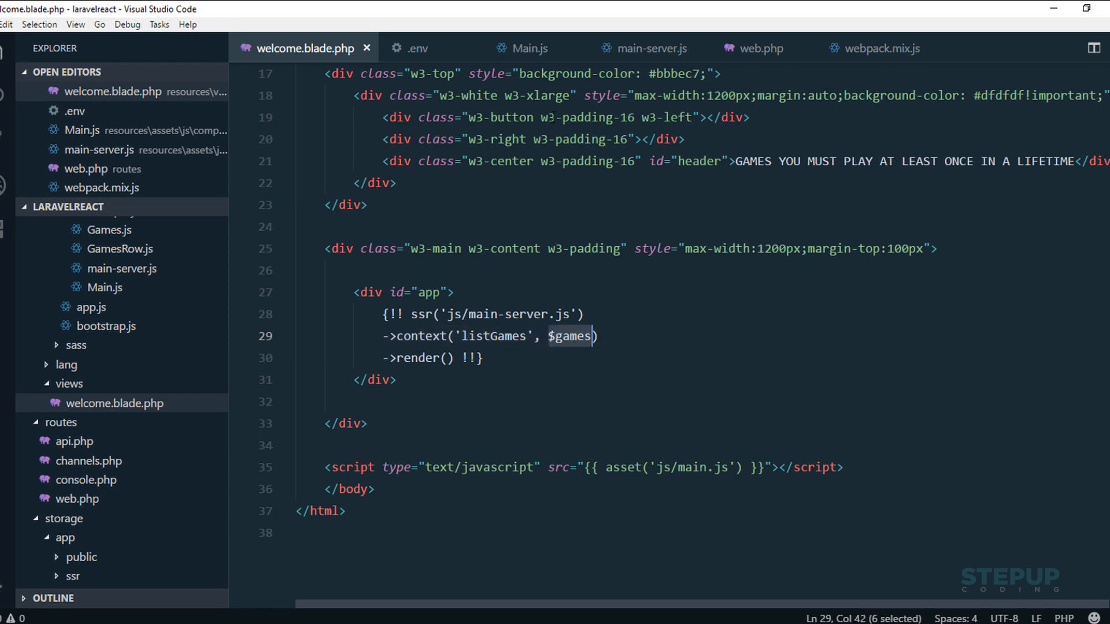
click(760, 48)
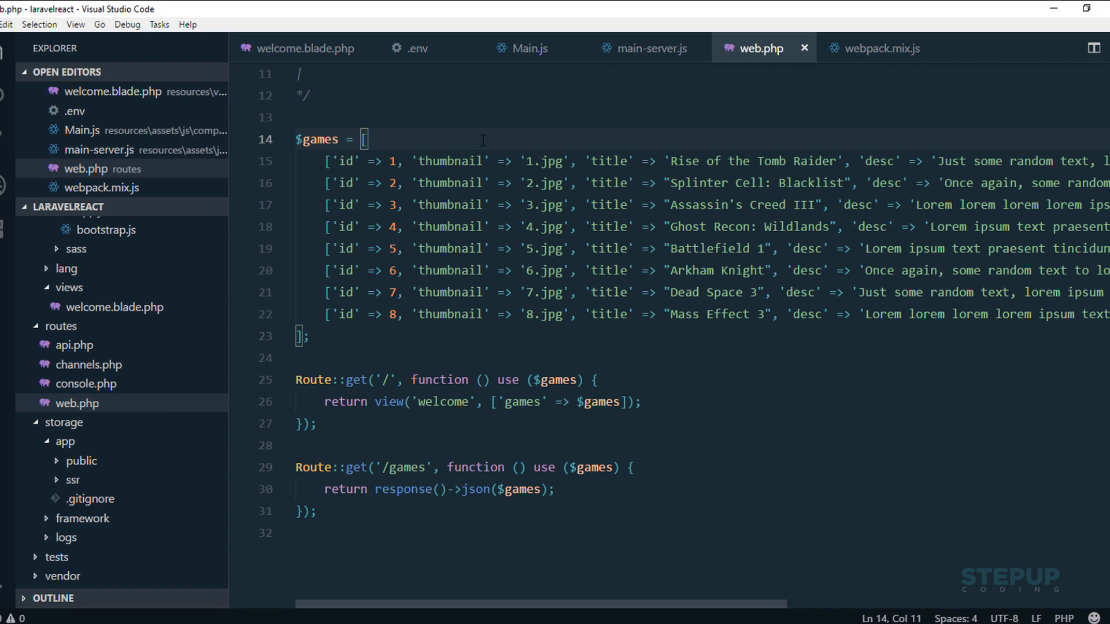
mouse_move(530, 48)
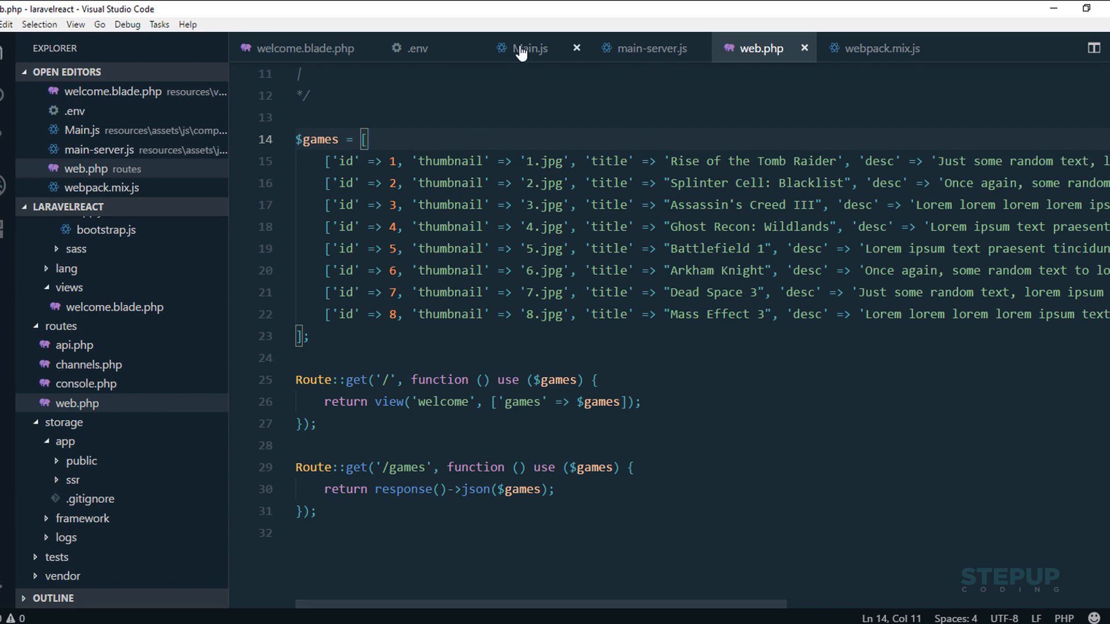
- Revisit the fetch response handler in Main.js, then view main-server.js and web.php
click(529, 48)
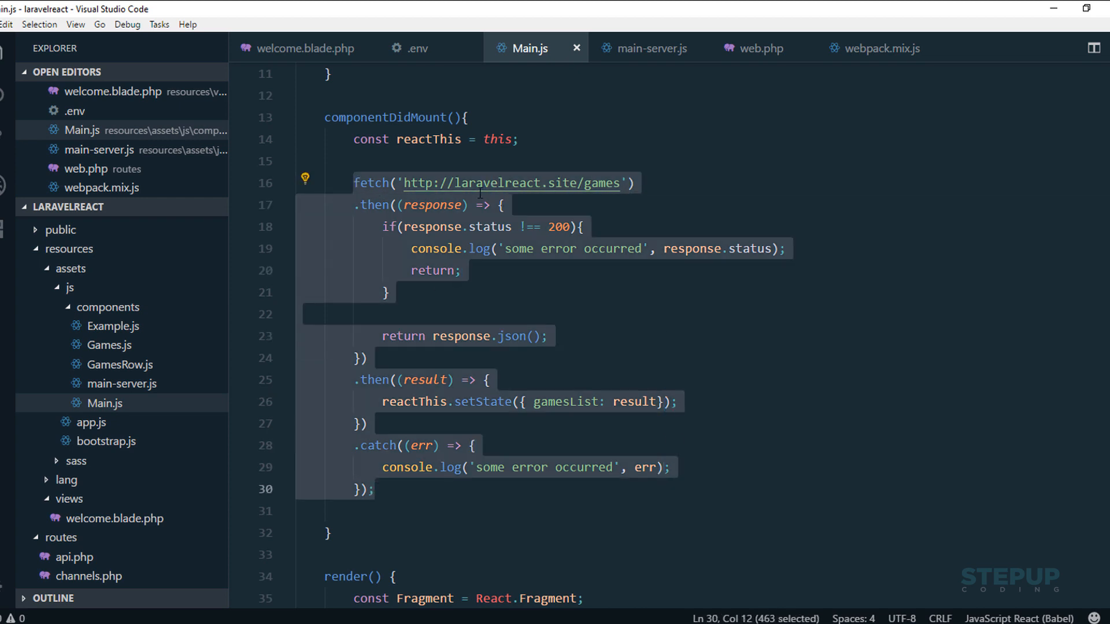
click(469, 117)
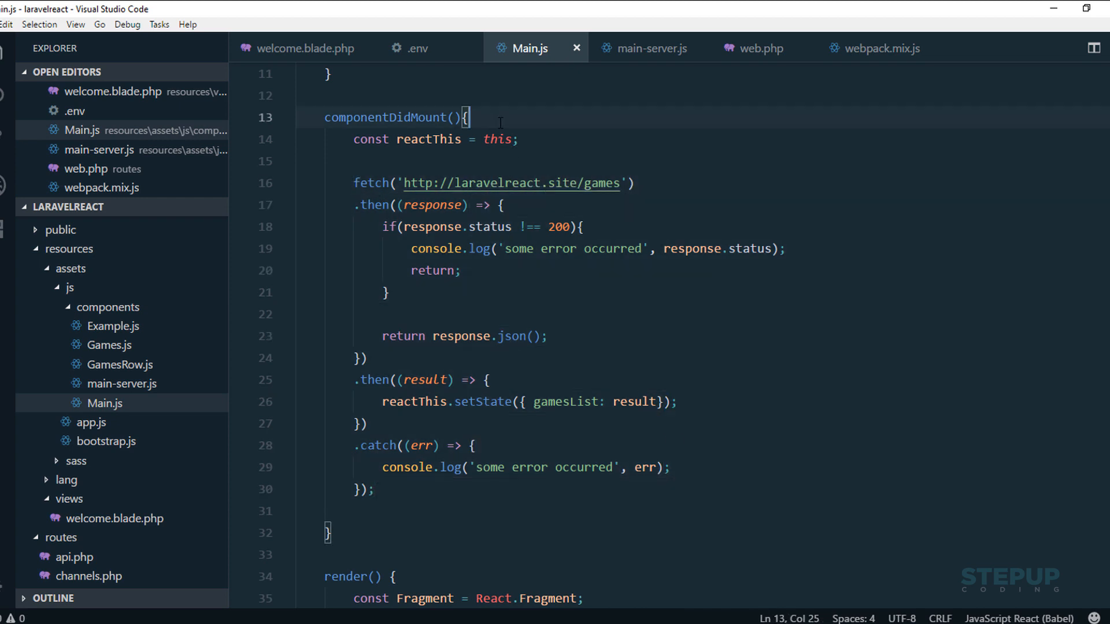
mouse_move(516, 207)
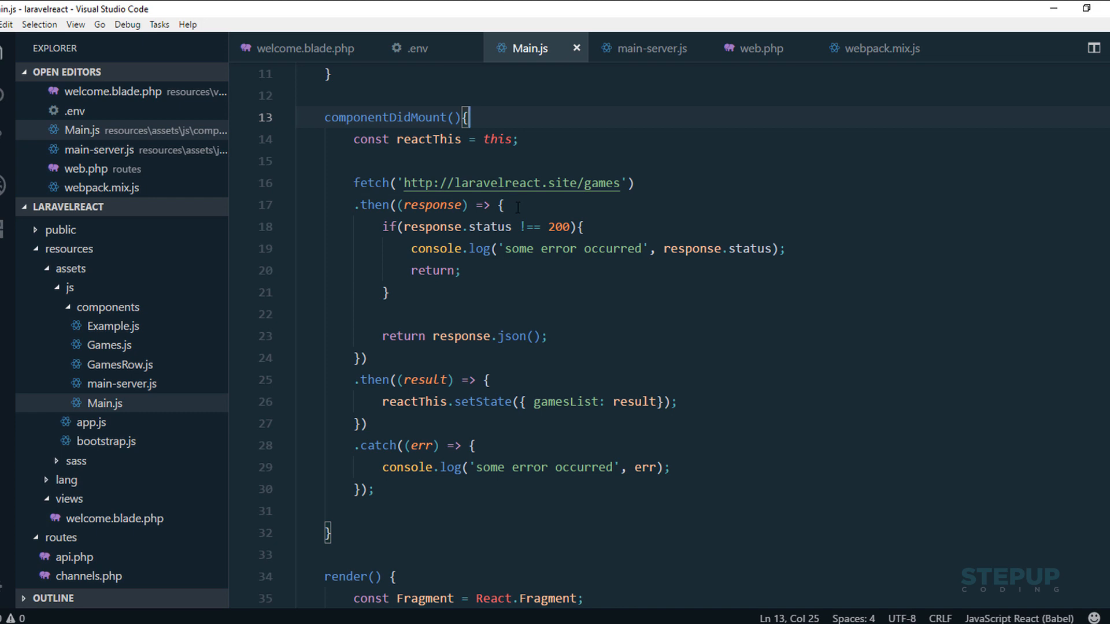
click(503, 205)
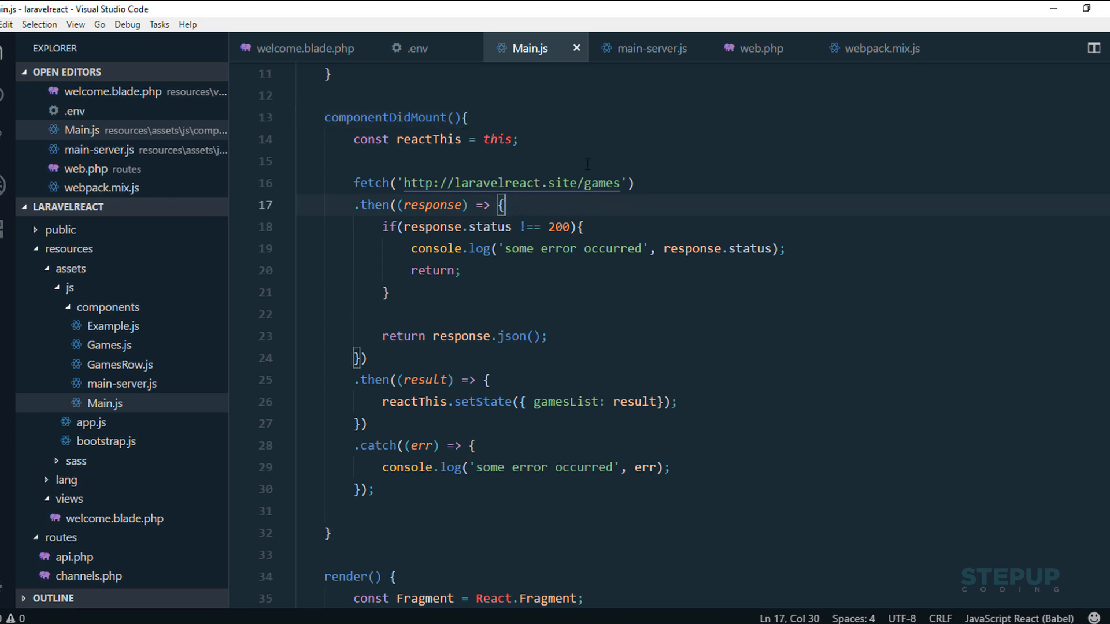
click(644, 48)
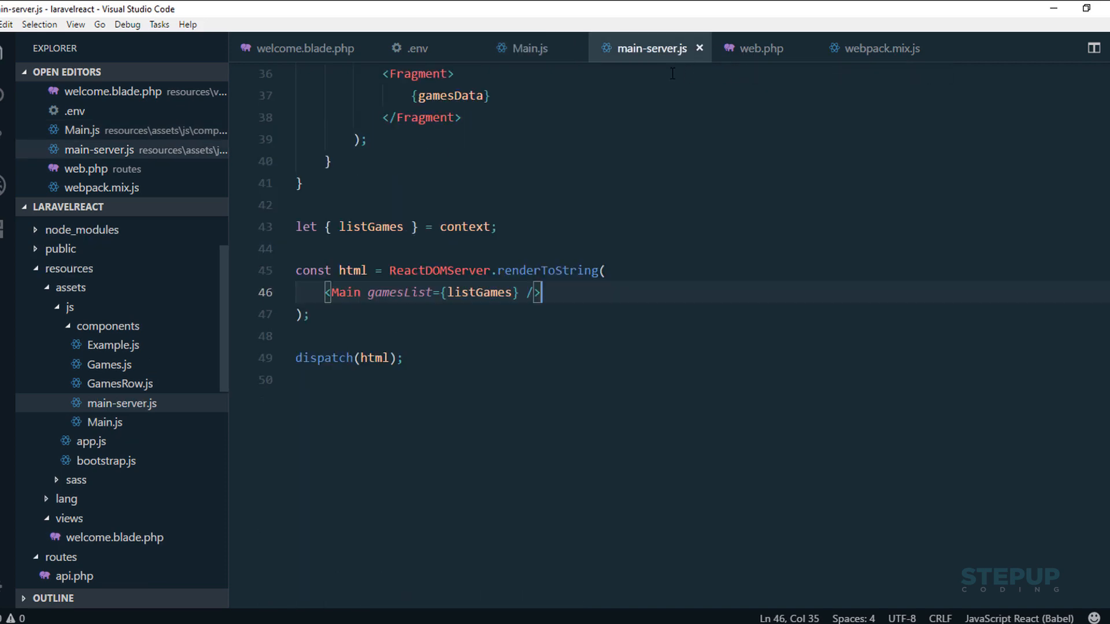
click(760, 48)
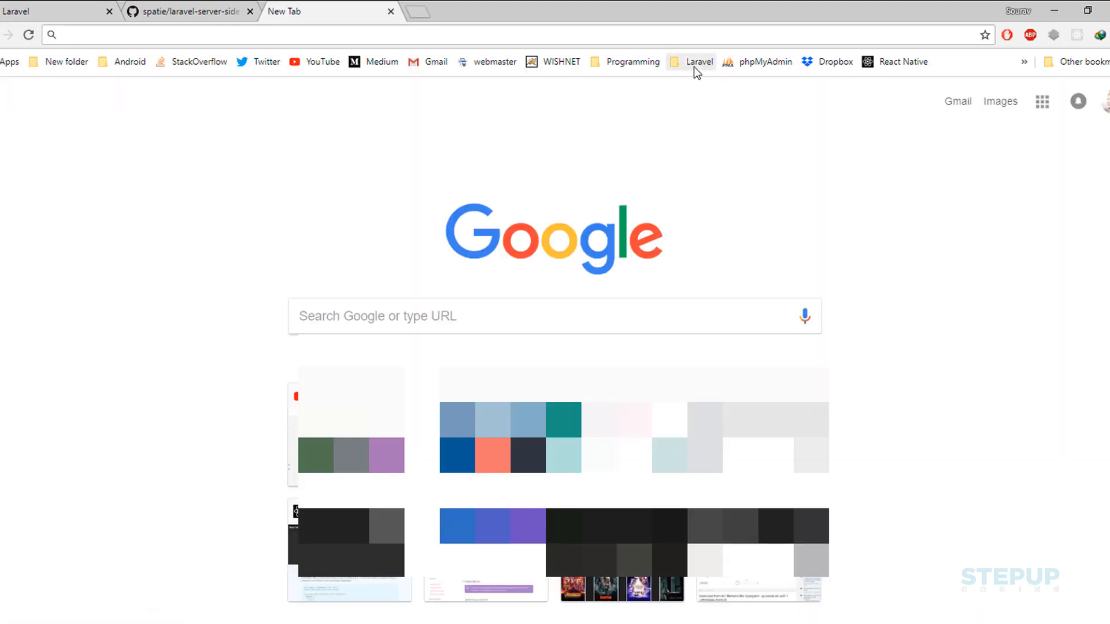
- Open laracasts/PHP-Vars-To-Js-Transformer from Laravel bookmarks, skim its readme, and return to the games page
click(698, 62)
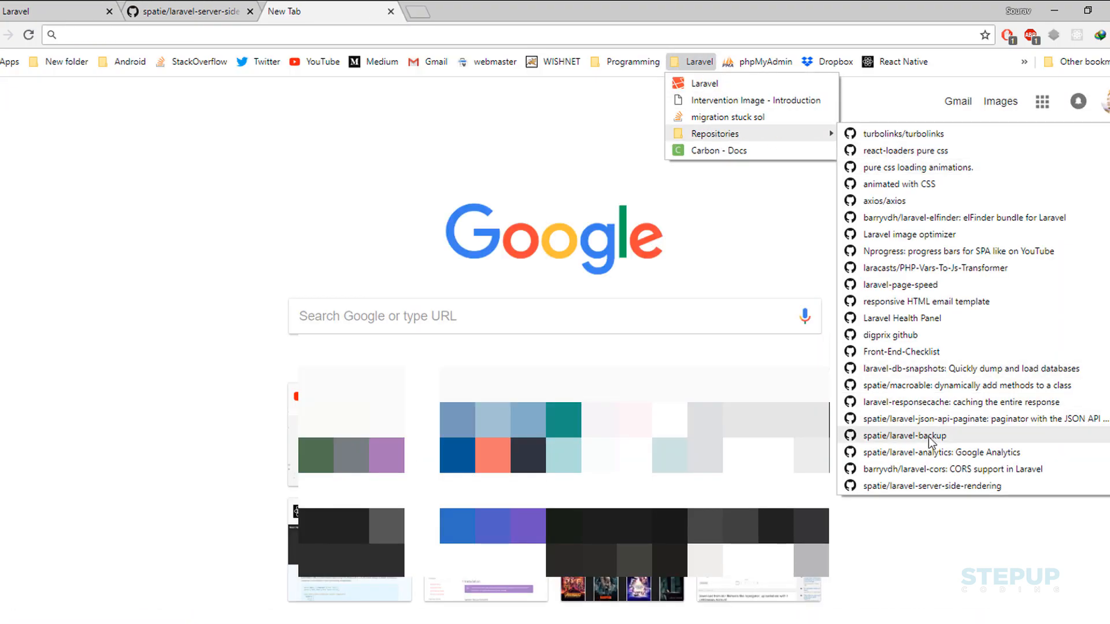
mouse_move(924, 447)
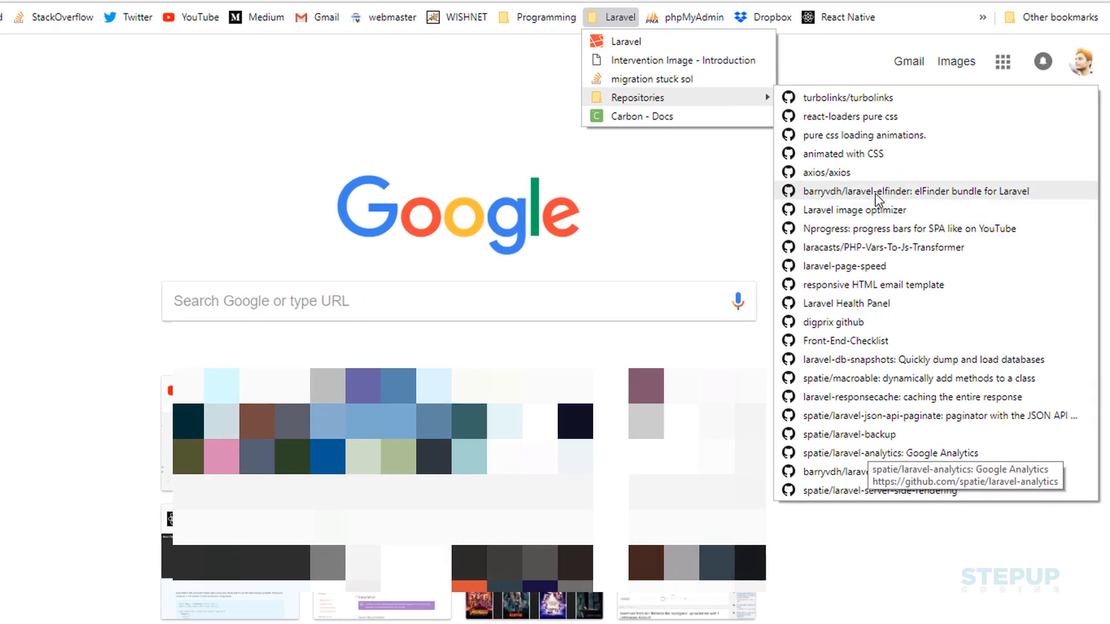
click(883, 247)
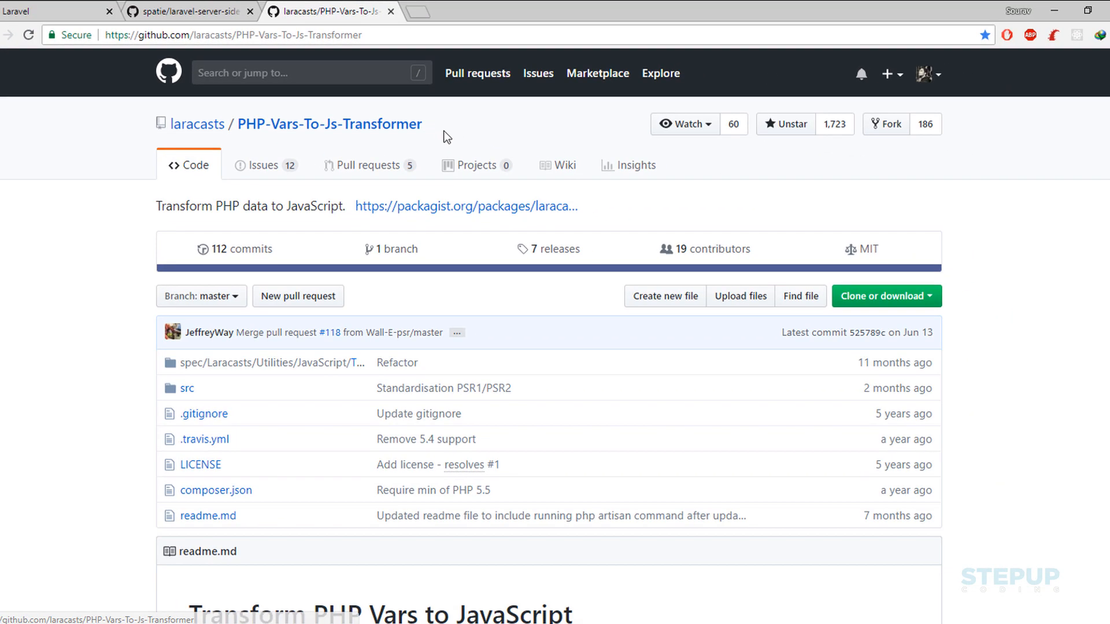
mouse_move(329, 124)
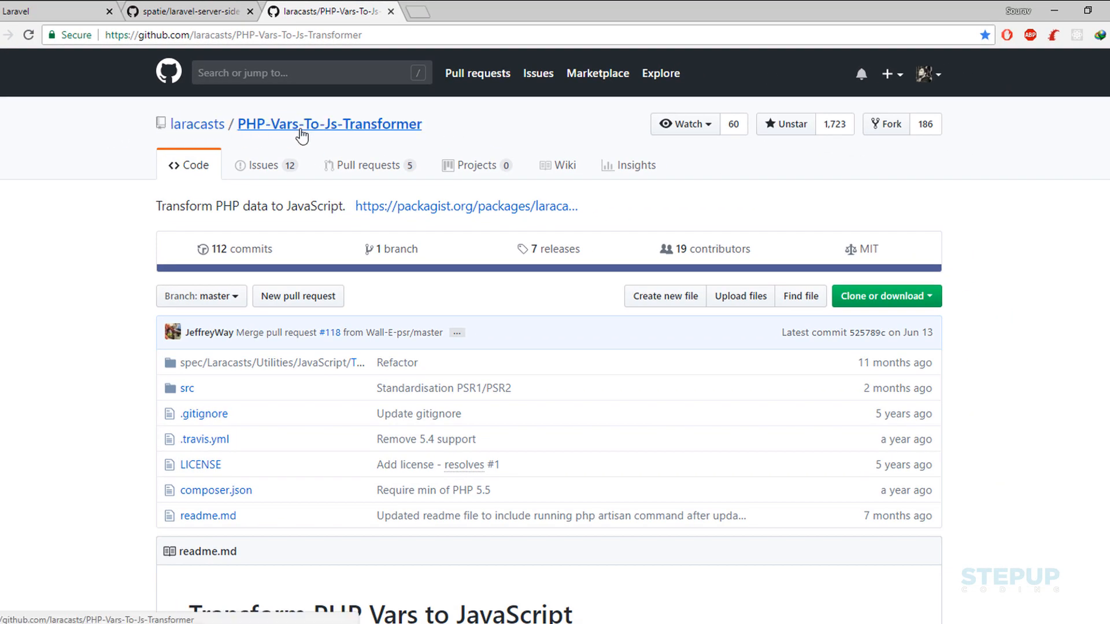
scroll(down, 3)
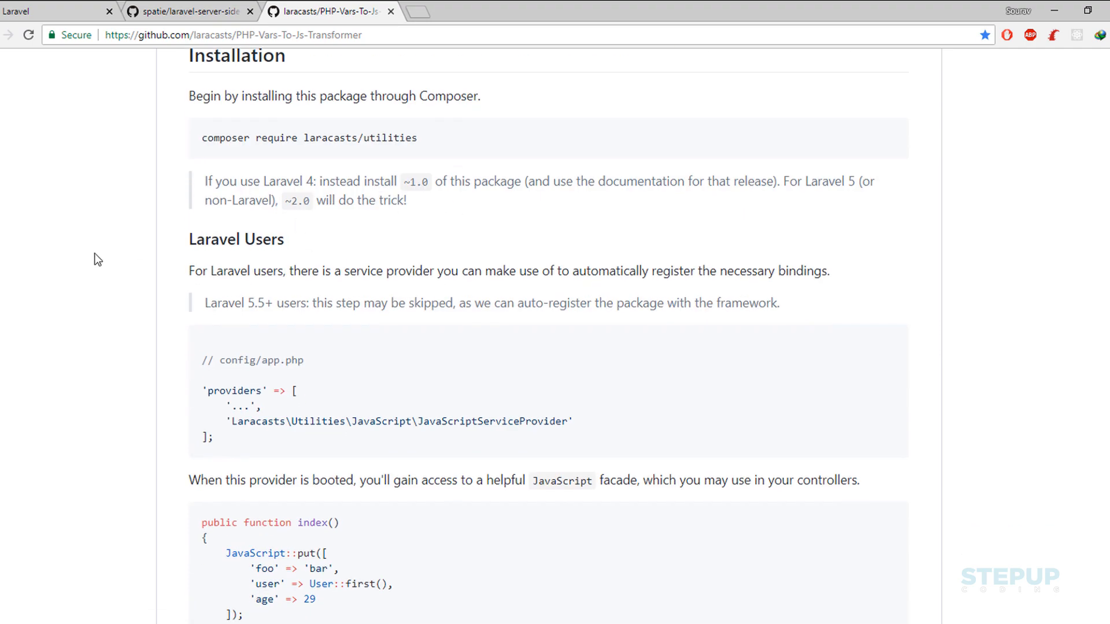
scroll(up, 3)
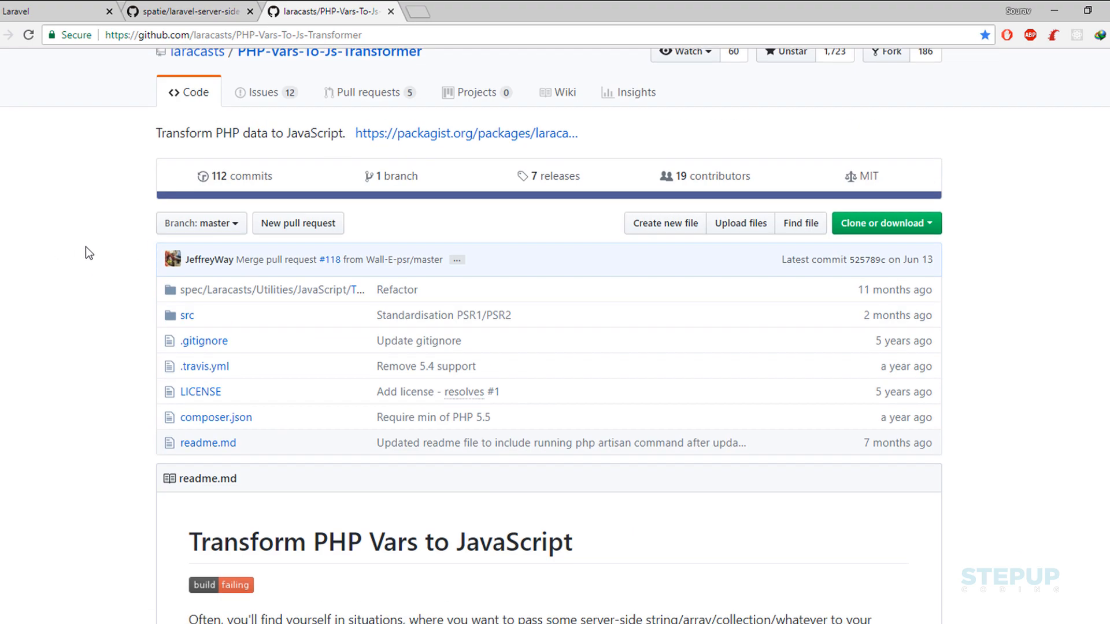
scroll(up, 3)
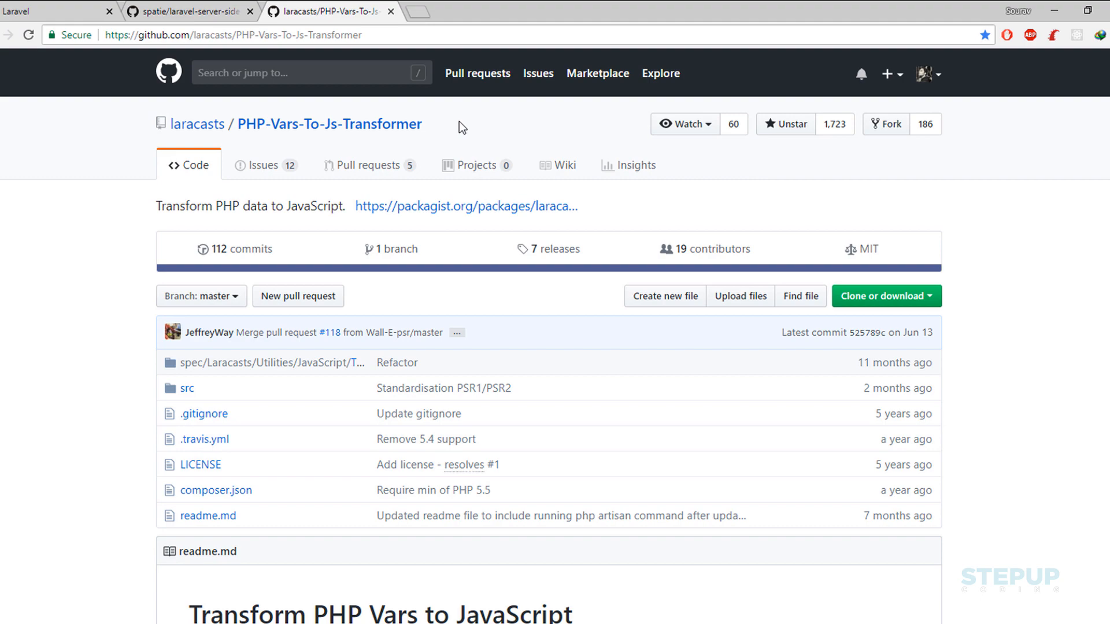
mouse_move(73, 6)
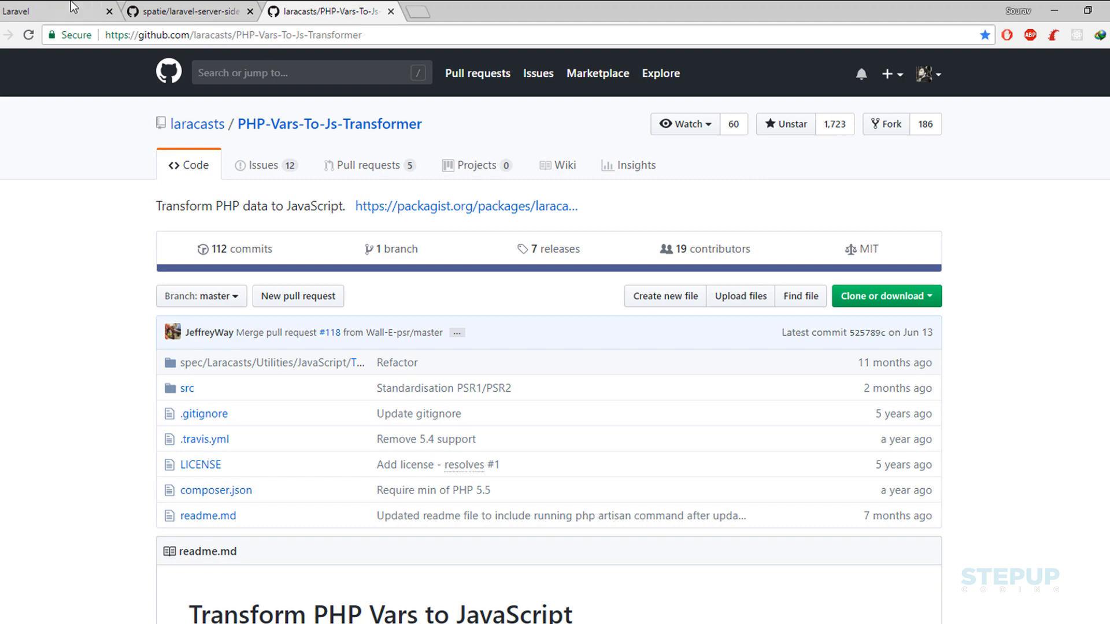
click(43, 12)
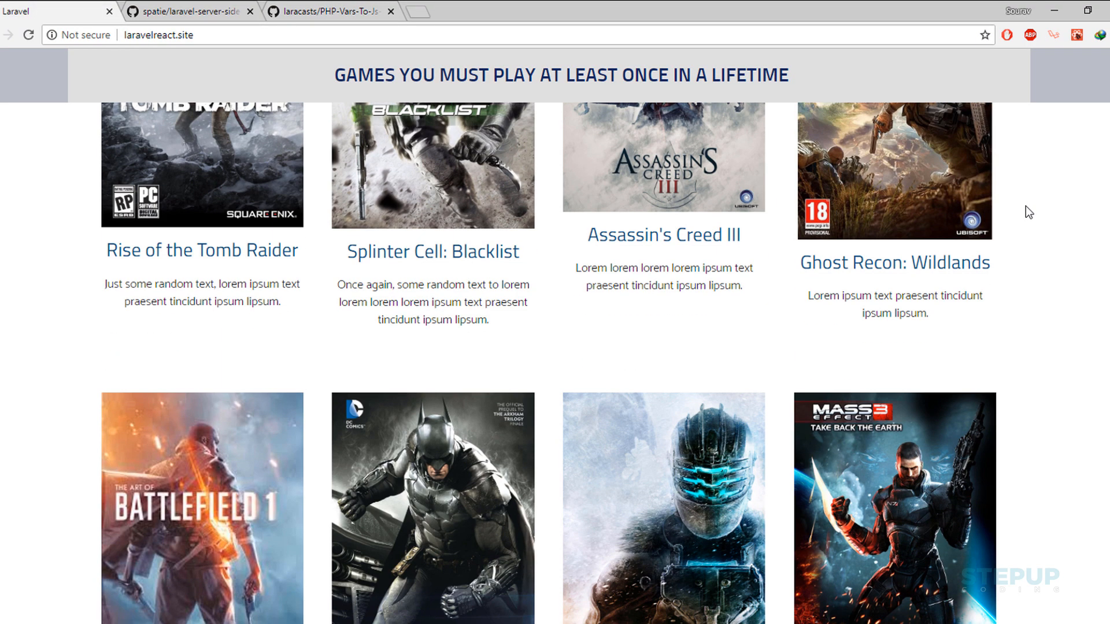